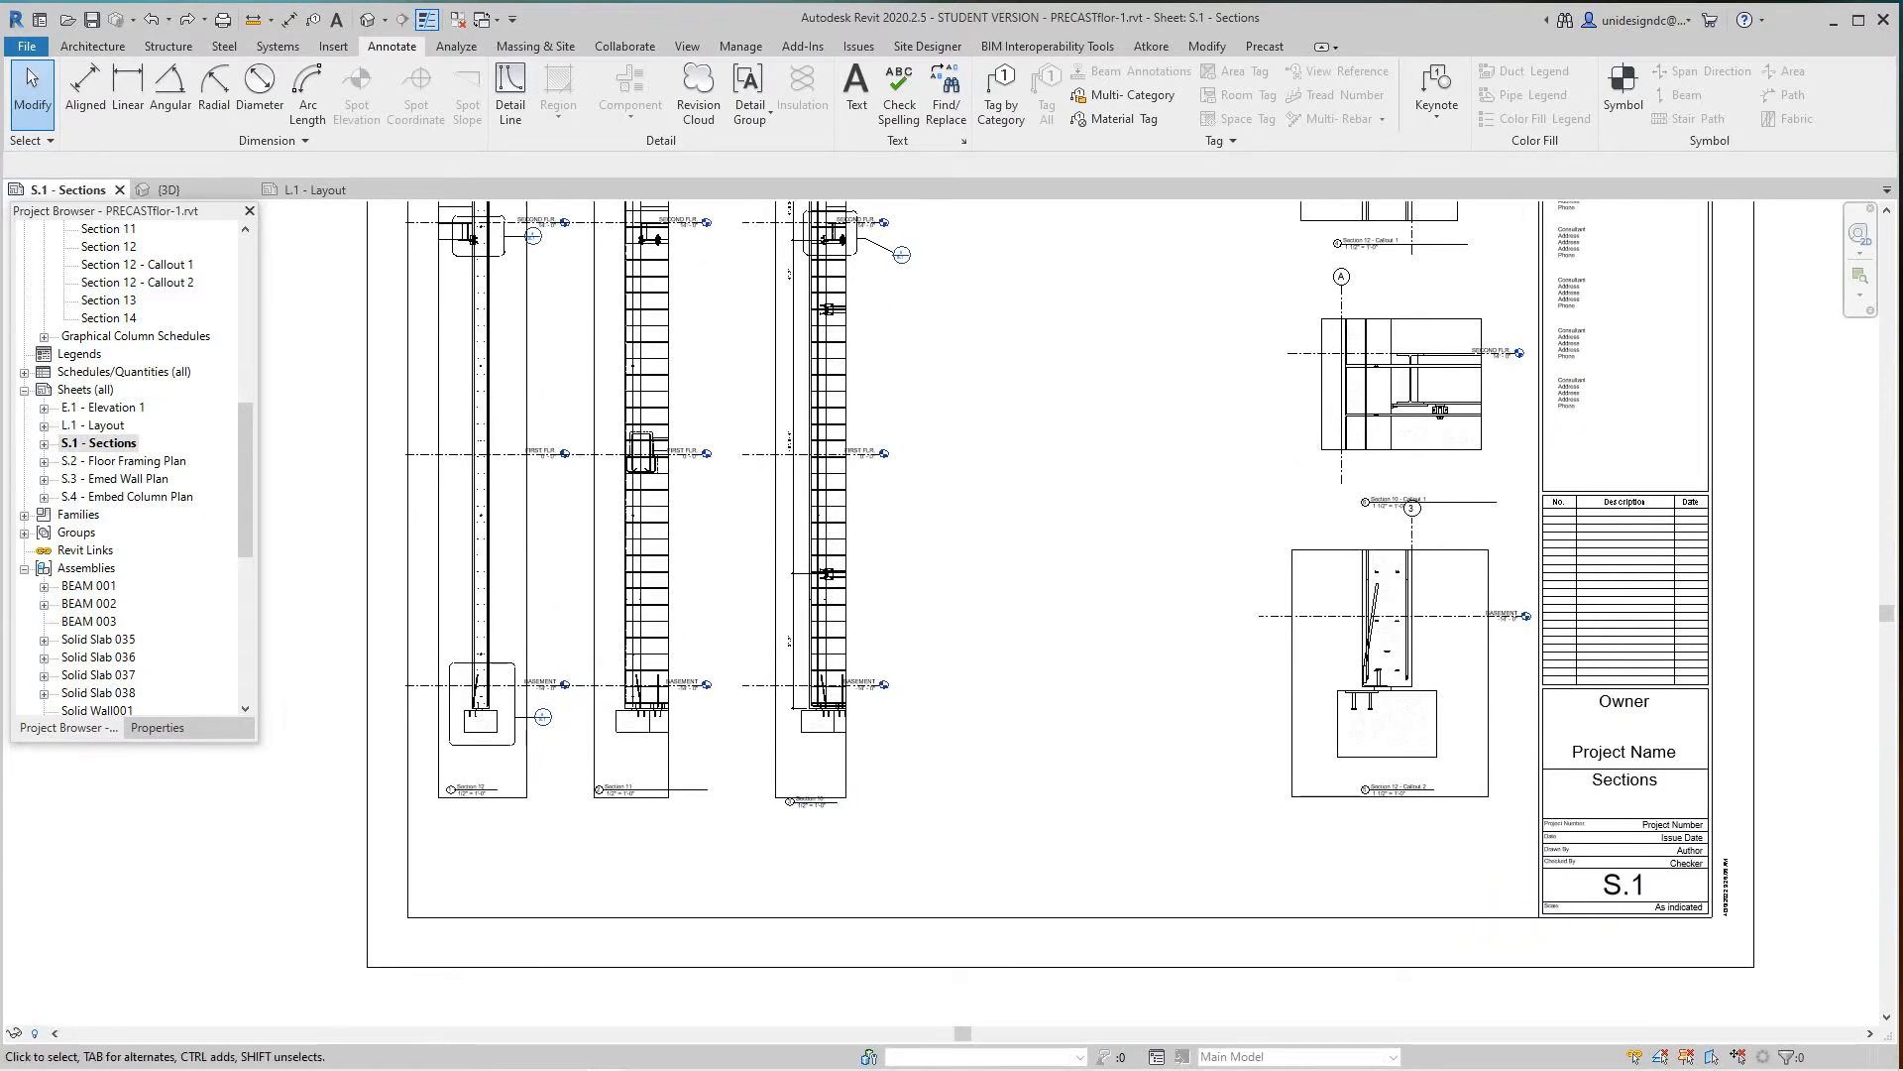
Step: Activate the callout viewport on the sheet, then deactivate it to return to the whole sheet
scroll("down", 3)
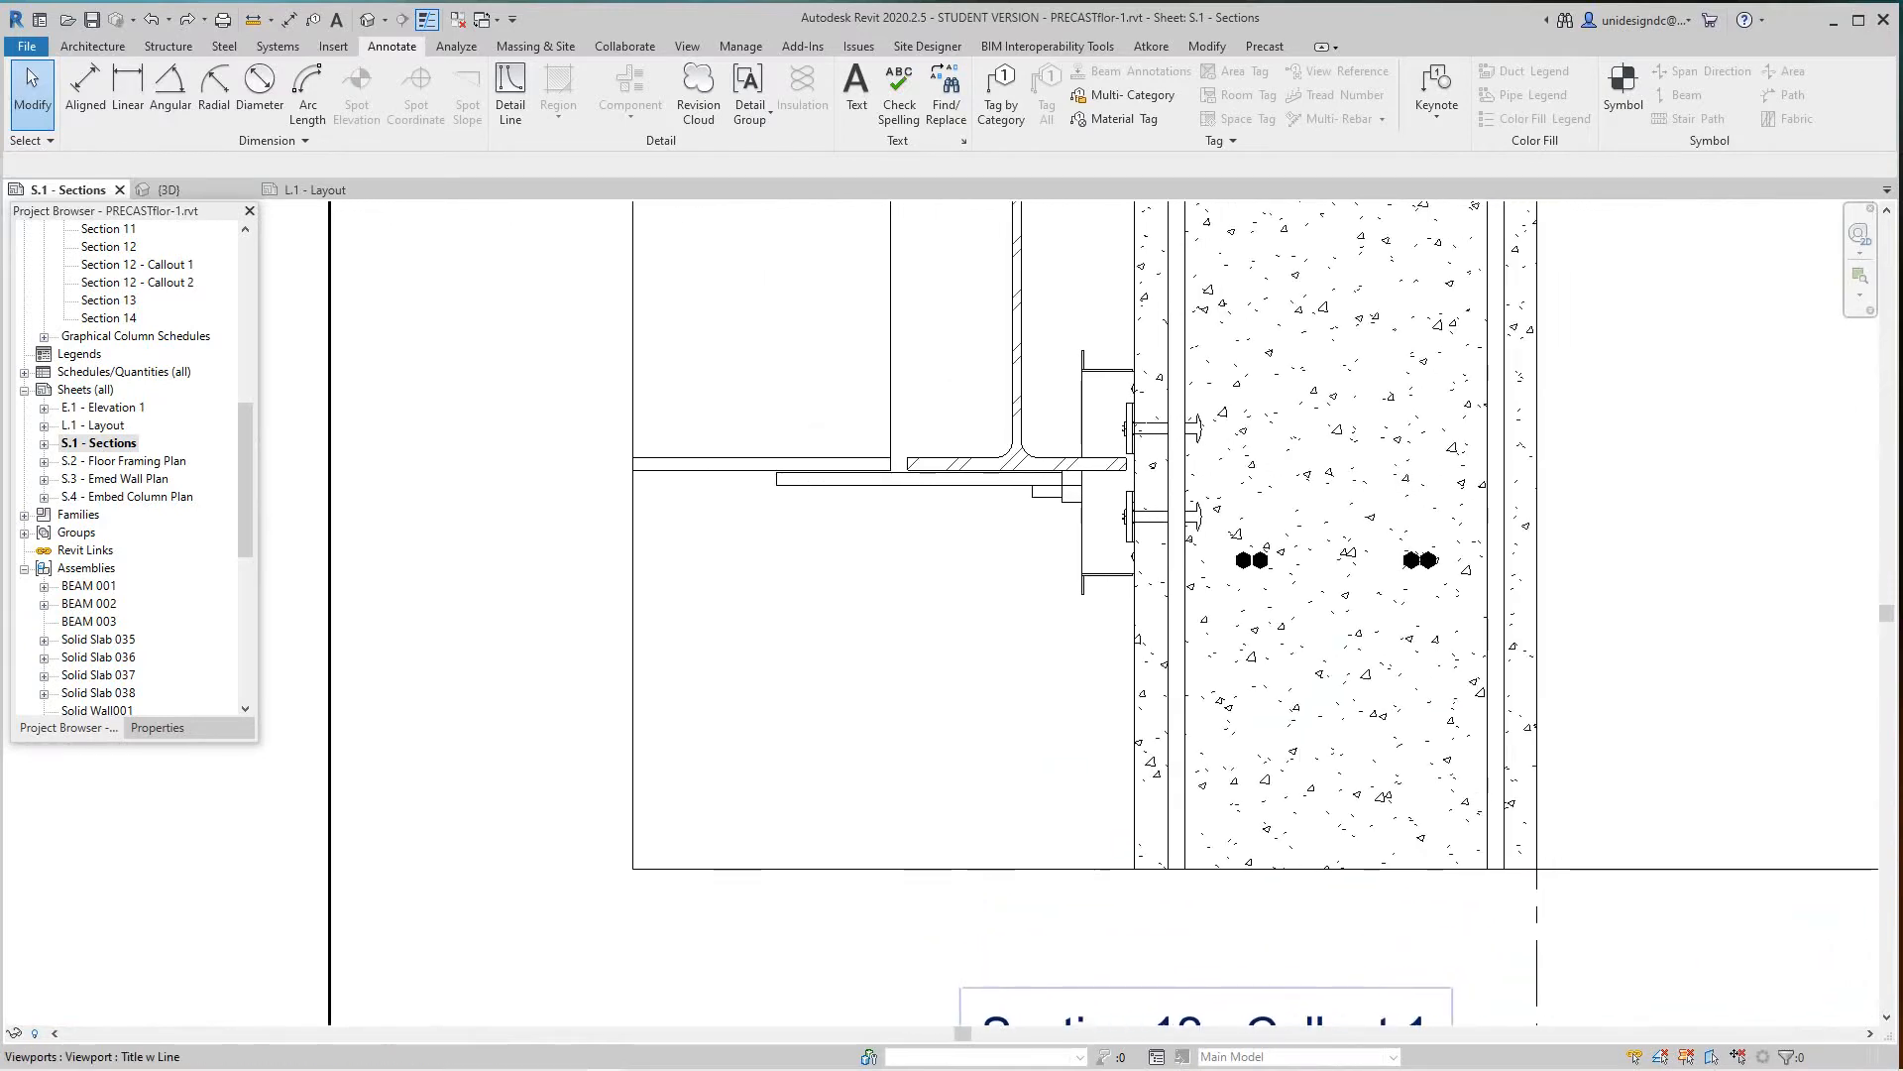
right_click(1102, 579)
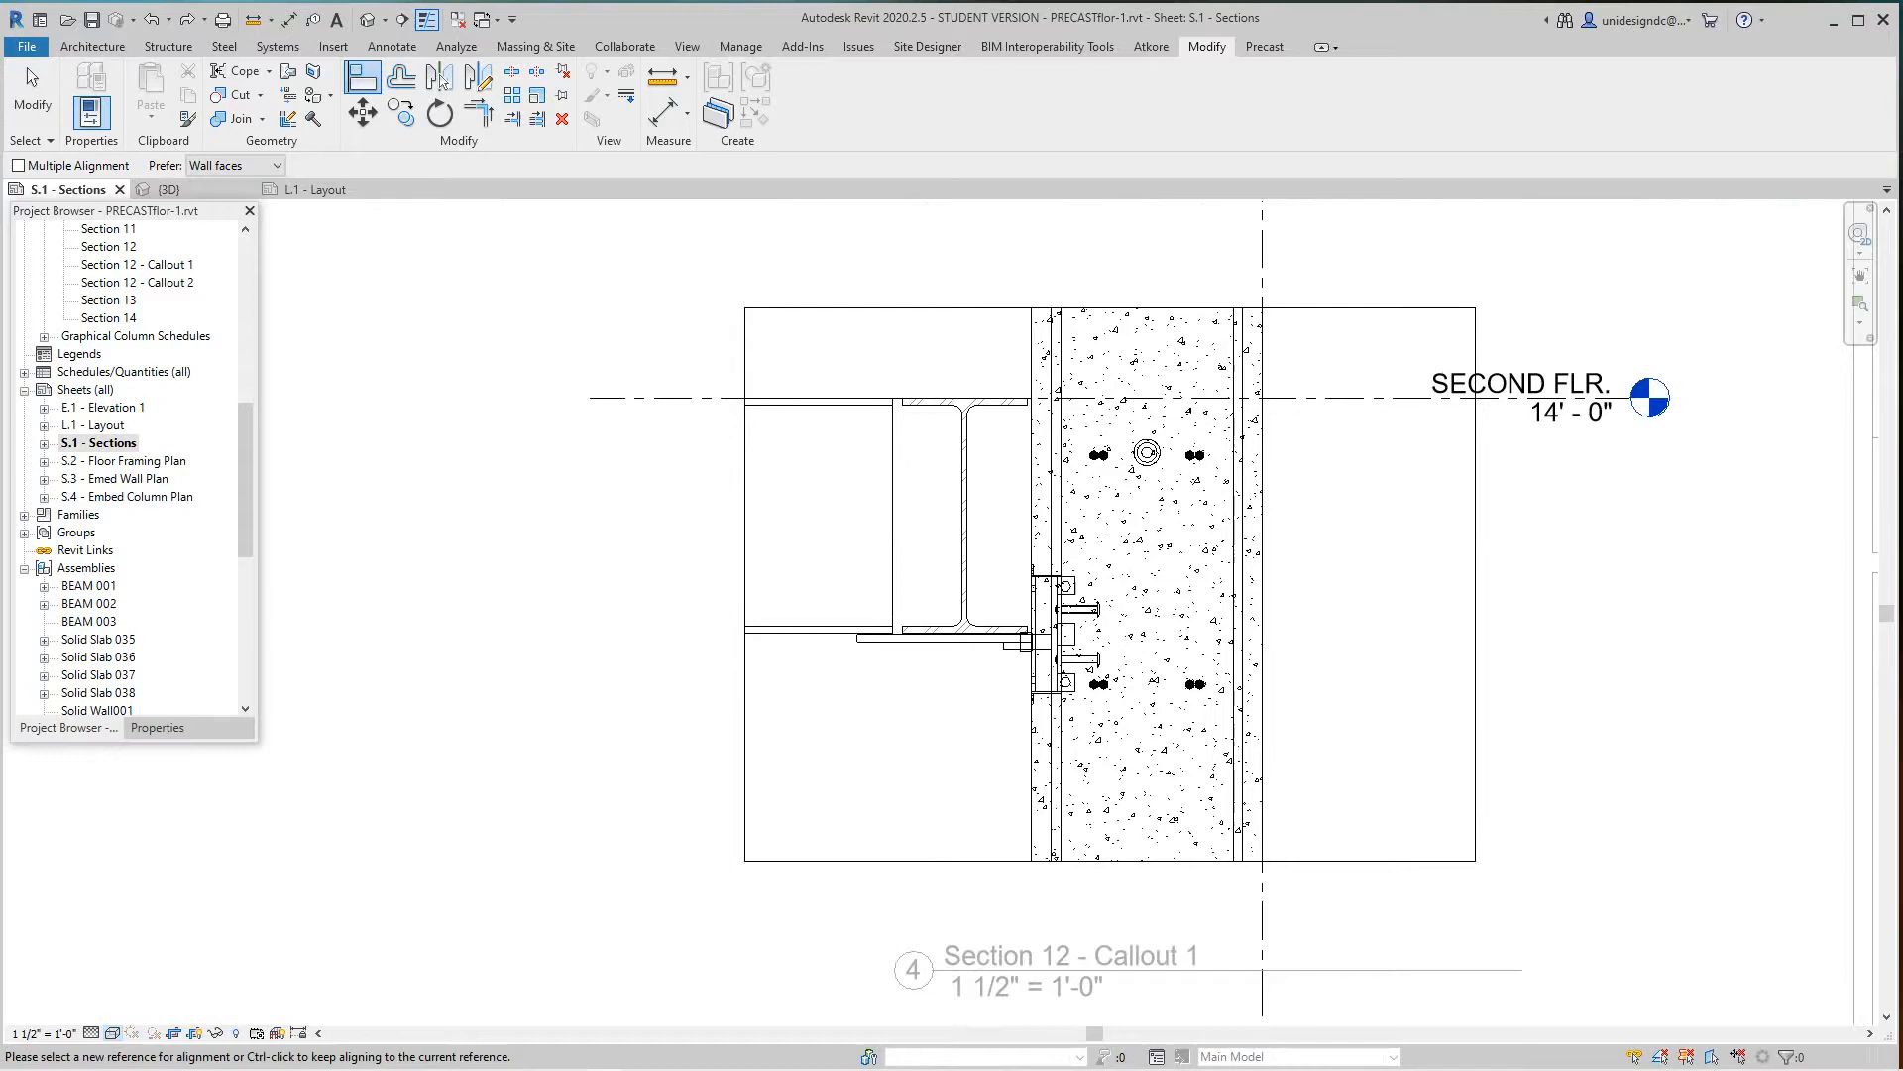
right_click(934, 571)
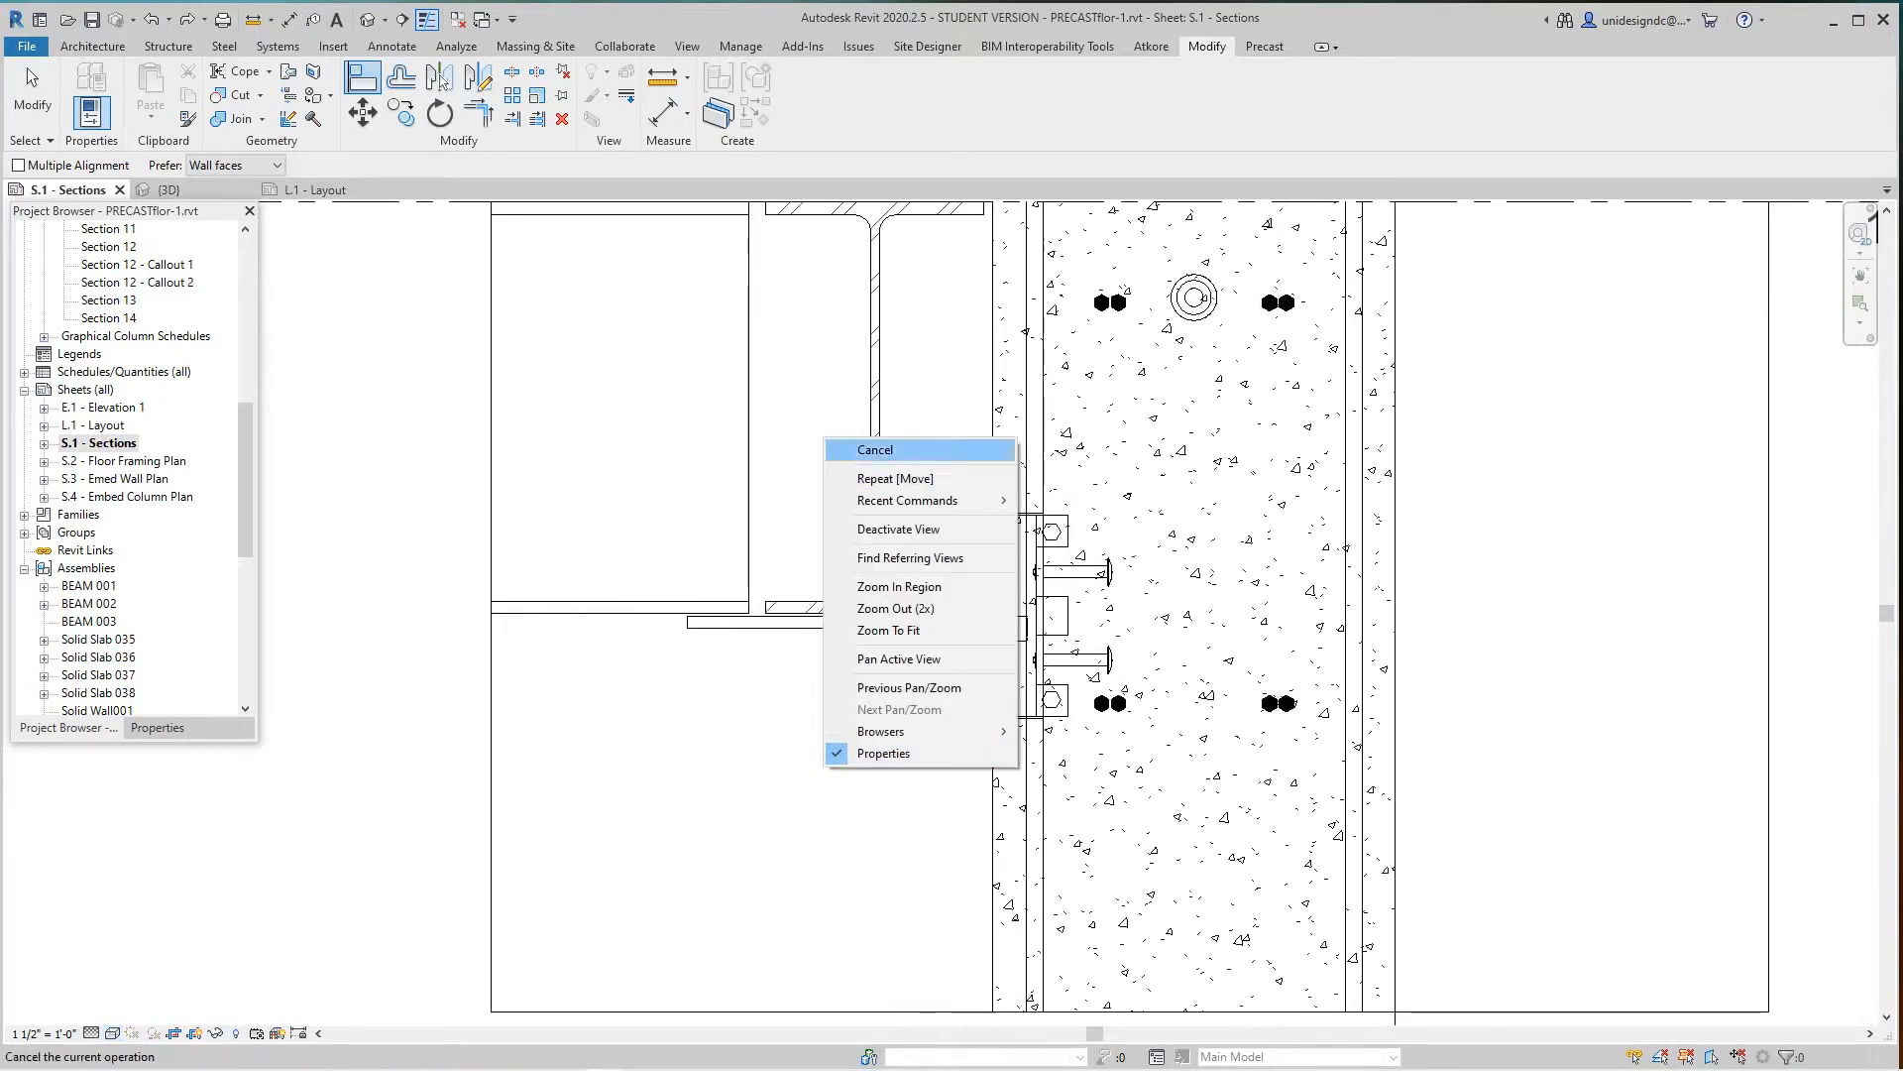
left_click(888, 631)
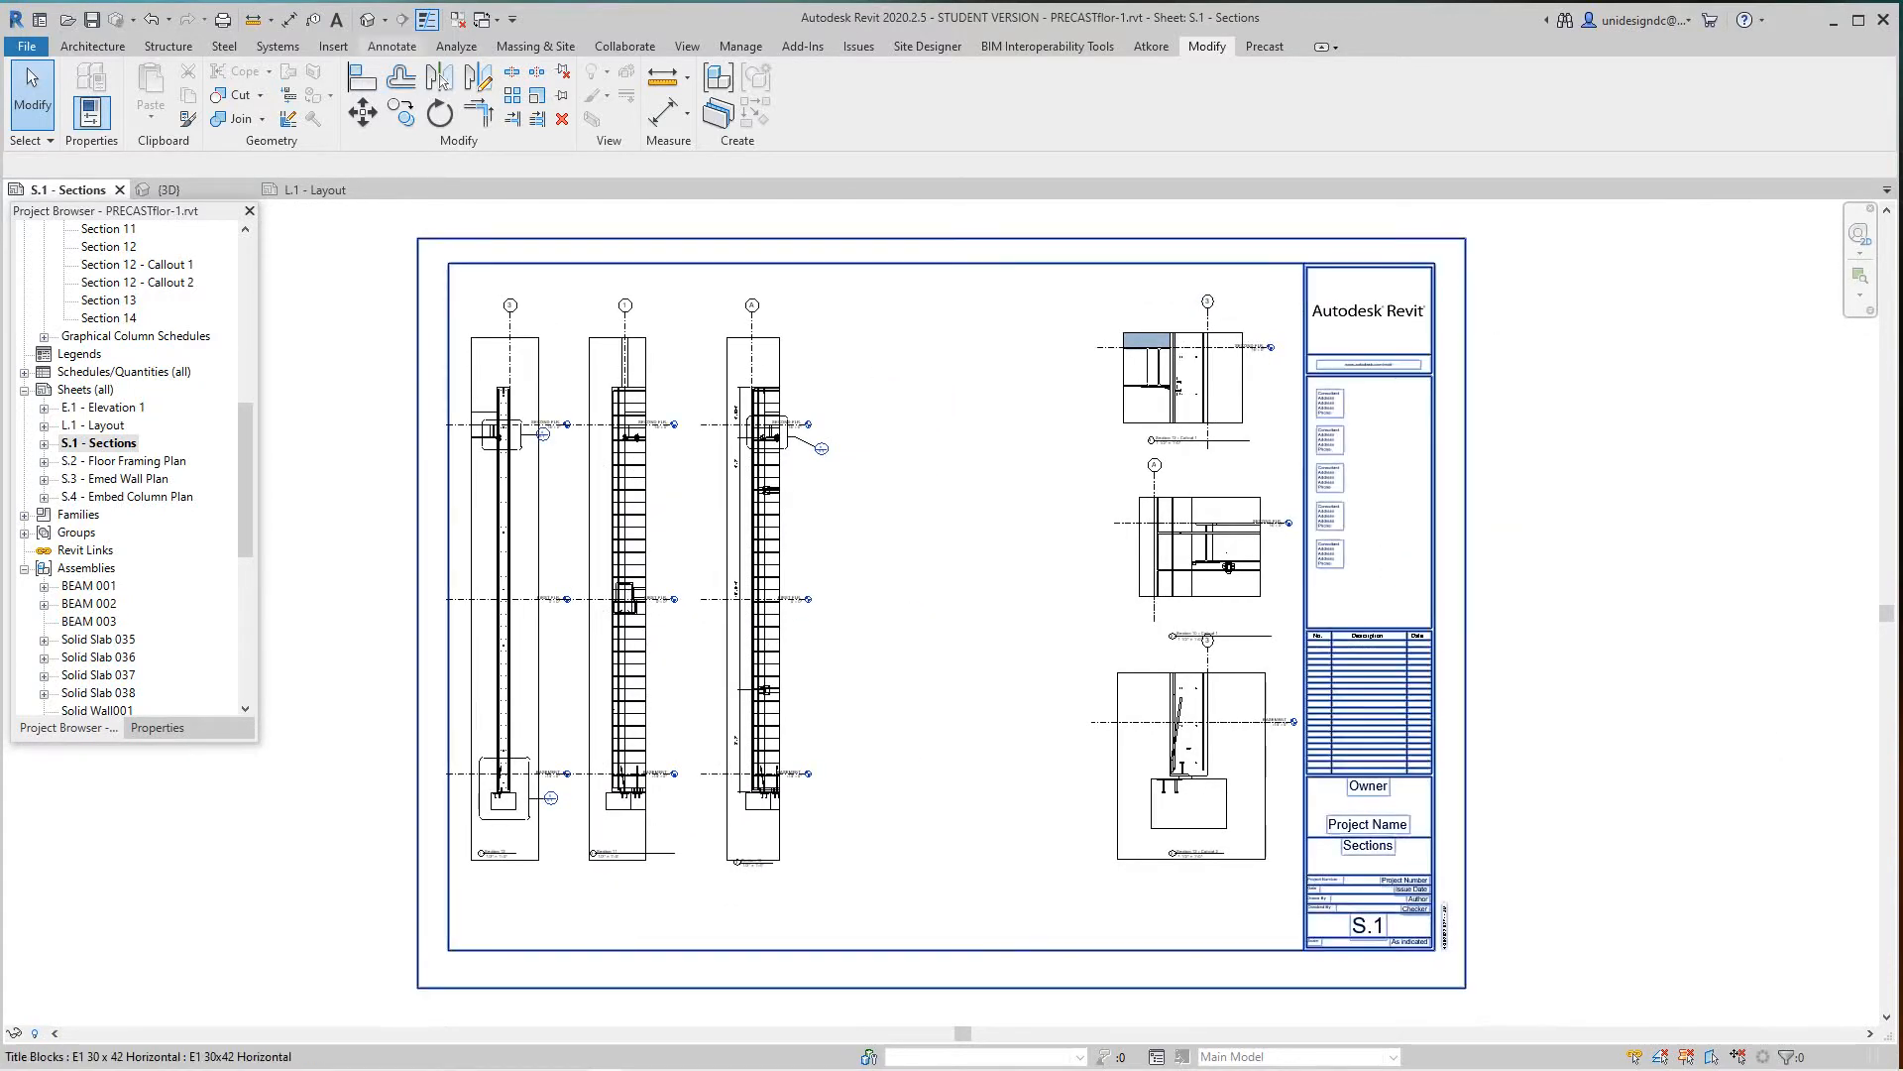
Step: Orient the 3D view to Section 14, cropping it to the single wall panel
left_click(165, 190)
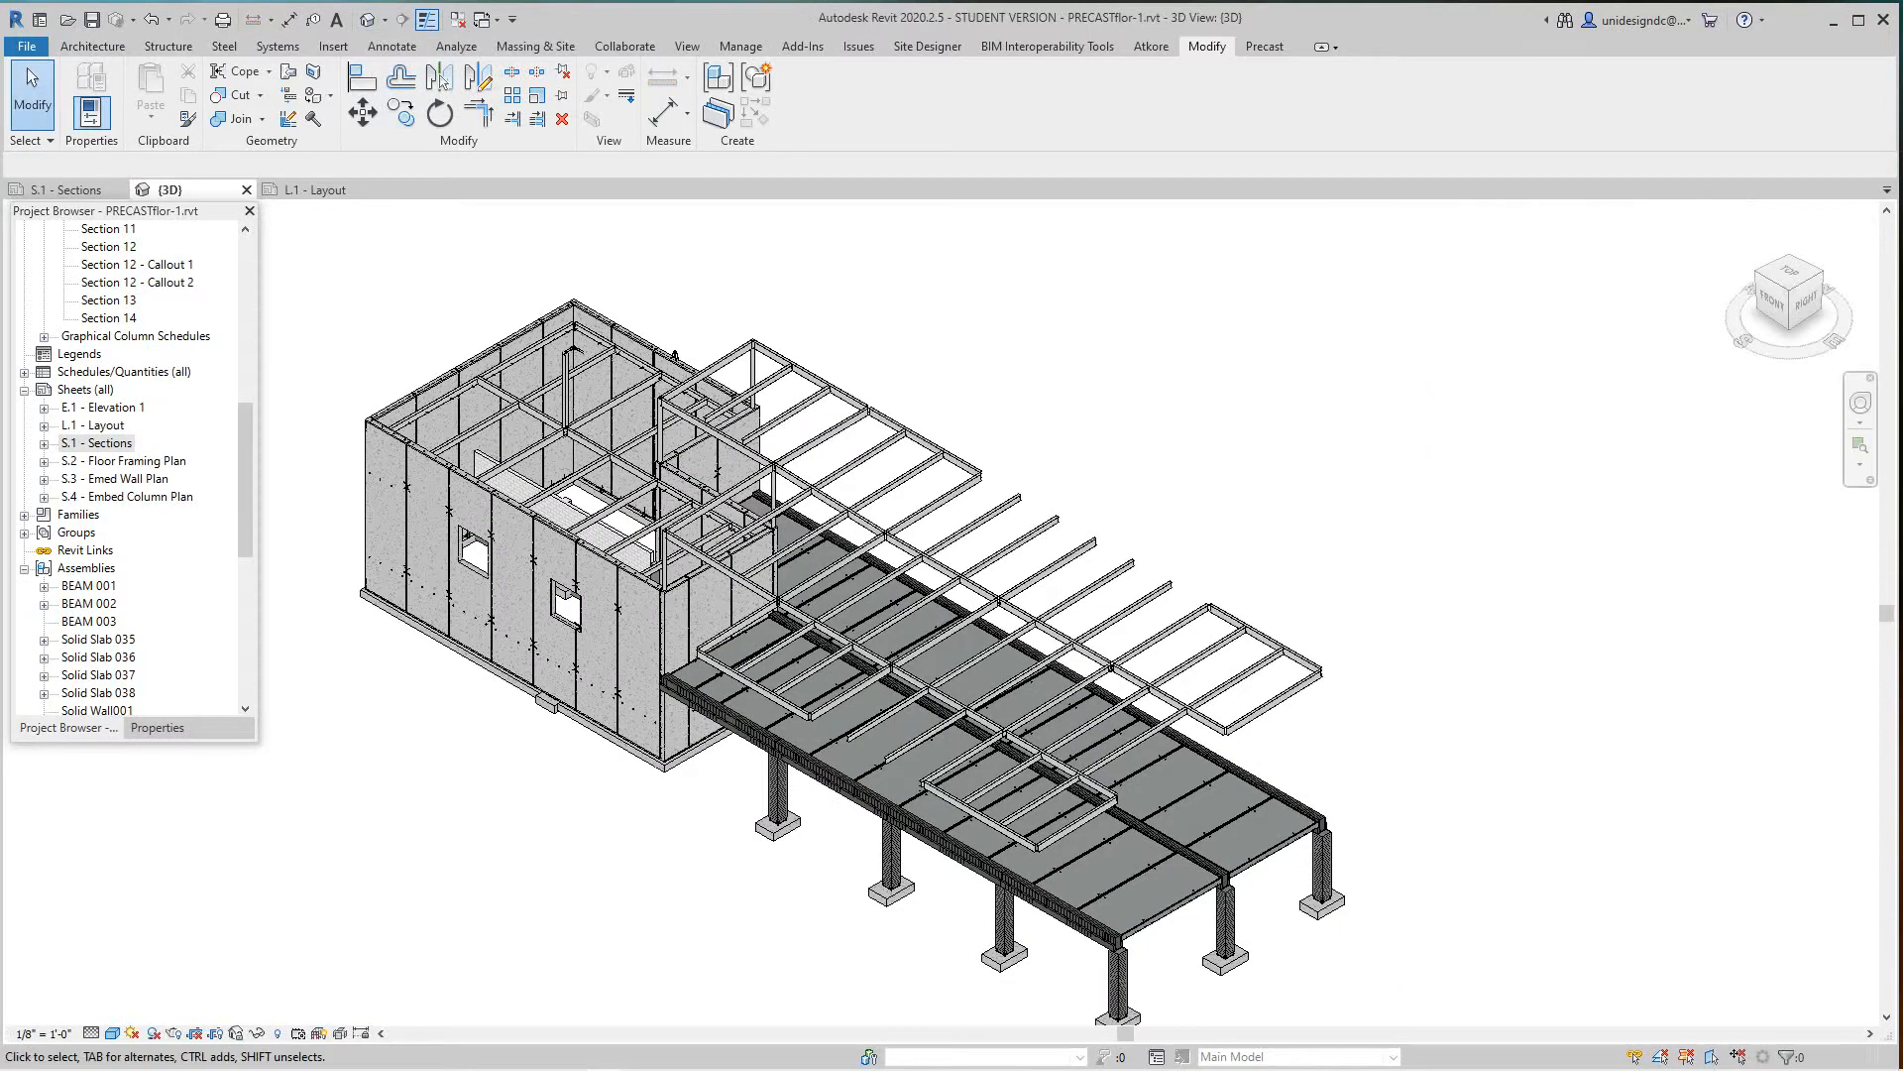
right_click(1786, 305)
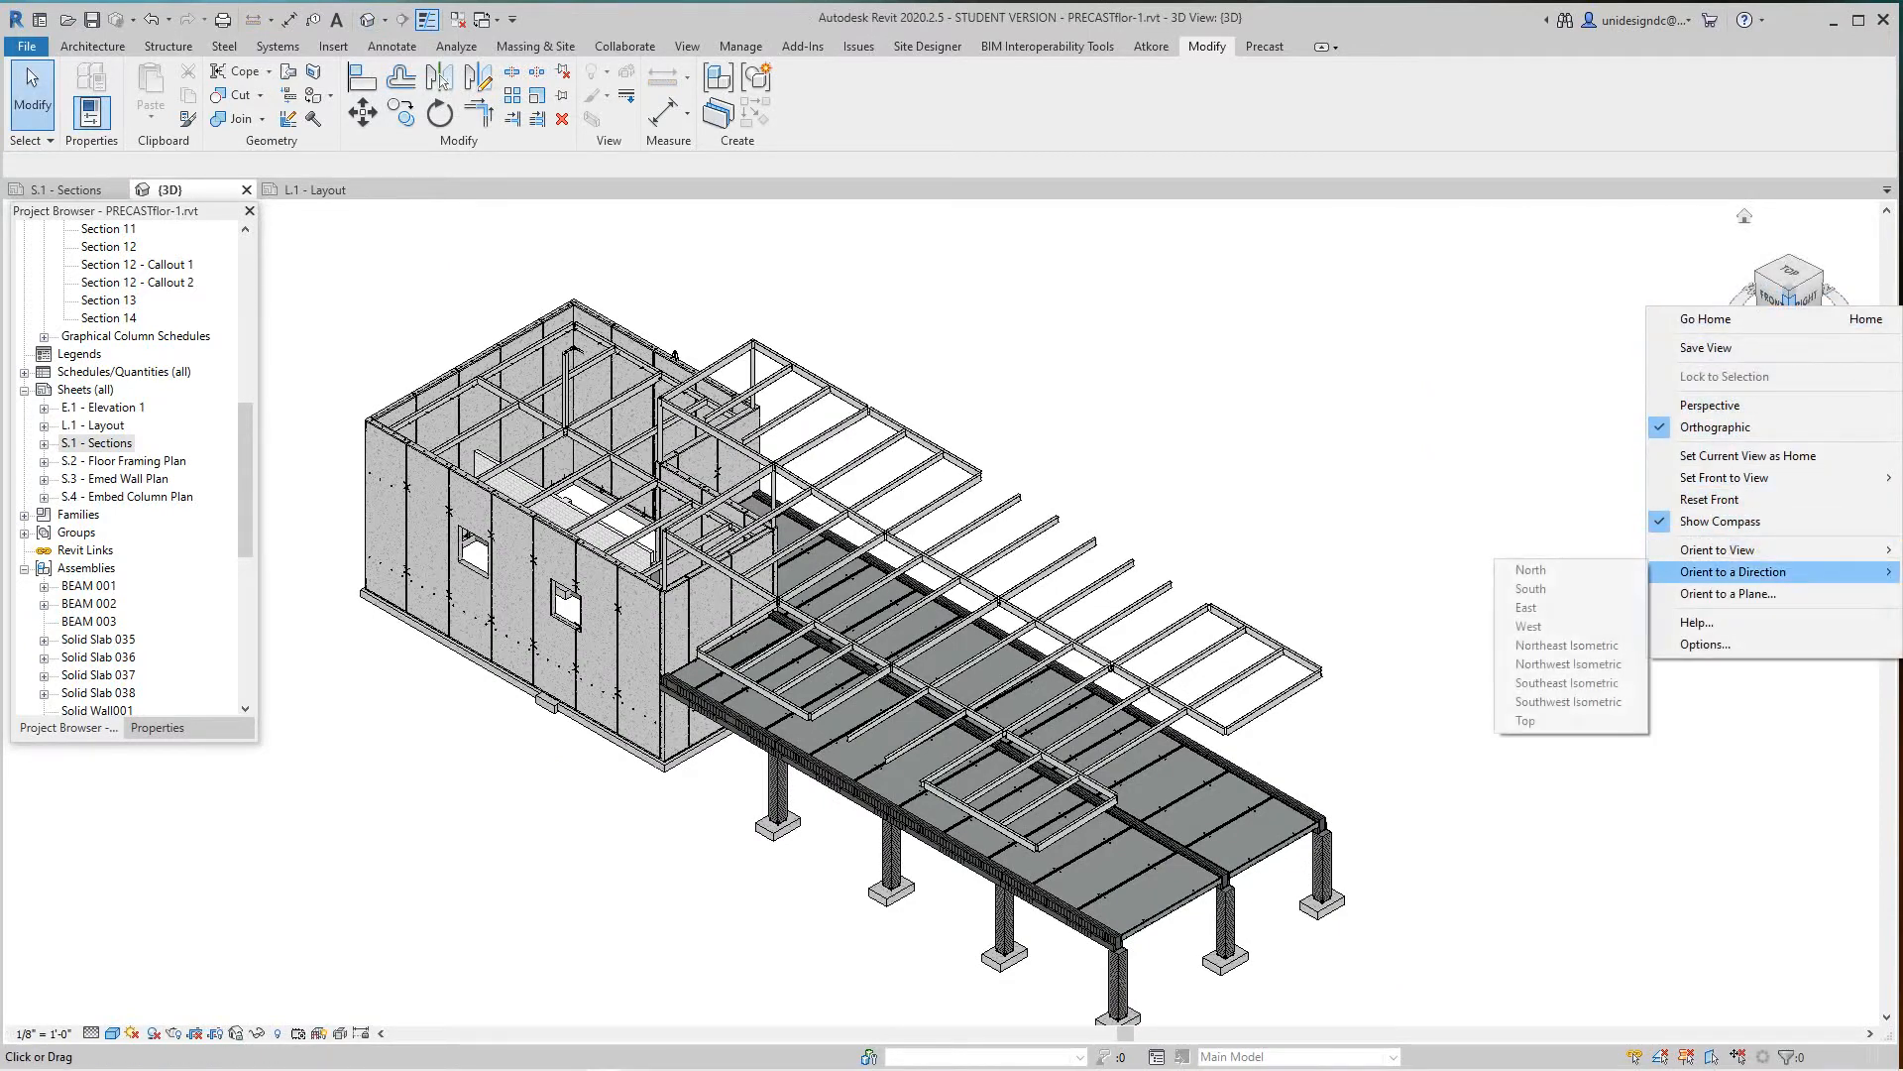
mouse_move(1711, 500)
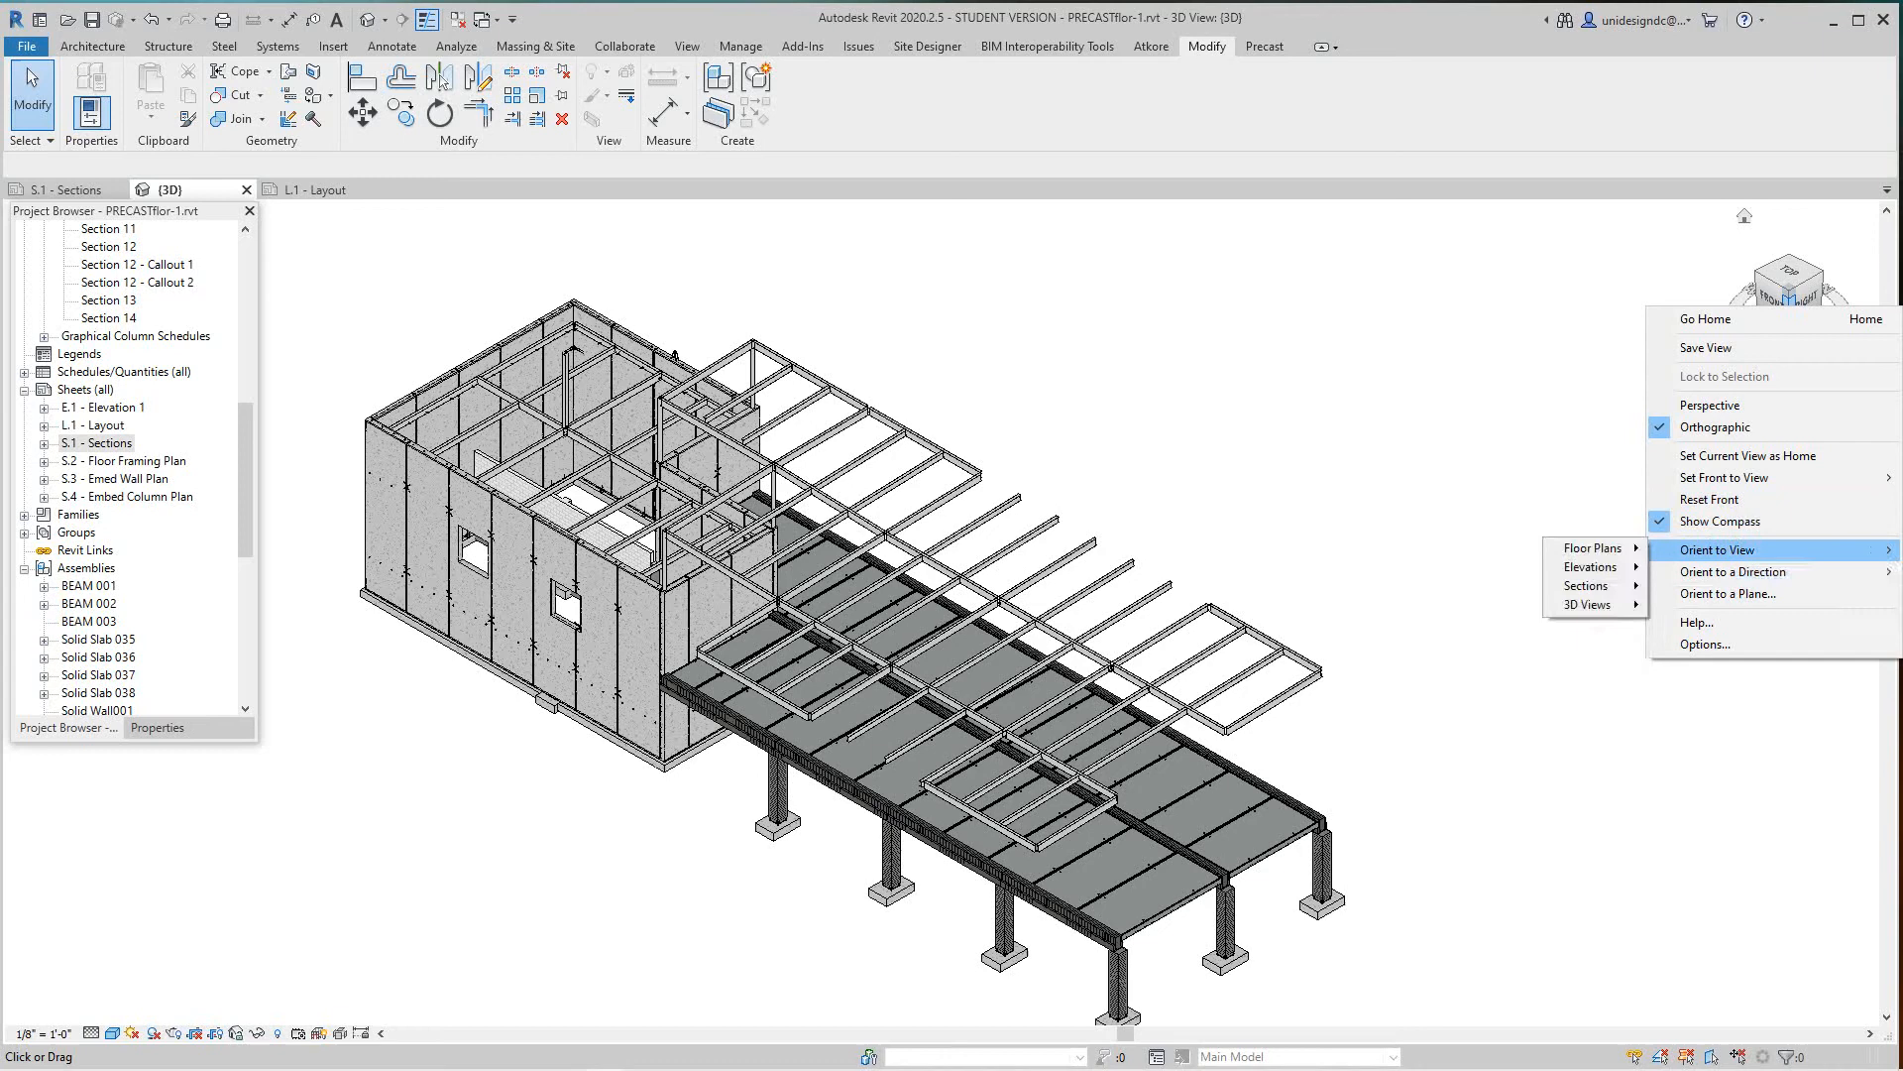
mouse_move(1586, 585)
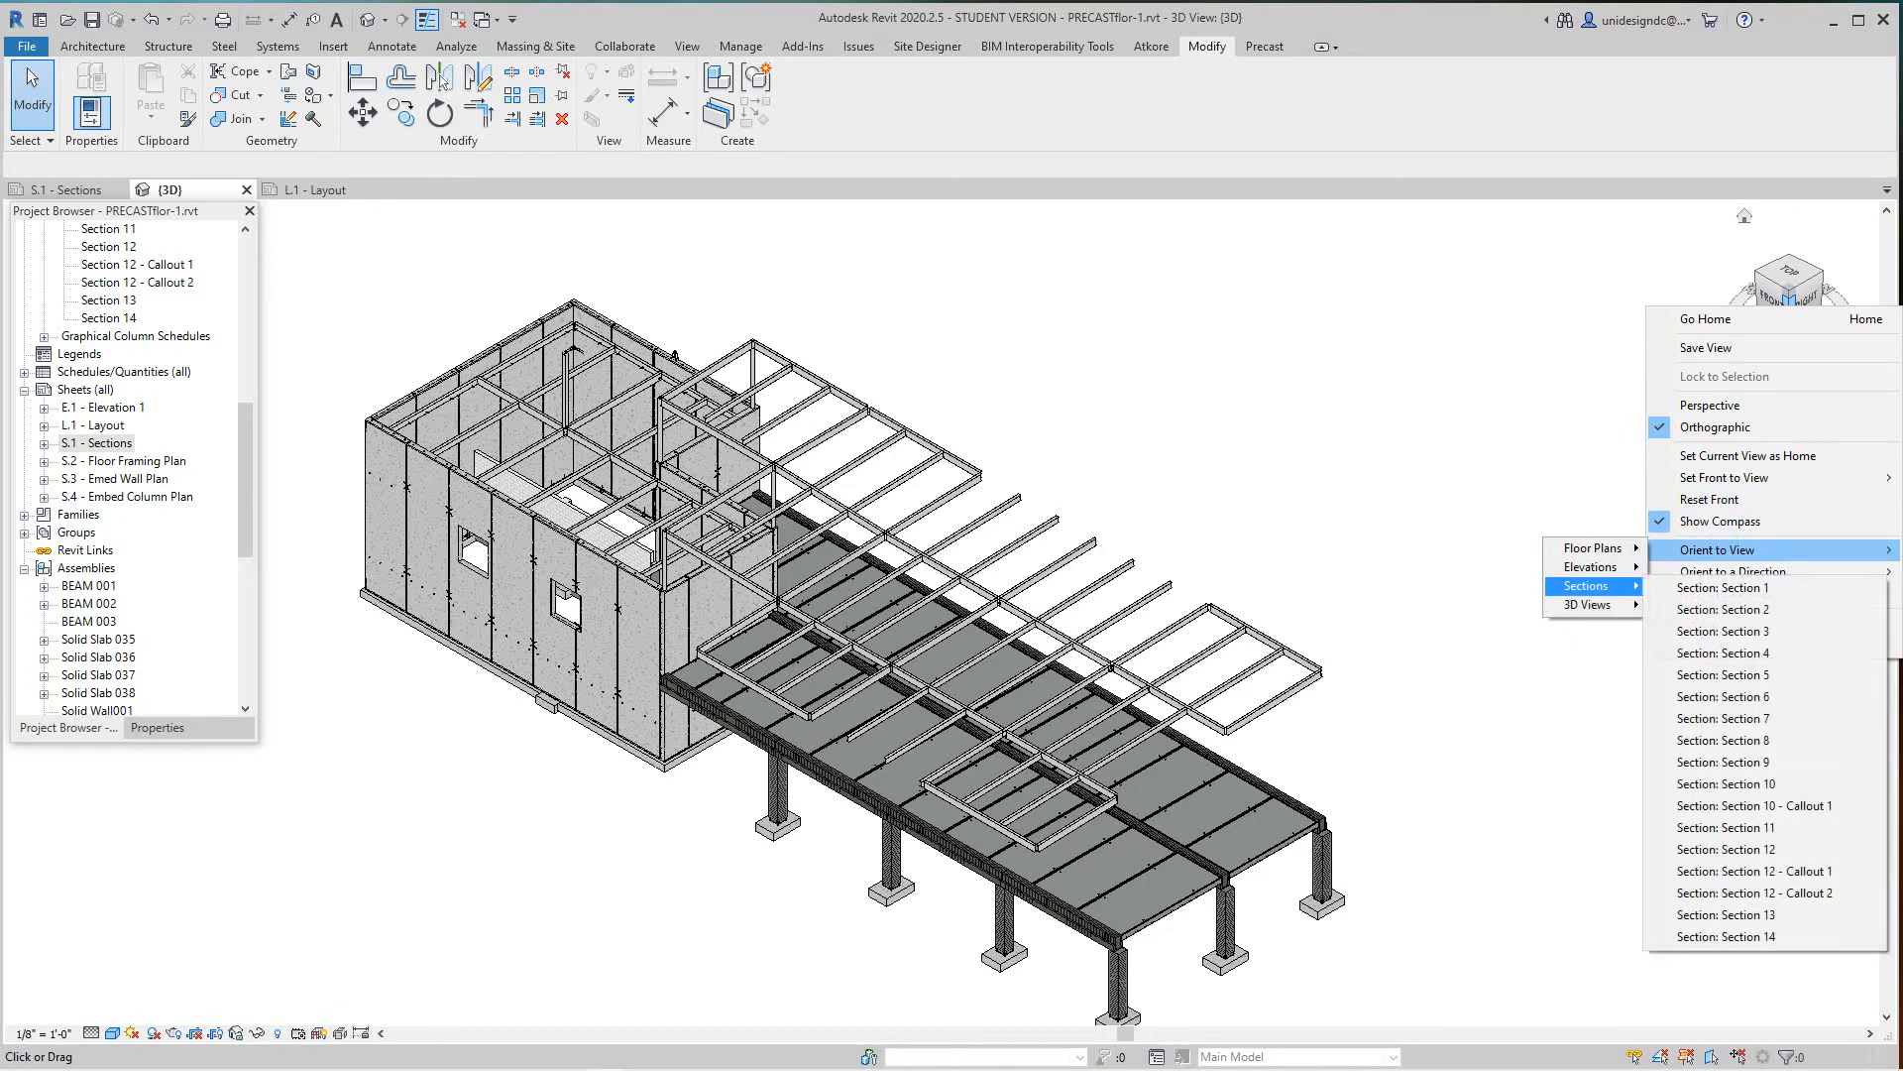
mouse_move(1732, 935)
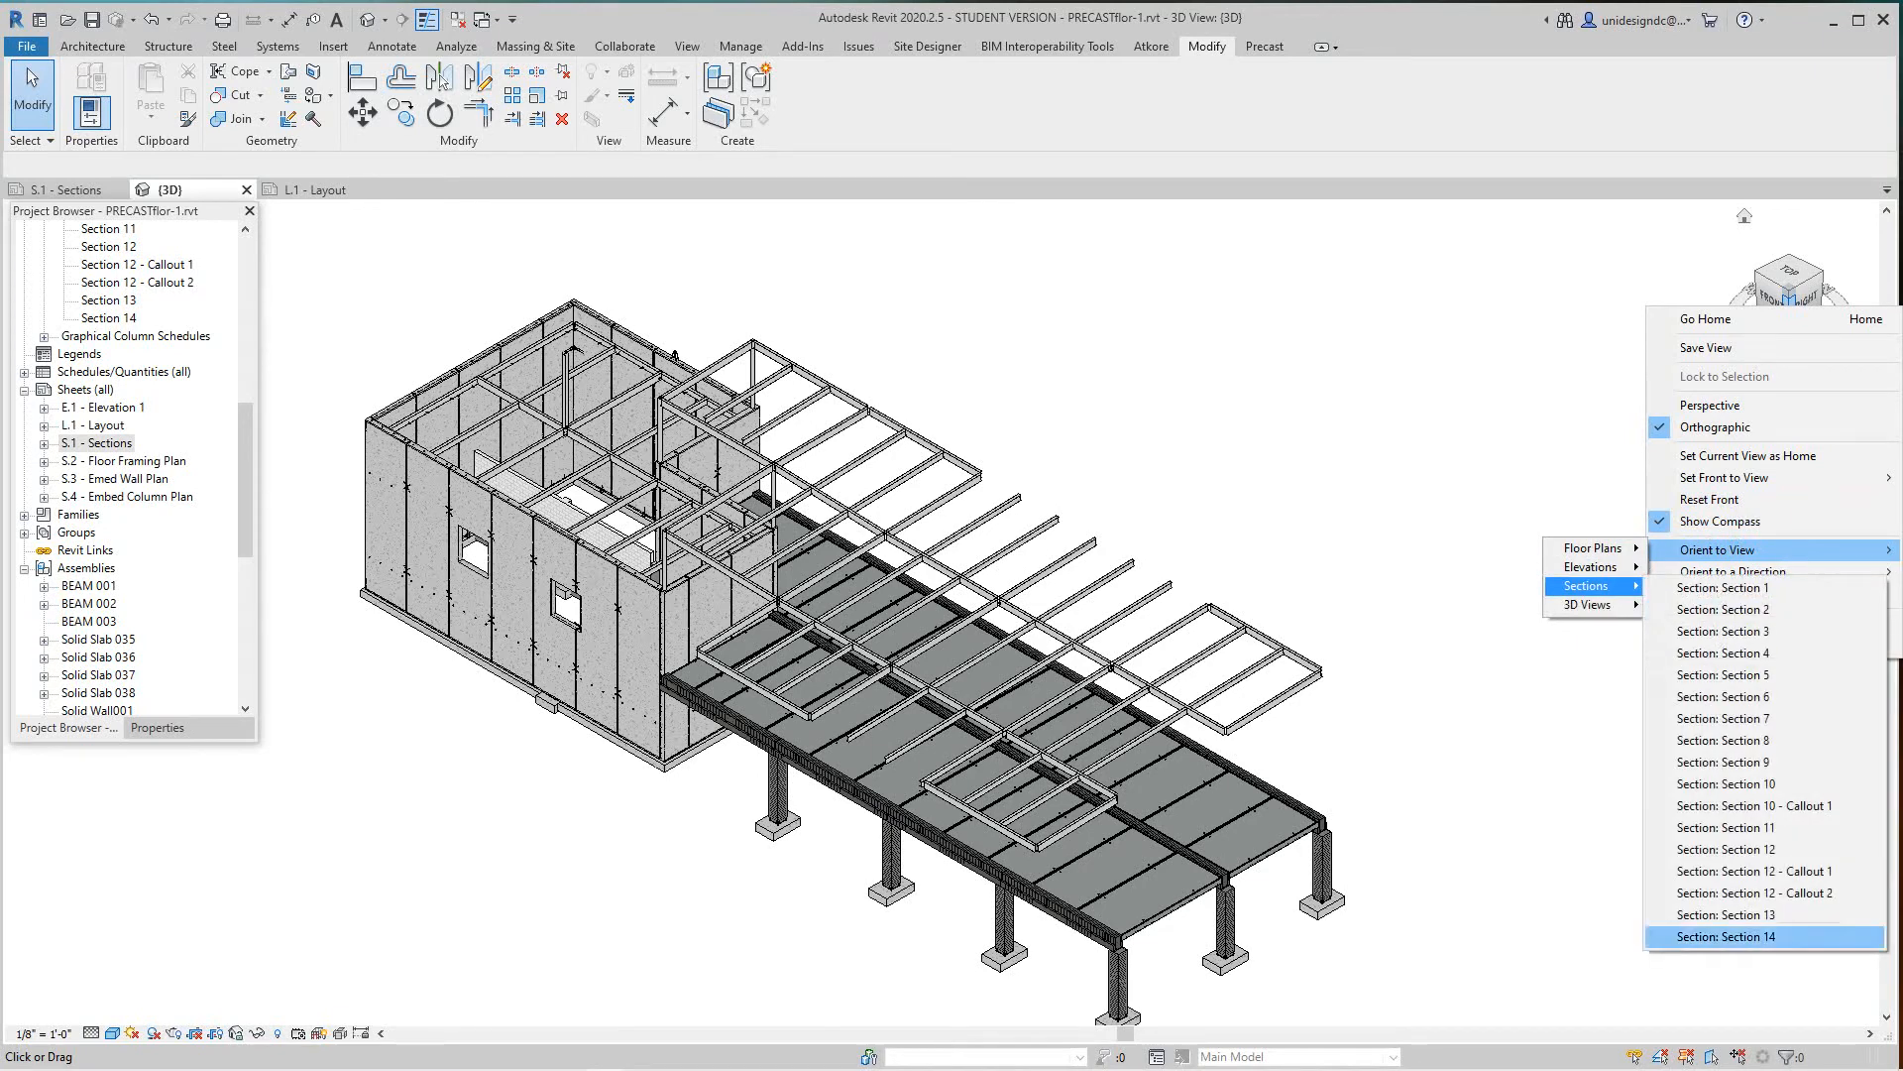
left_click(1723, 848)
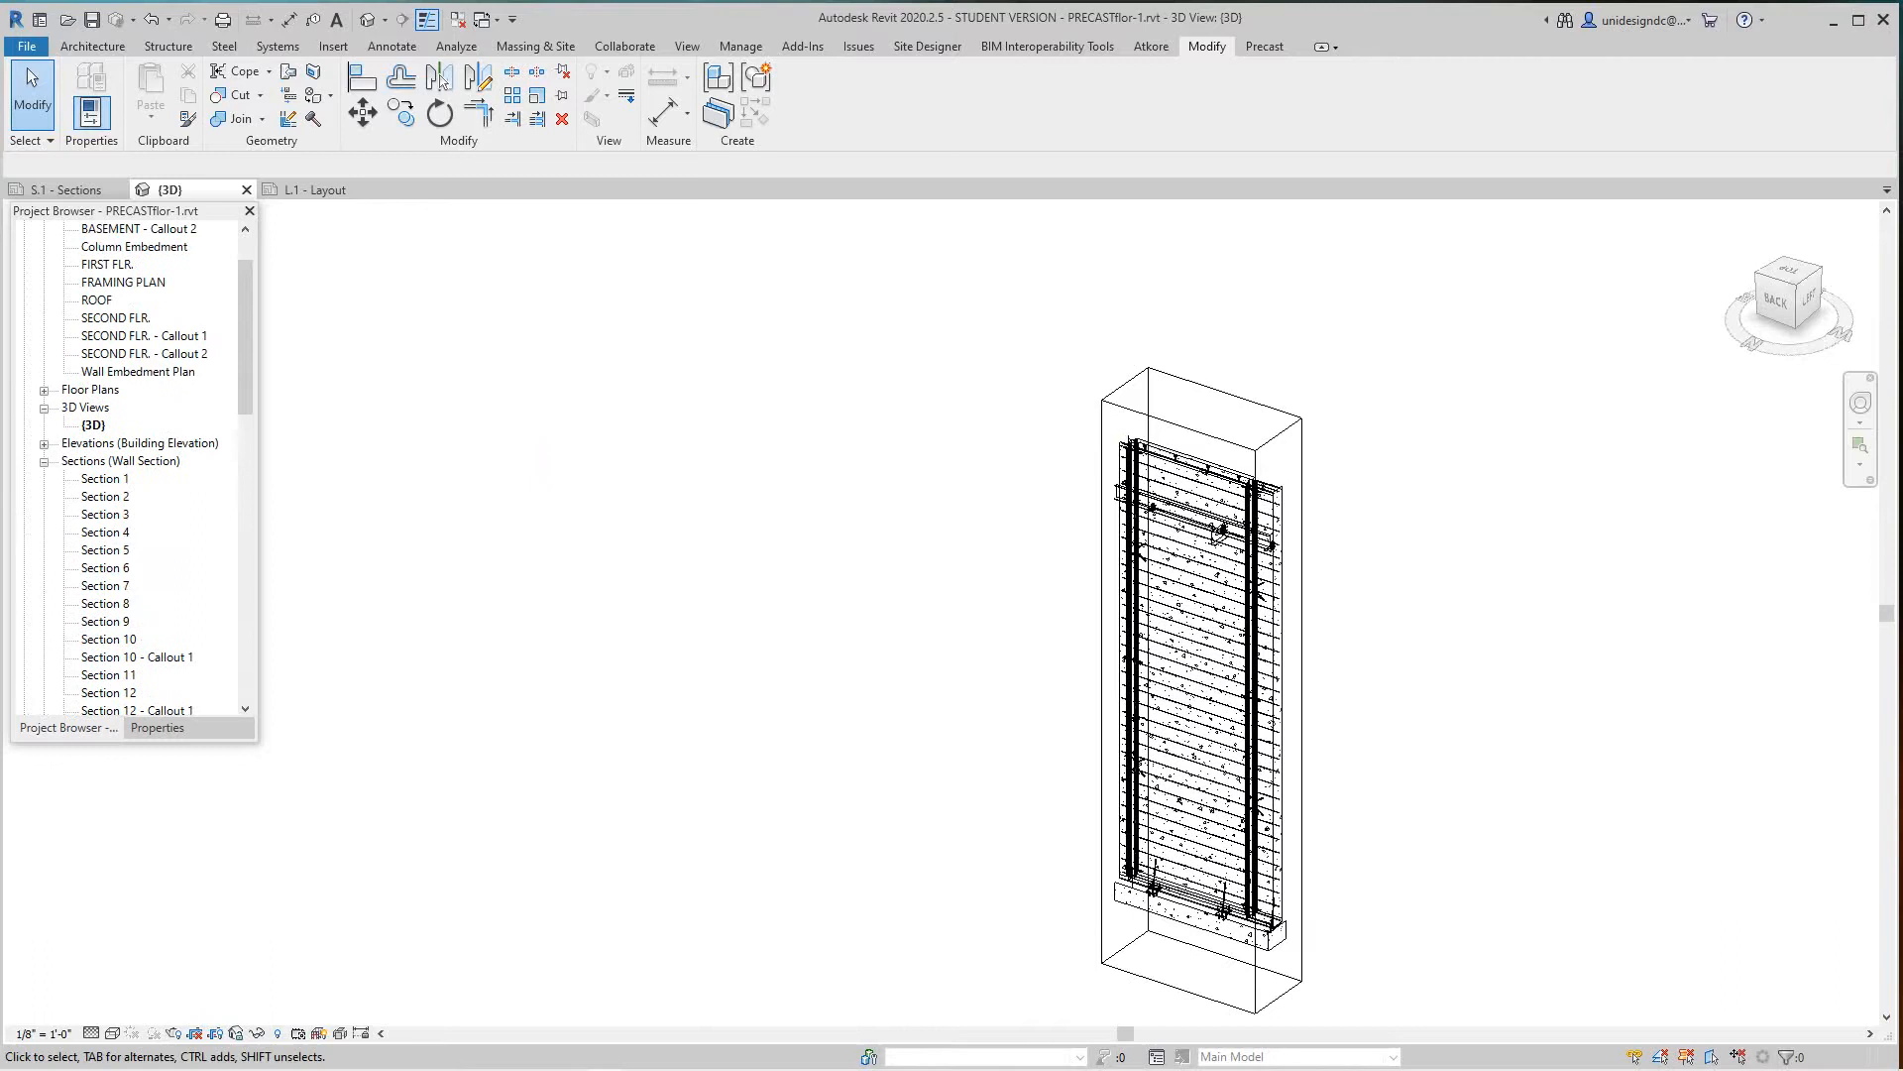
Step: Duplicate the cropped {3D} view and rename the copy '3d sec'
right_click(91, 424)
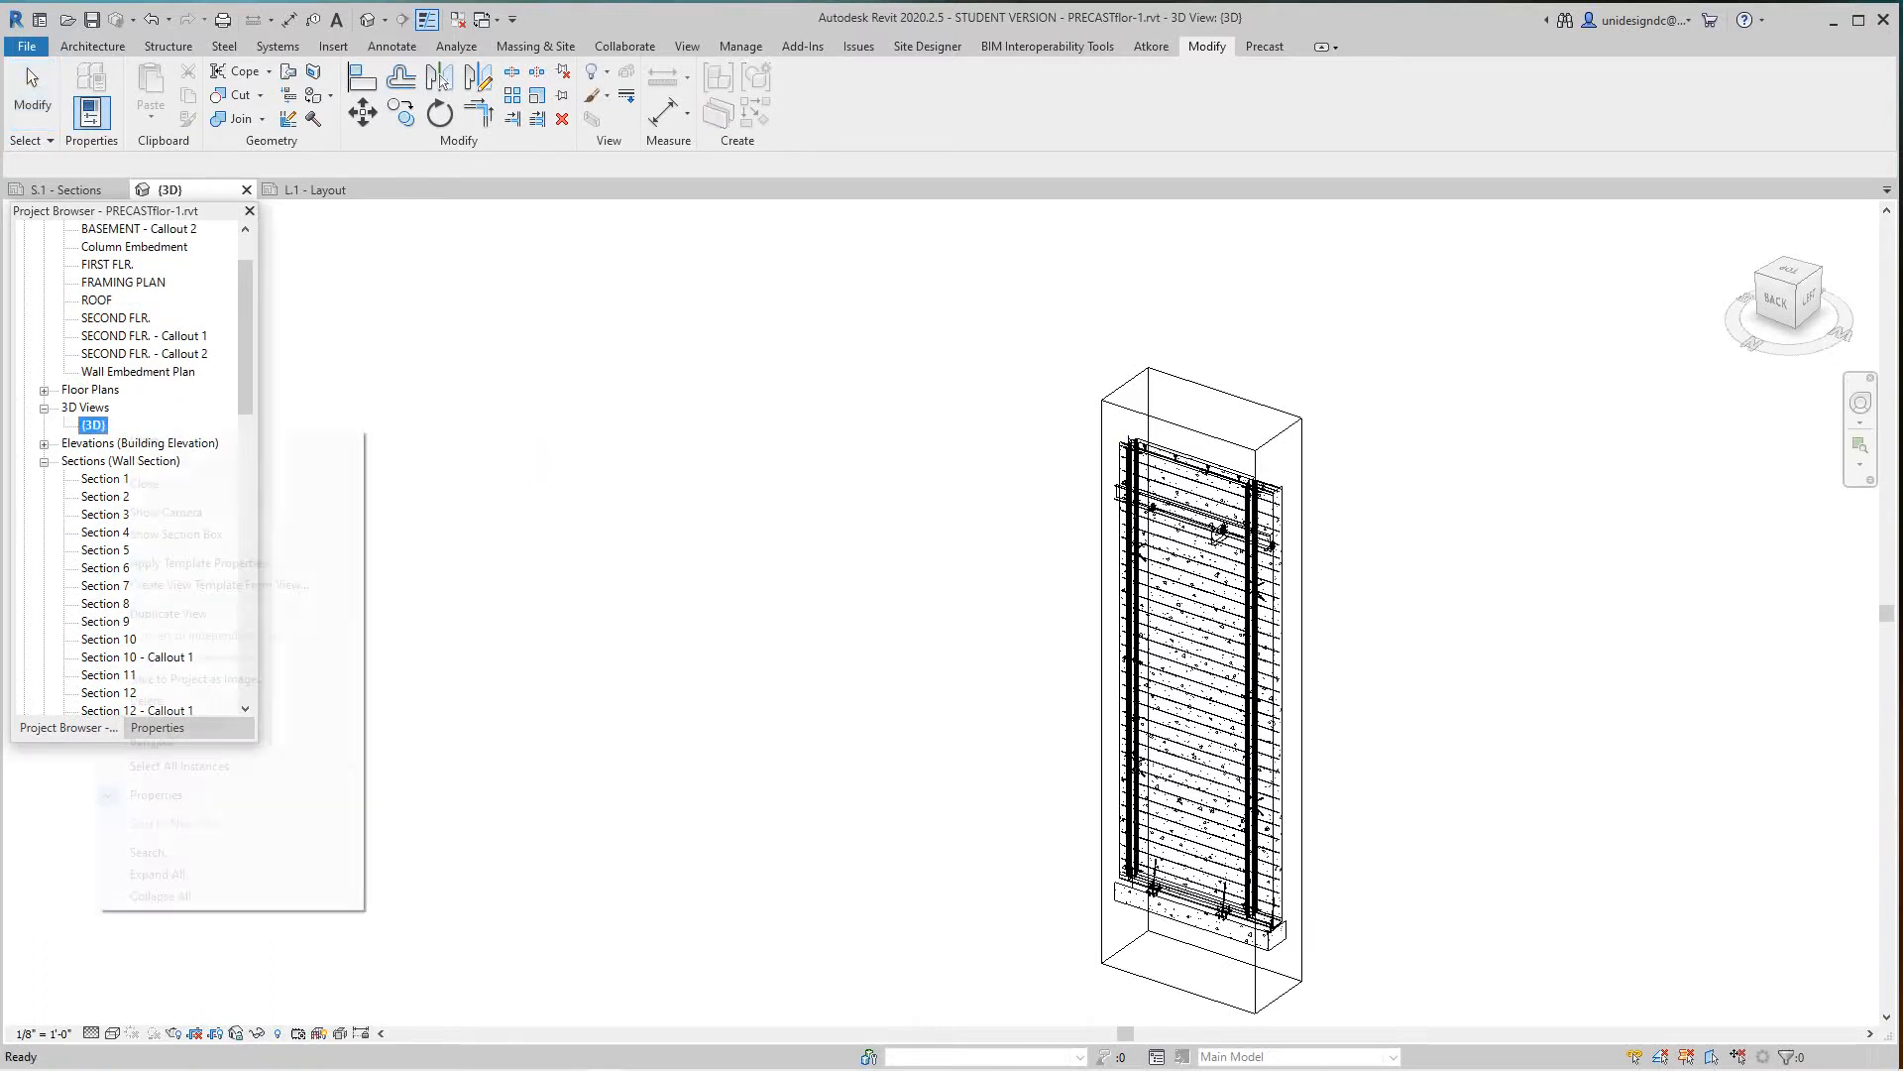
right_click(91, 424)
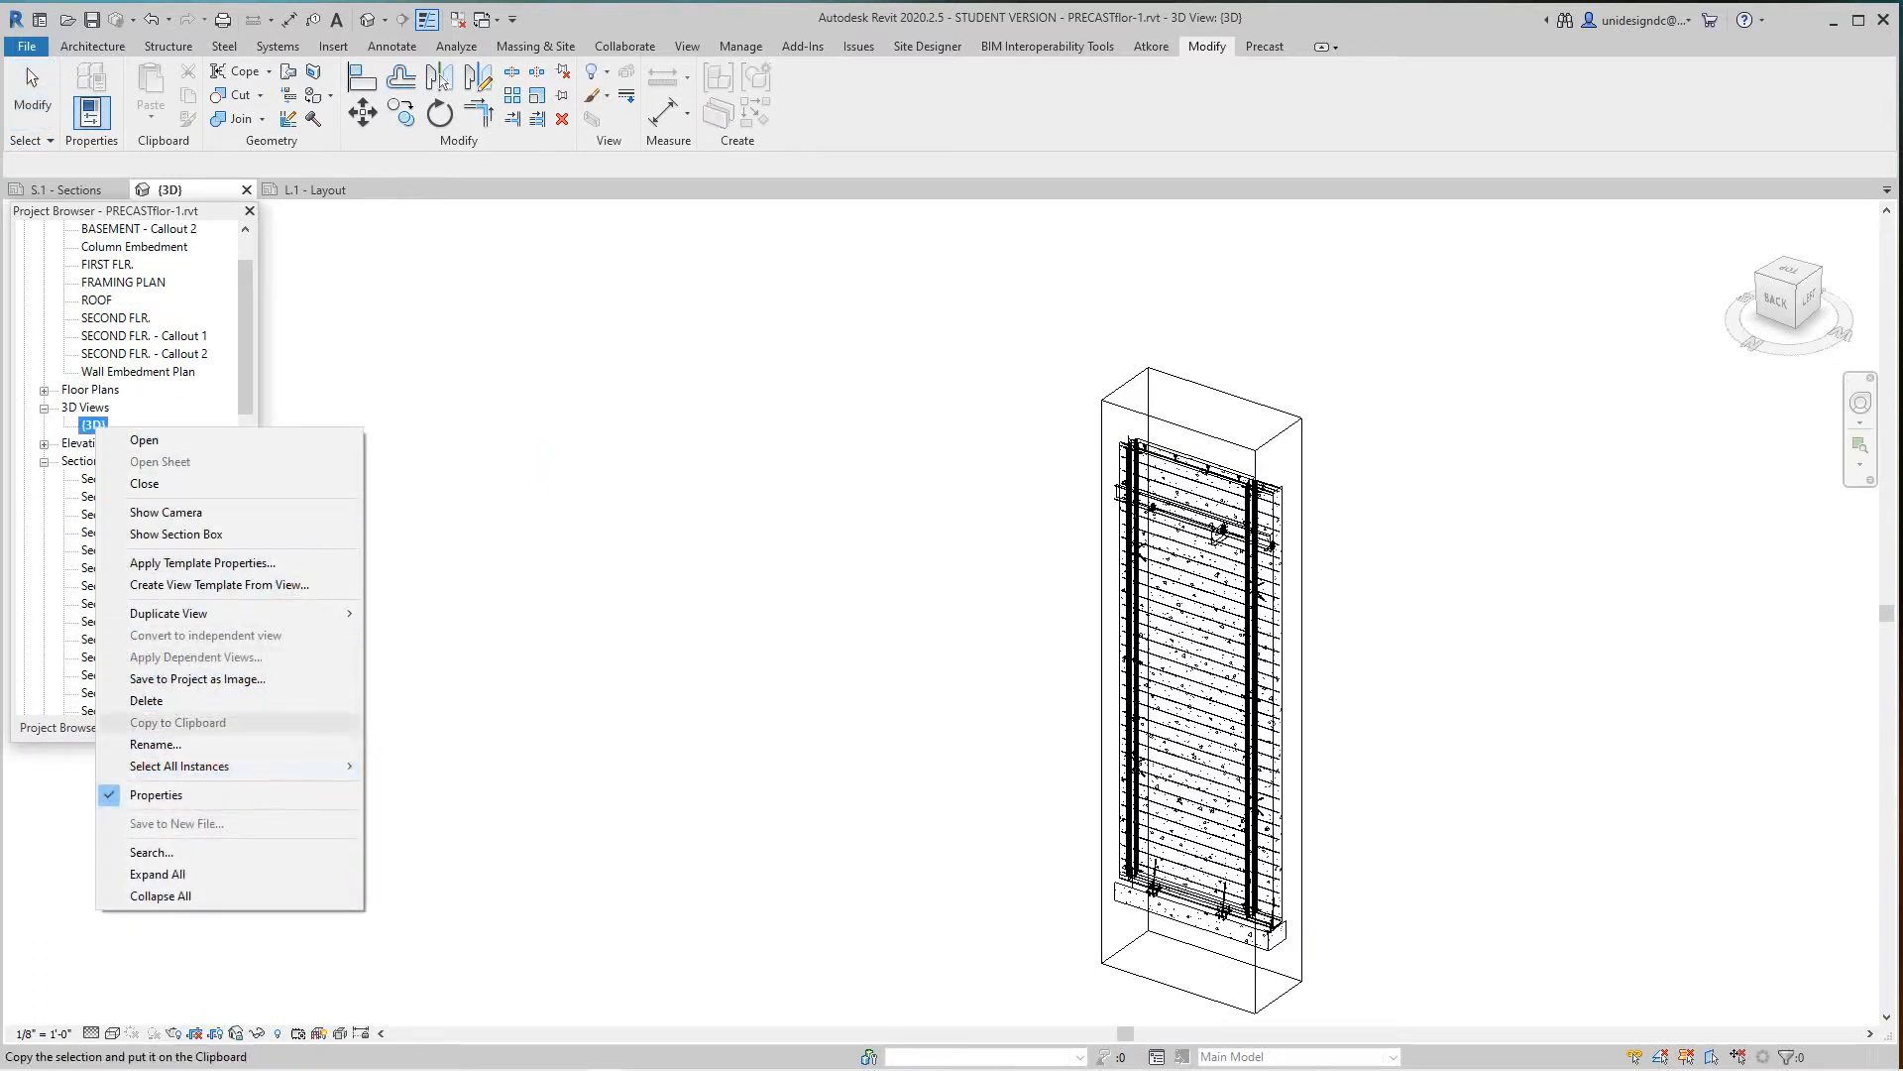
mouse_move(169, 613)
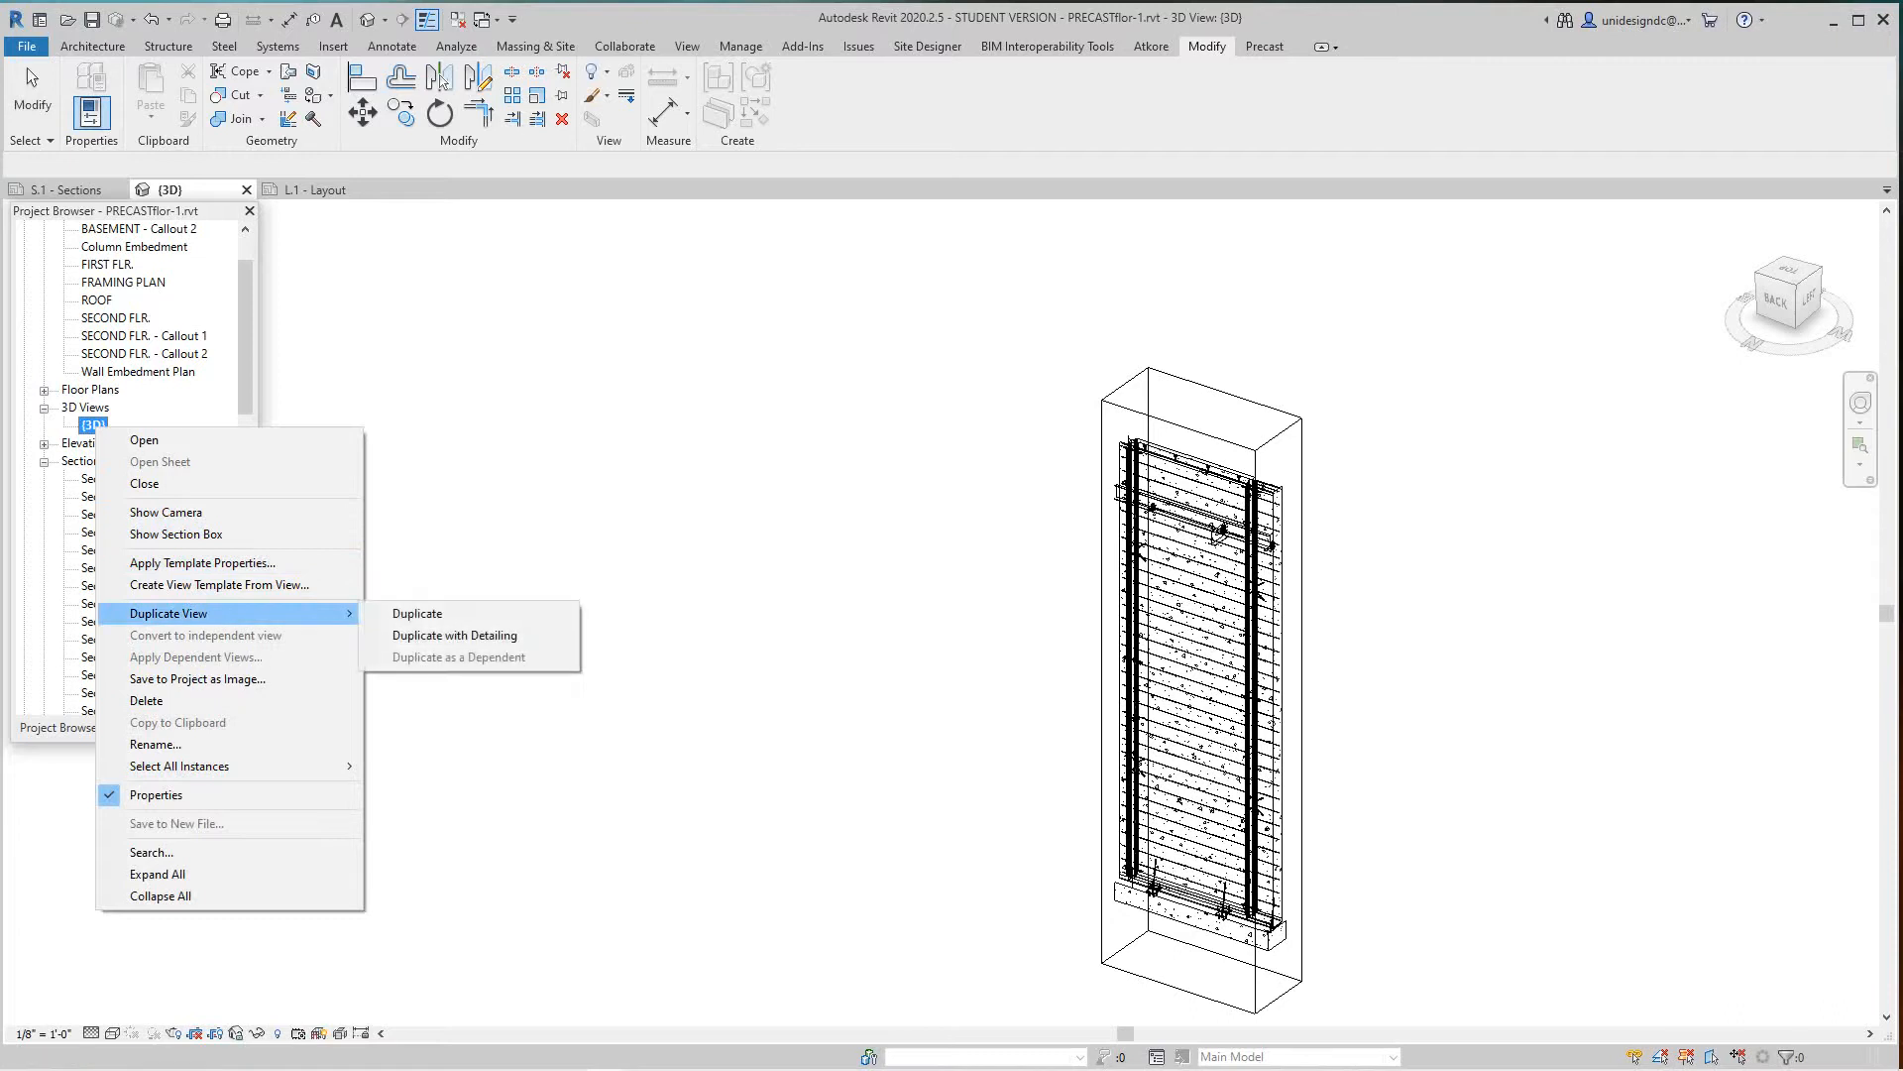
left_click(417, 612)
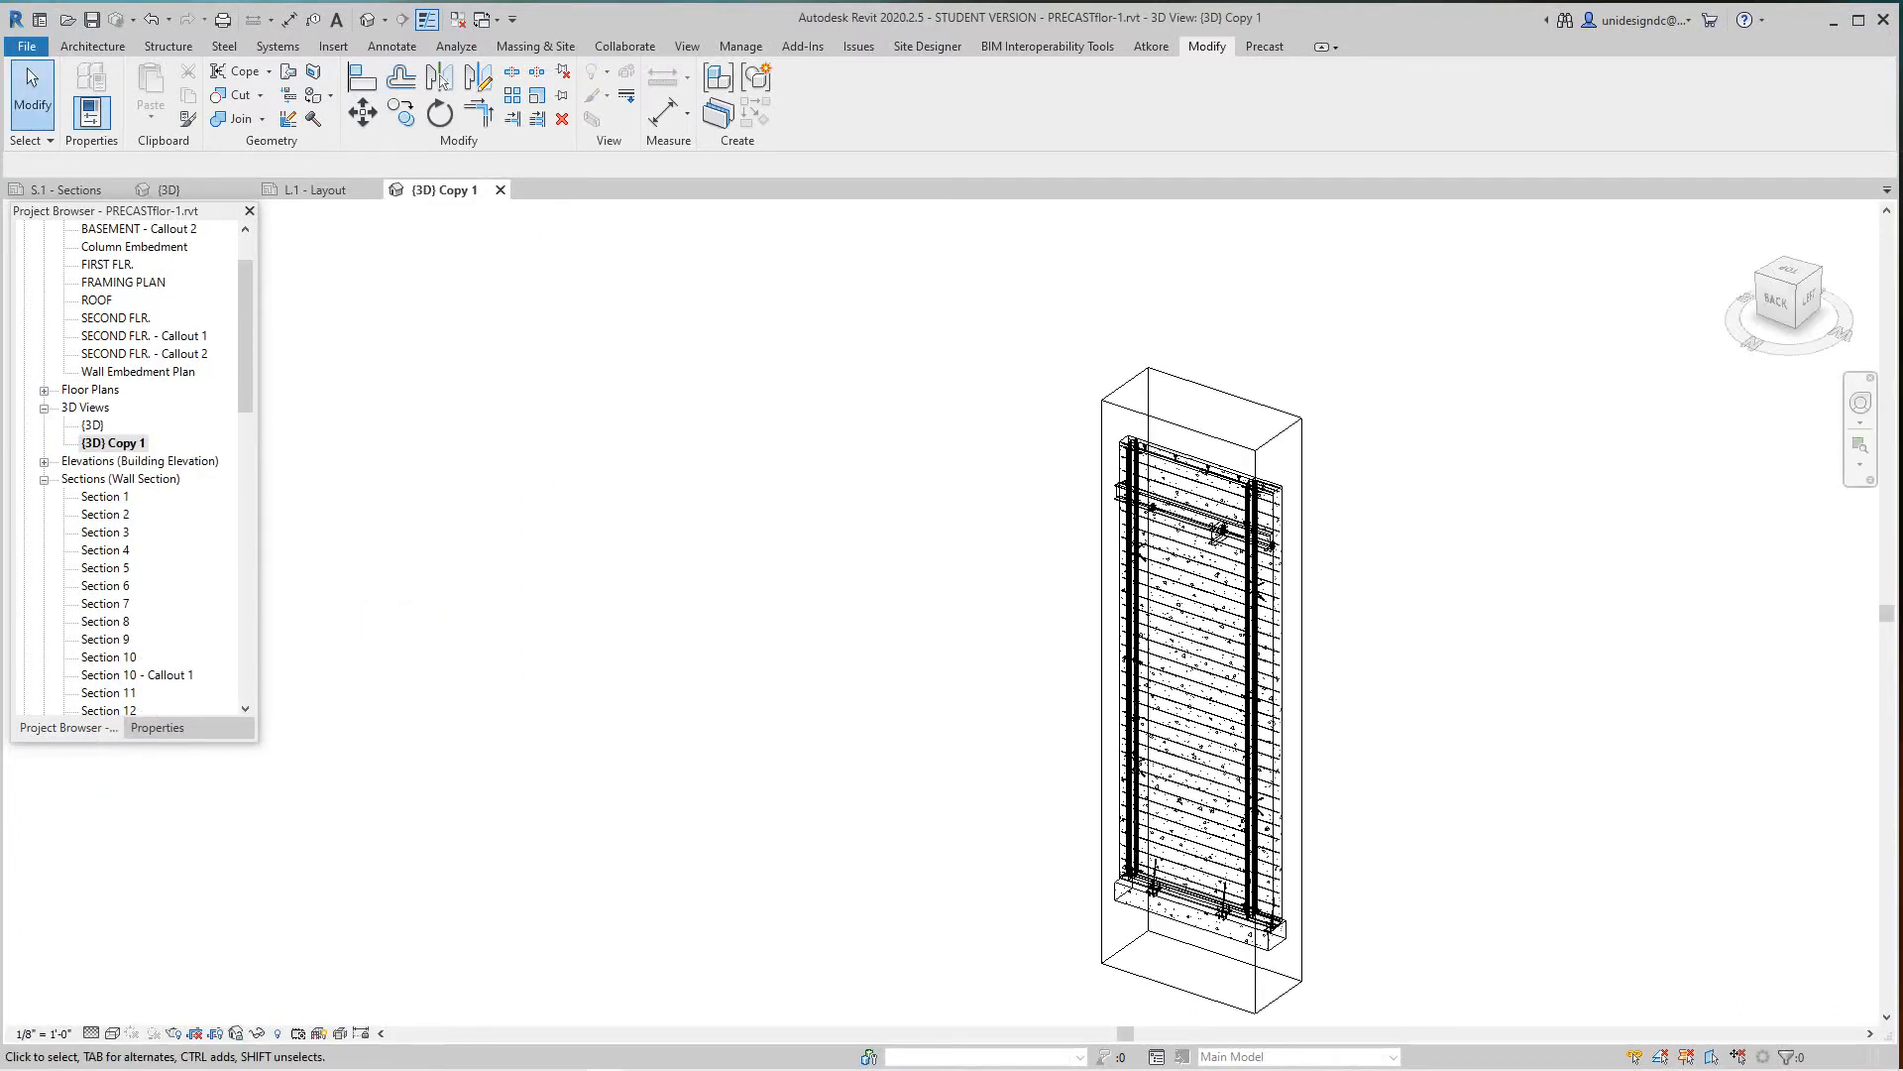
right_click(111, 442)
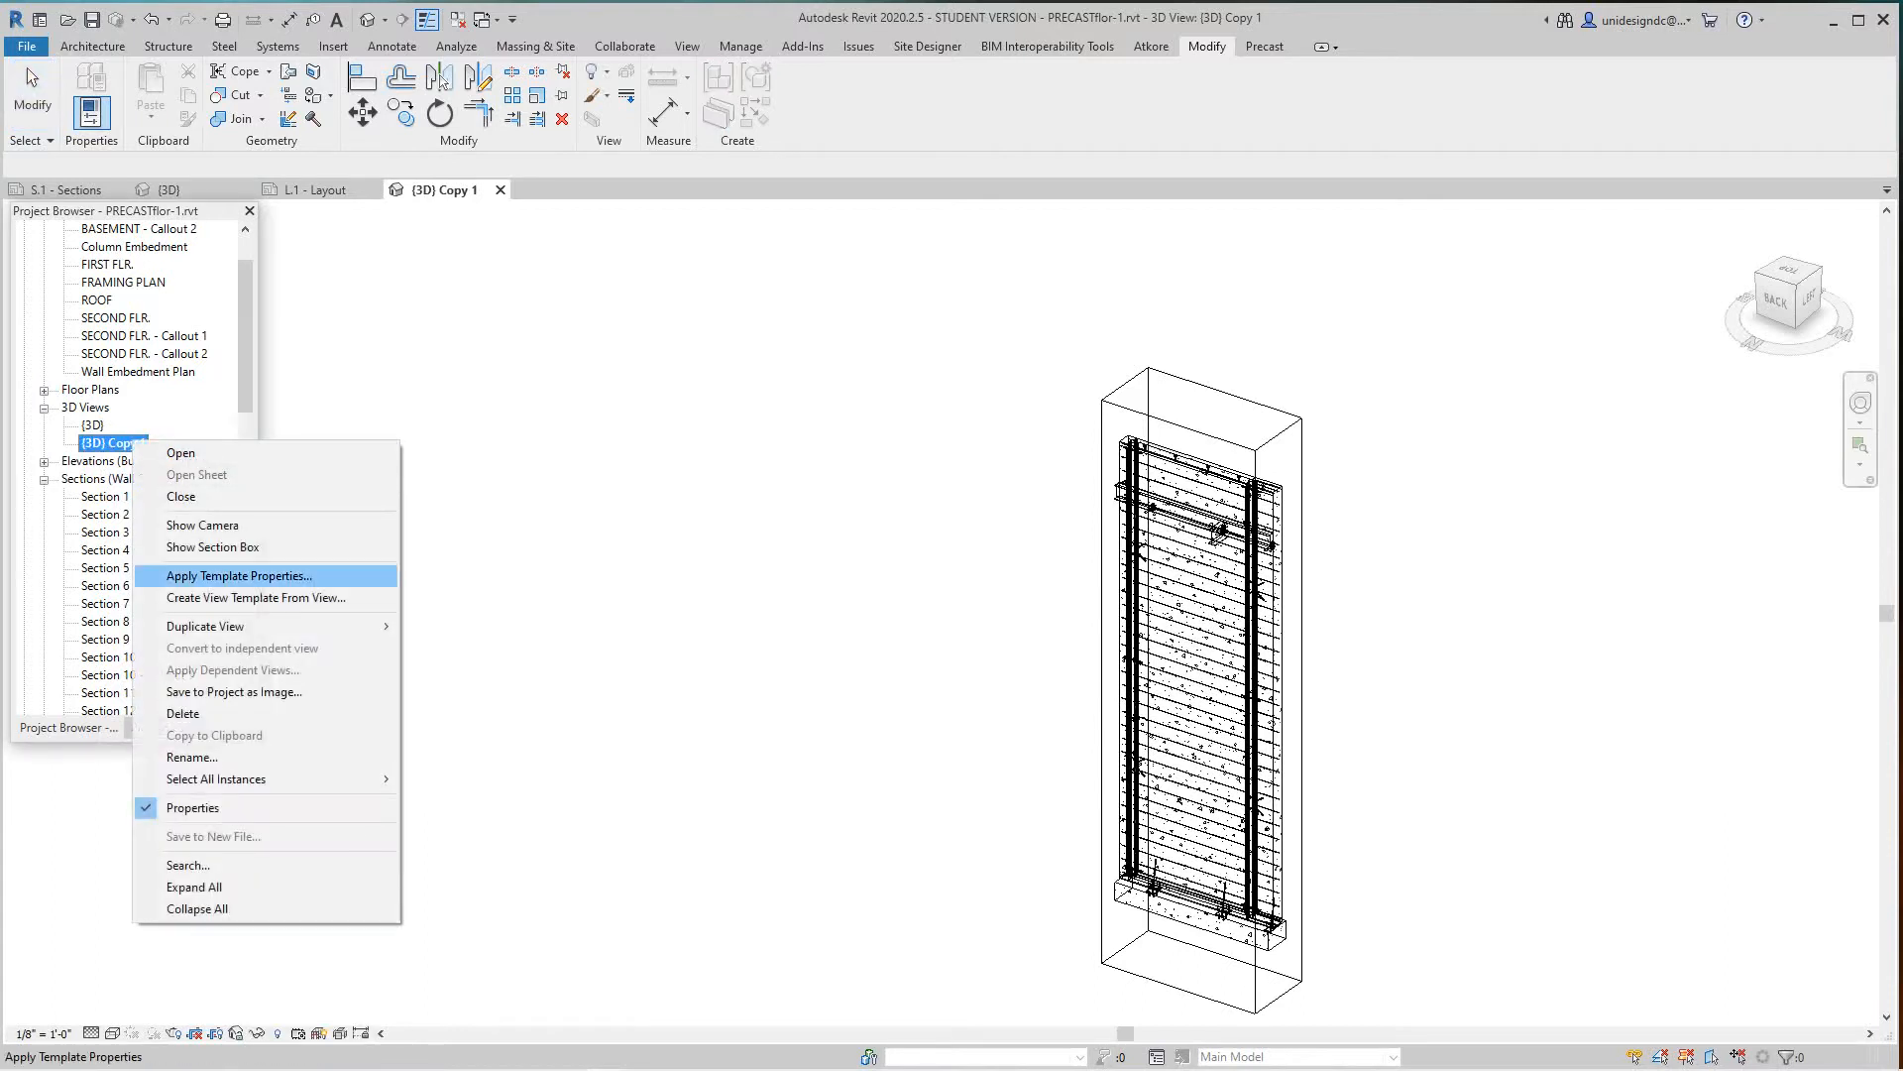
mouse_move(204, 625)
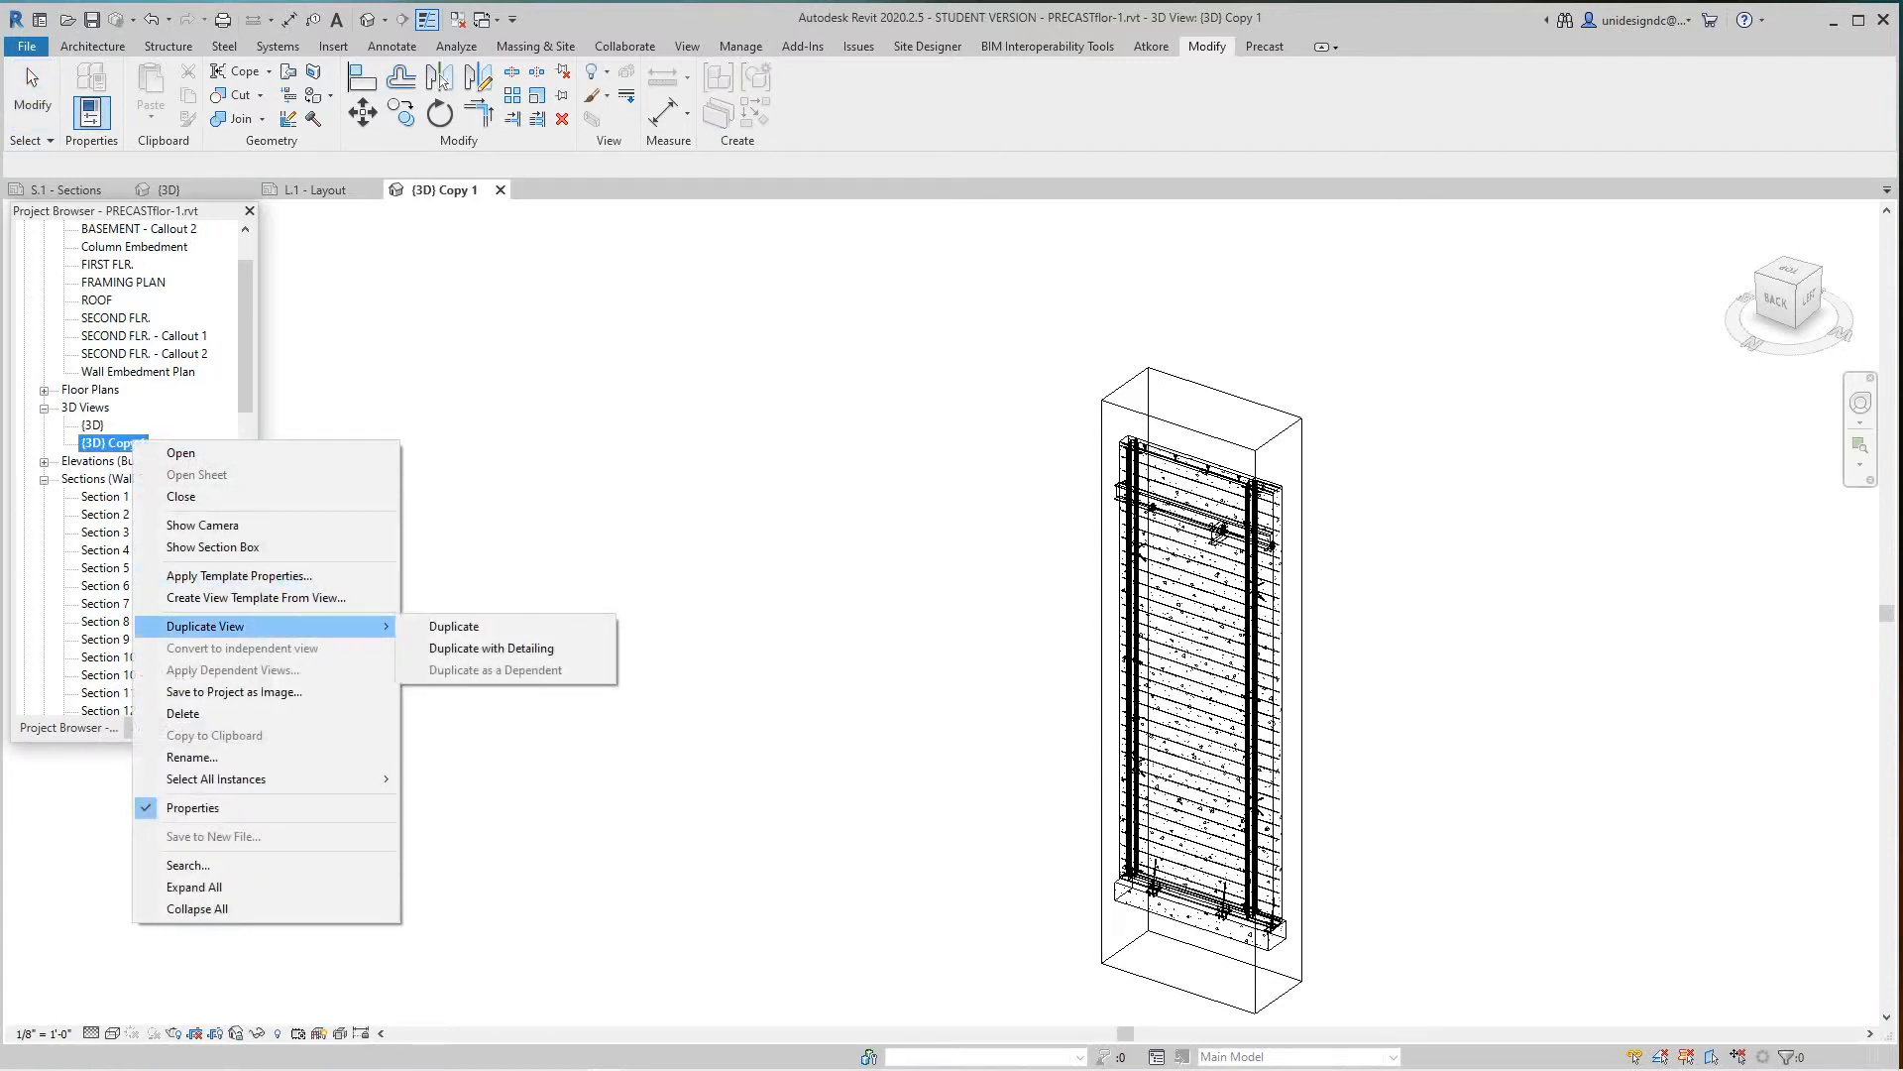
mouse_move(454, 625)
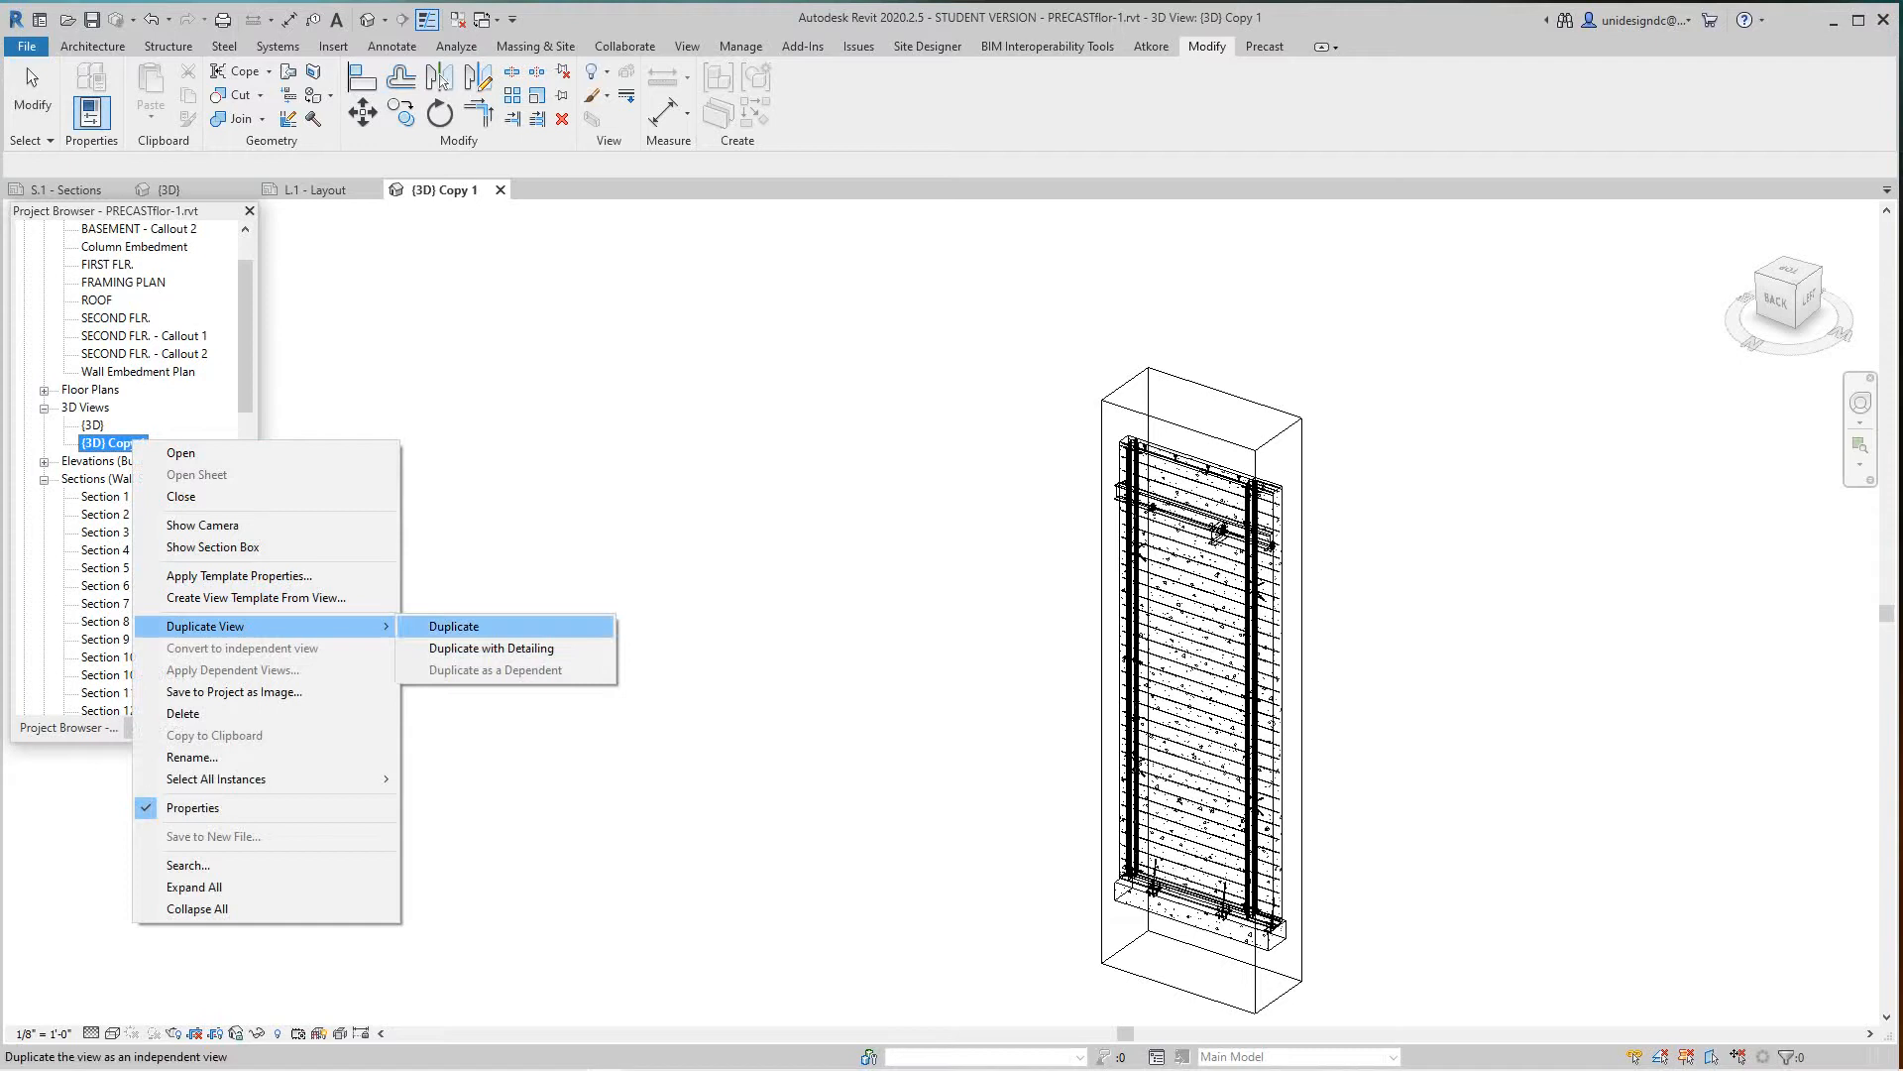
left_click(454, 625)
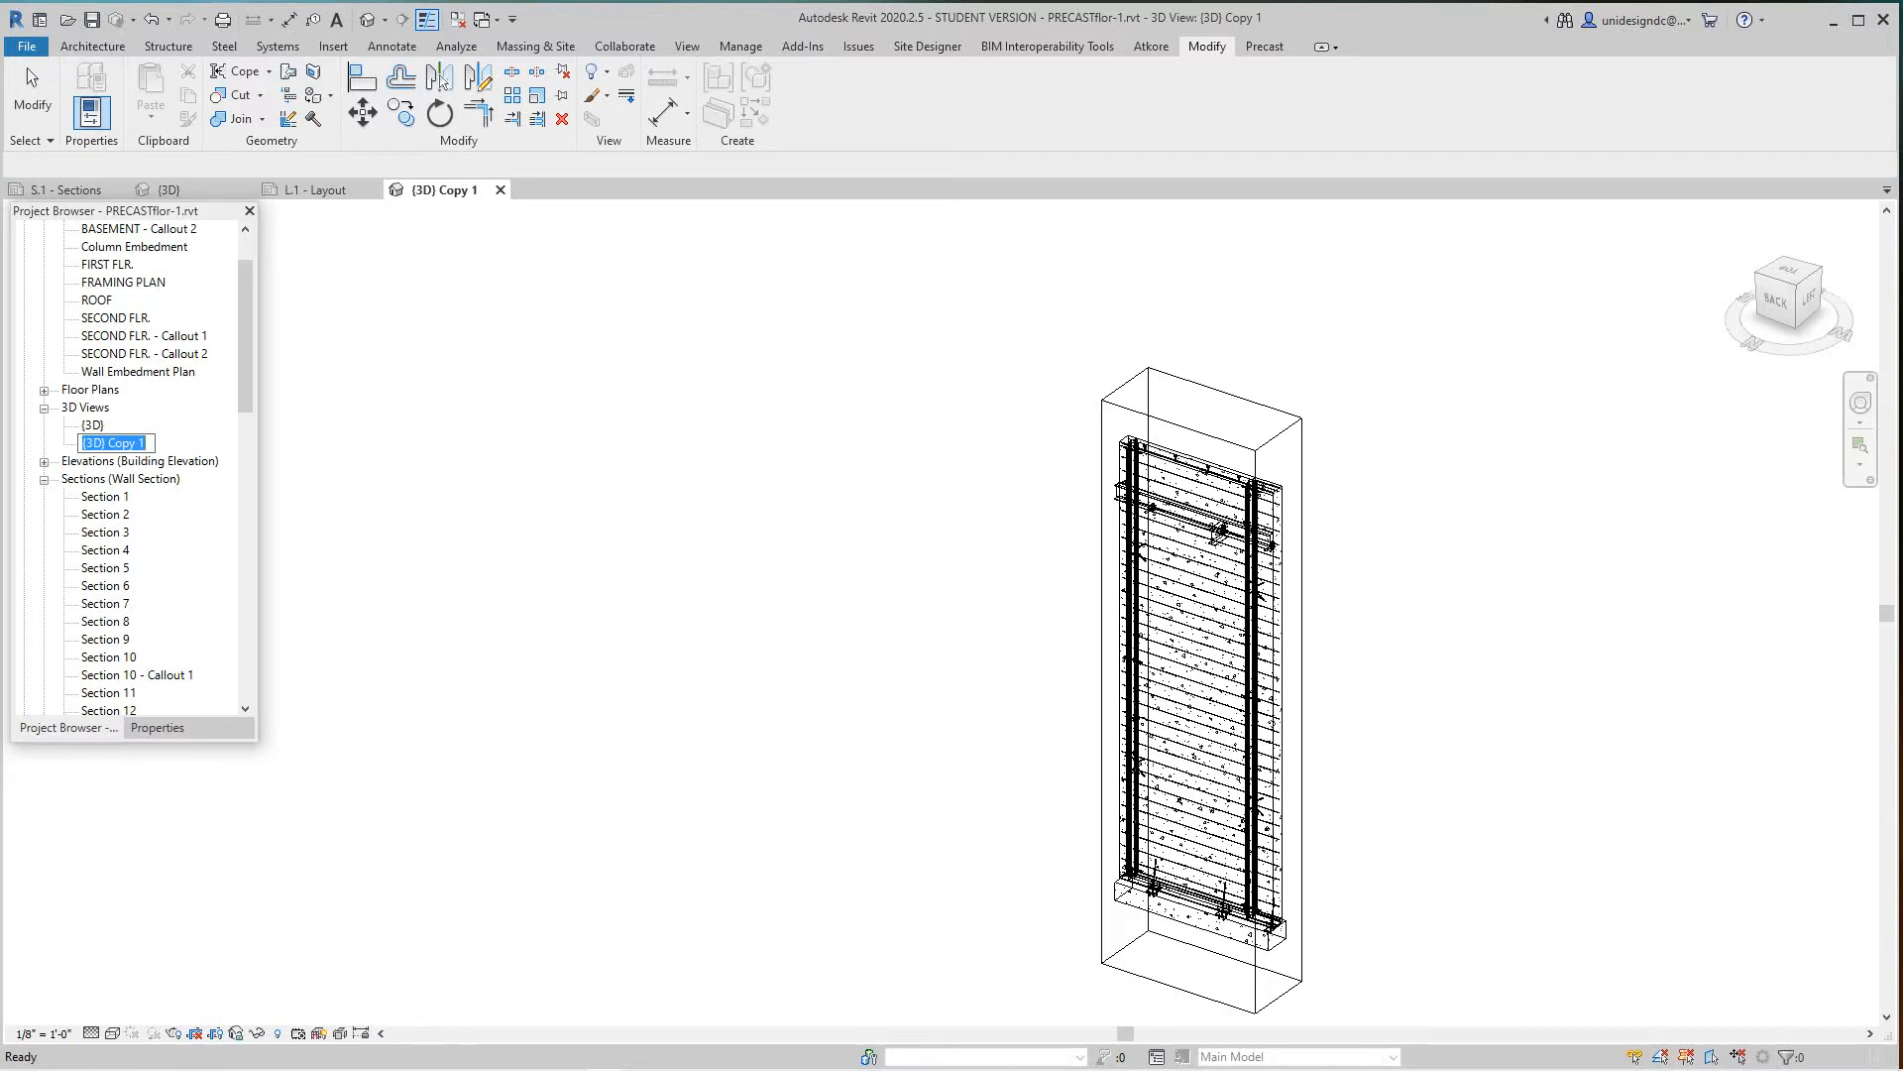
type("3d sec")
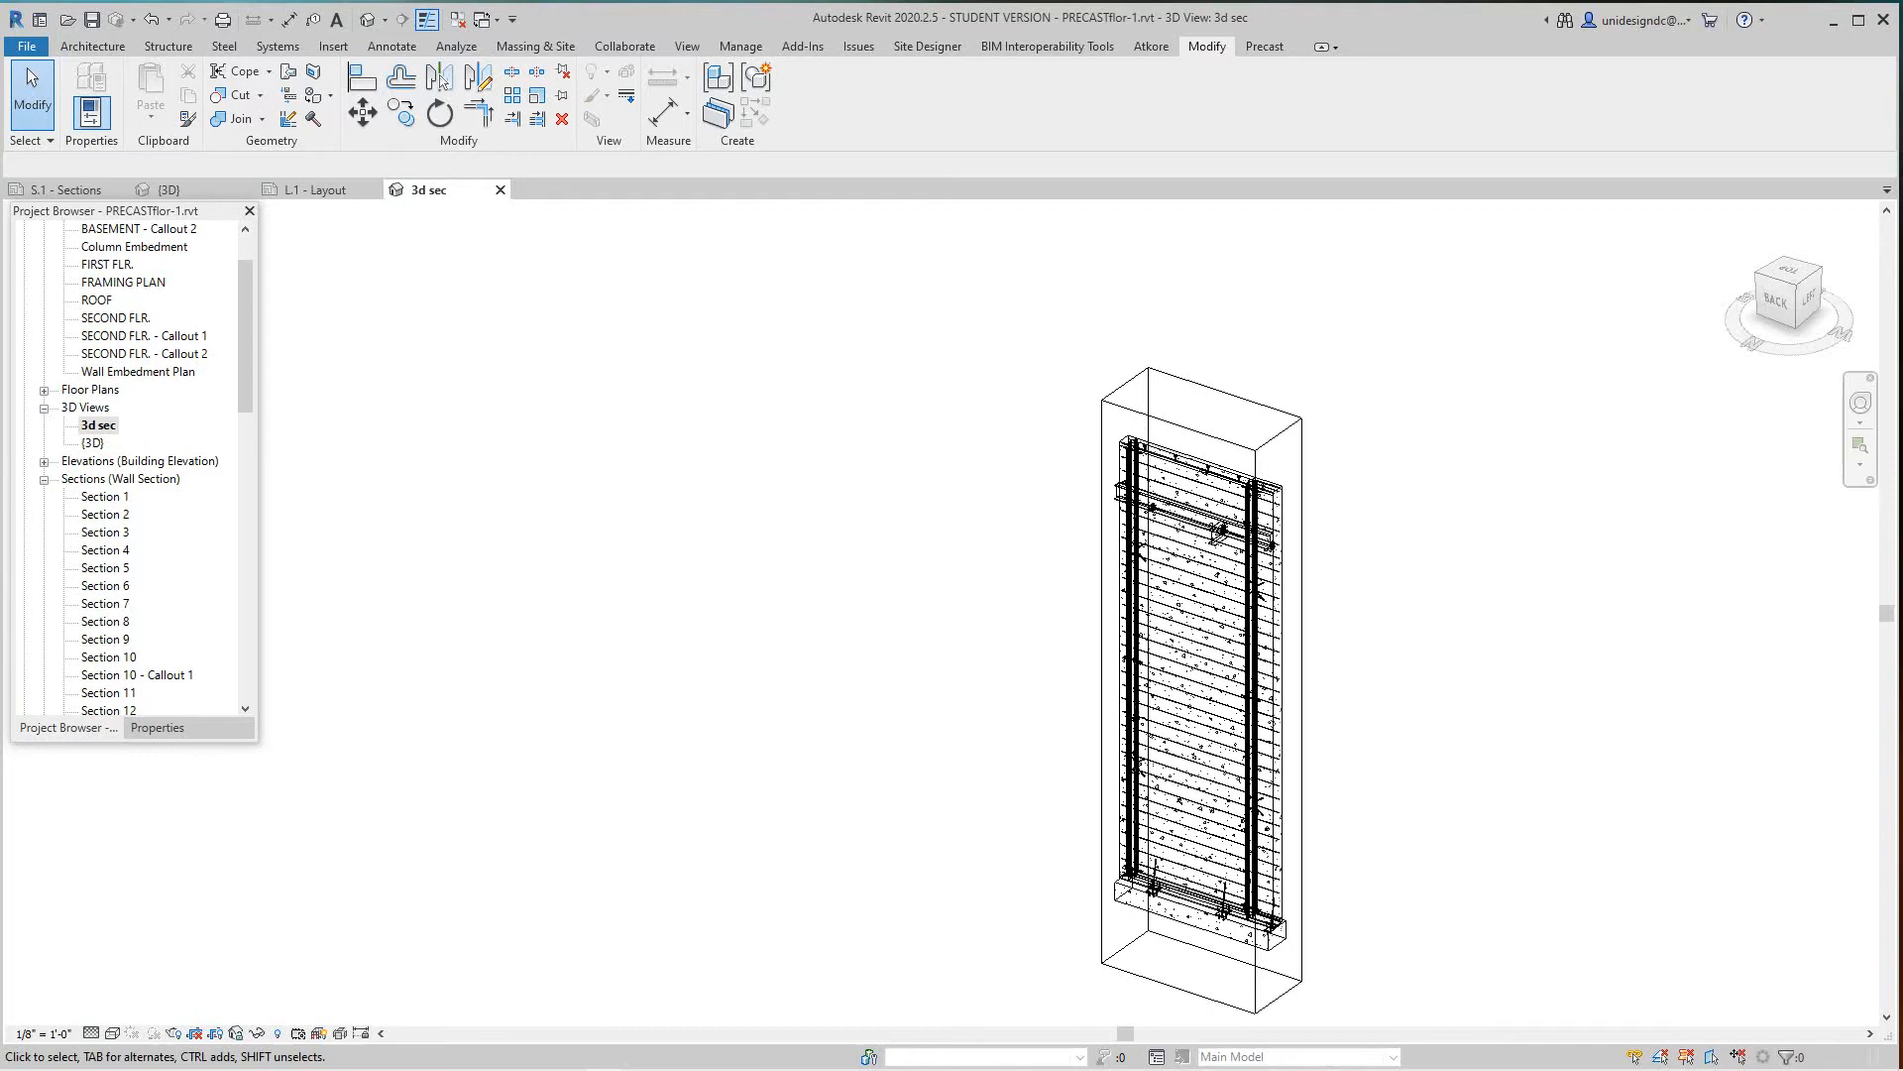
scroll("down", 3)
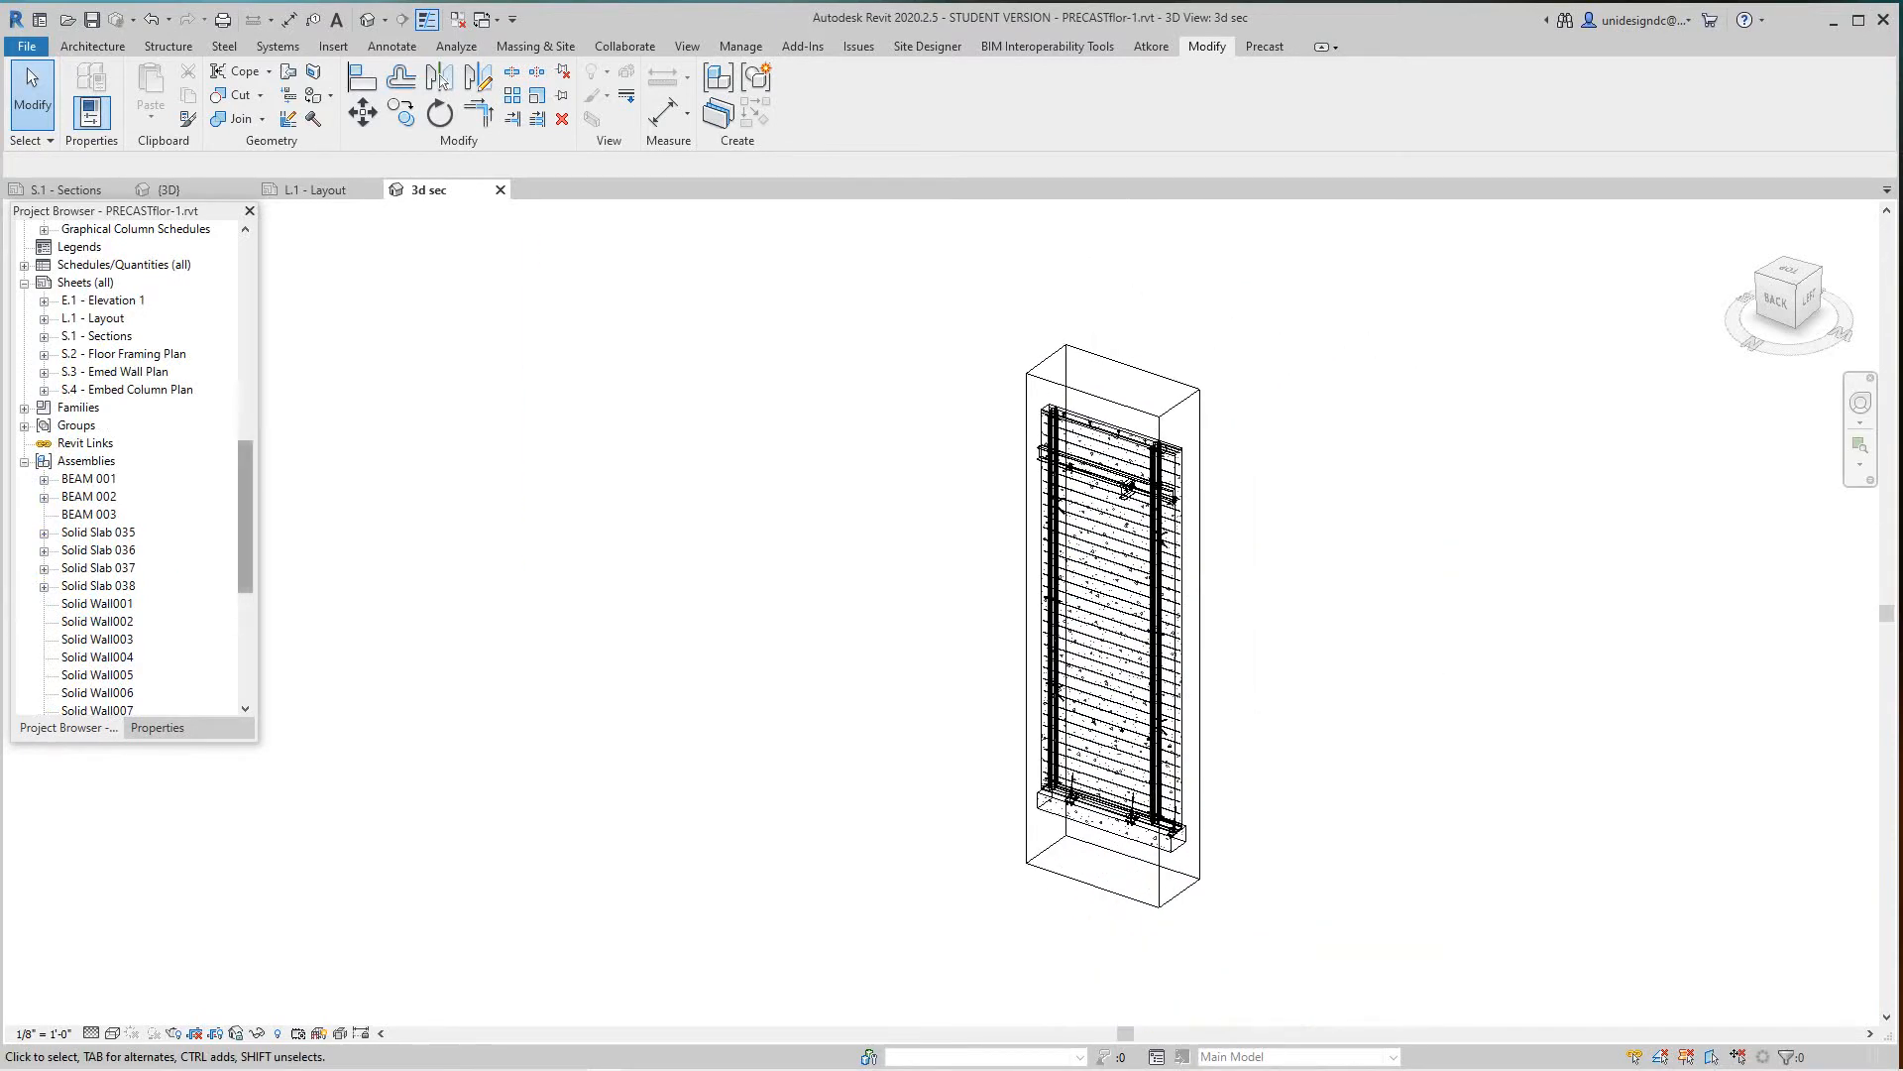
Step: Drag the 3d sec view onto sheet S.1 - Sections beside the column sections
left_click(96, 335)
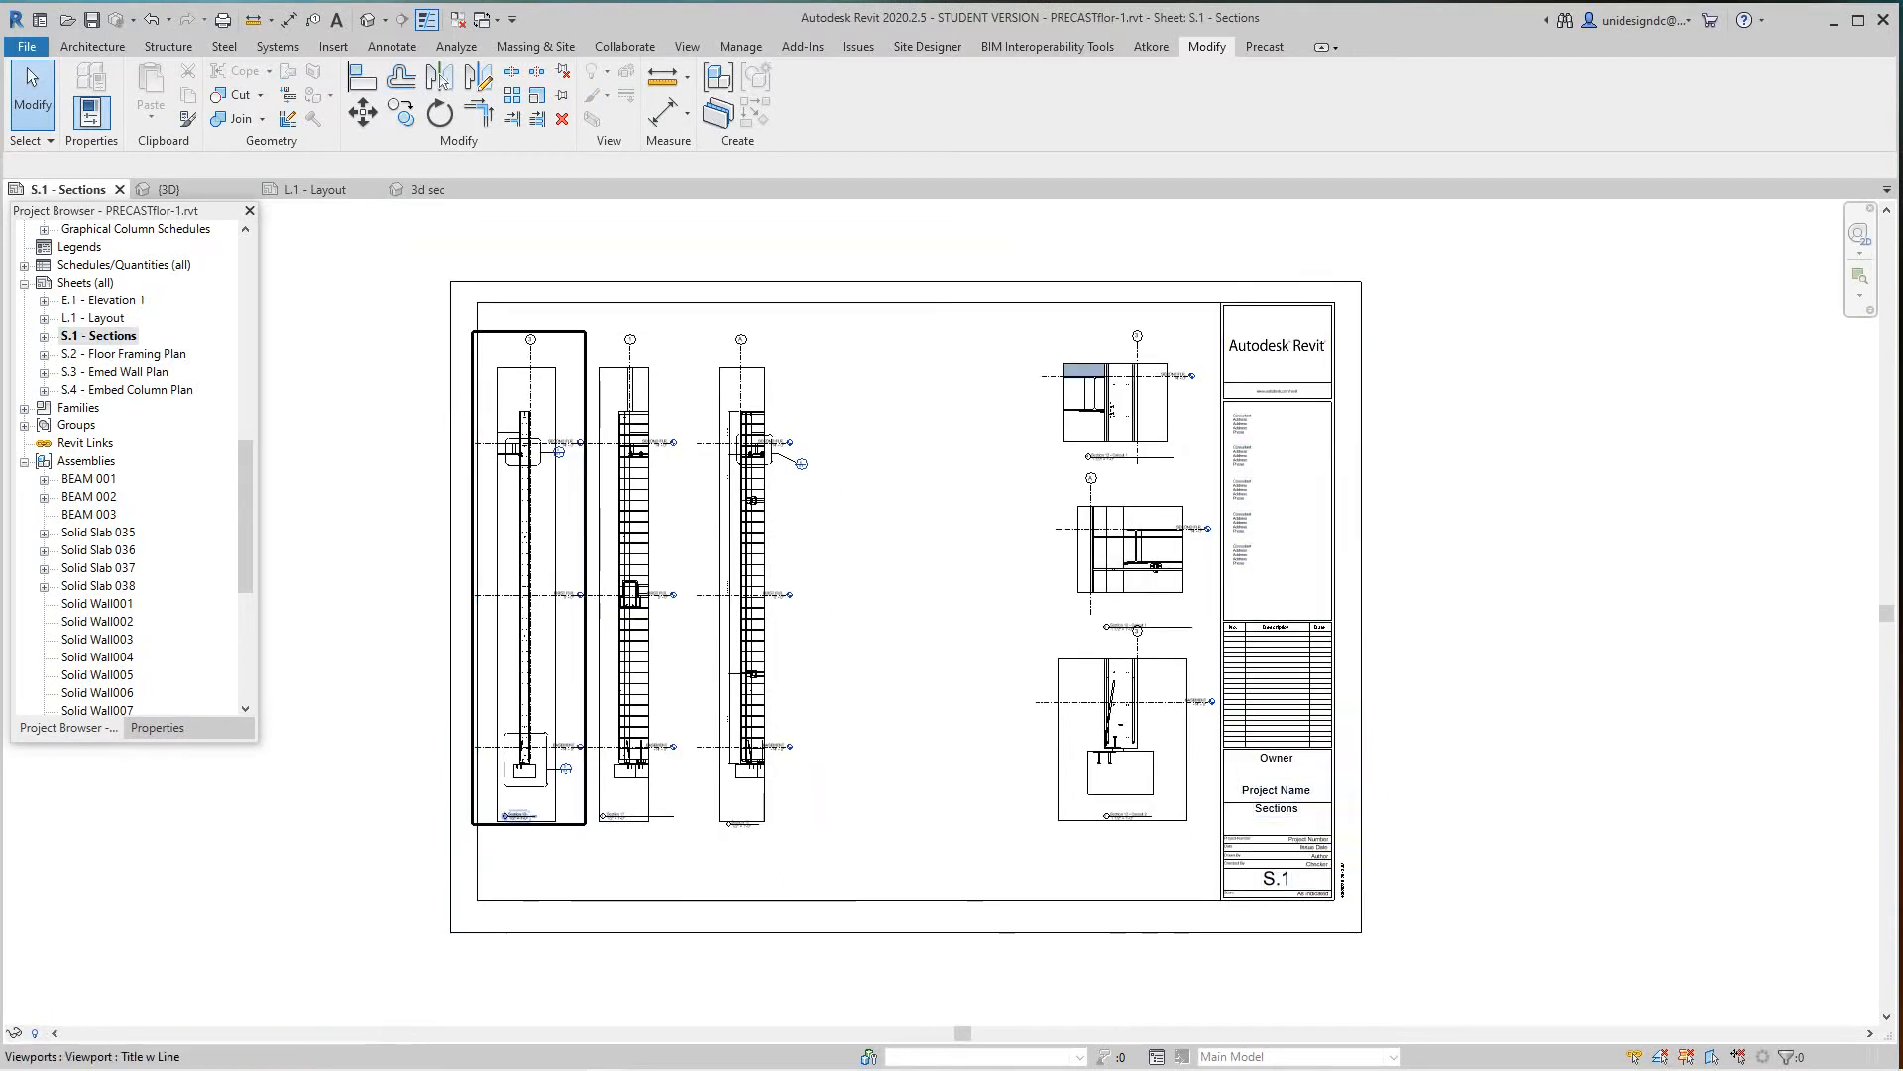
scroll("down", 3)
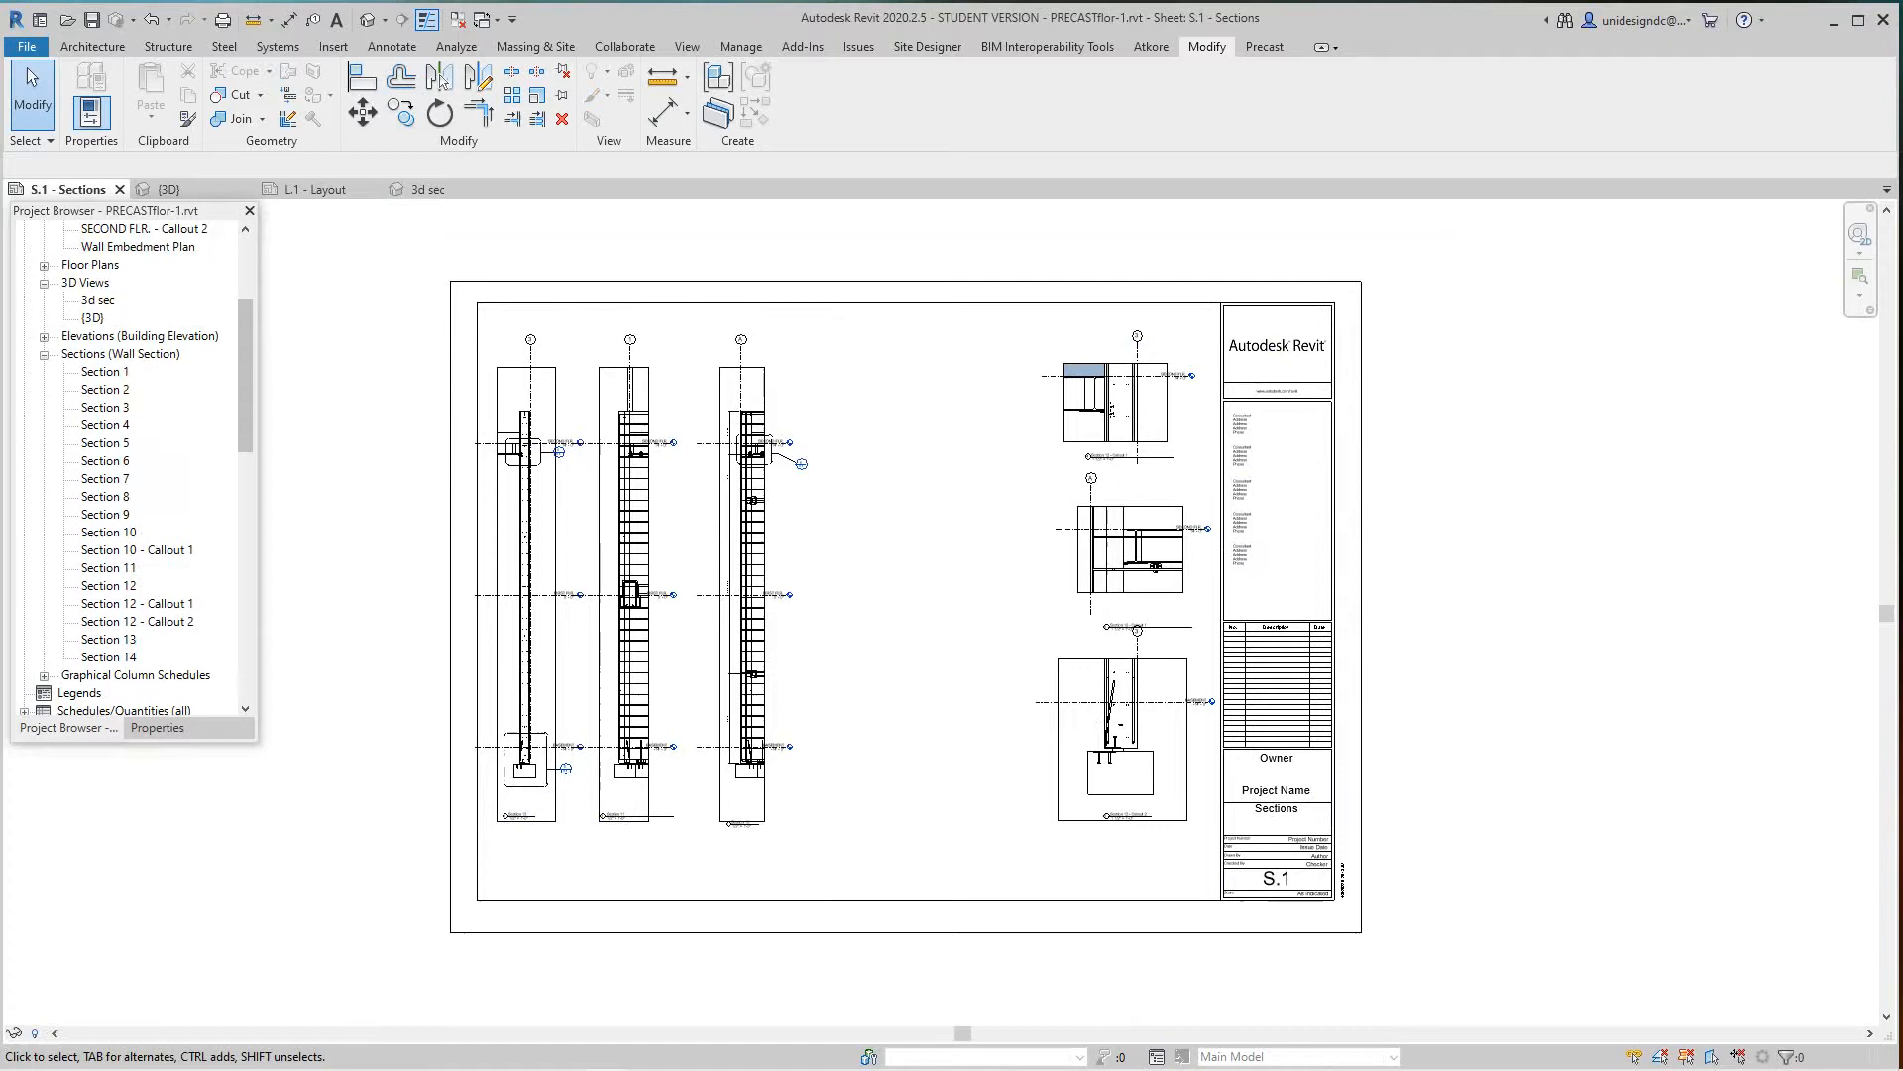
left_click(95, 409)
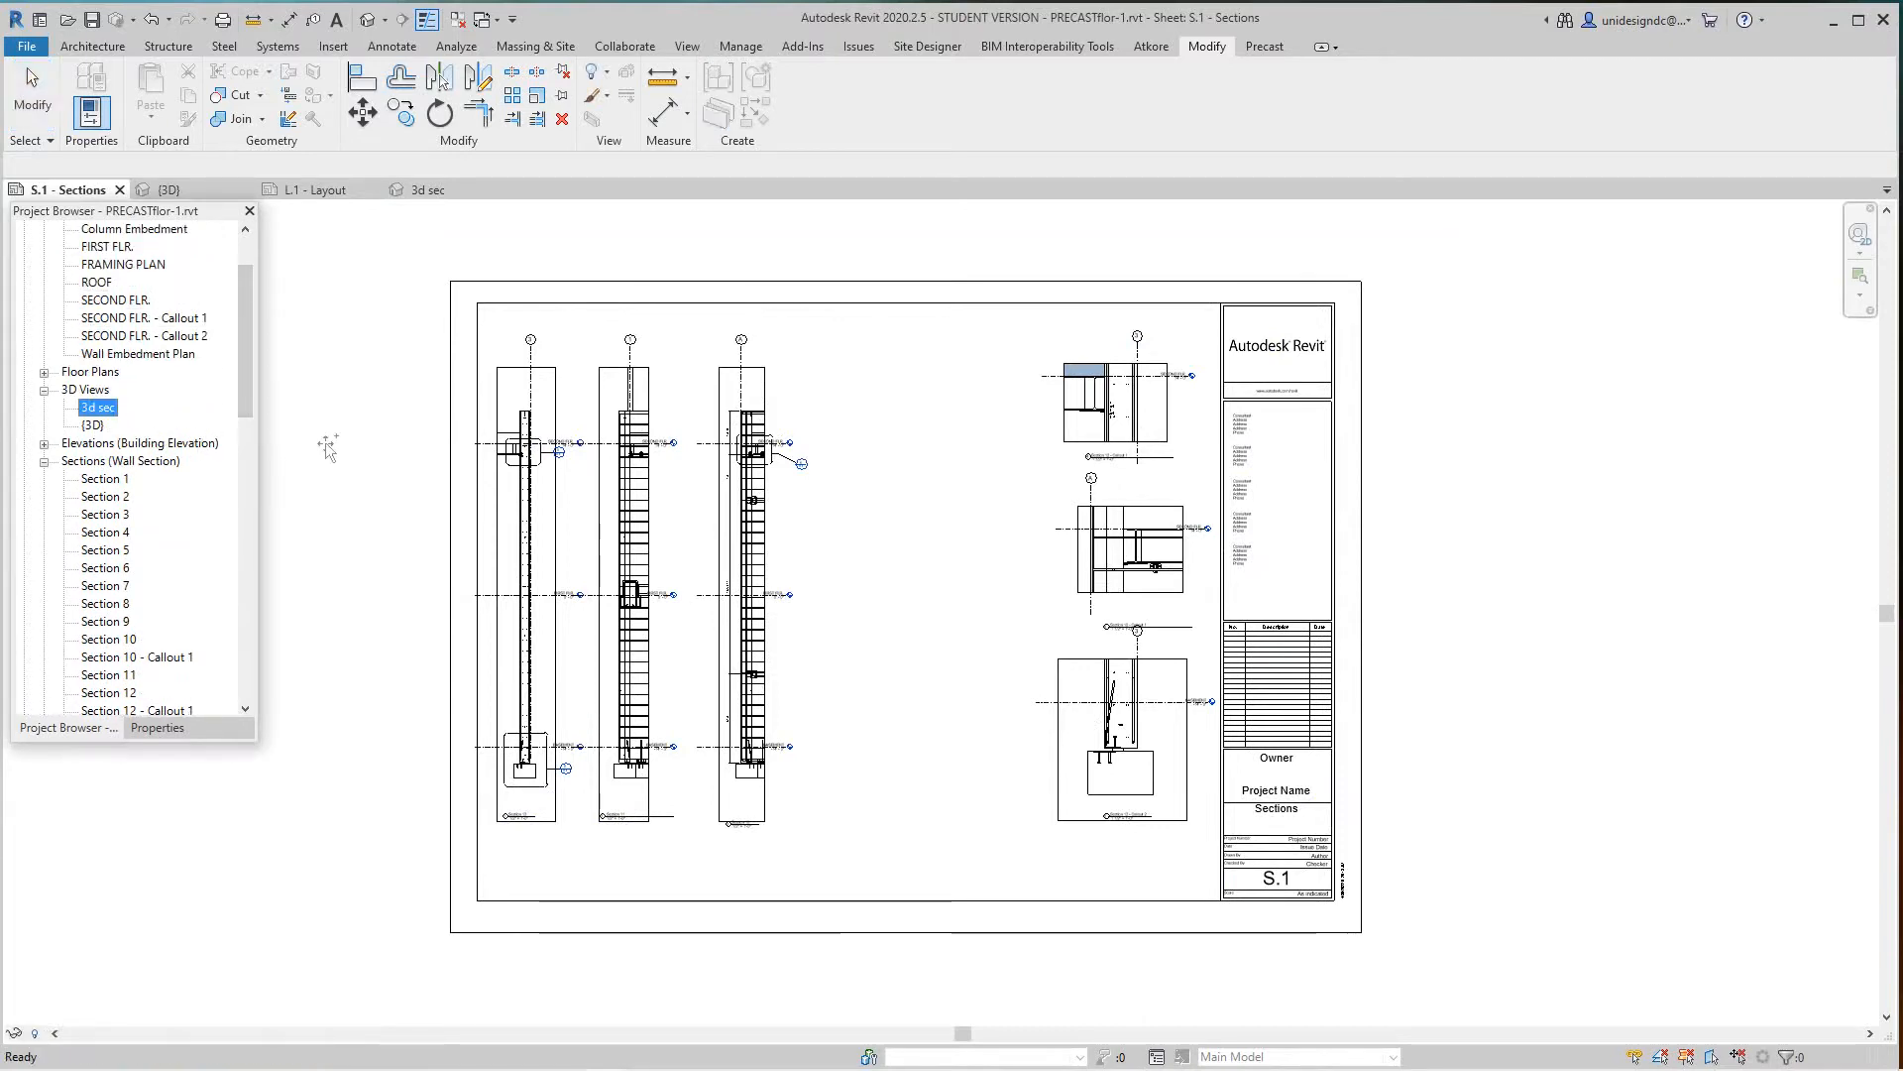
left_click(918, 620)
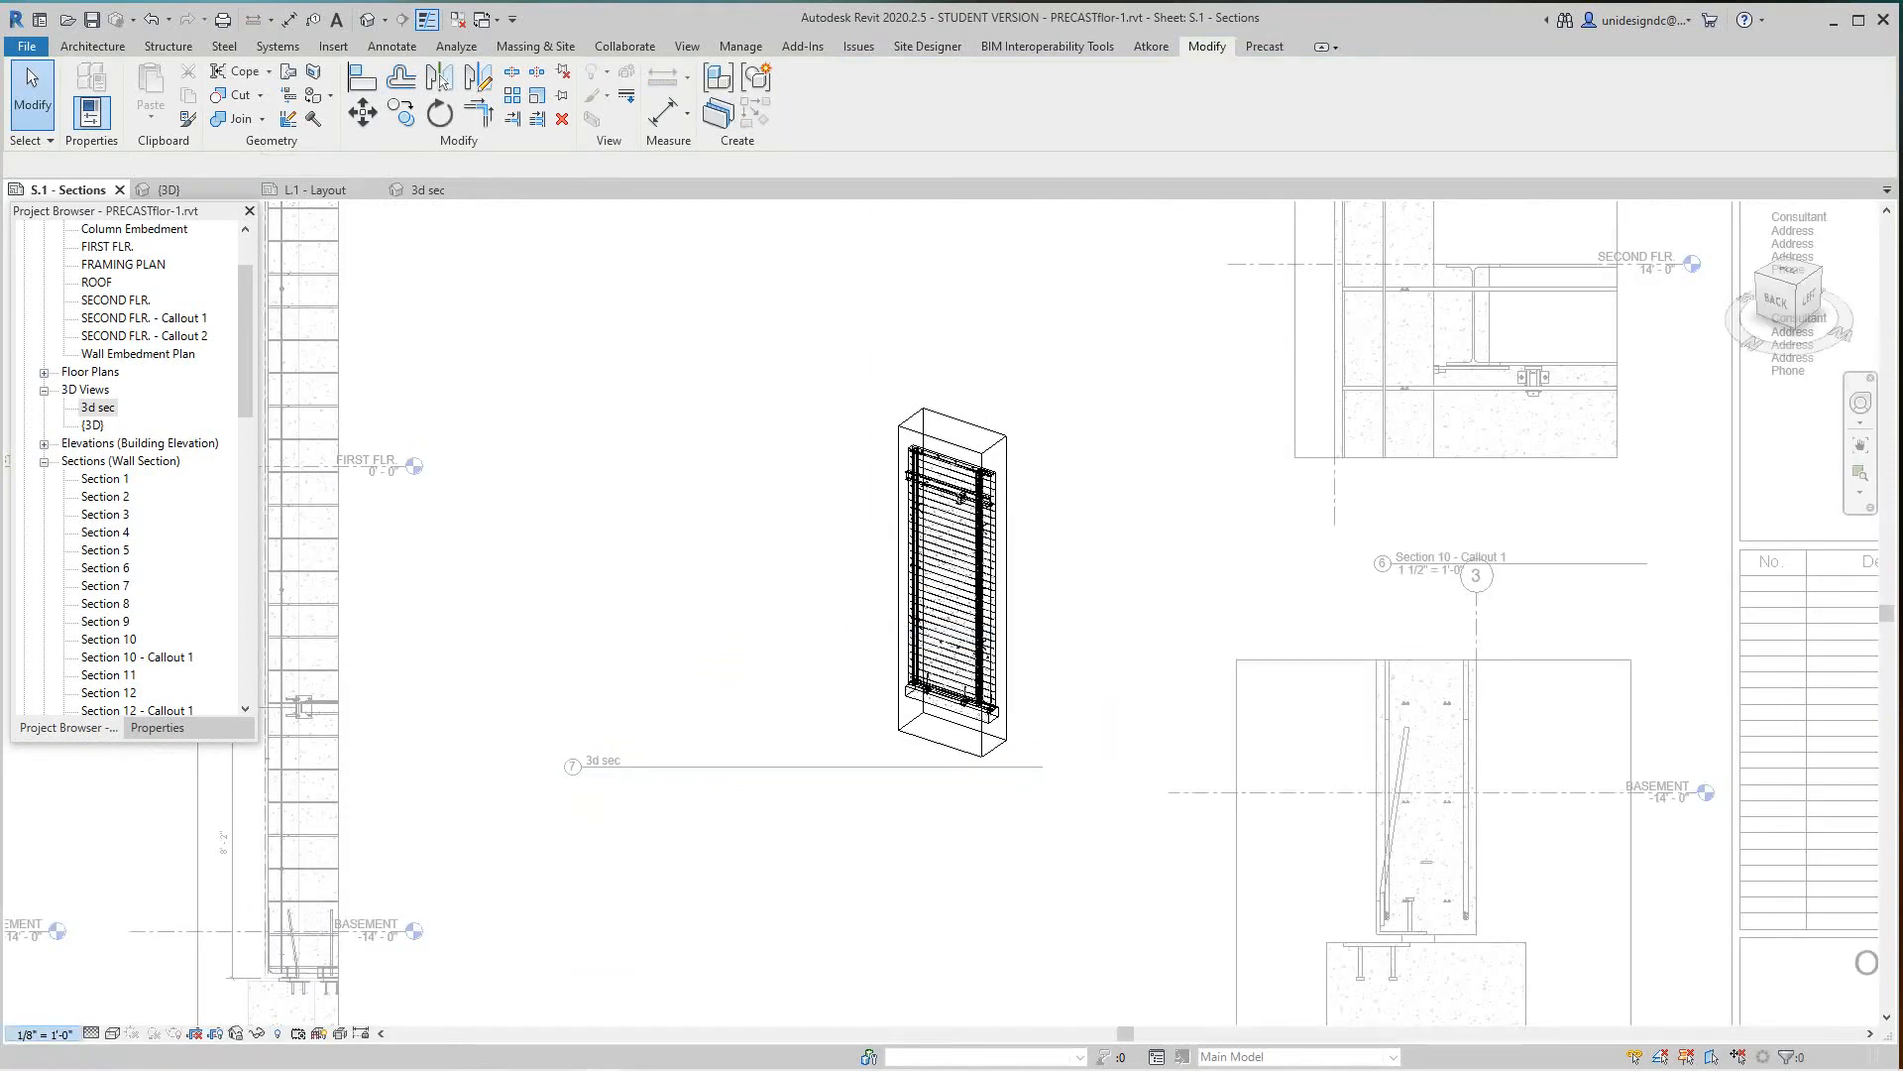
left_click(47, 1033)
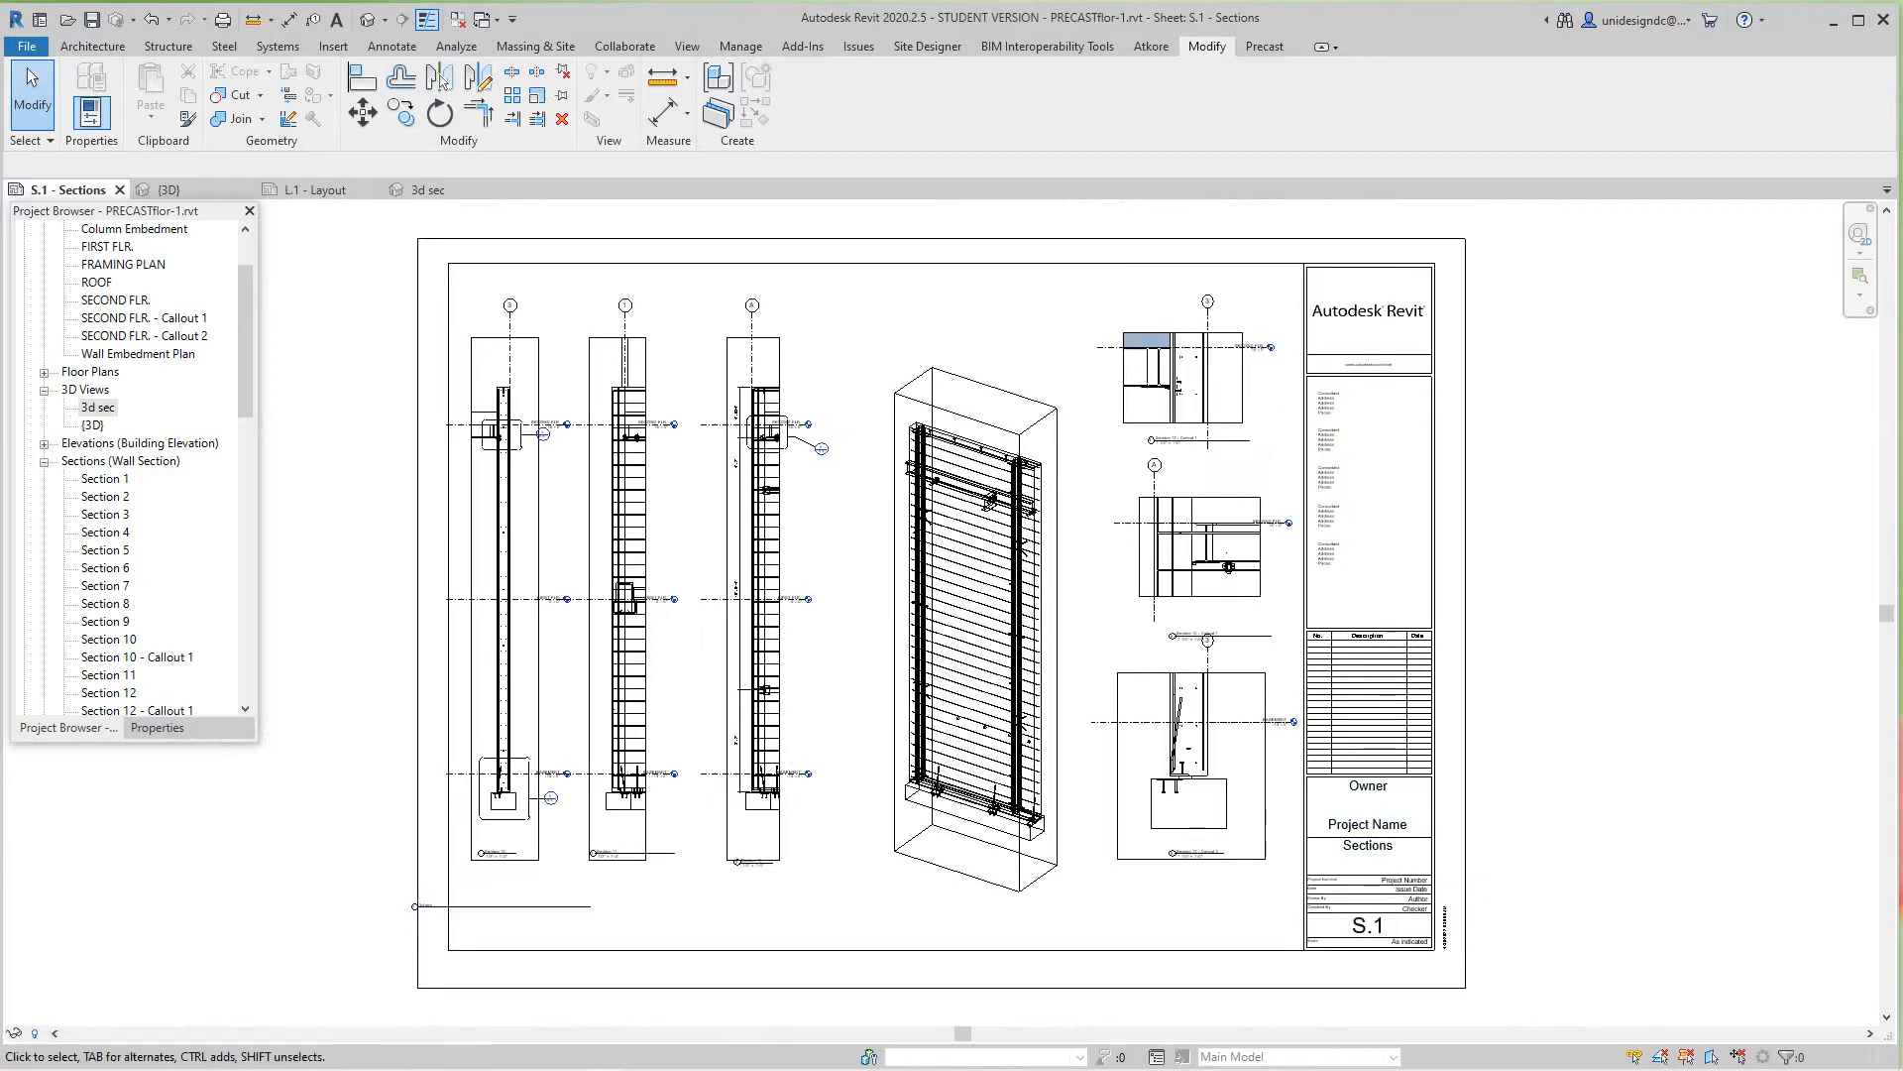
scroll("down", 3)
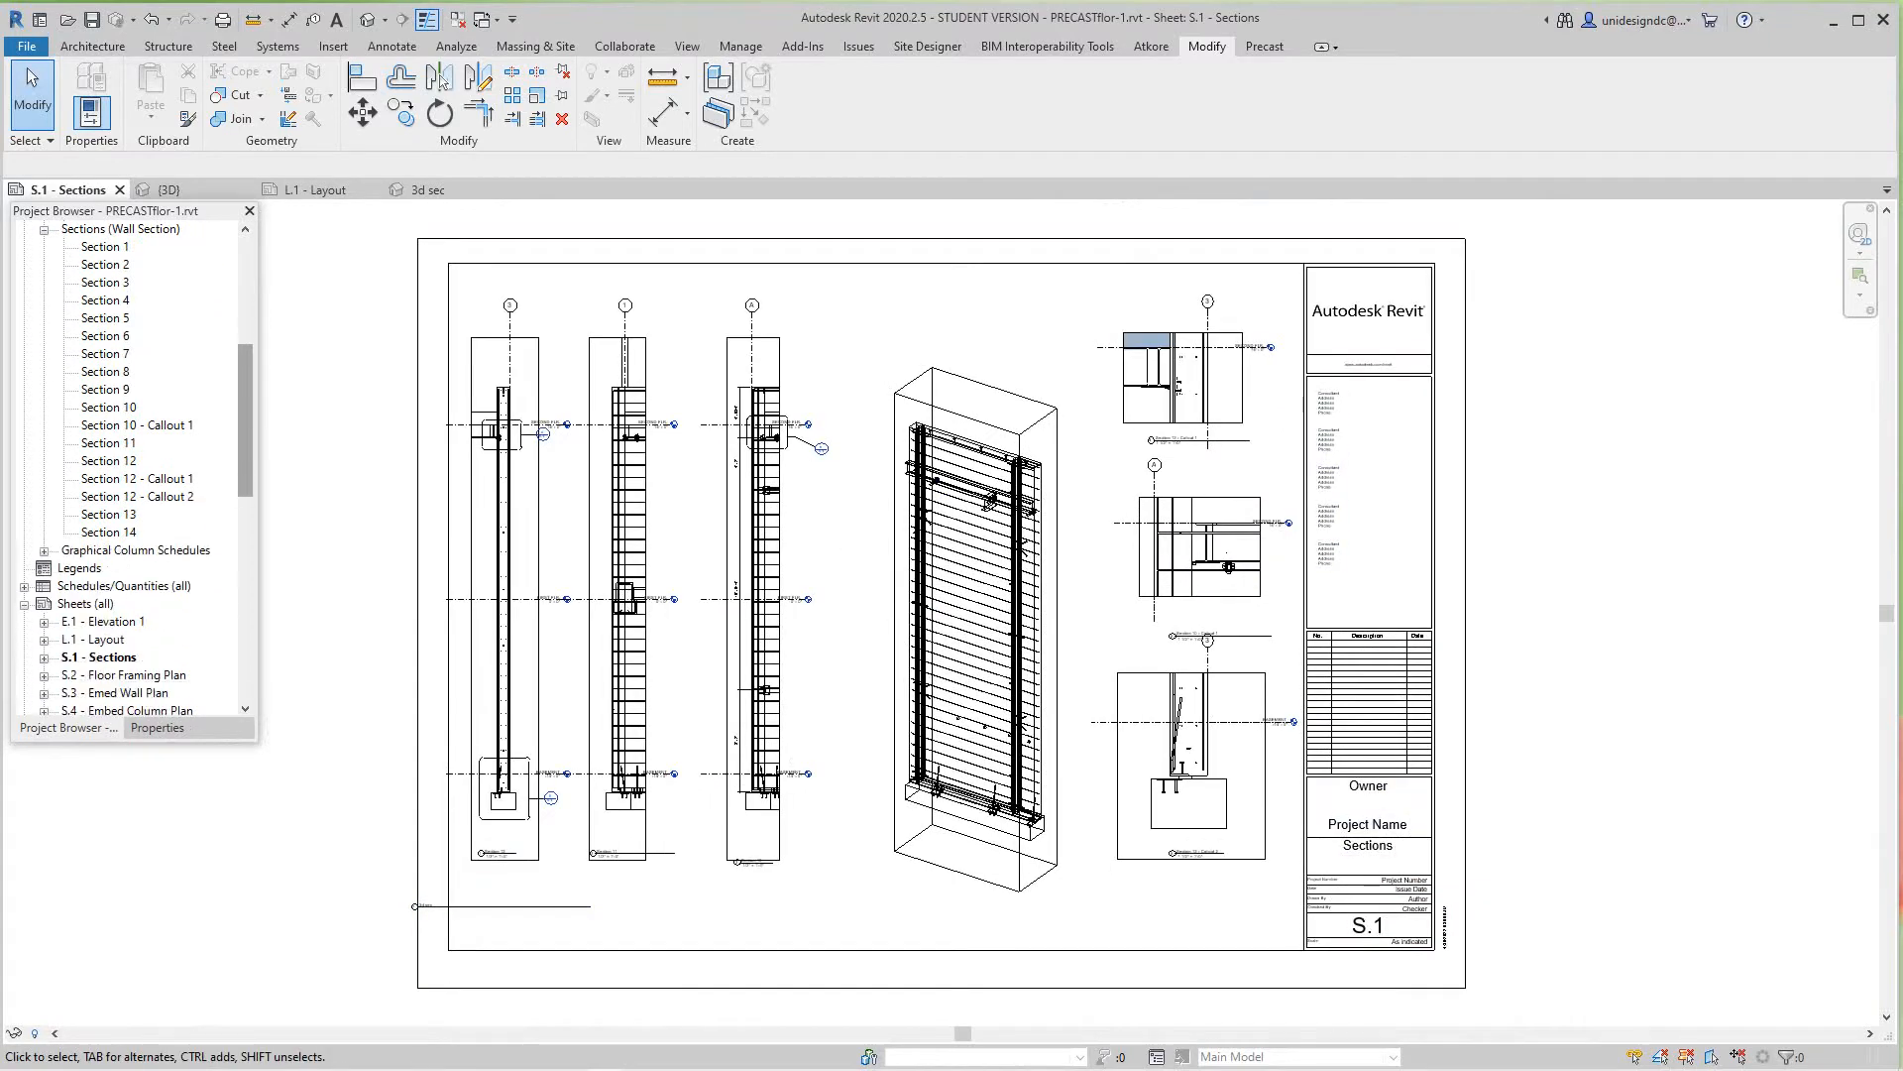
scroll("down", 3)
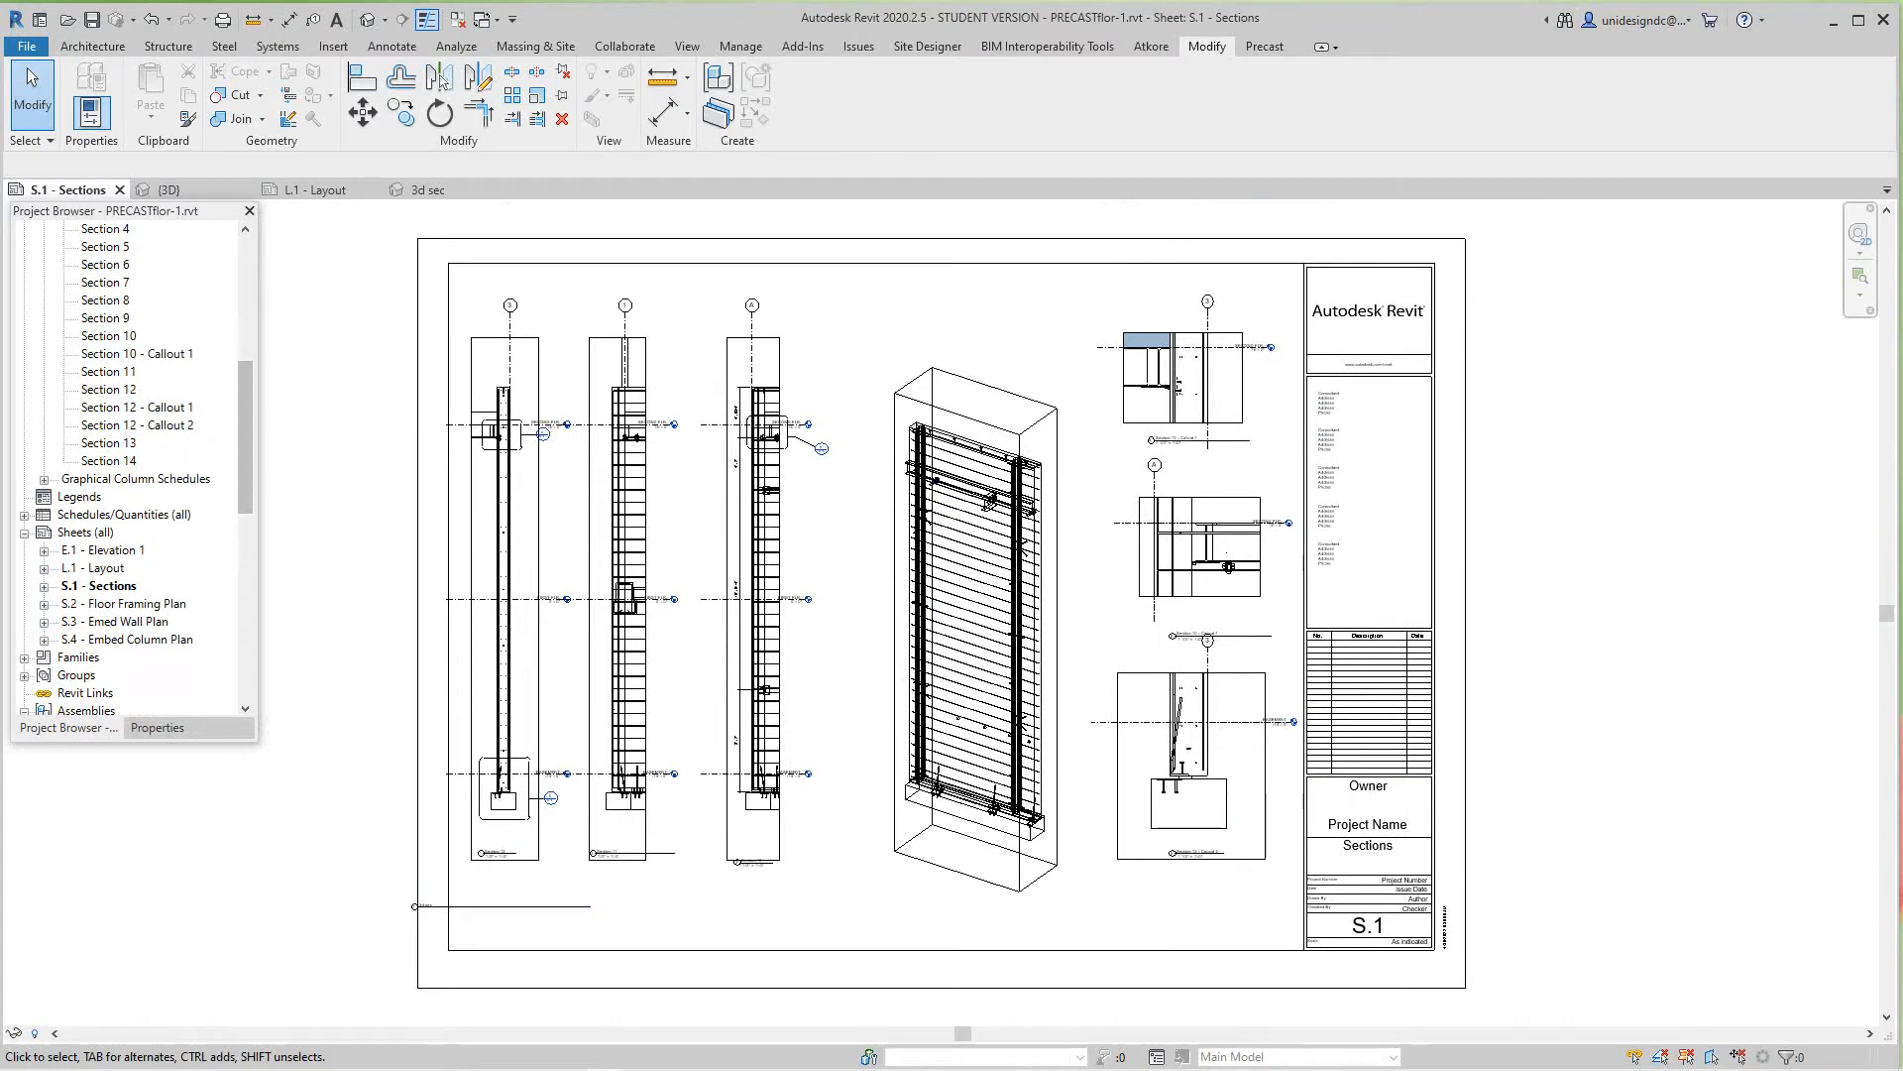
Step: Create new sheet S.5 with the A 8.5 x 11 Vertical title block
right_click(86, 532)
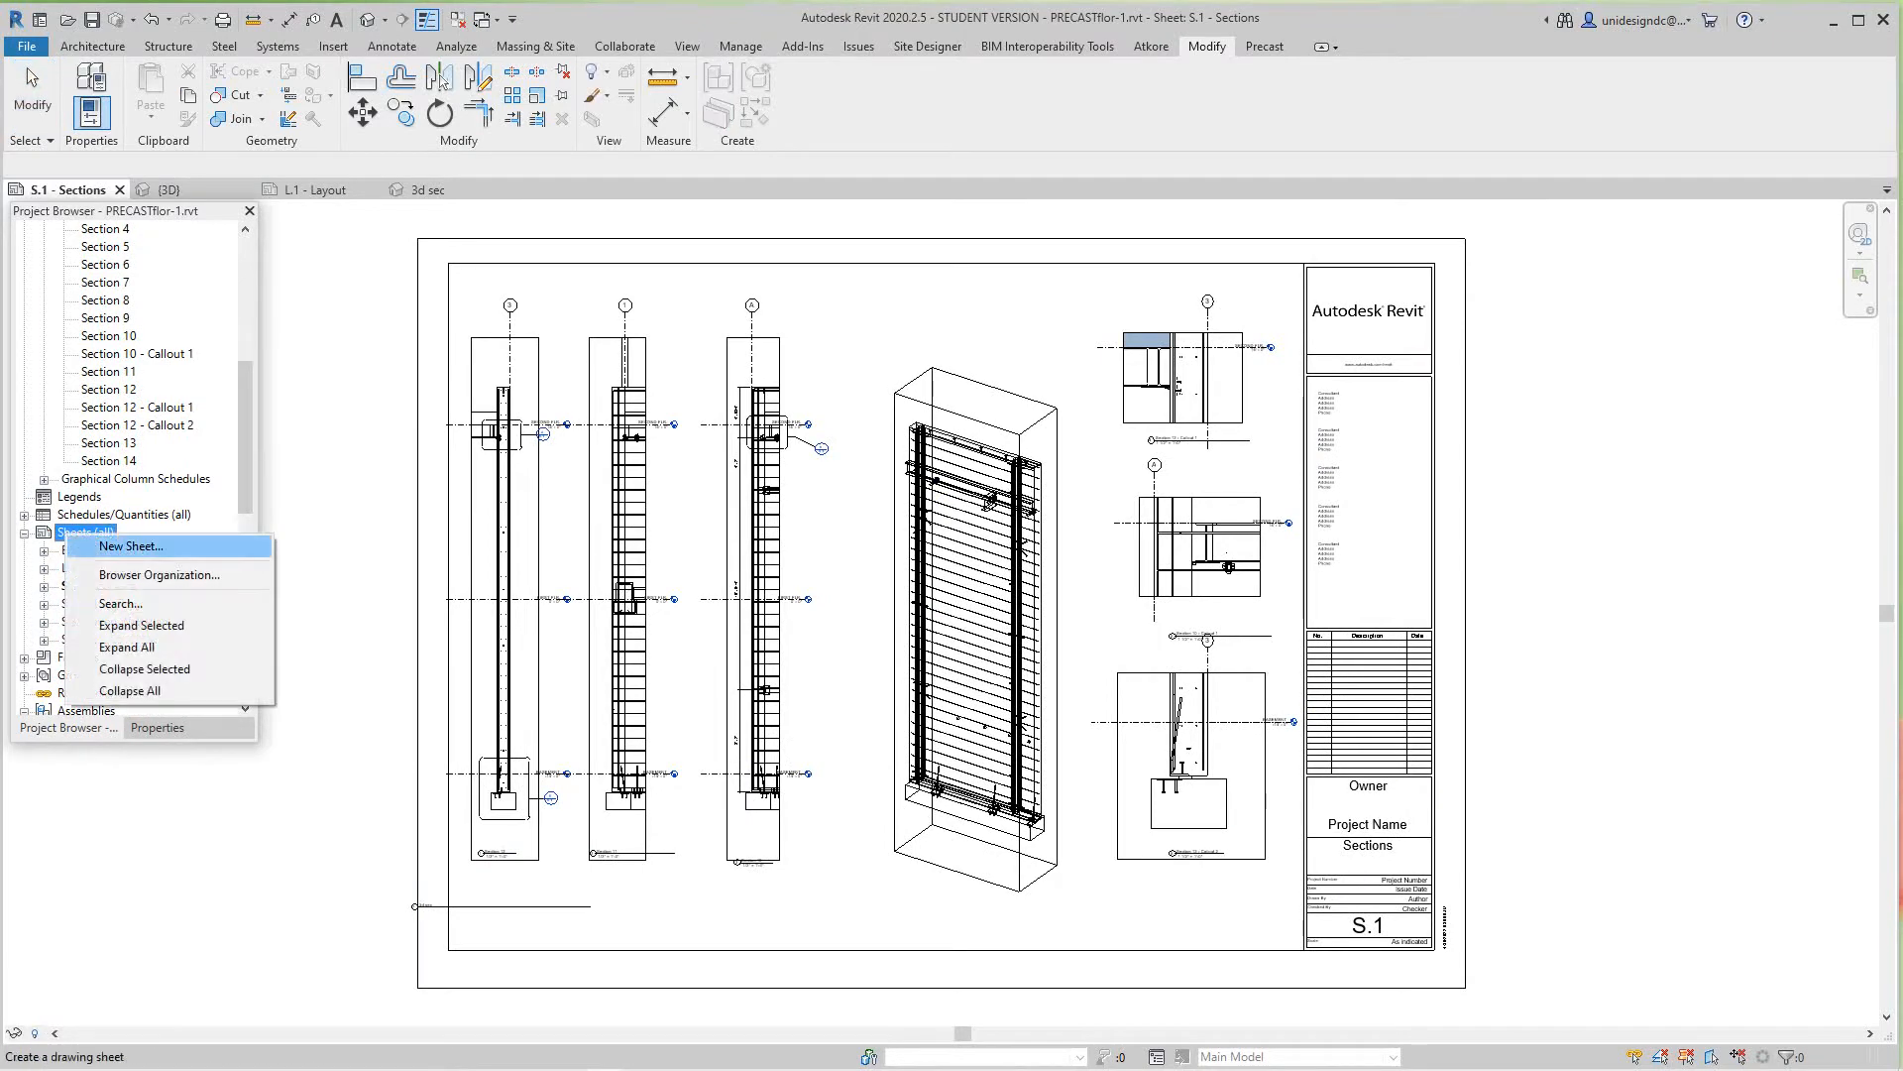
left_click(129, 545)
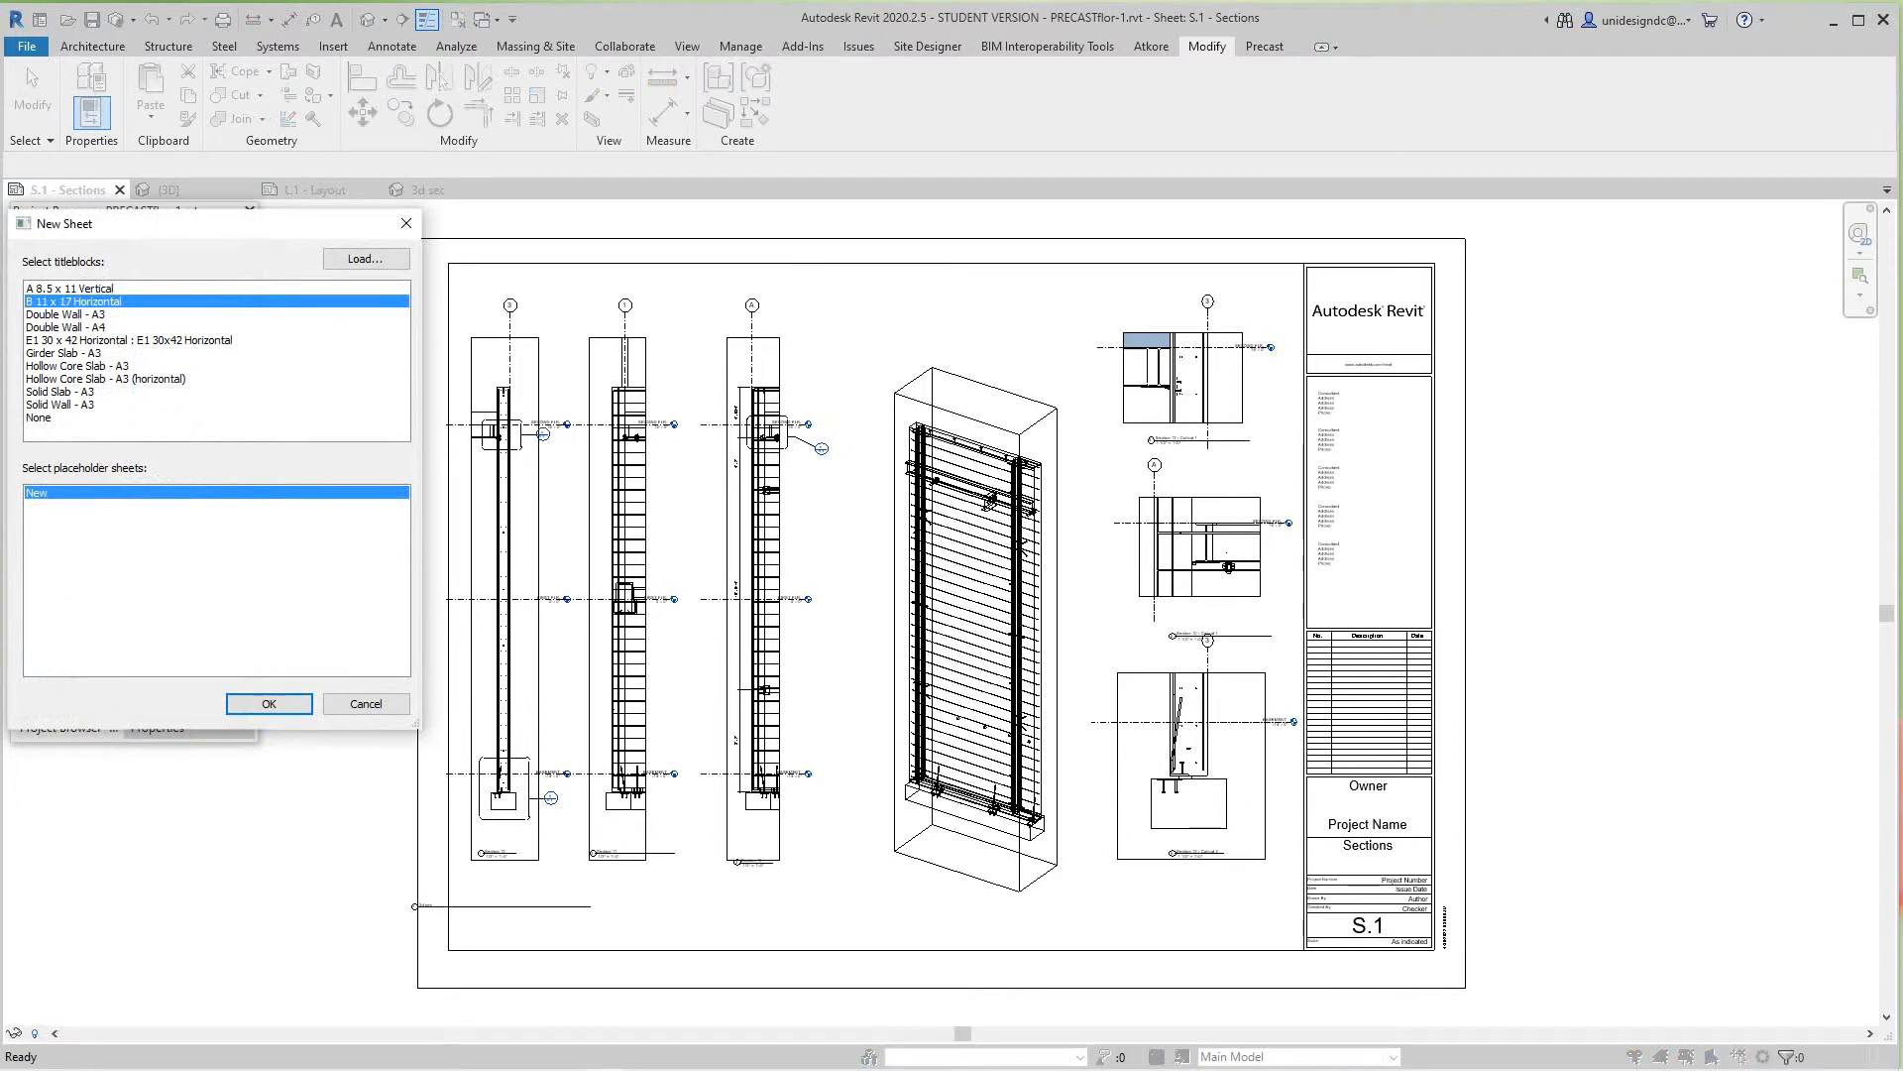
left_click(70, 288)
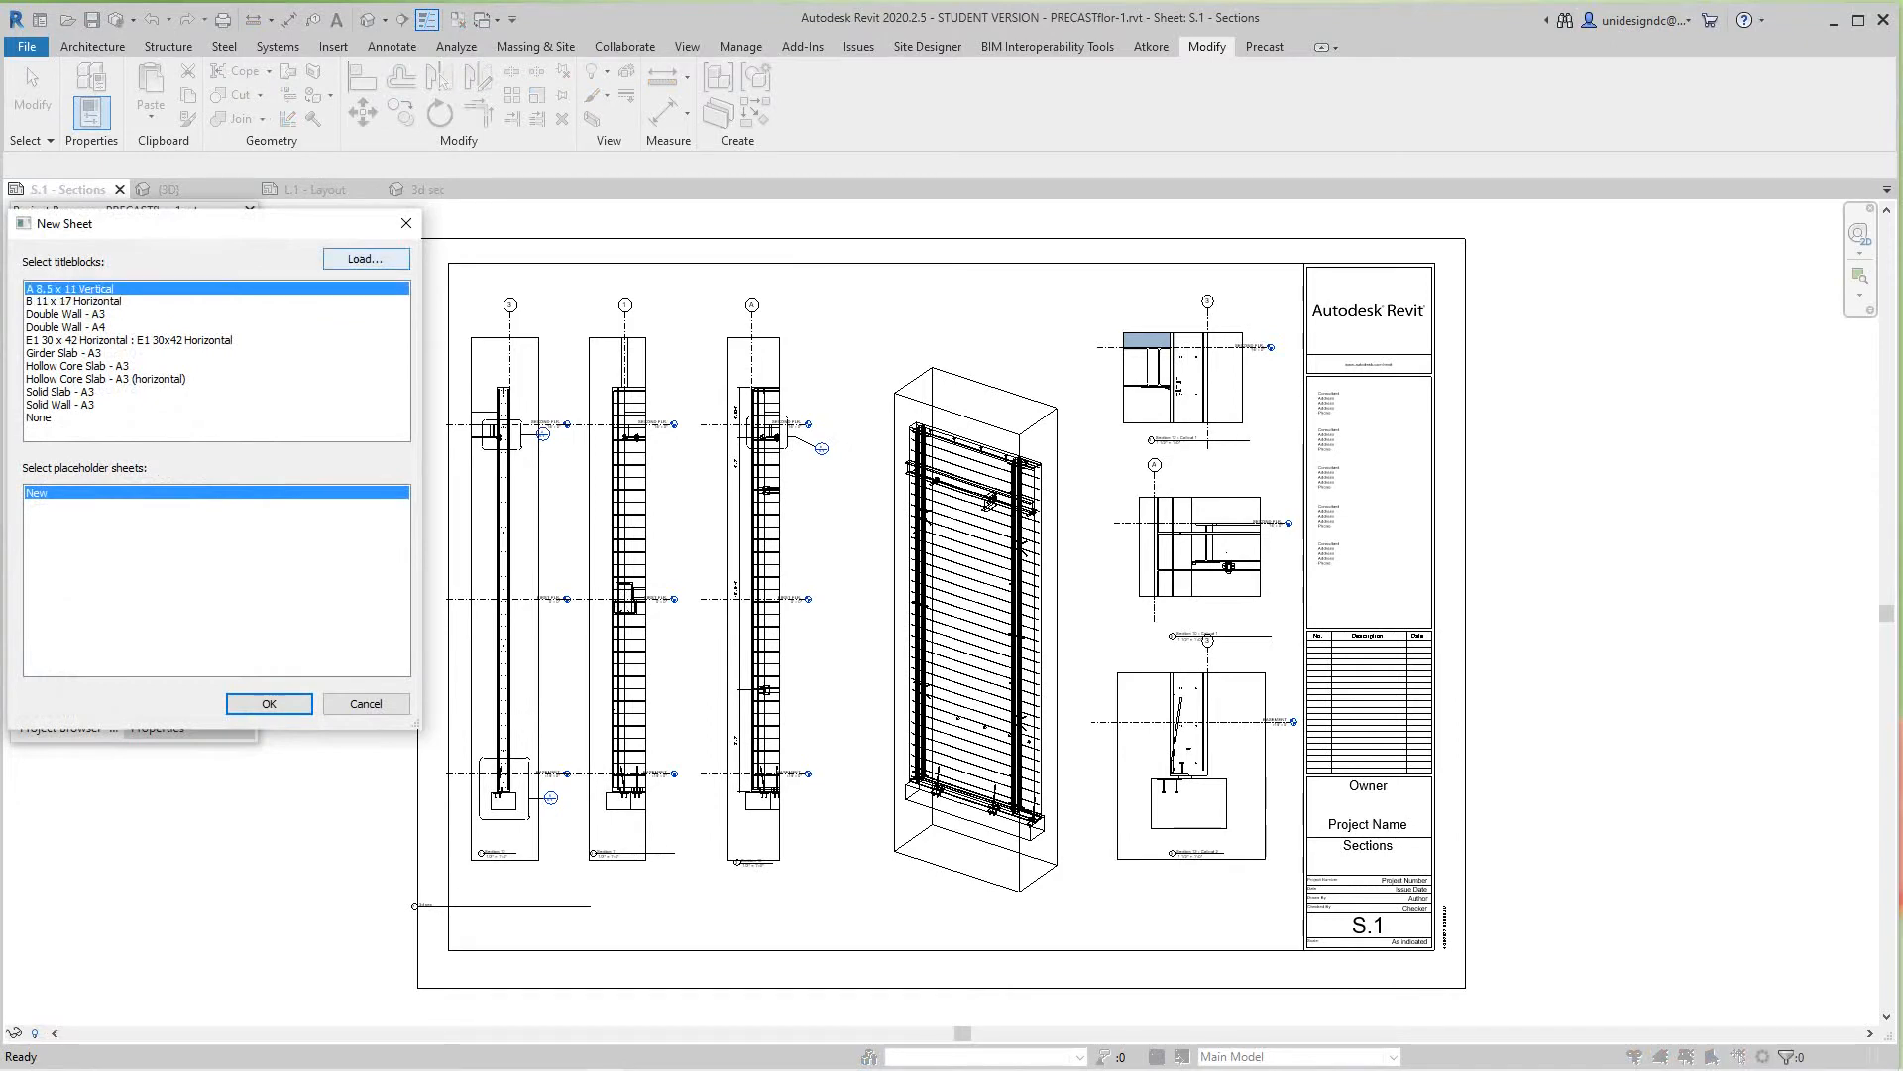
left_click(363, 258)
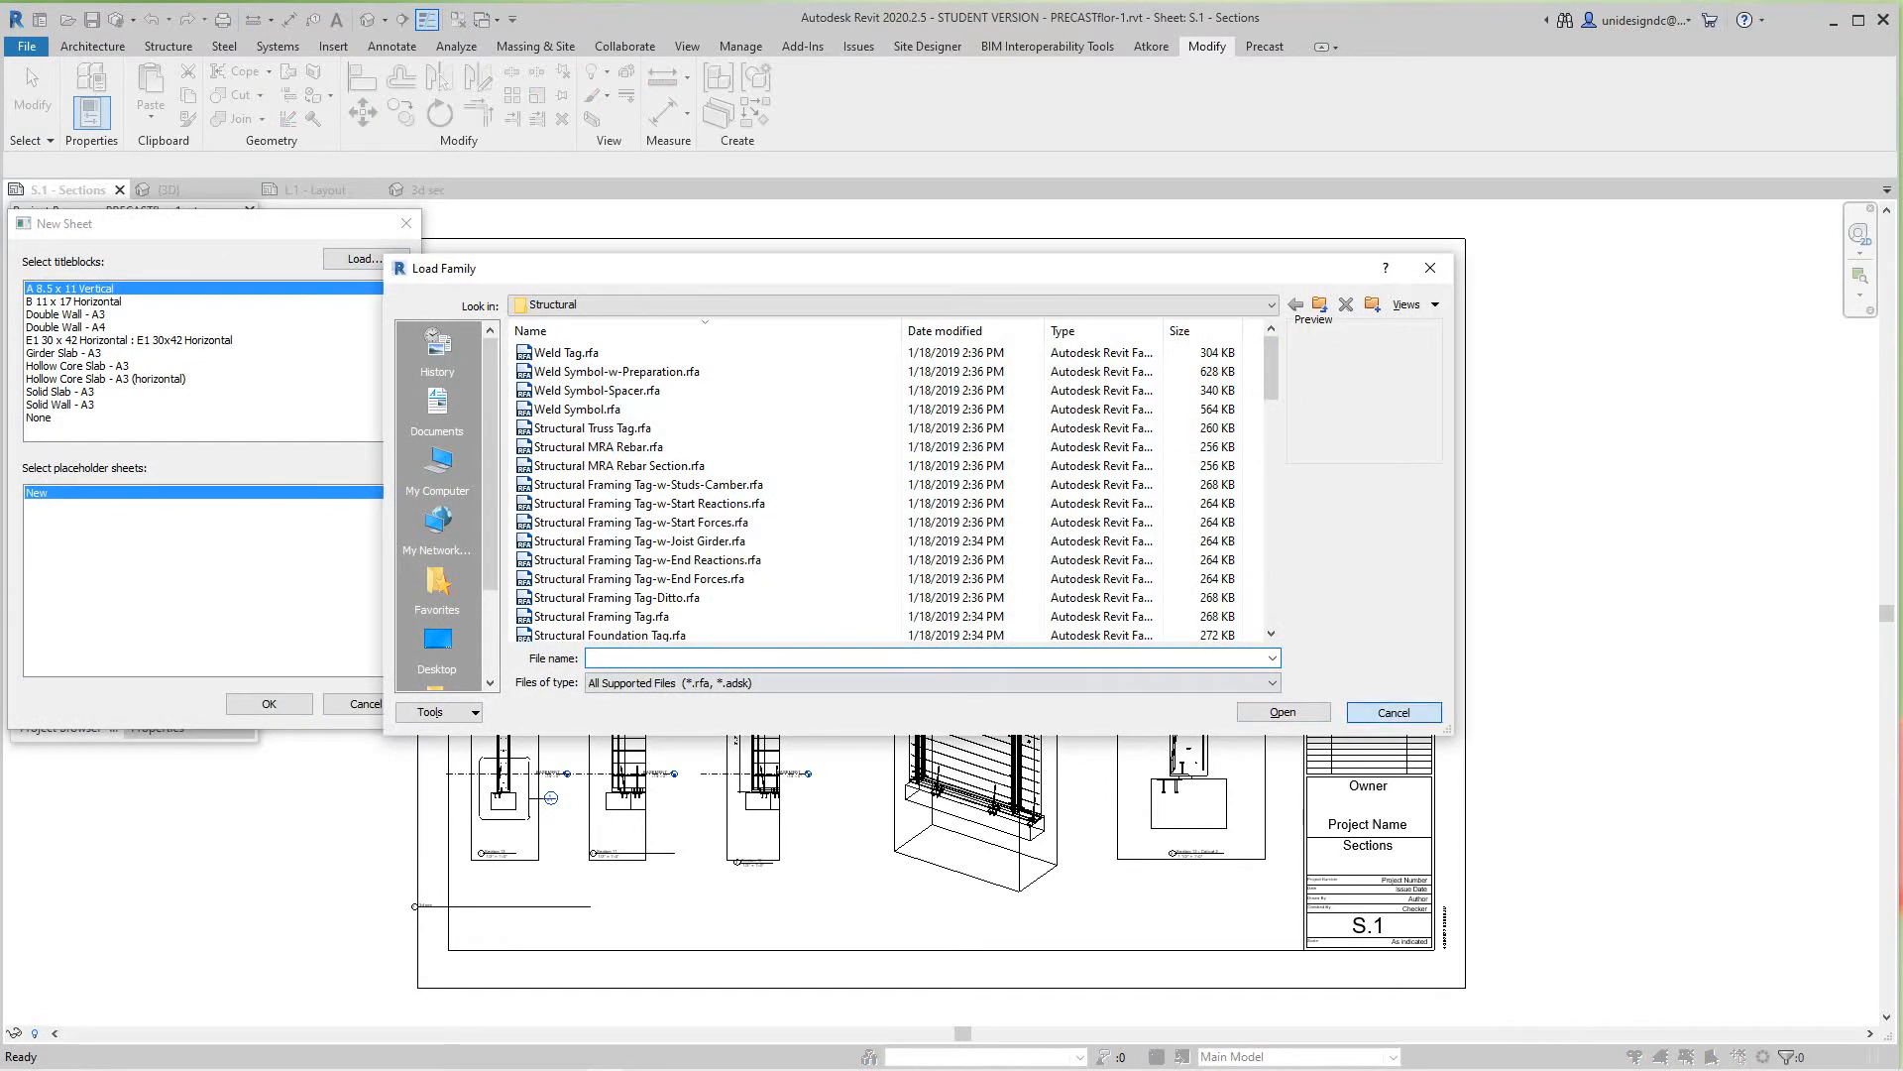
left_click(1392, 712)
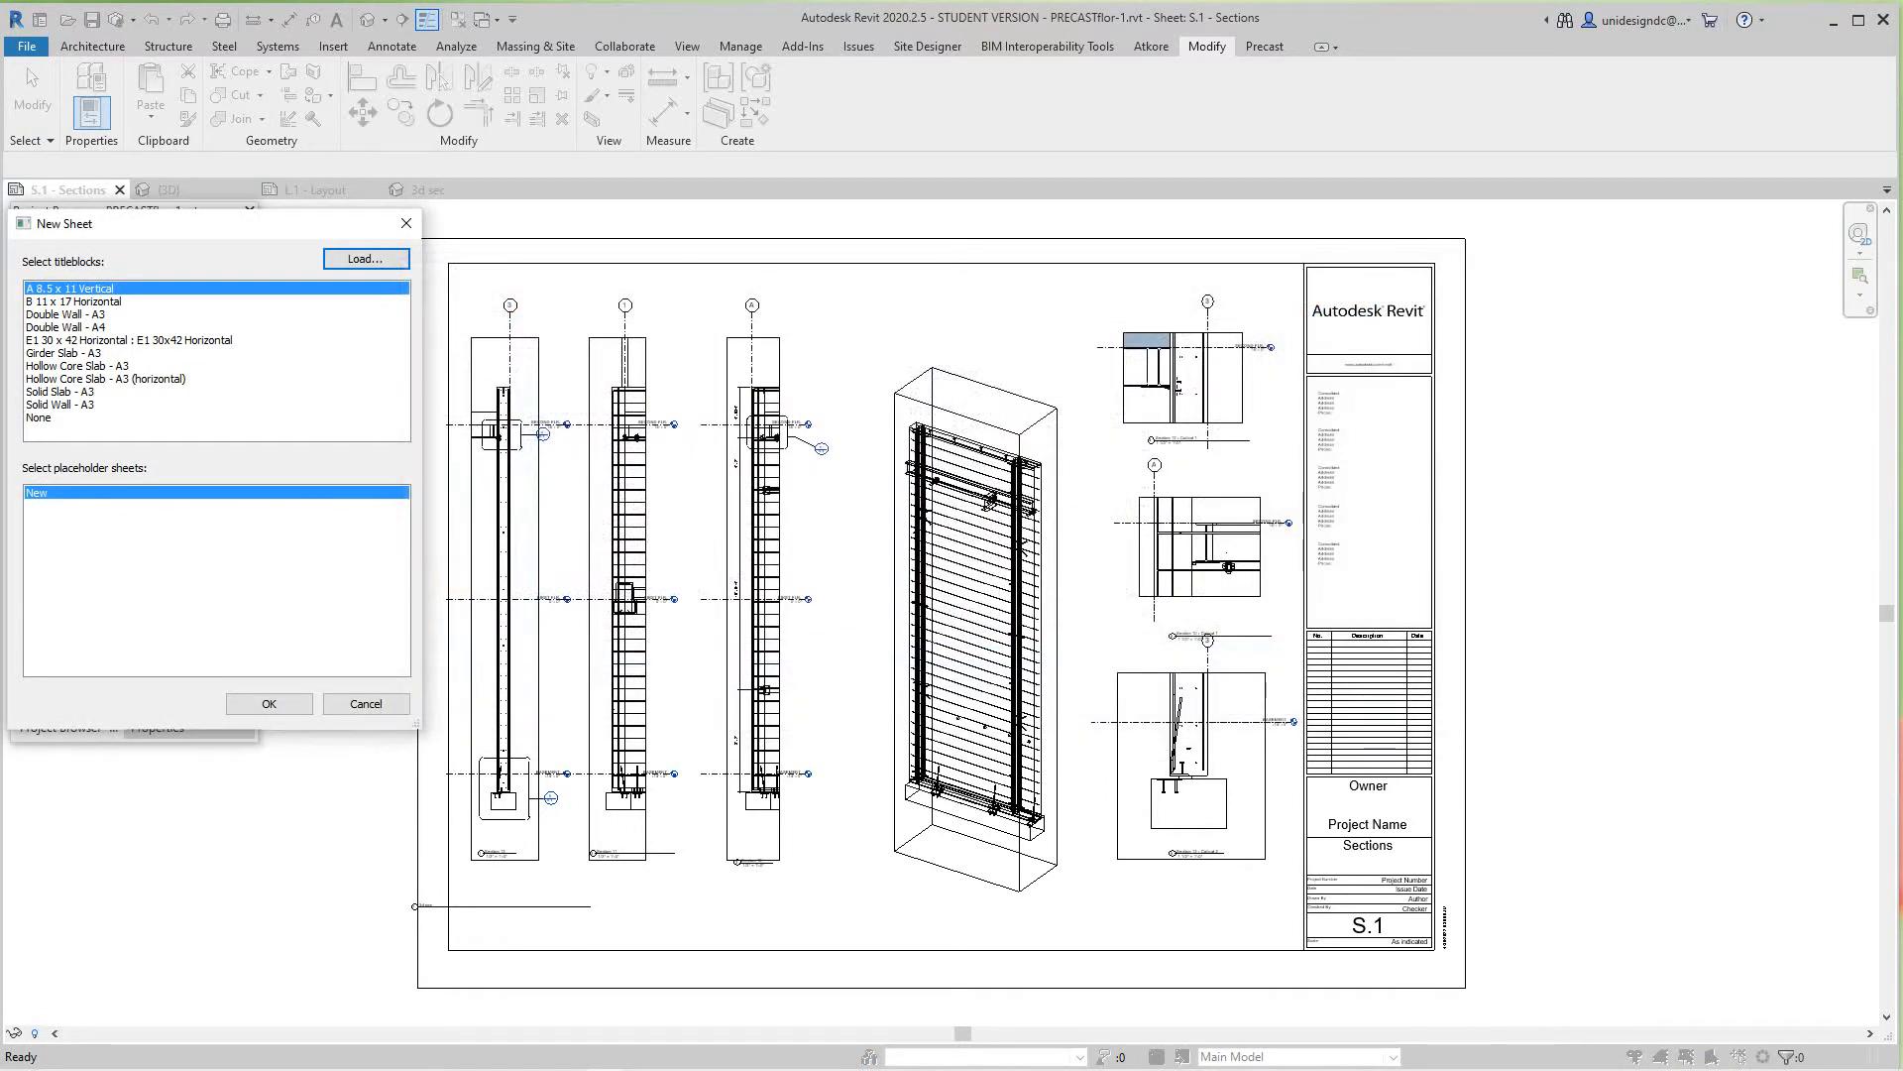
left_click(267, 704)
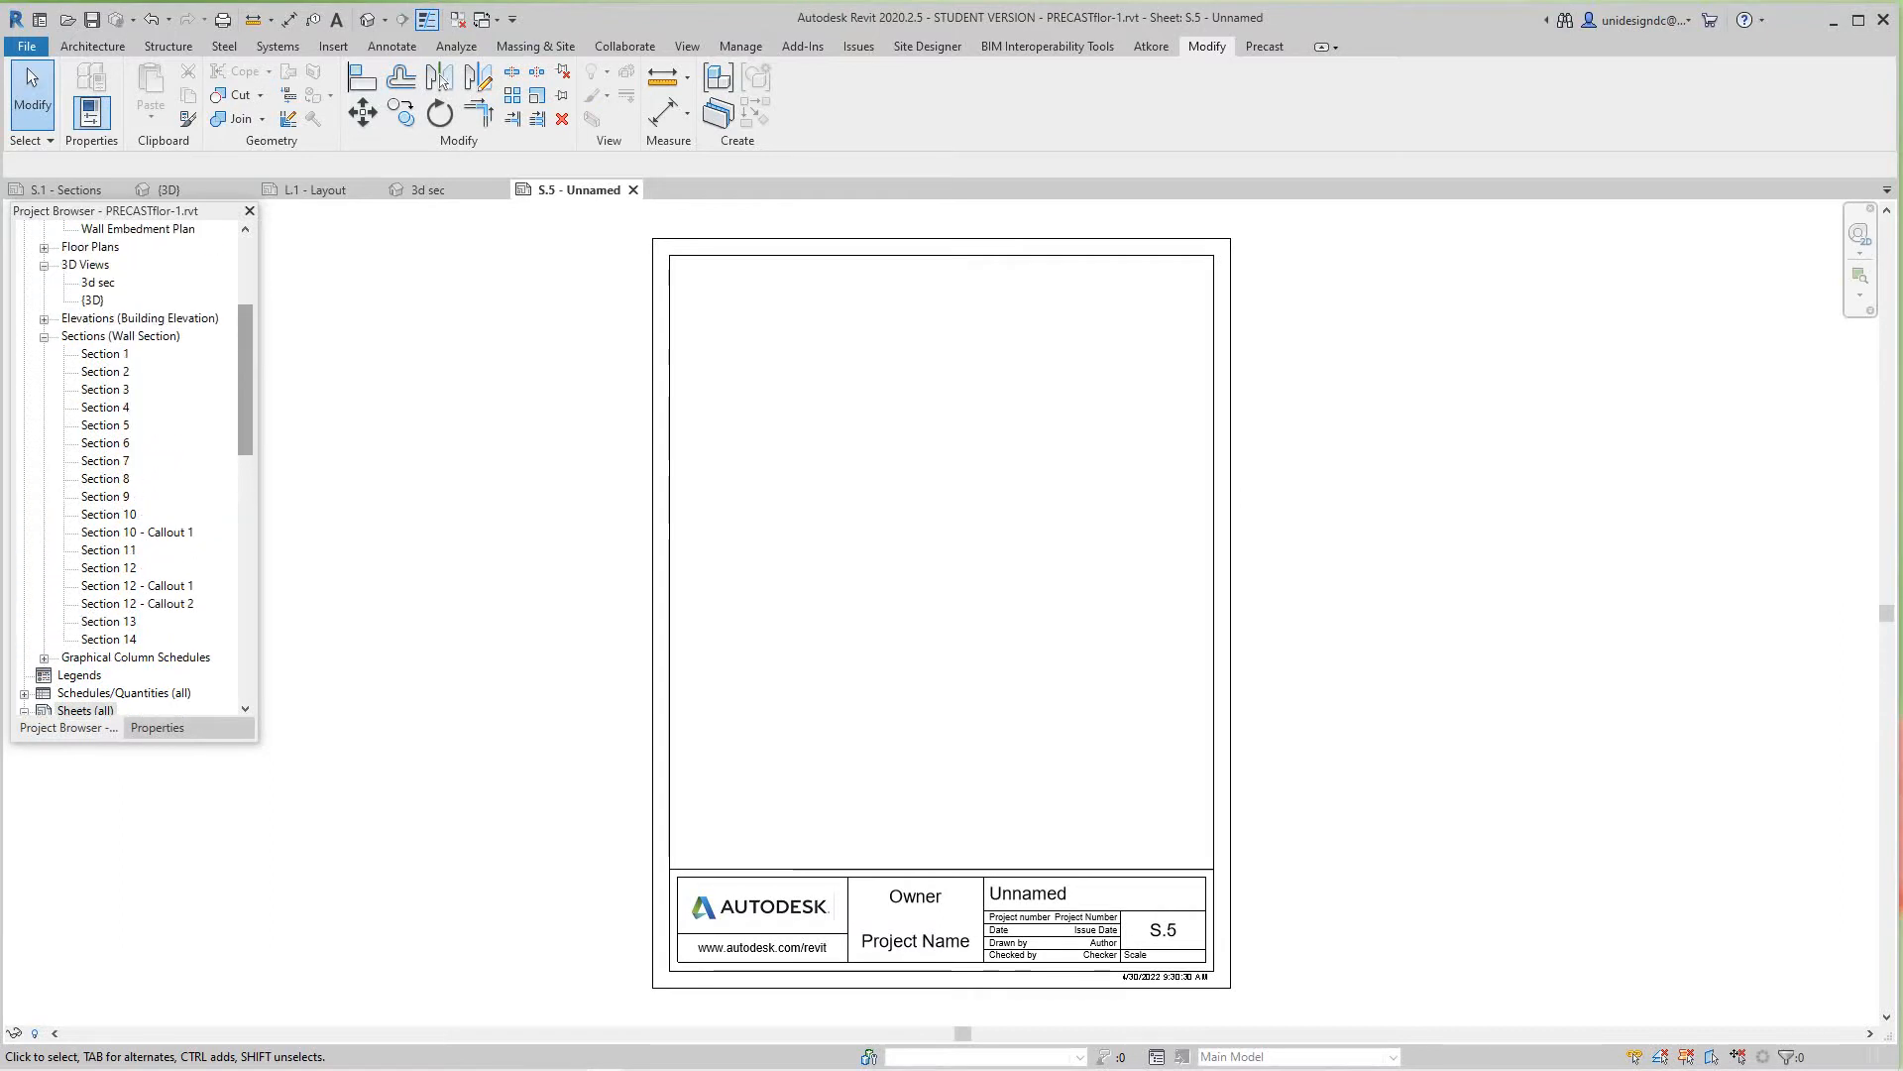
Step: Open the Section 12 - Callout 1 and Callout 2 views for inspection
scroll("down", 3)
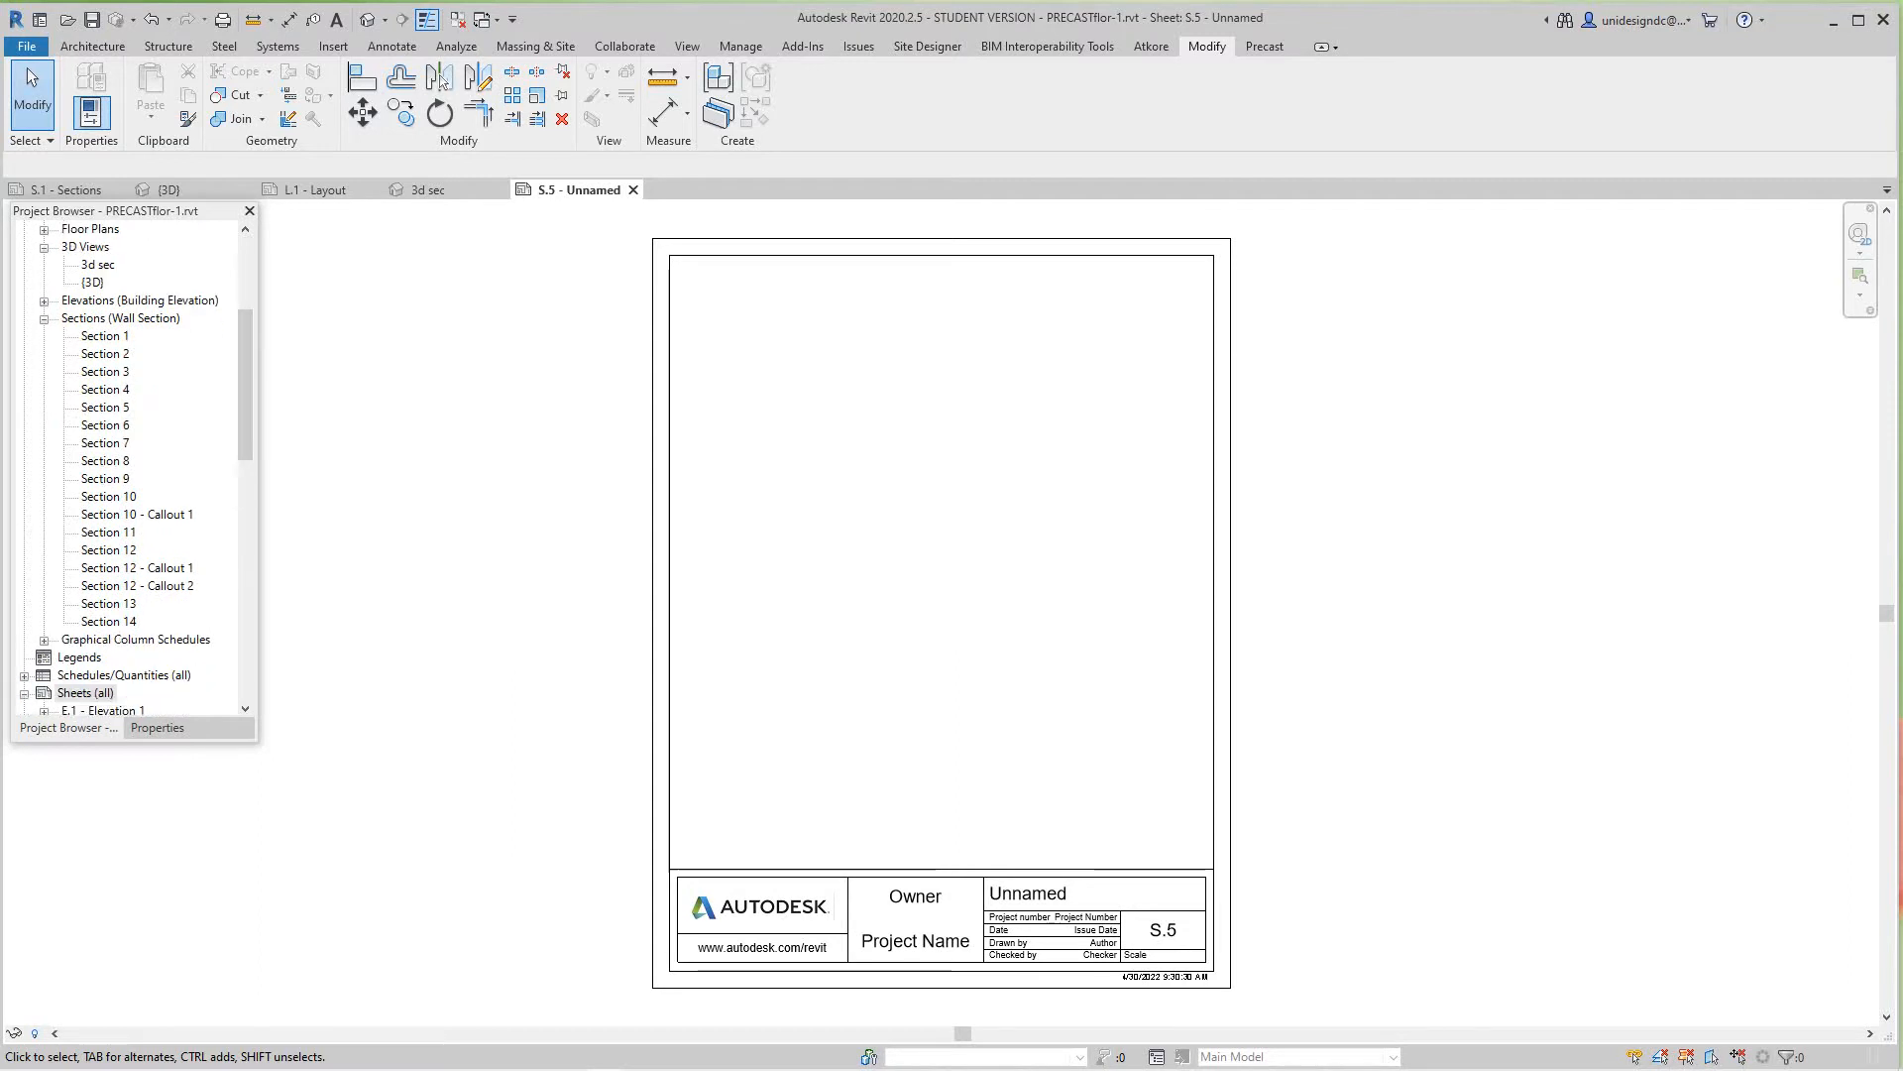
double_click(139, 567)
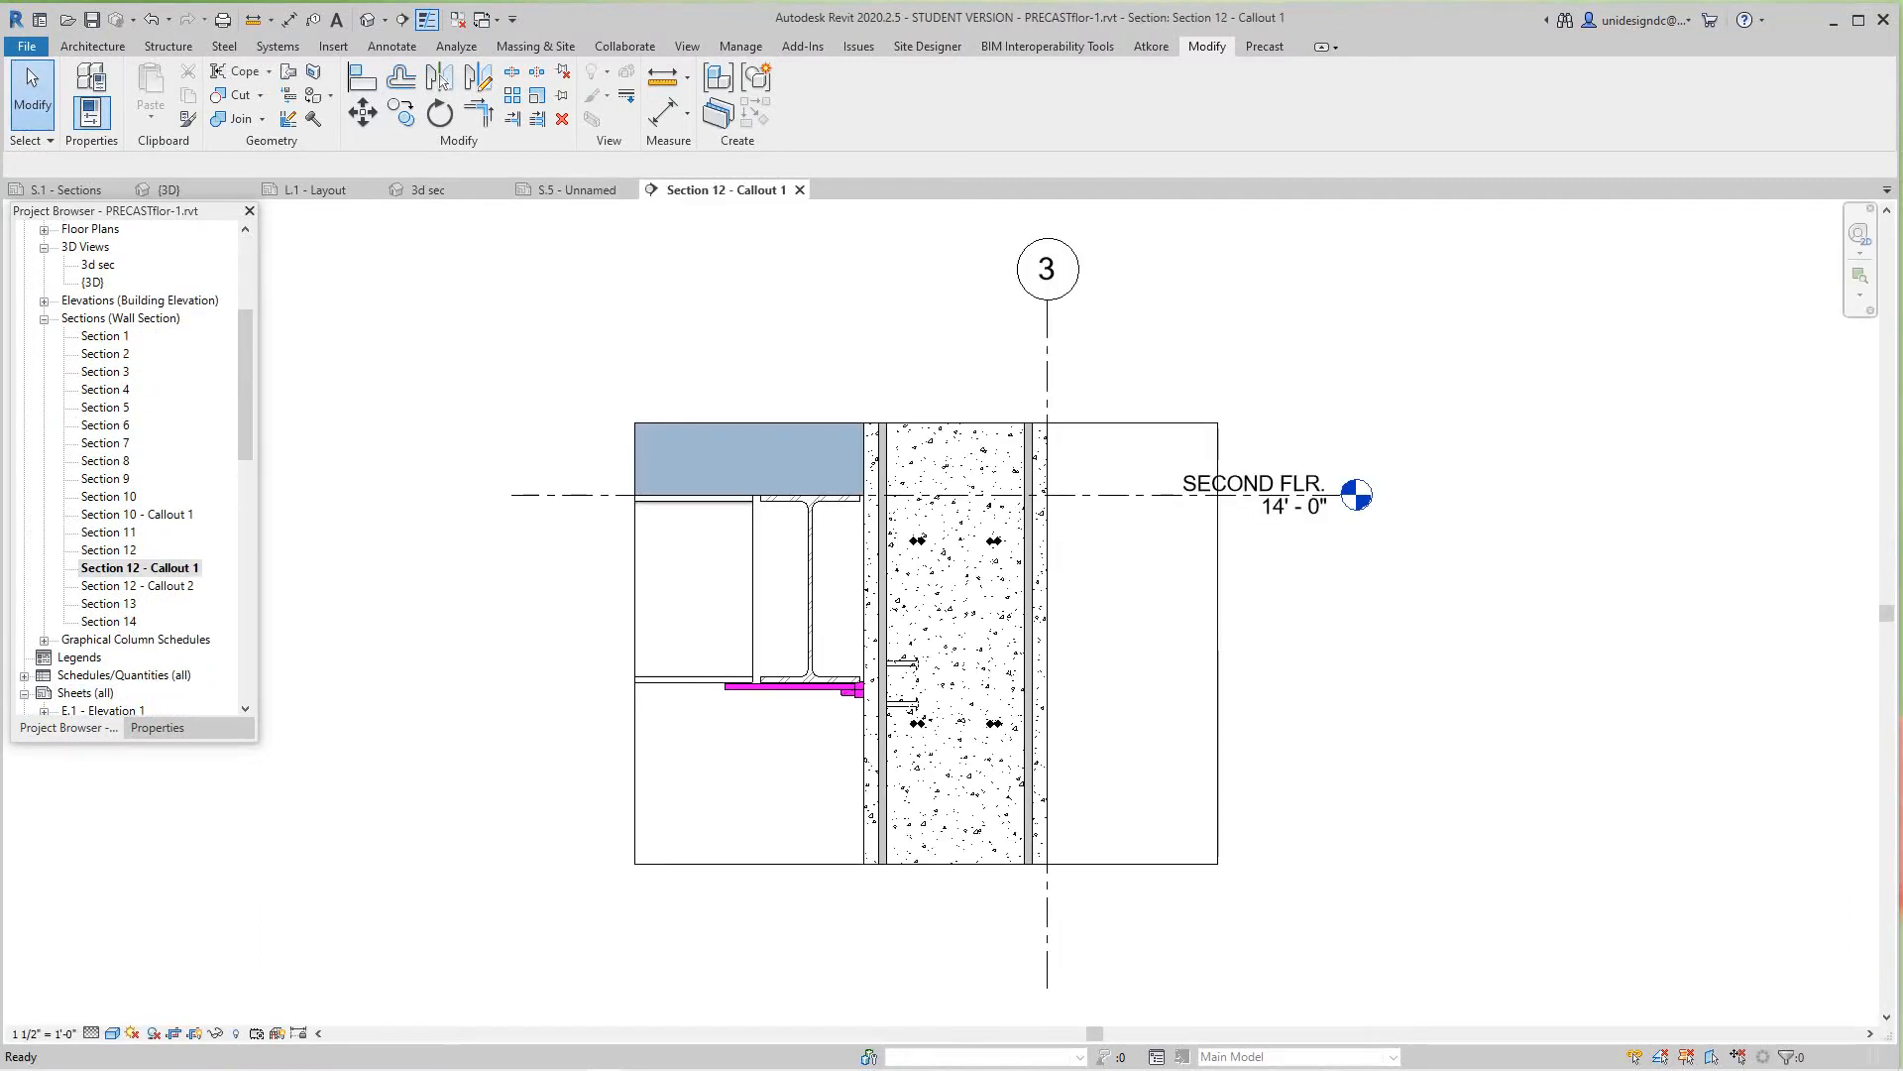
left_click(137, 585)
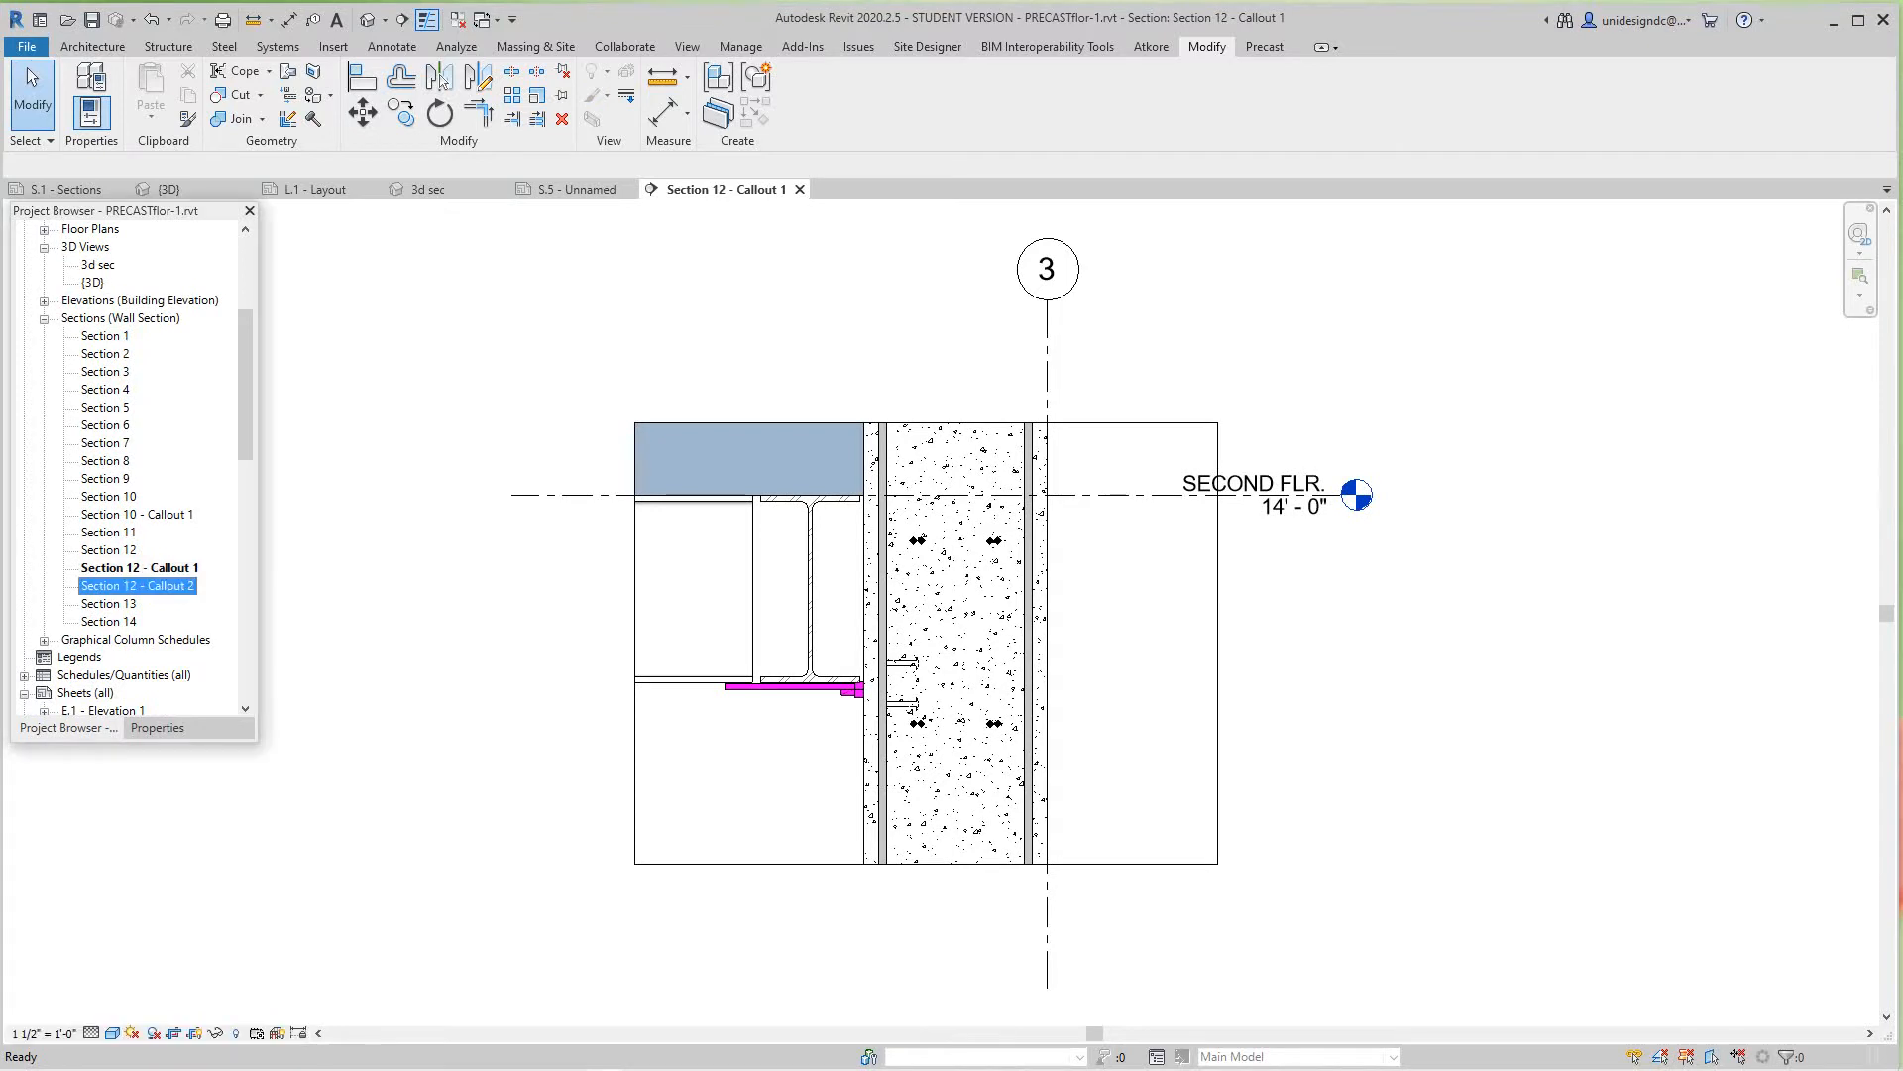
double_click(136, 583)
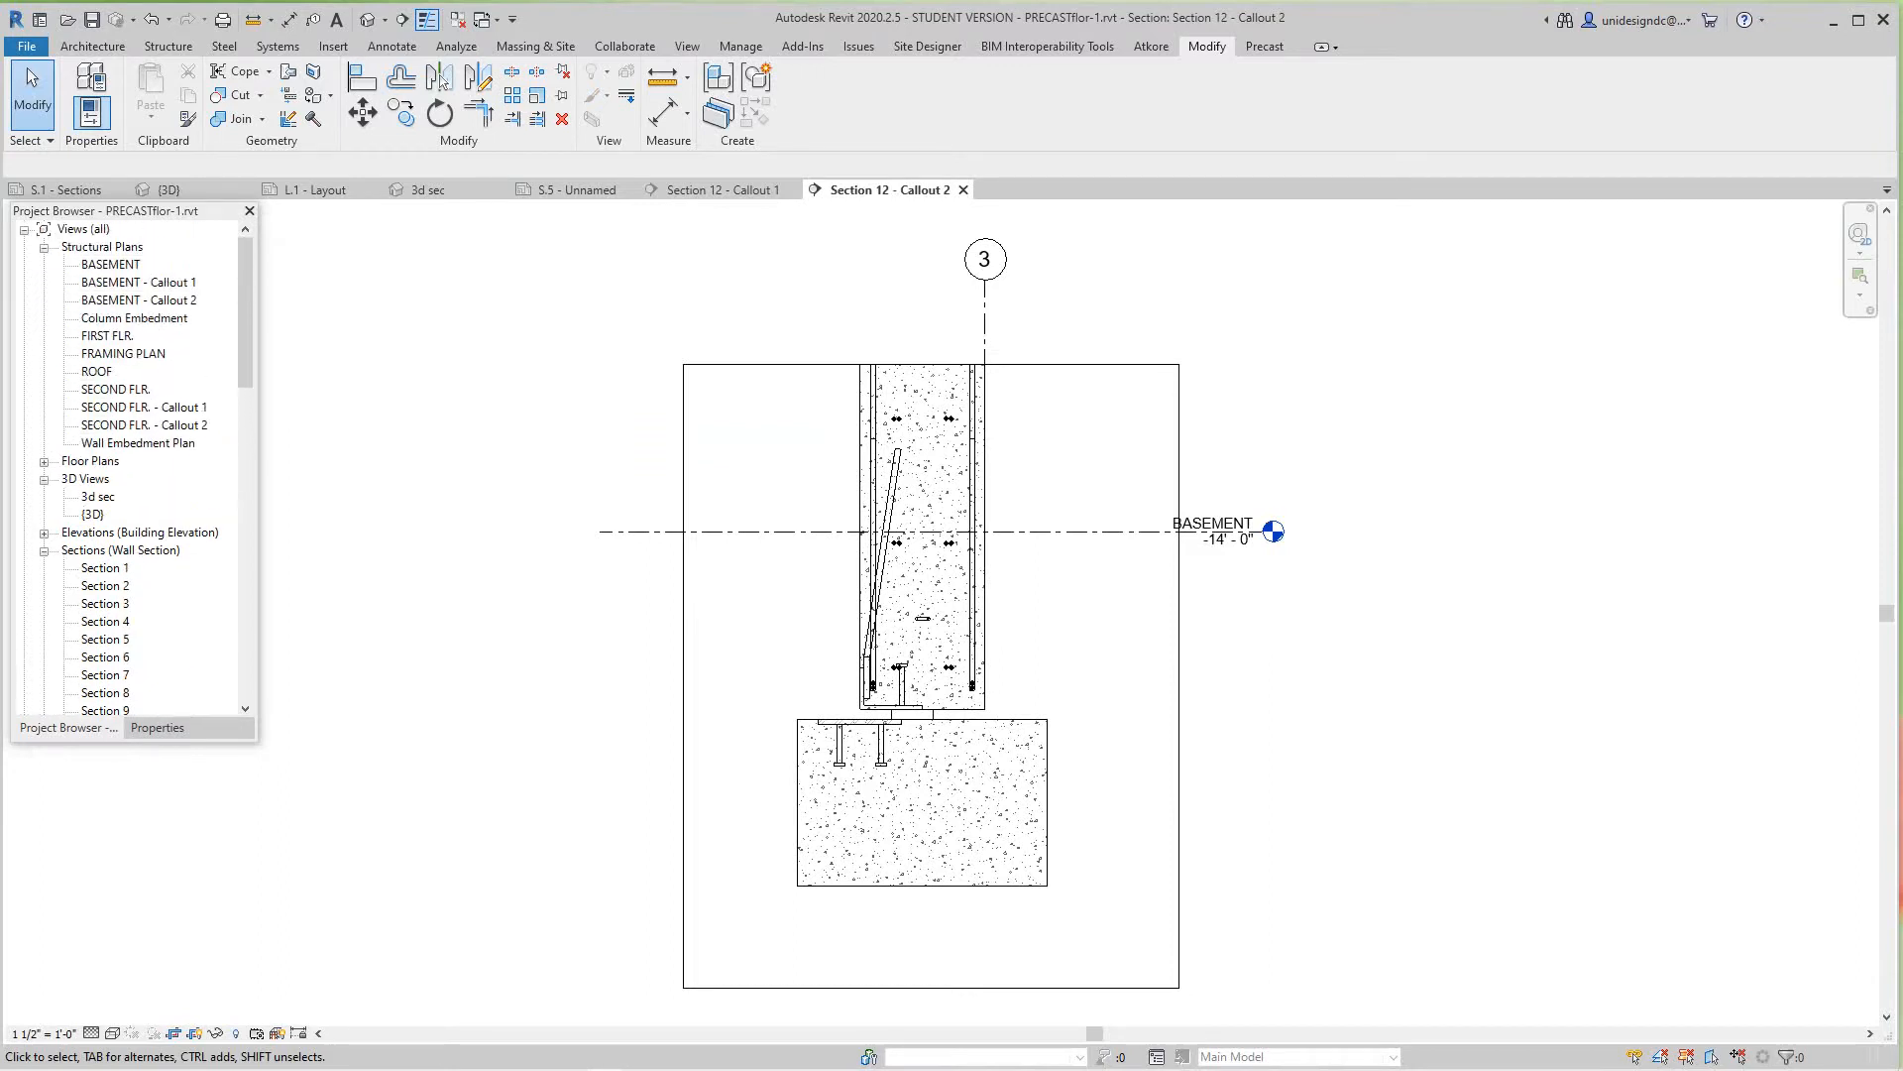
scroll("down", 3)
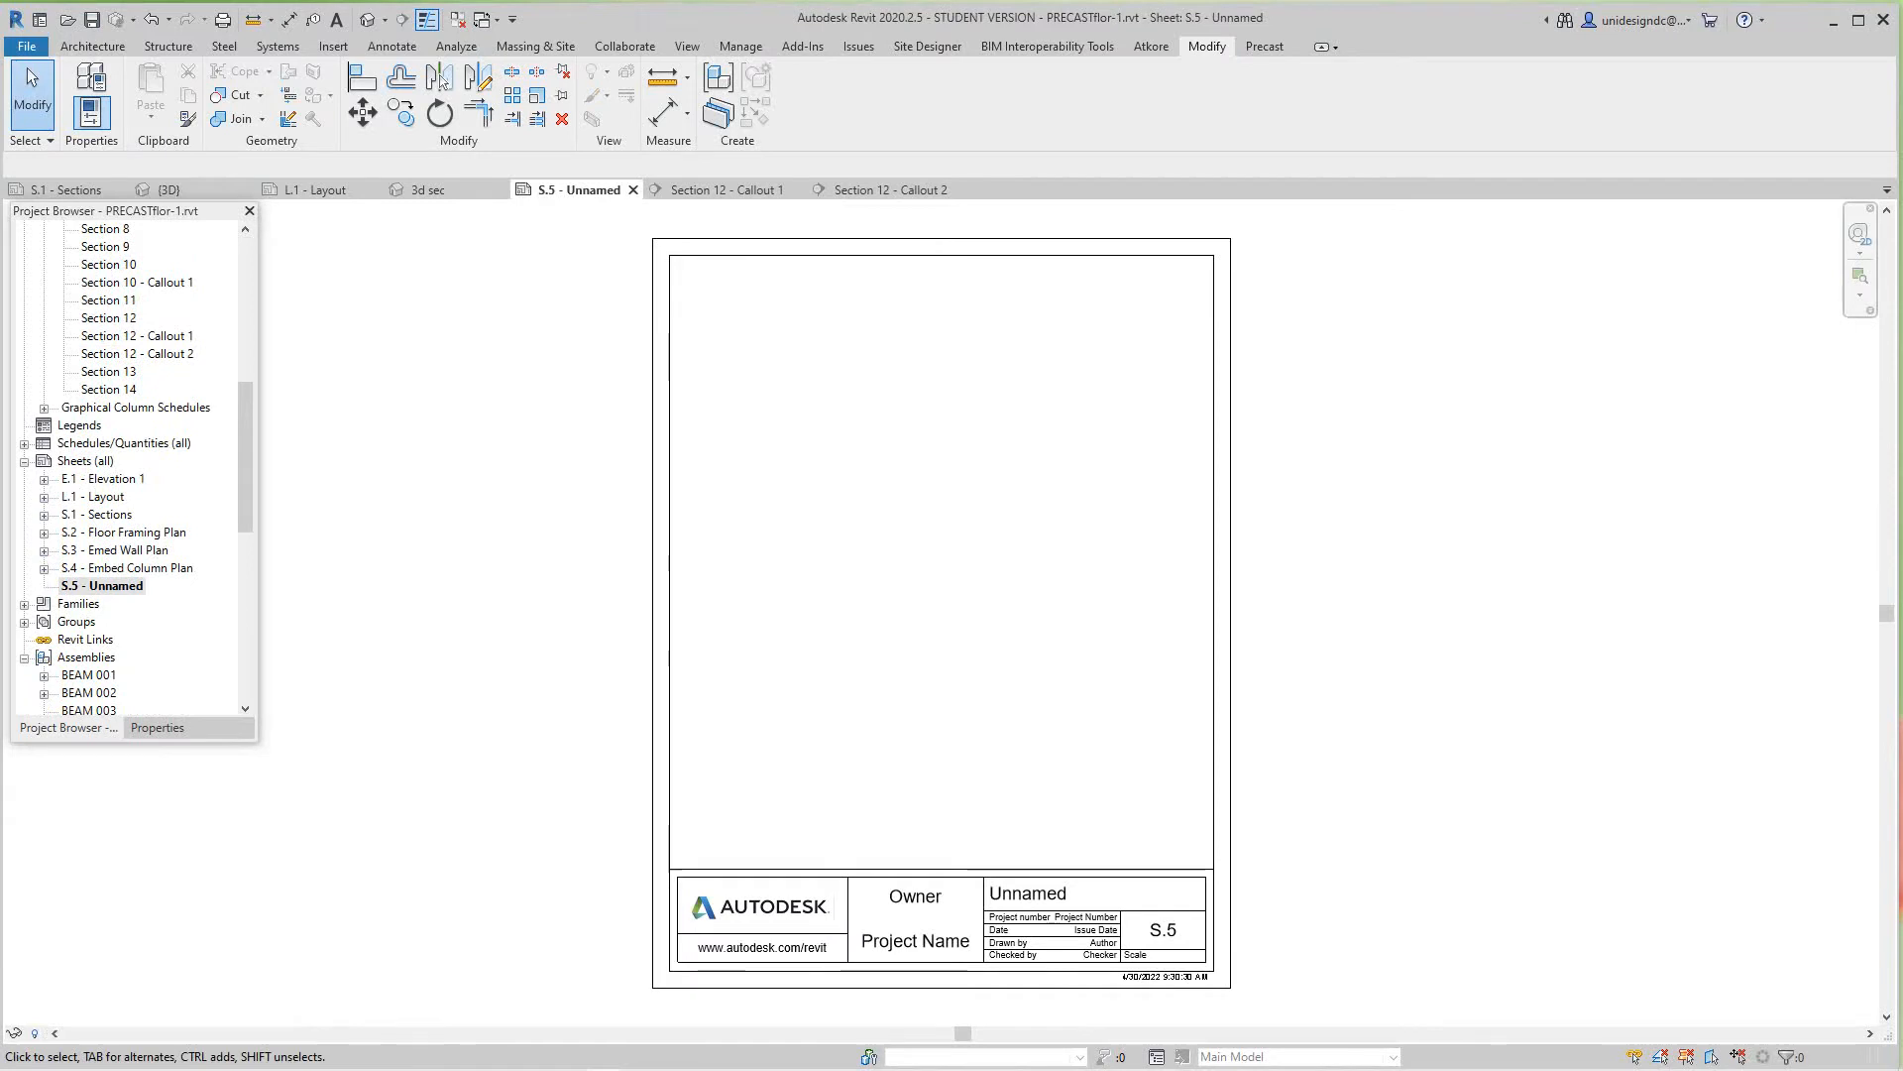
Step: Dismiss the already-placed view warning, duplicate Section 12 - Callout 1 and rename the copy FC1
left_click(137, 335)
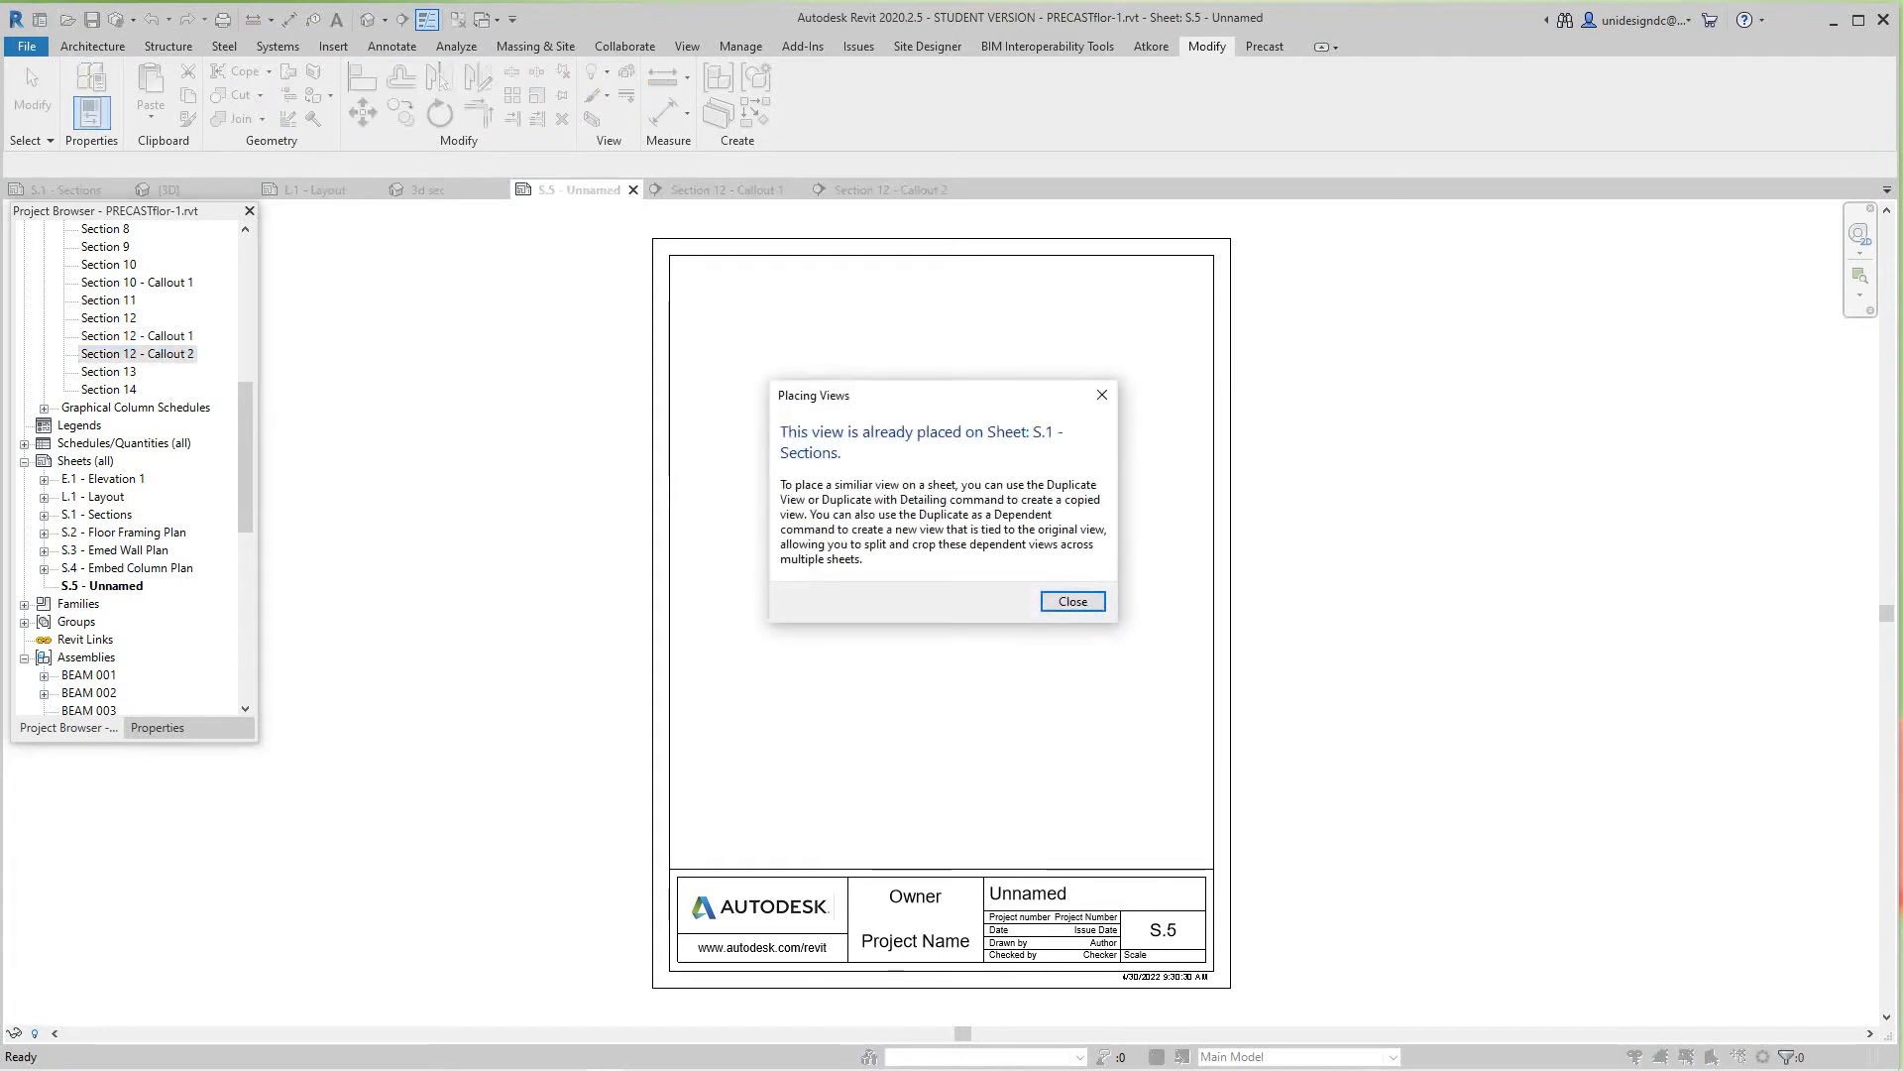
left_click(1069, 601)
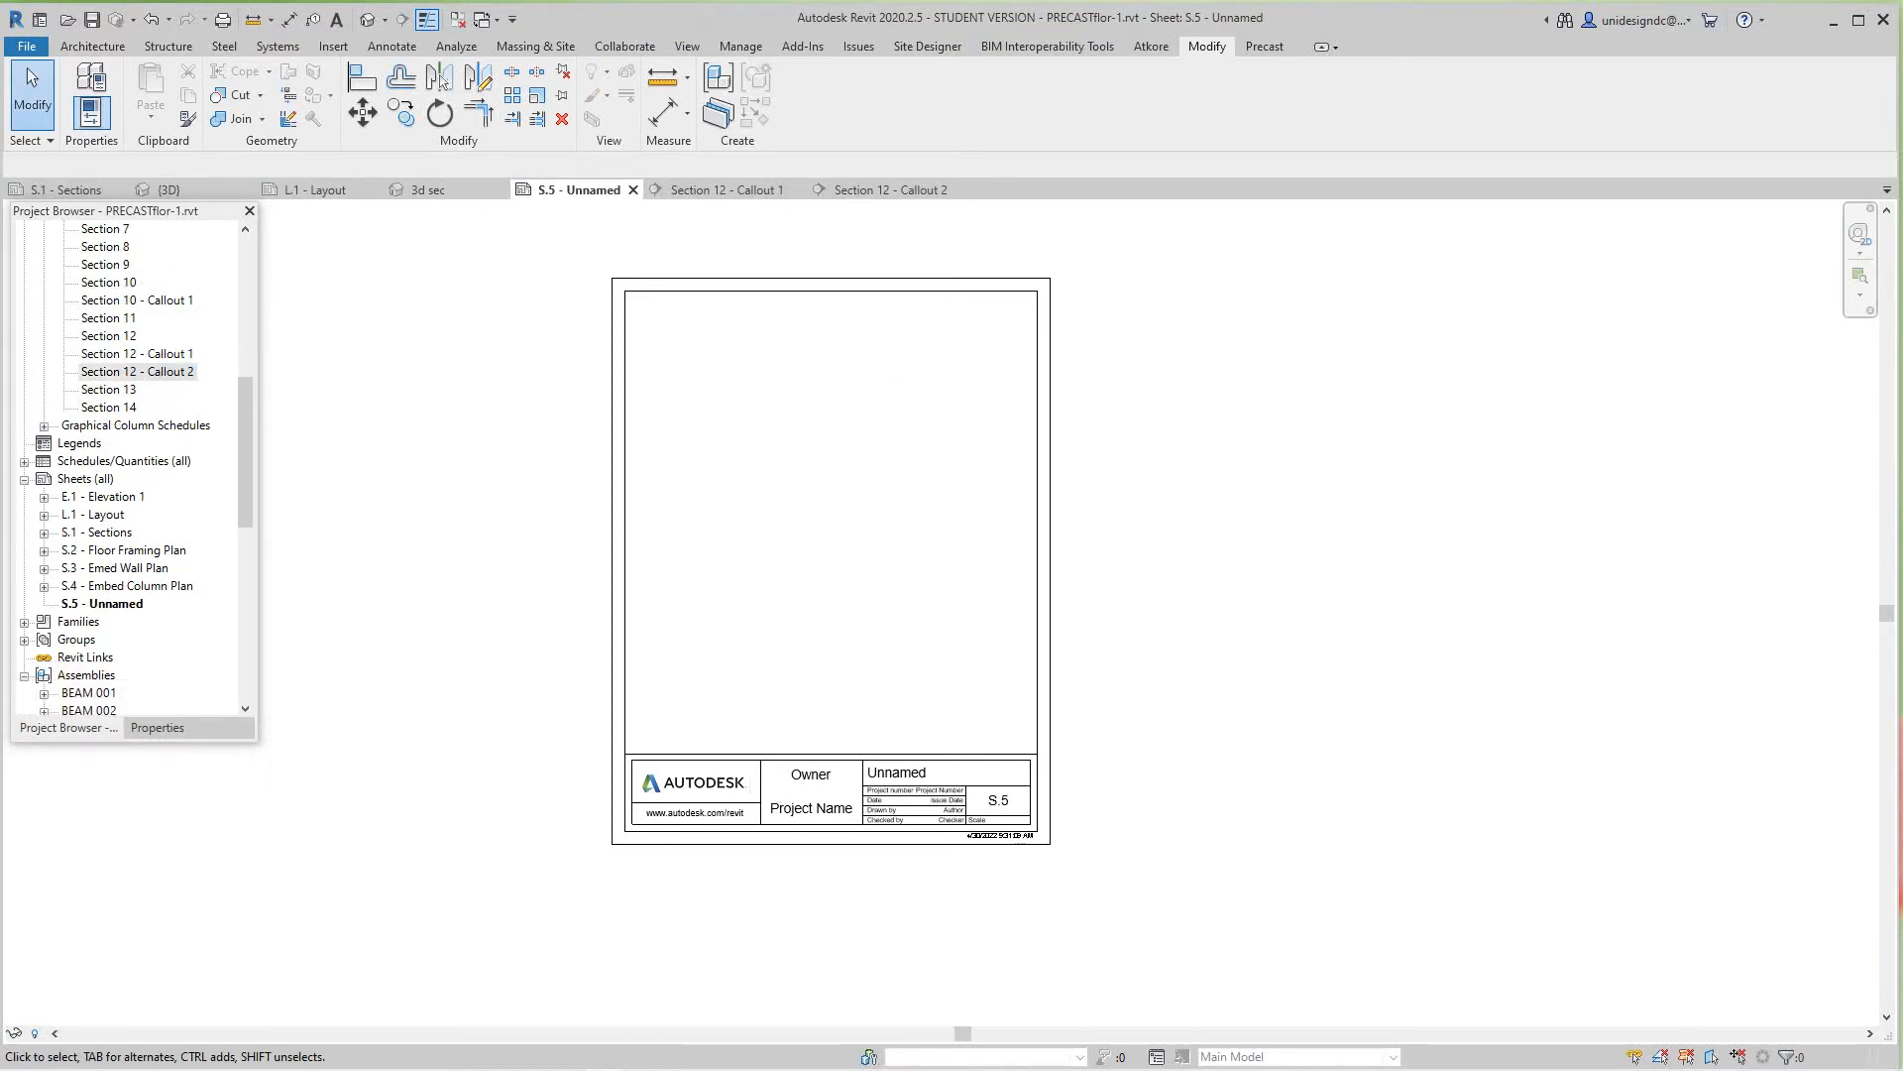
left_click(137, 353)
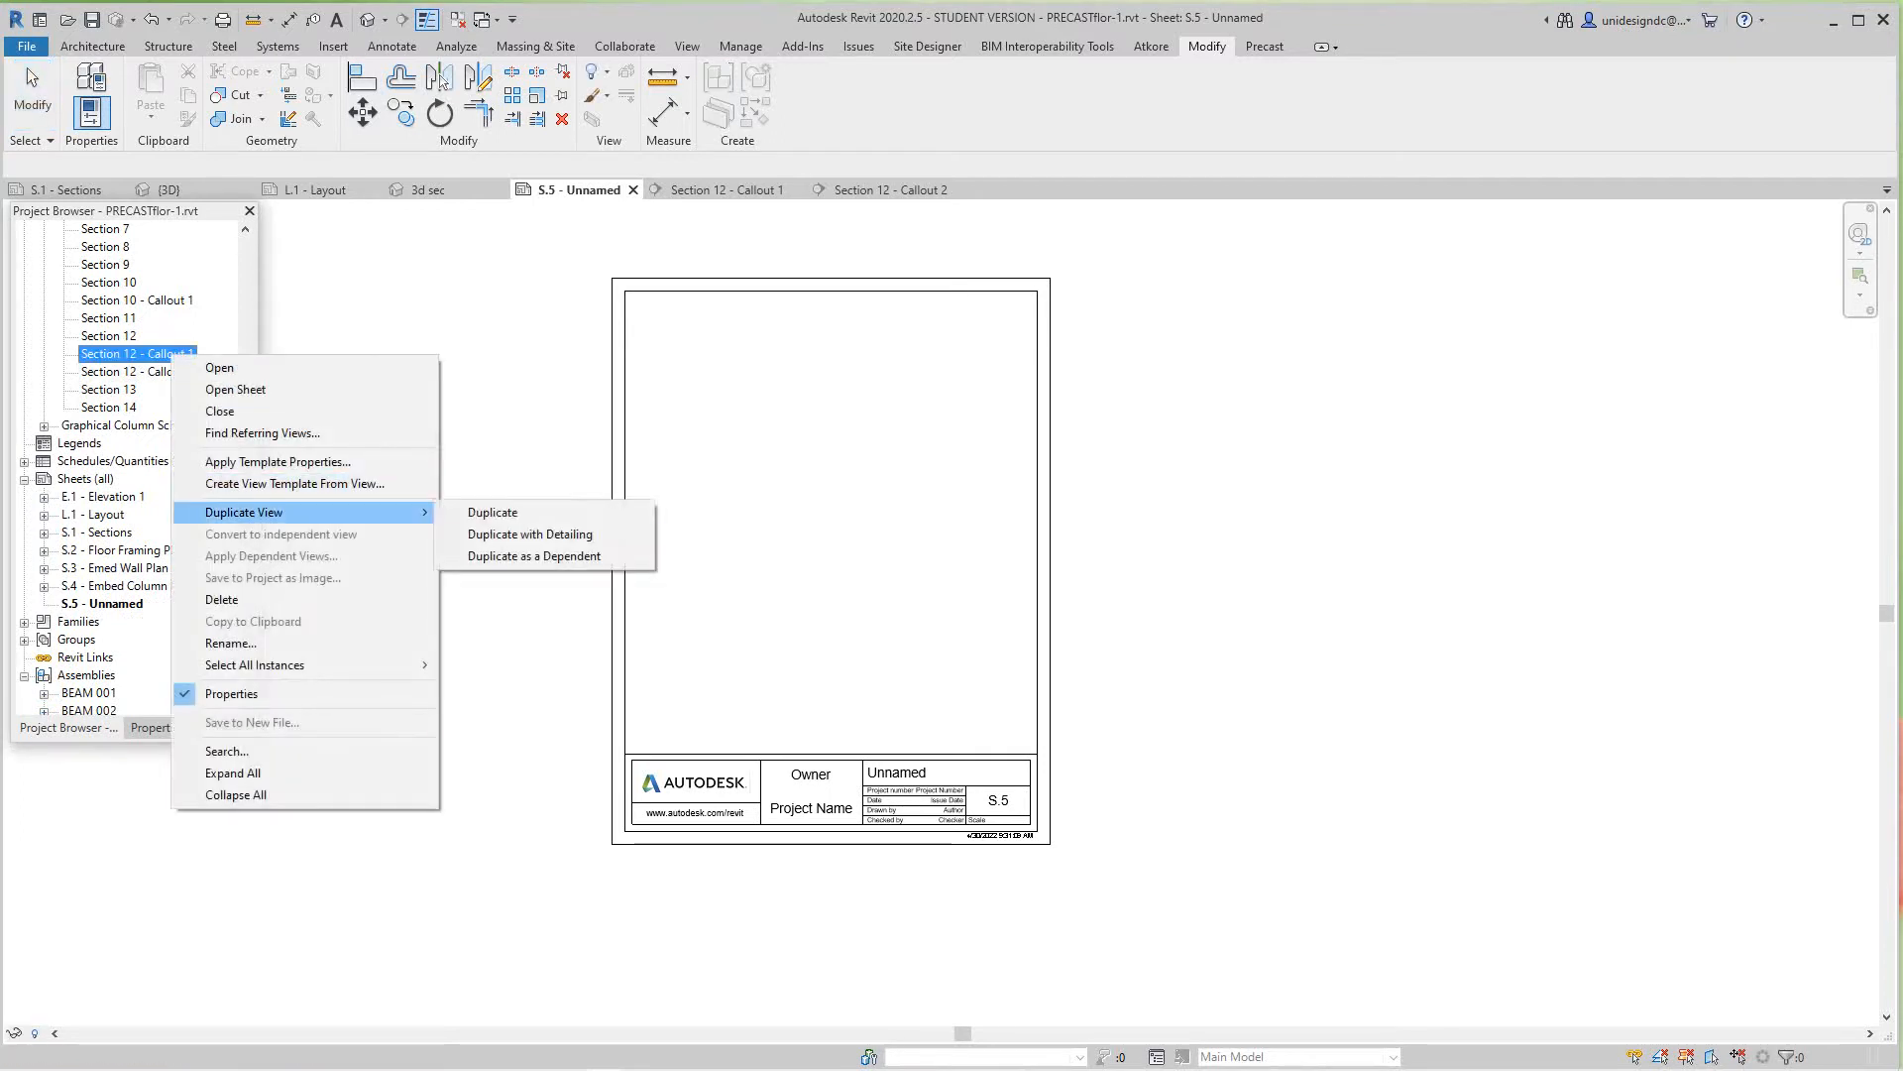
left_click(492, 511)
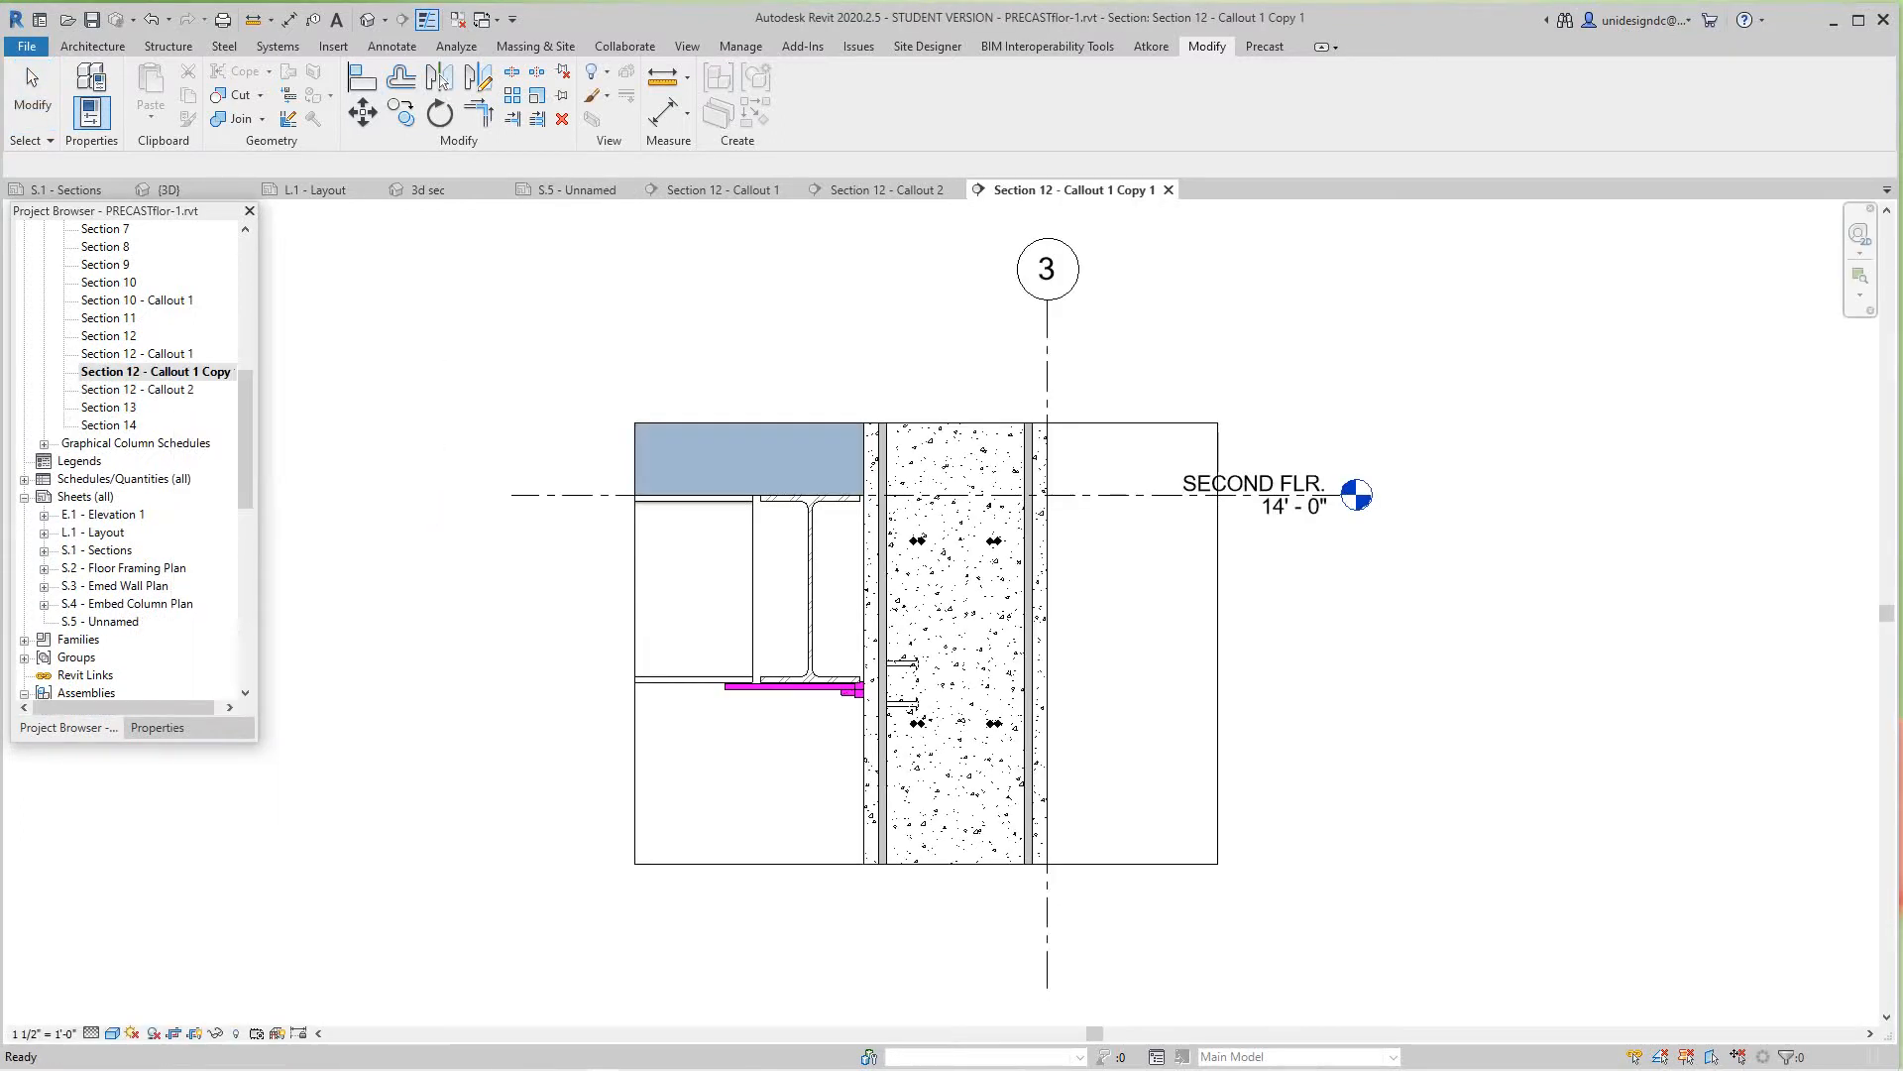
left_click(159, 370)
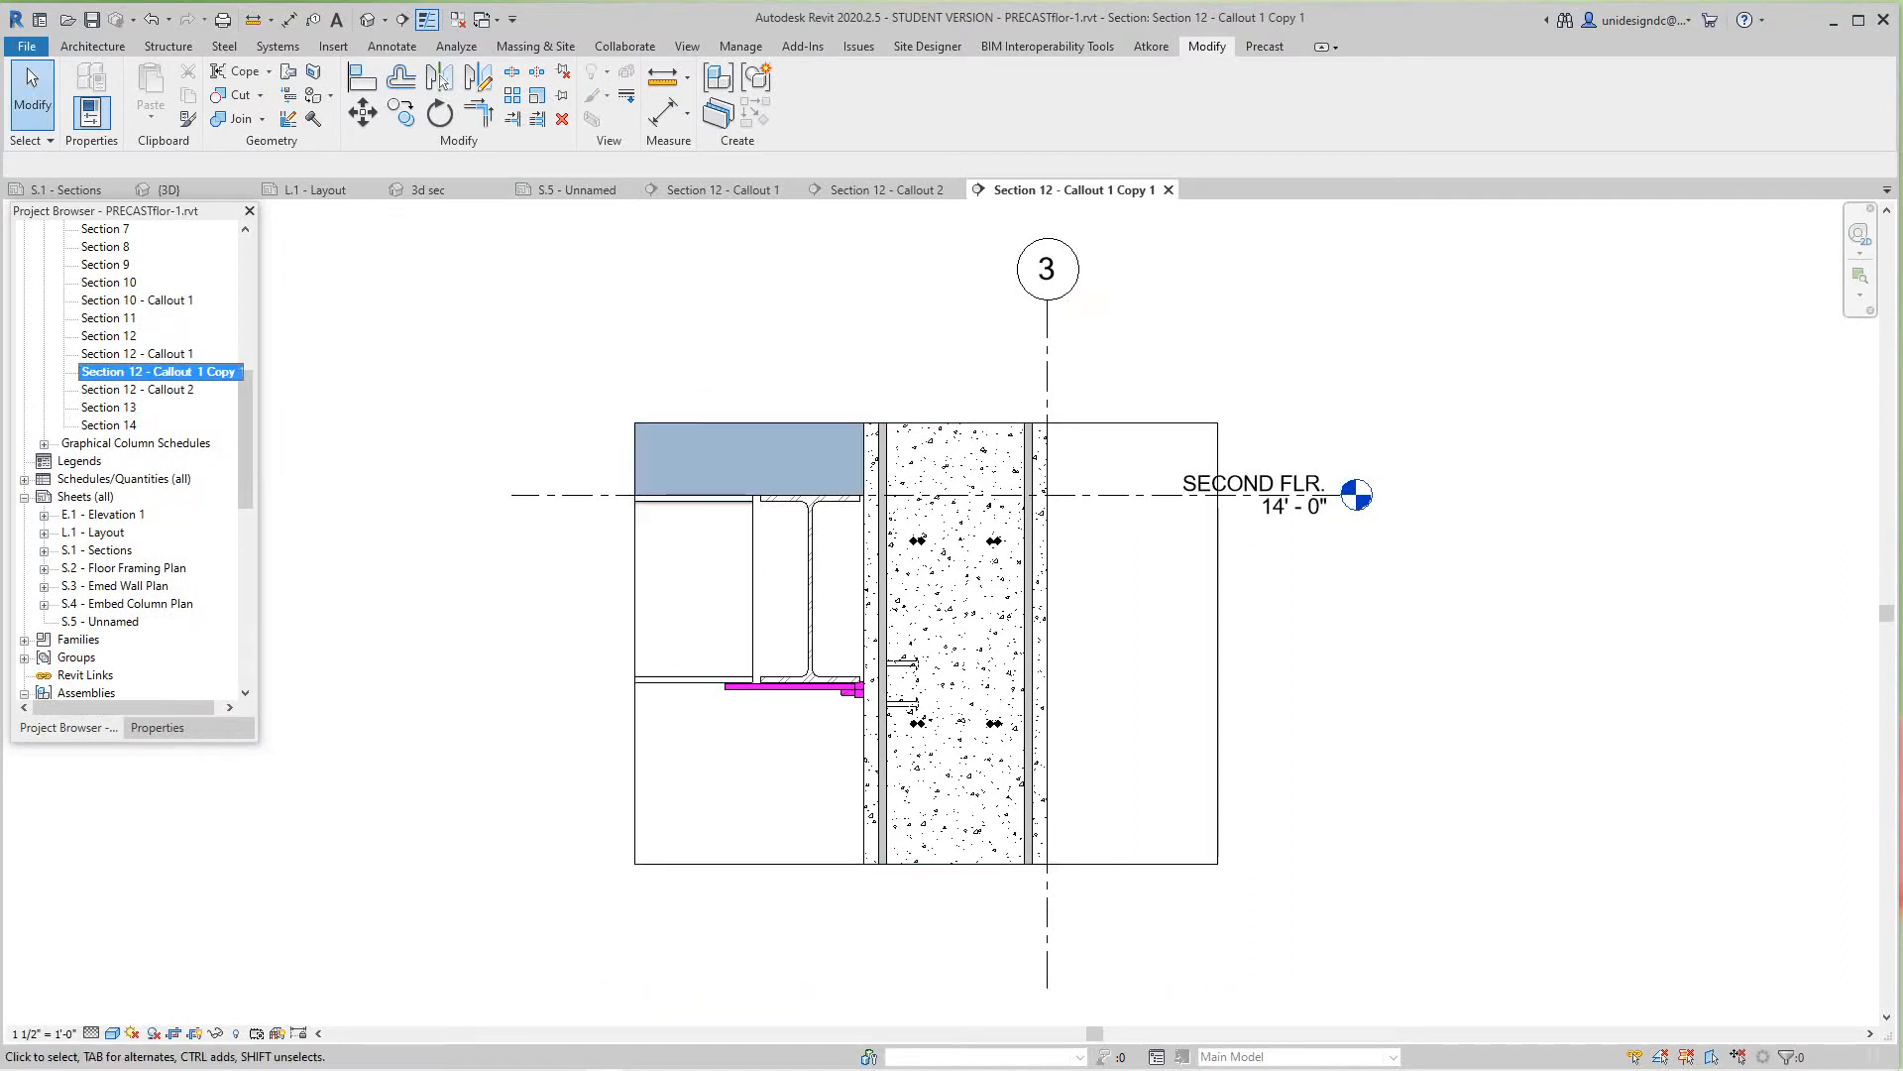
right_click(159, 370)
type("FC1")
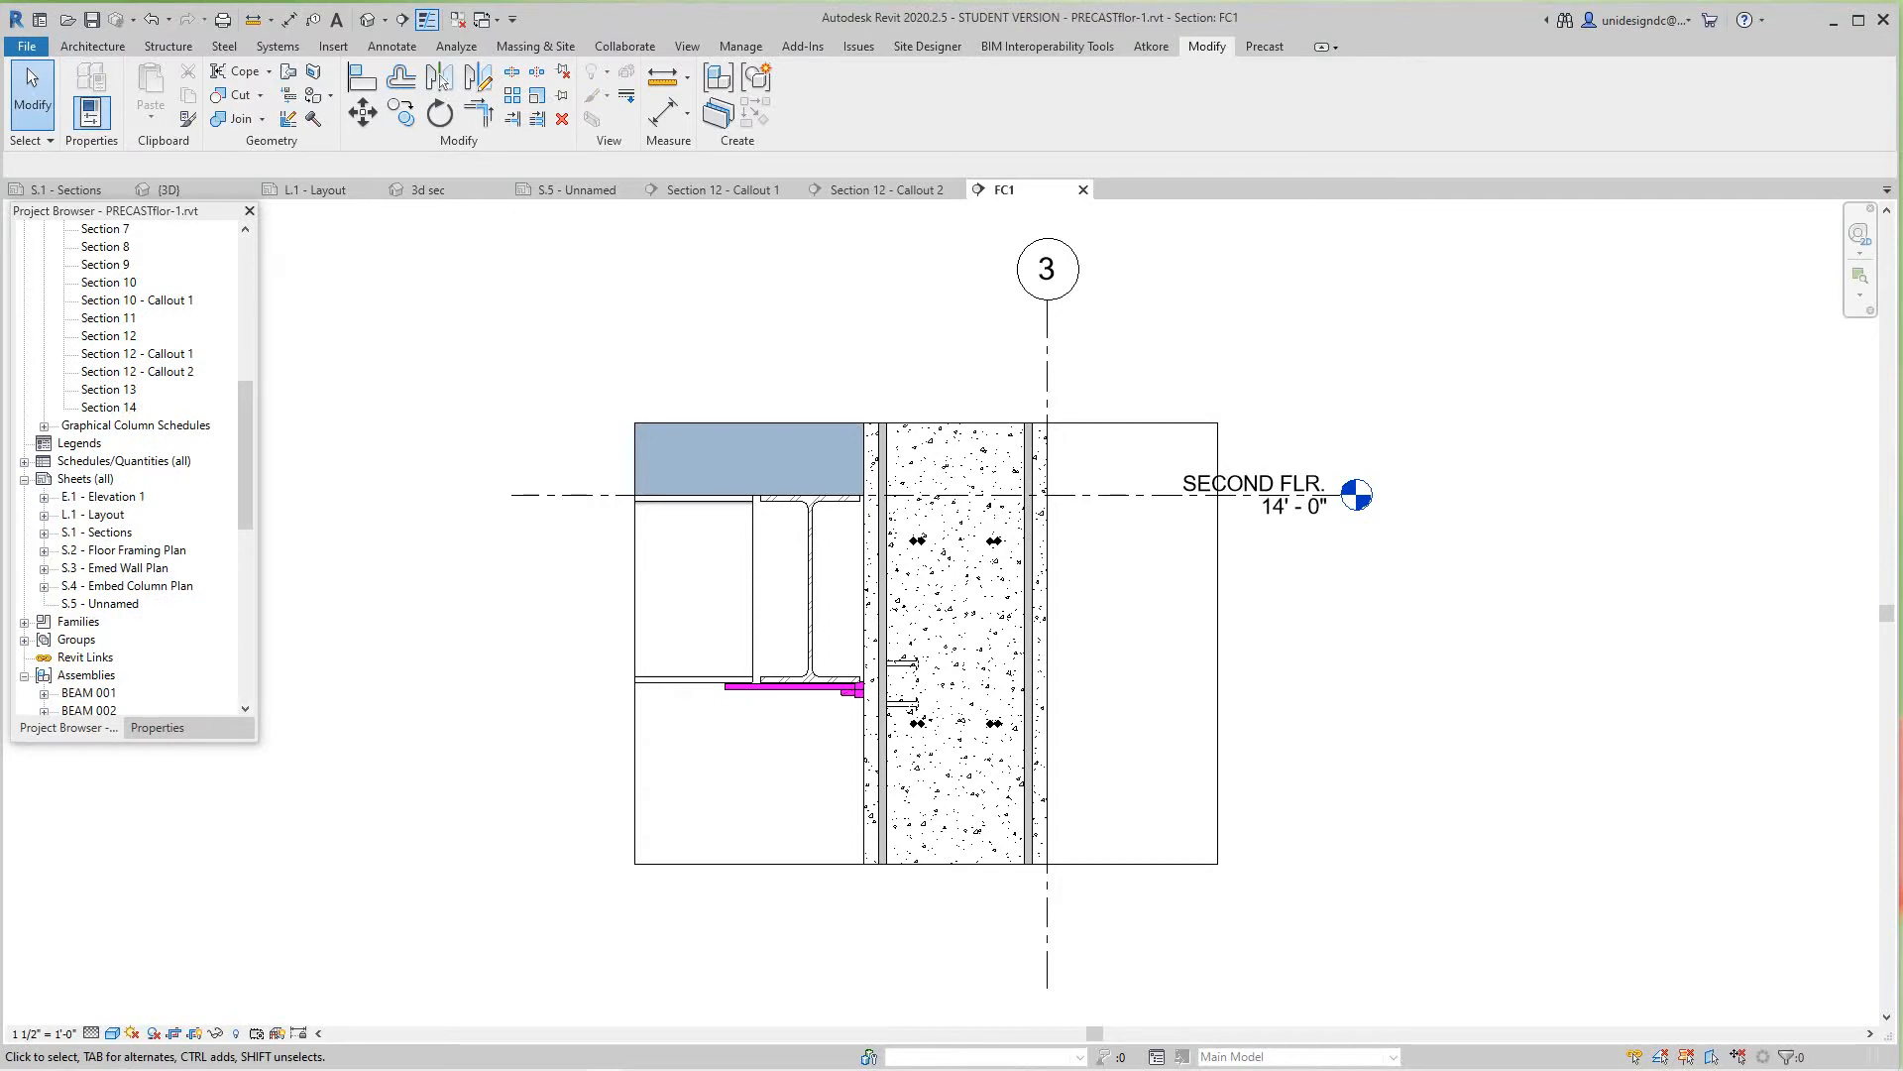
Step: Duplicate Section 12 - Callout 2, rename the copy FC2, and return to sheet S.5
left_click(137, 353)
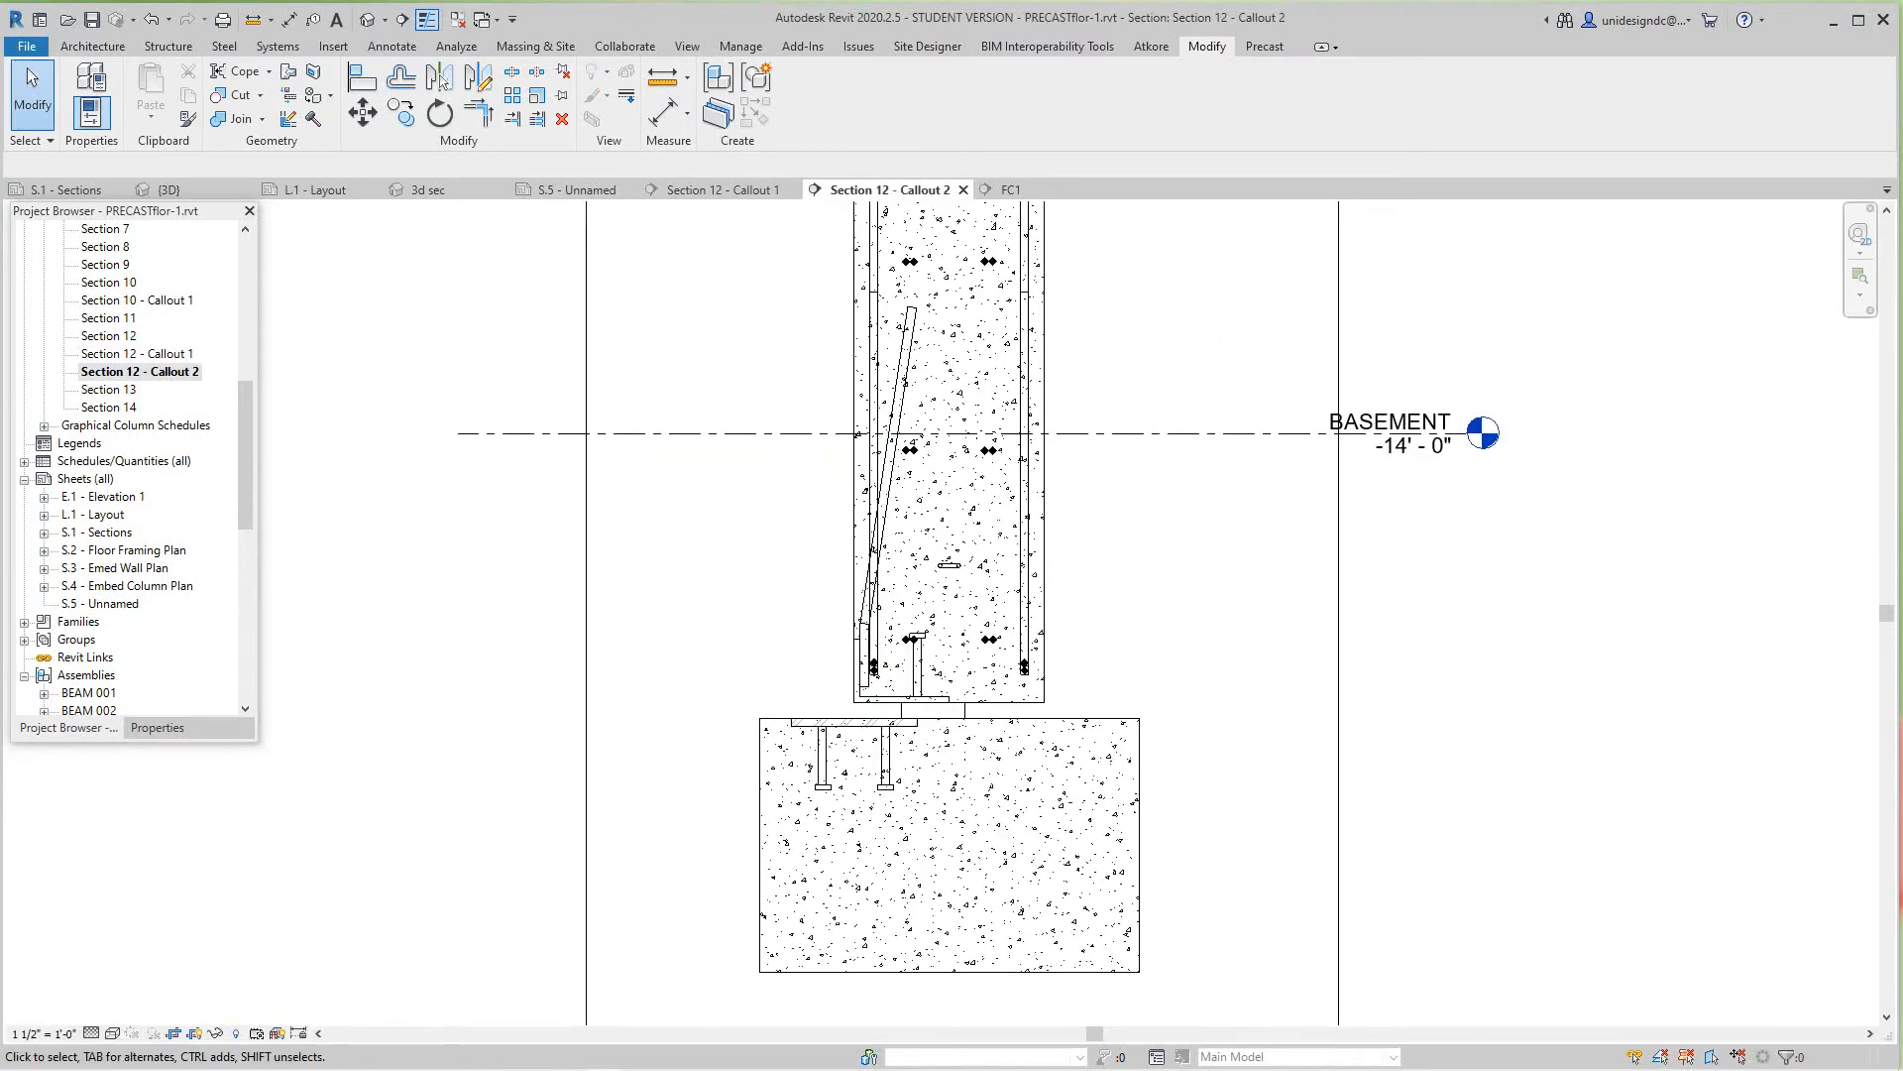
right_click(139, 370)
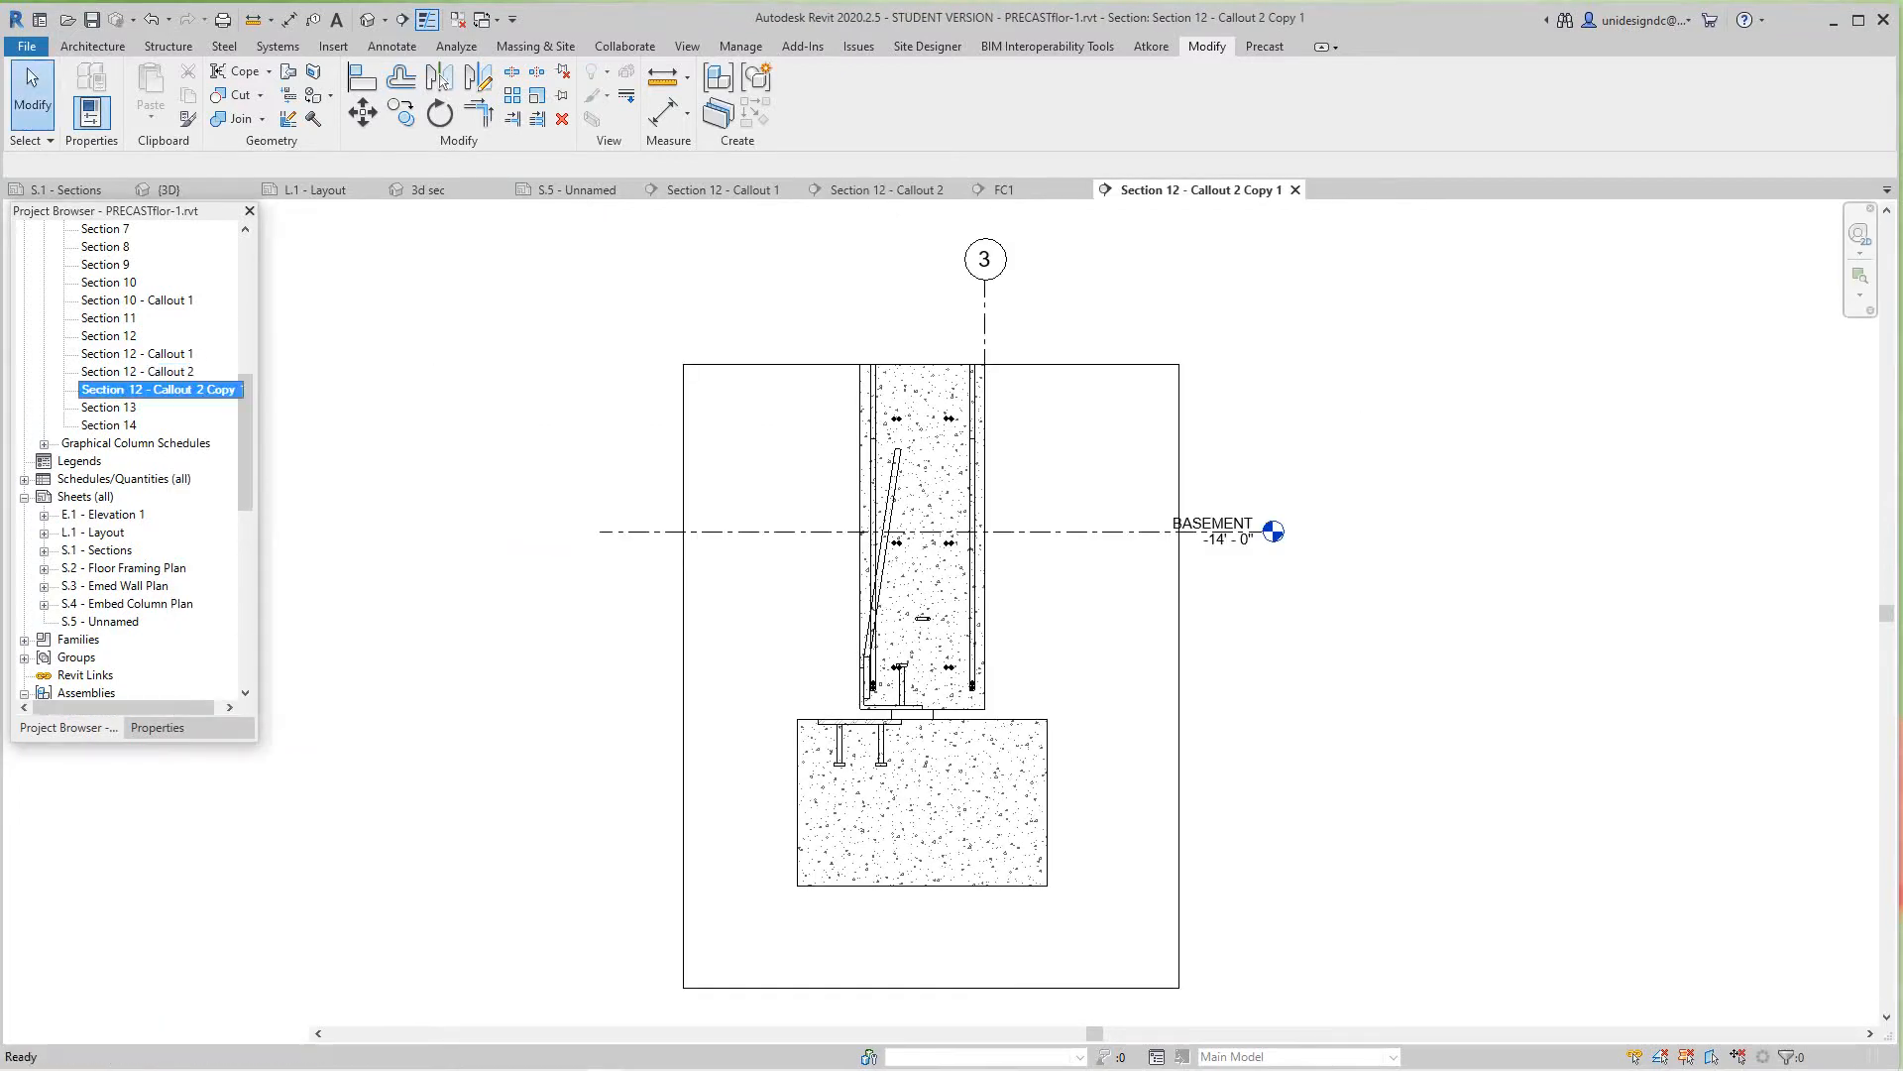
right_click(158, 389)
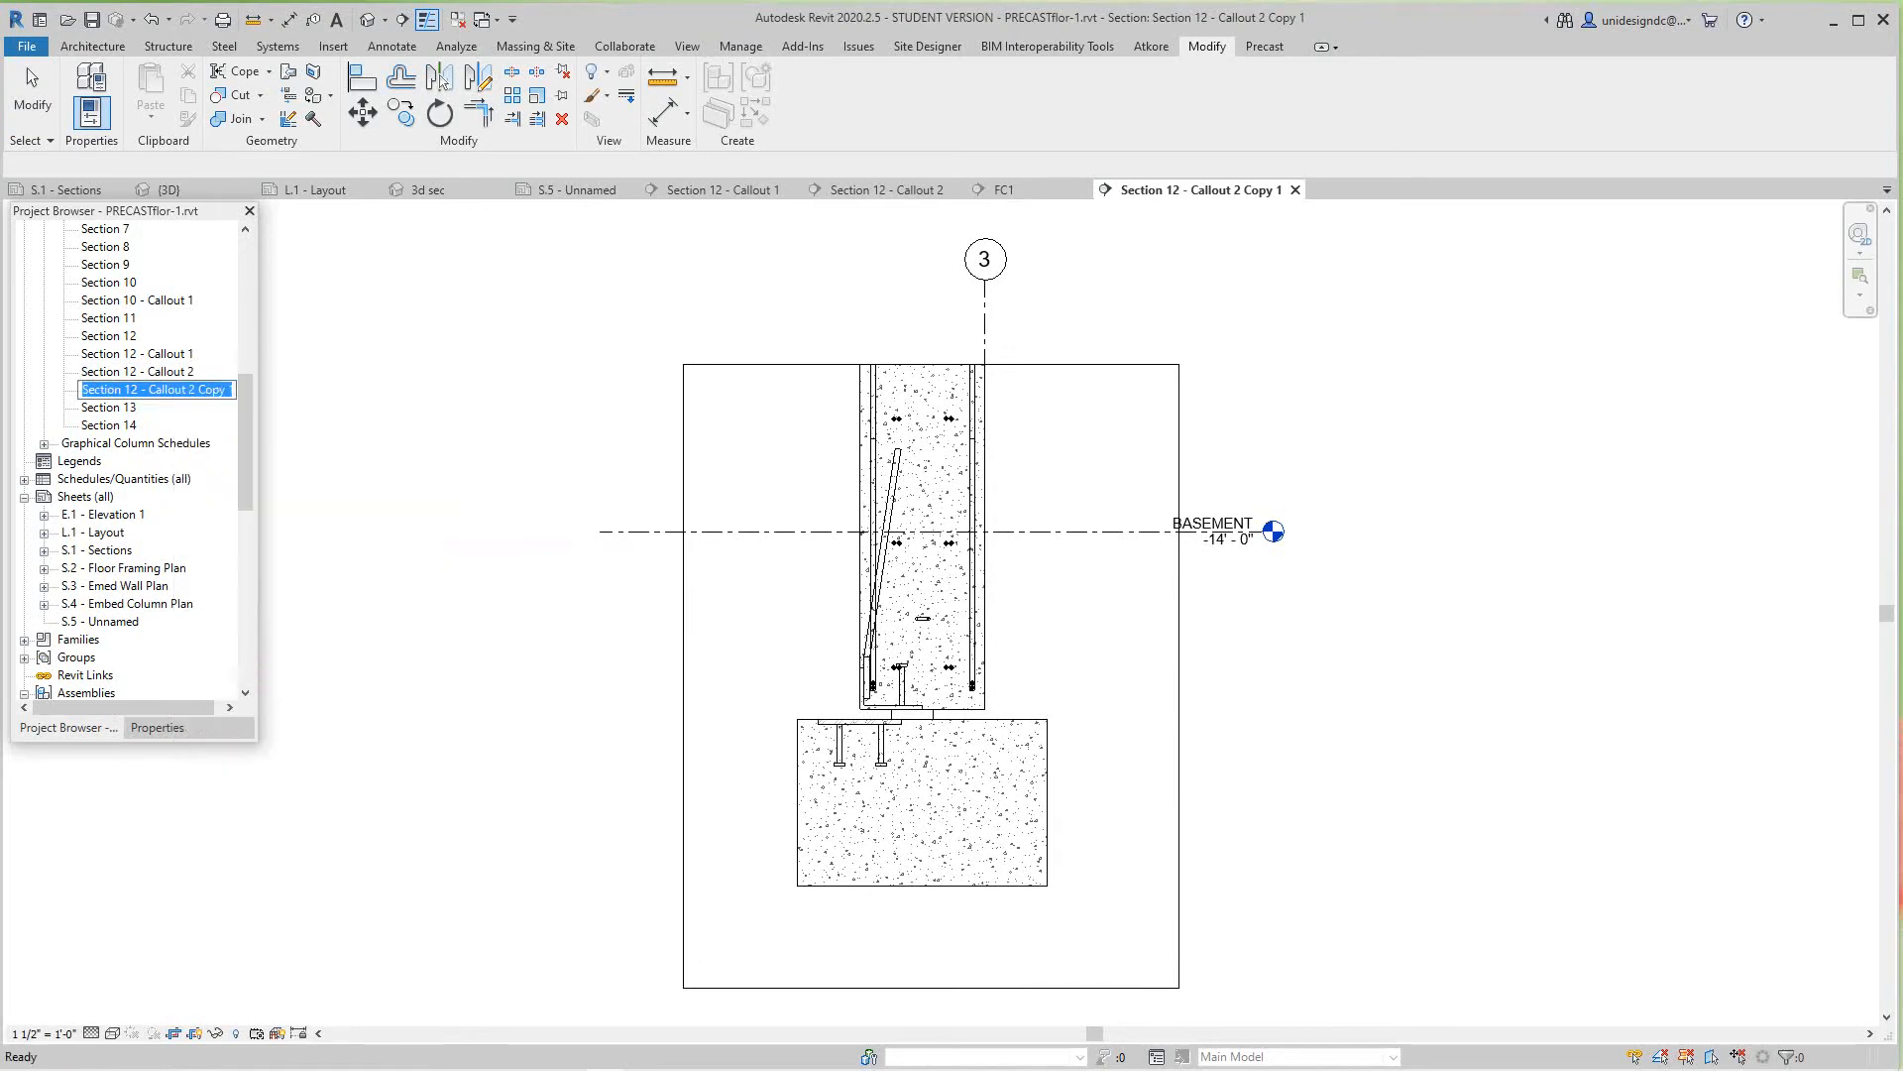
type("FC2")
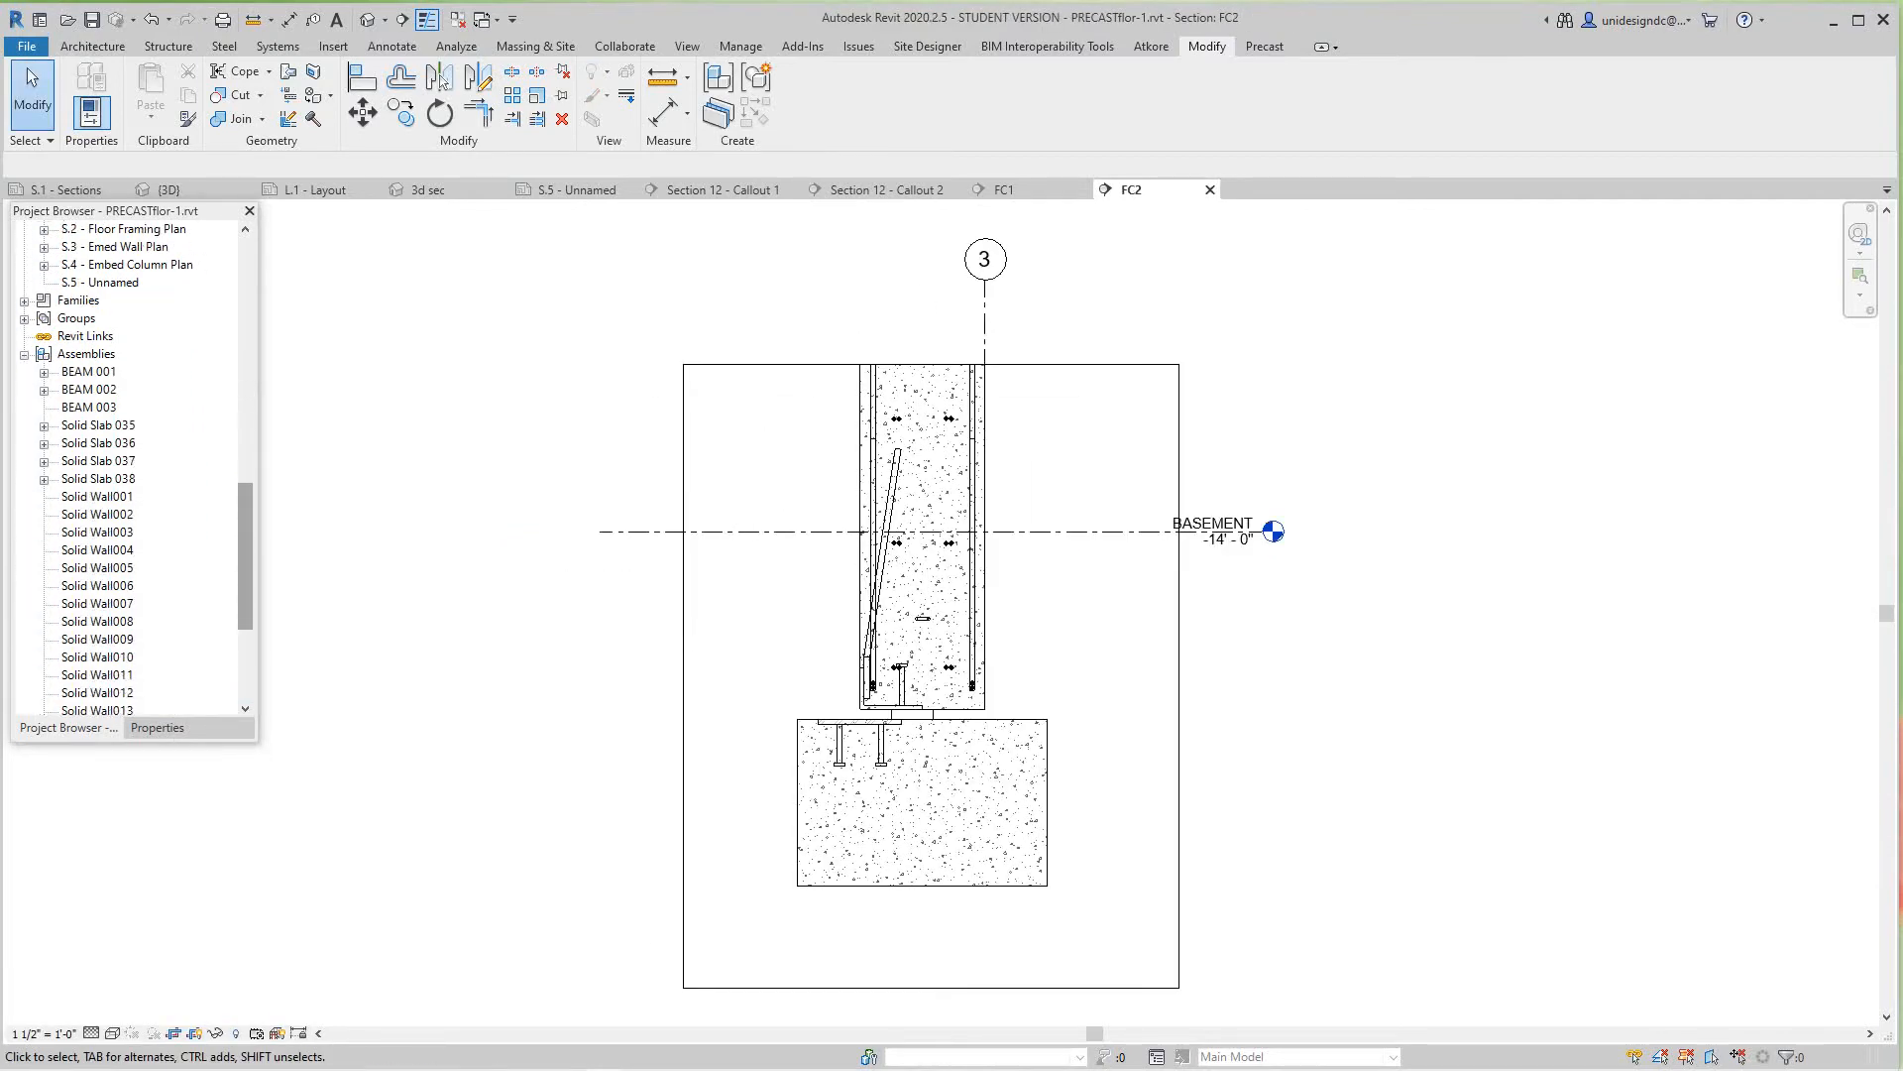
scroll("down", 3)
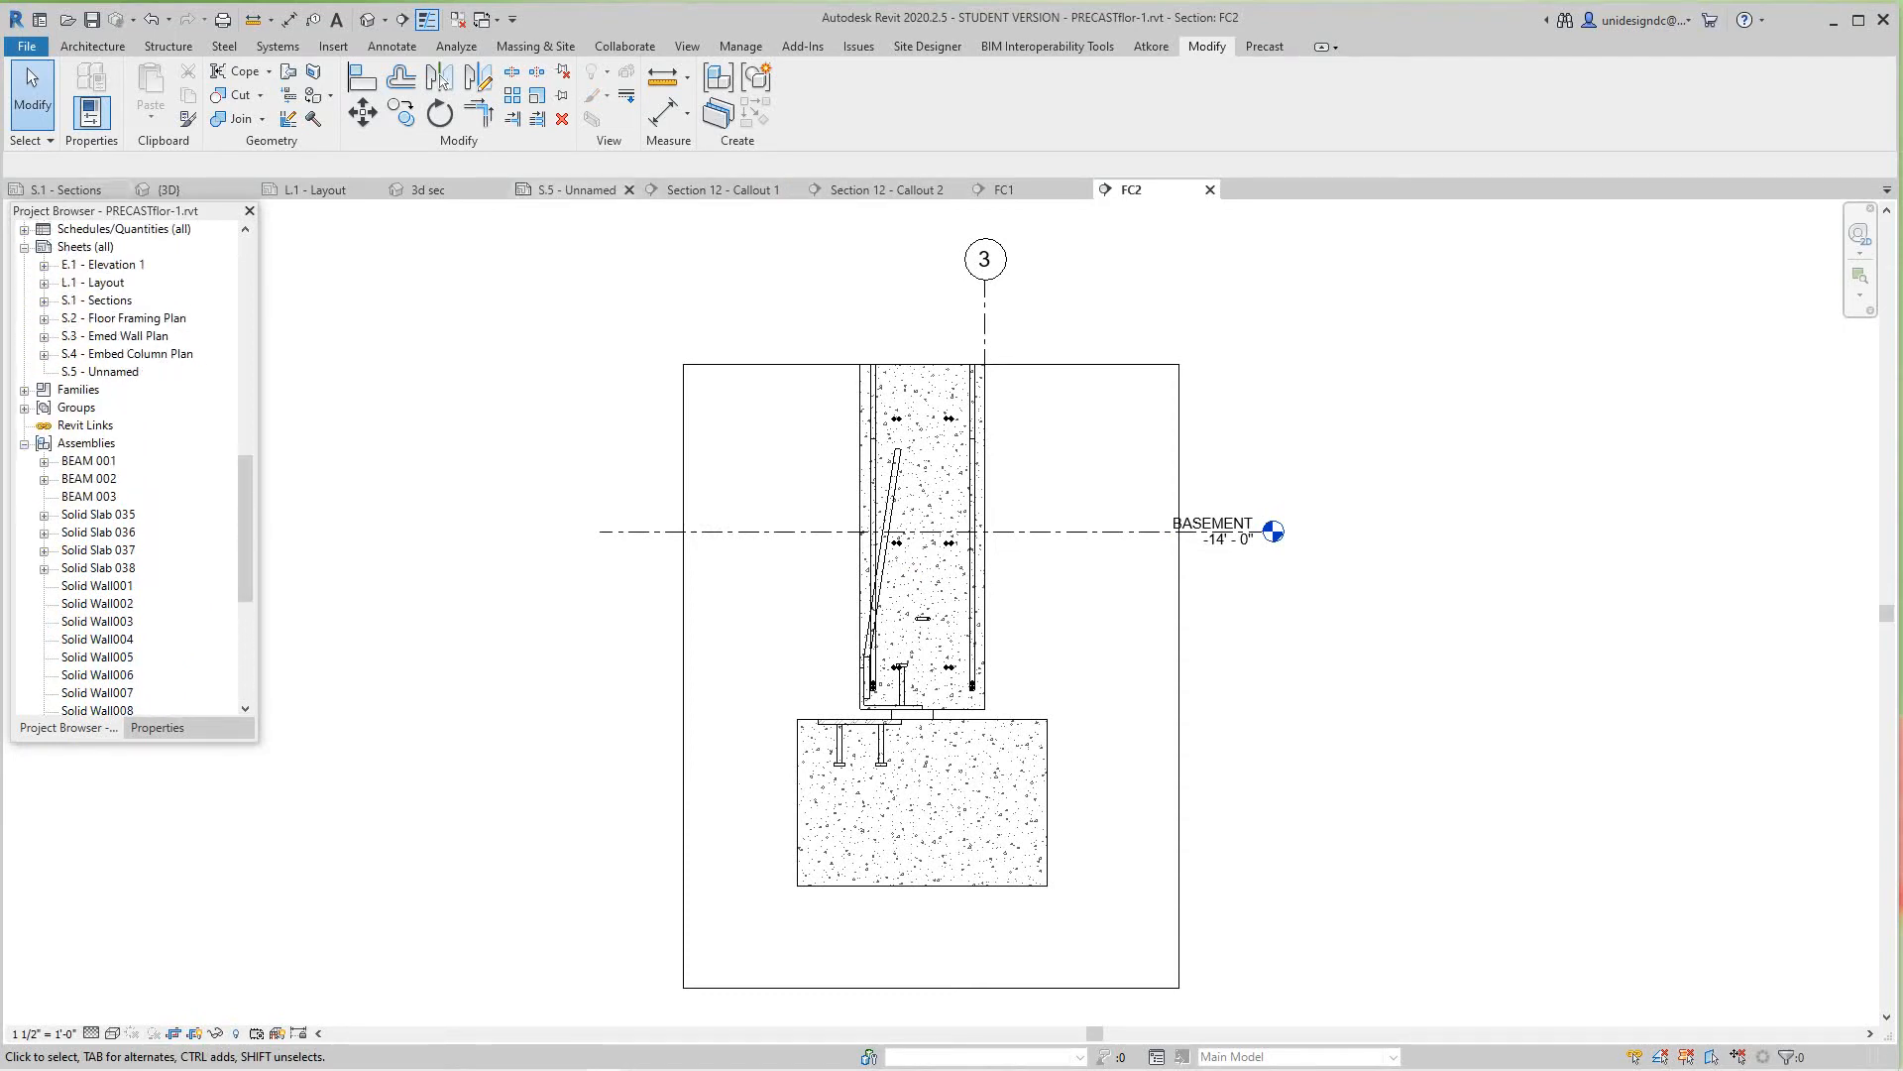
left_click(571, 188)
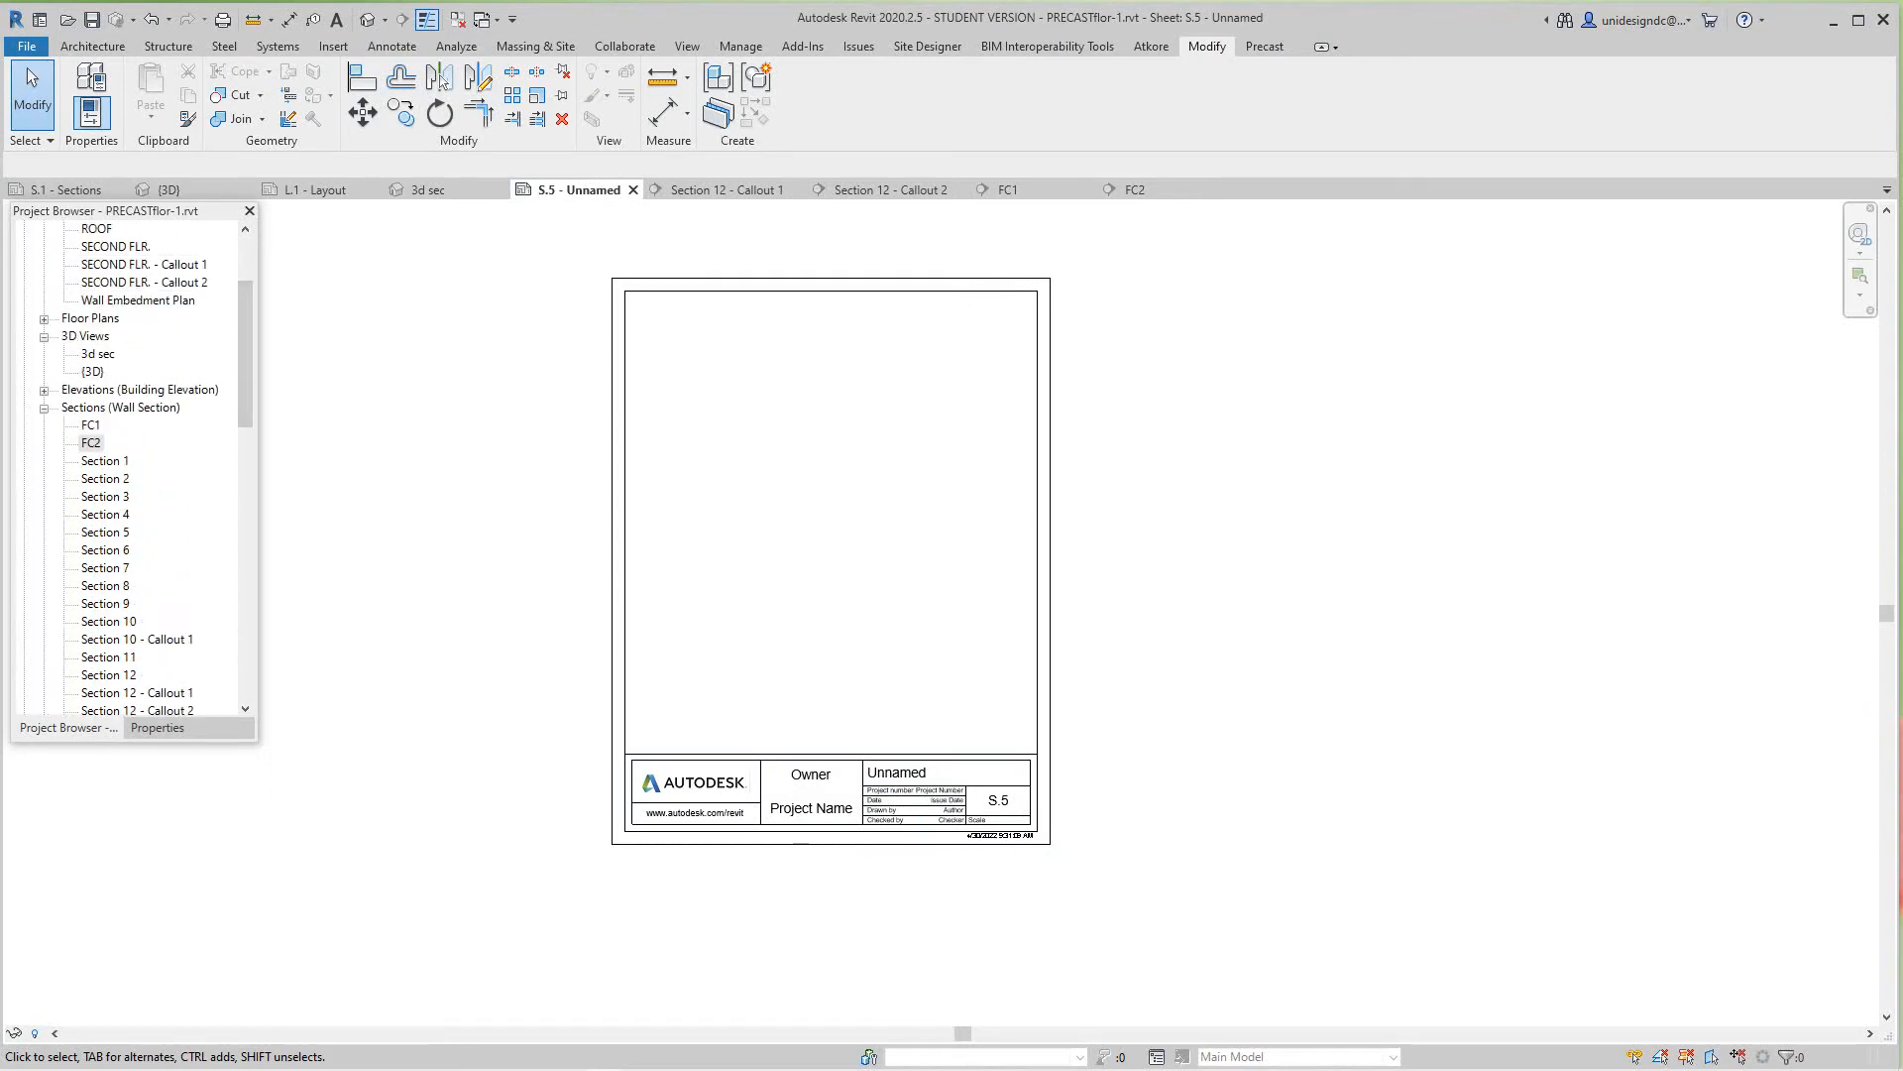
Step: Place the FC1 view as a viewport on sheet S.5 and deactivate it
left_click(89, 424)
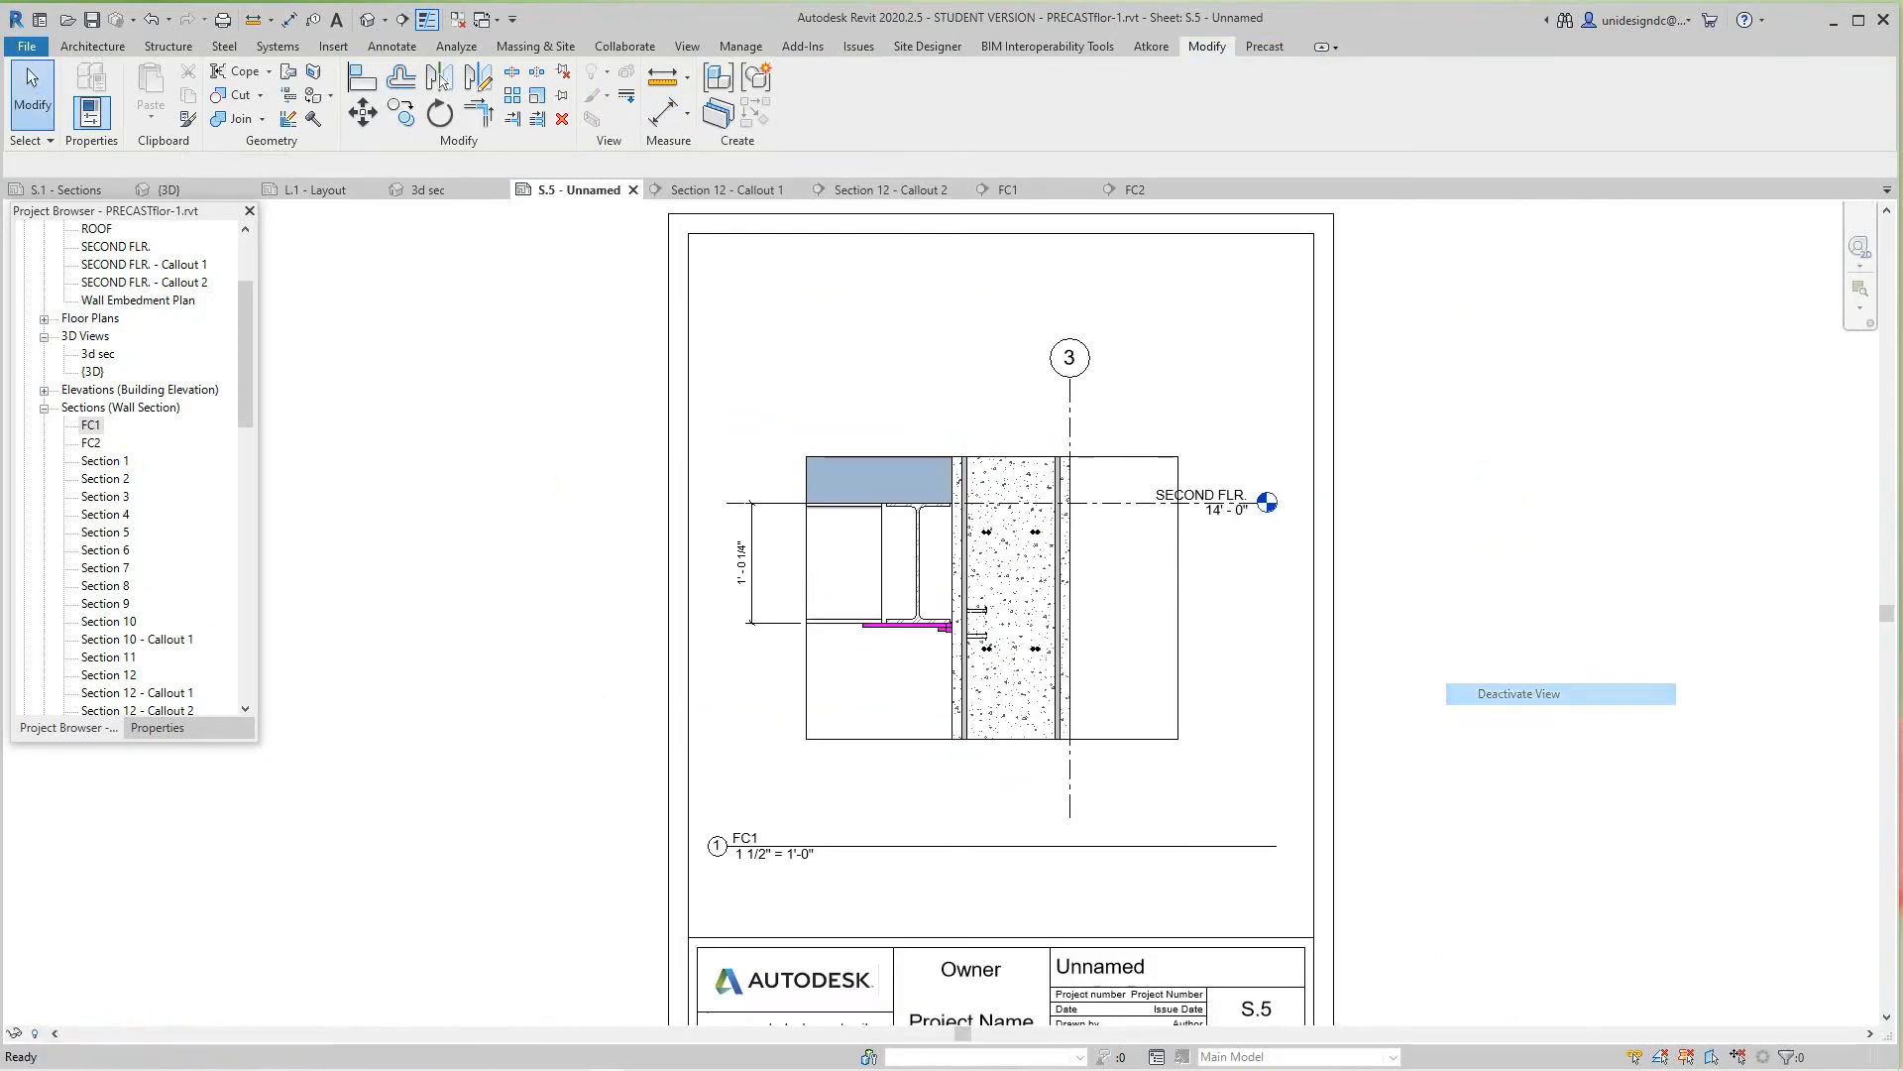
left_click(1561, 694)
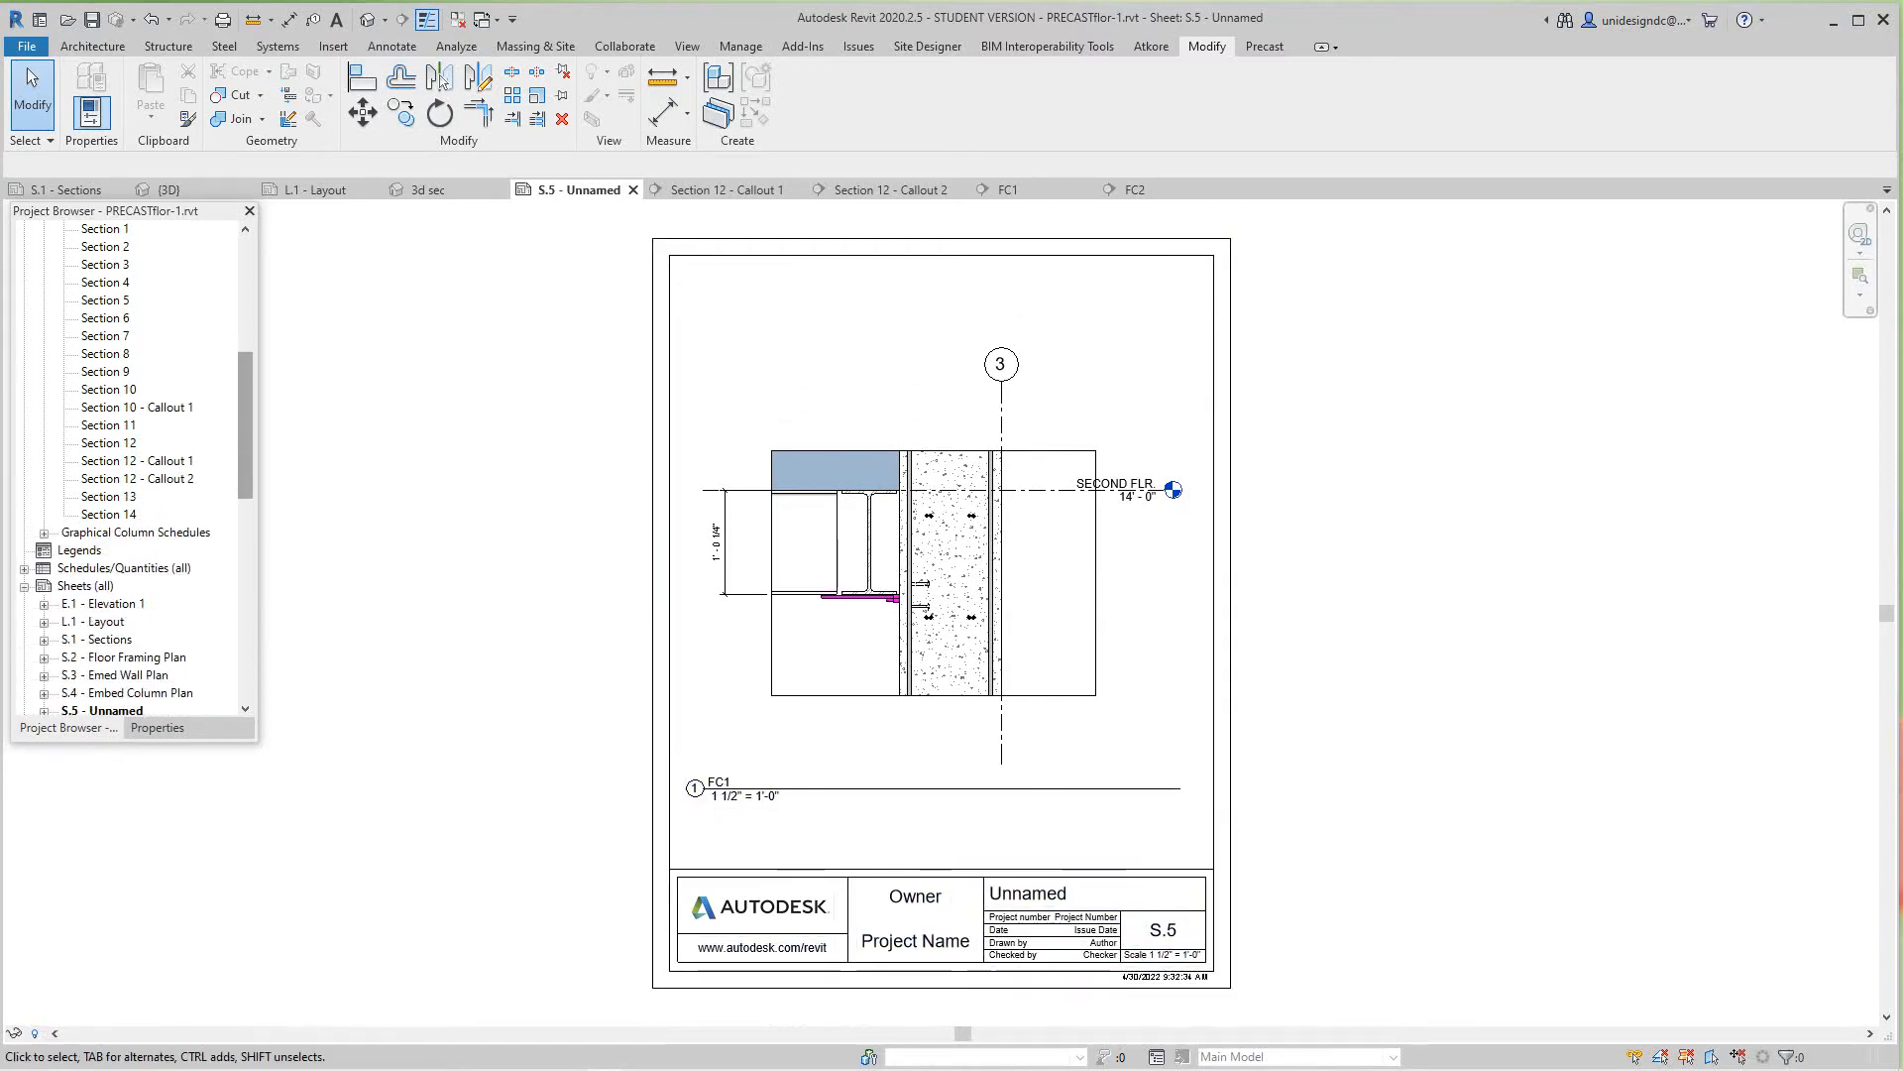
scroll("down", 3)
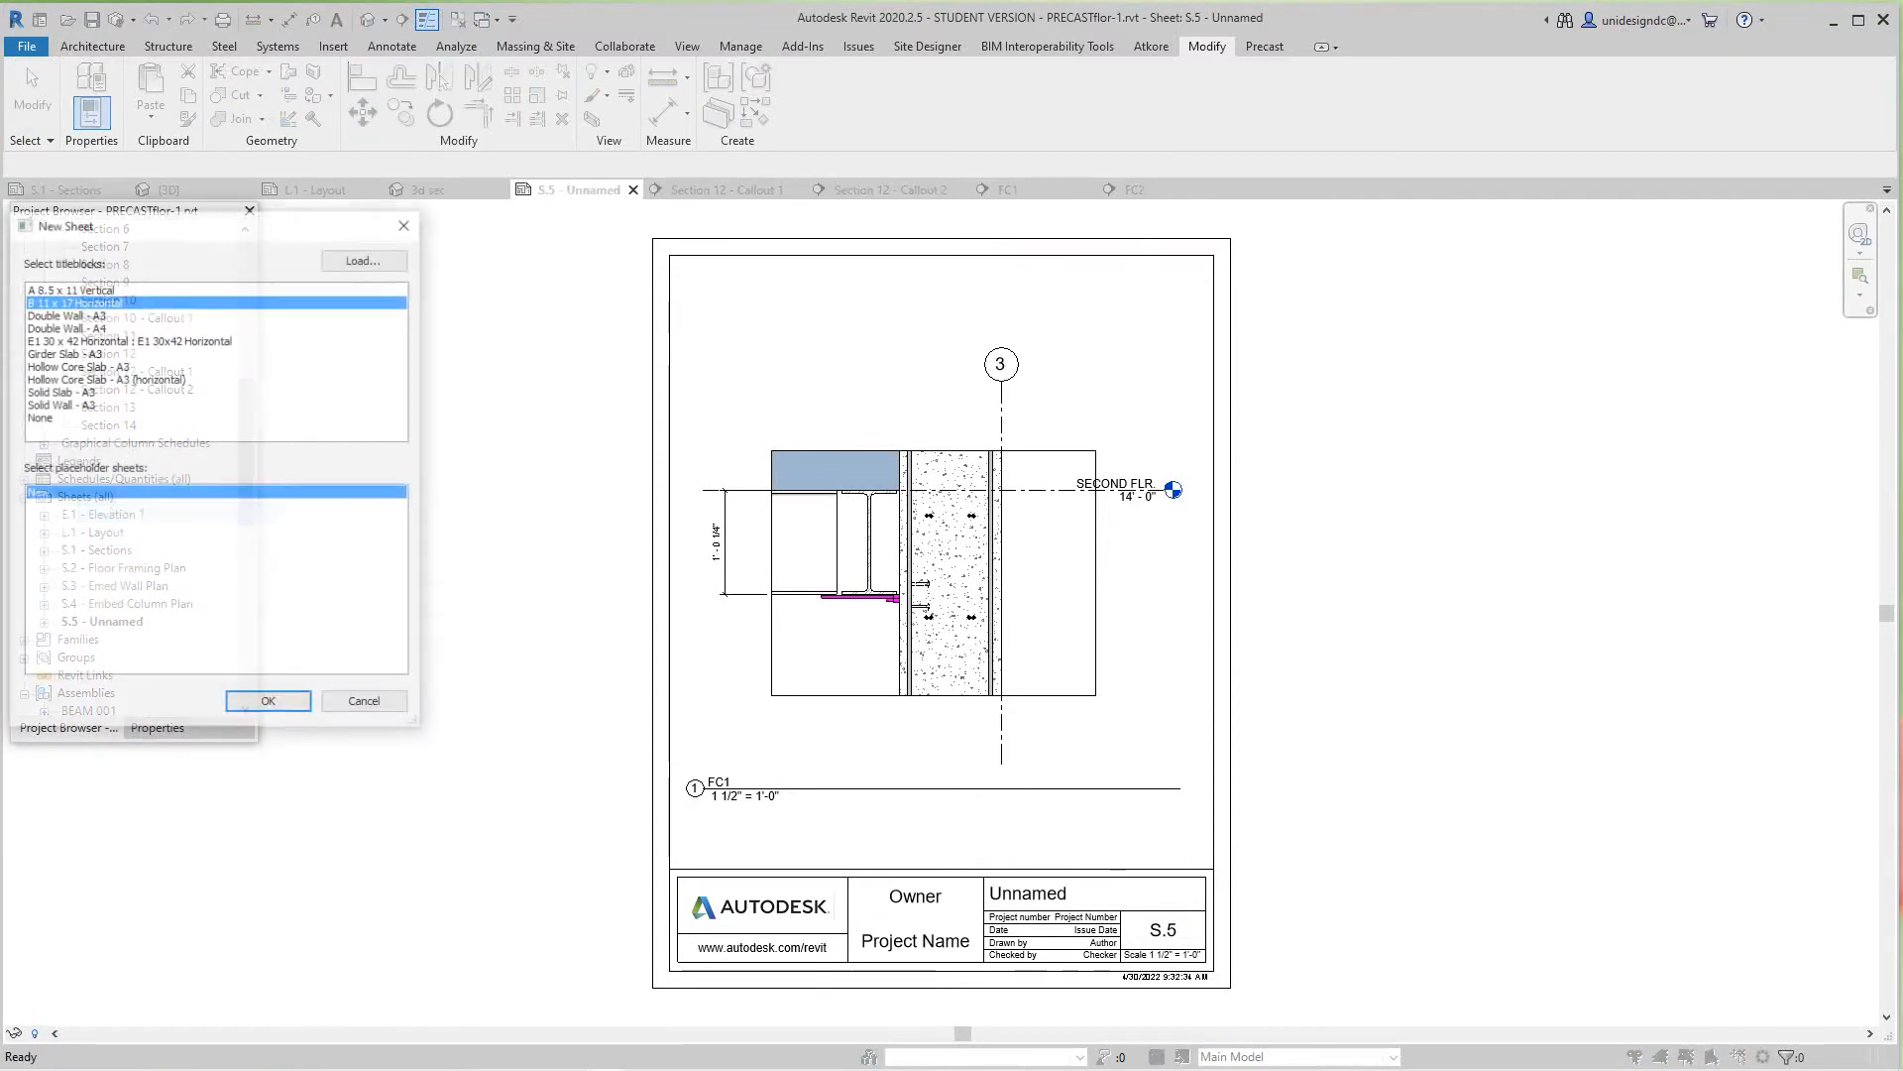
Step: Create sheet S.6 on the A 8.5 x 11 Vertical title block and place the FC2 view on it
left_click(268, 700)
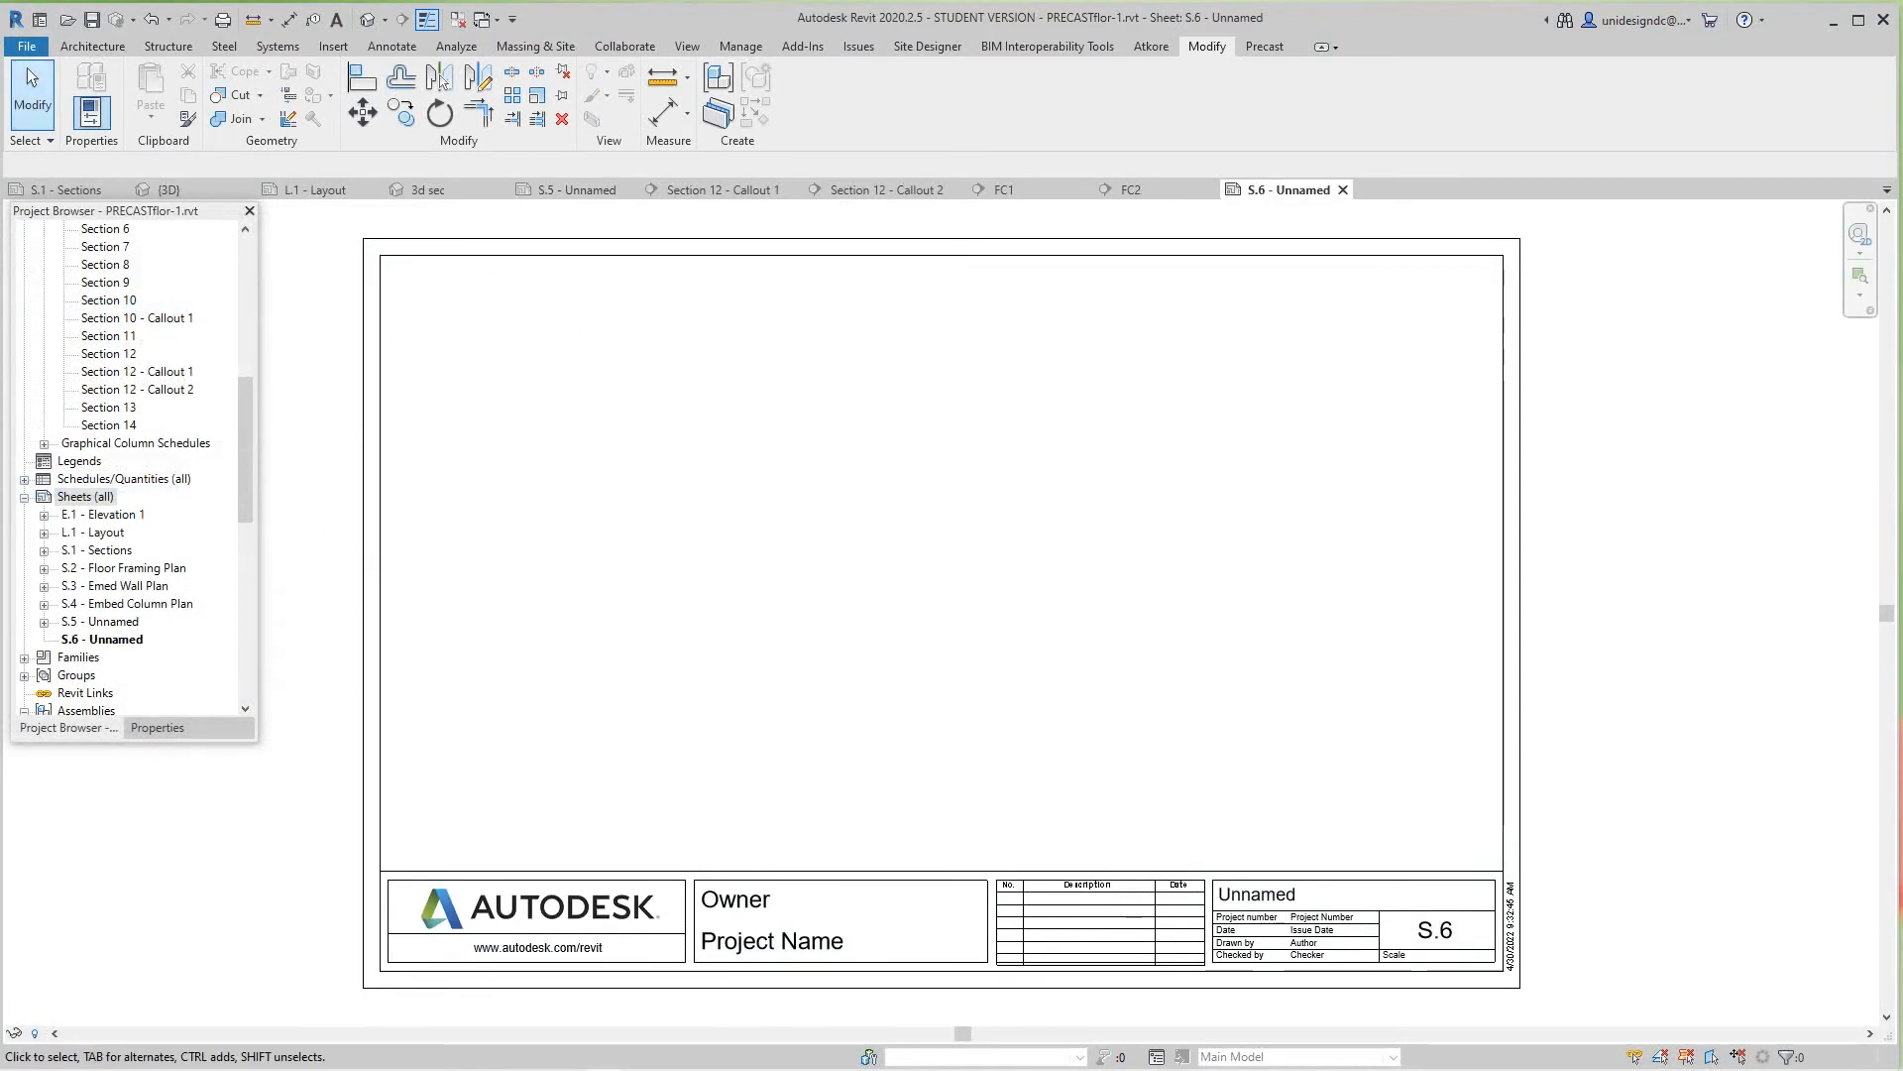
left_click(571, 189)
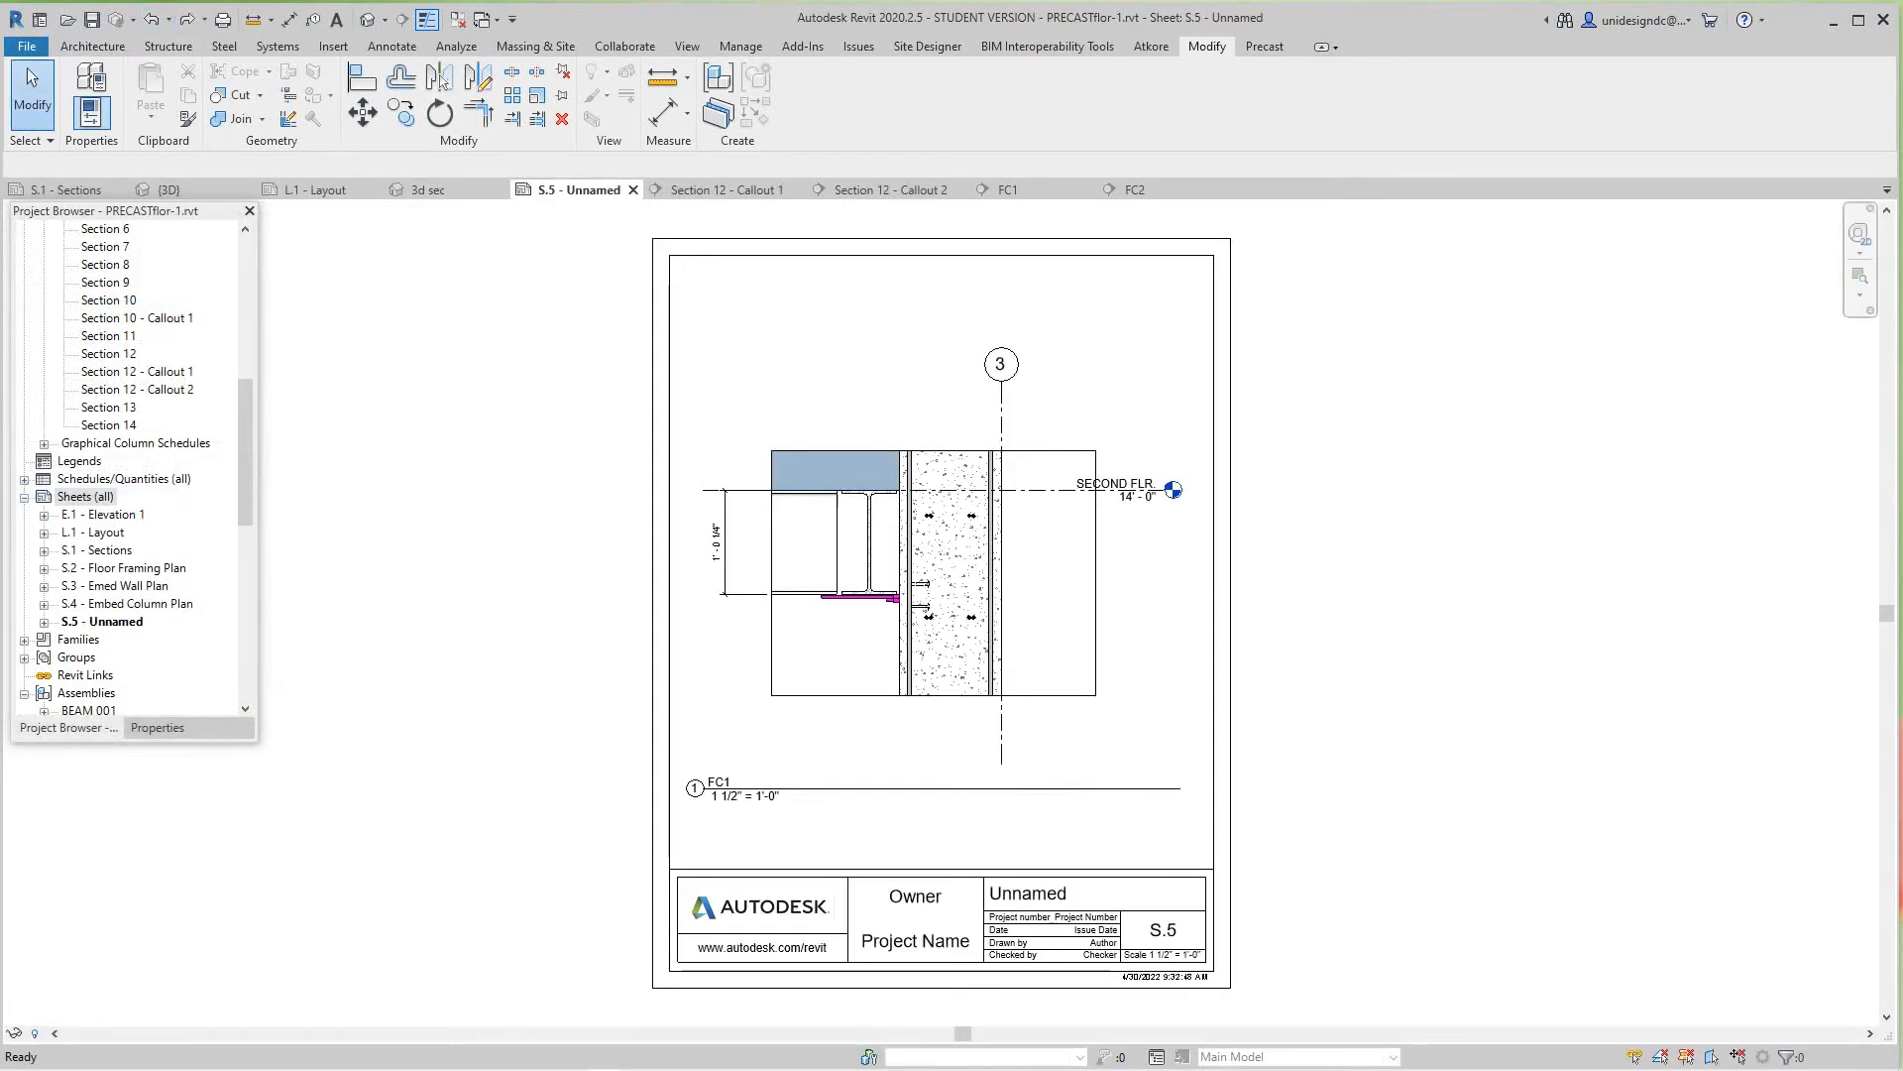
mouse_move(62, 190)
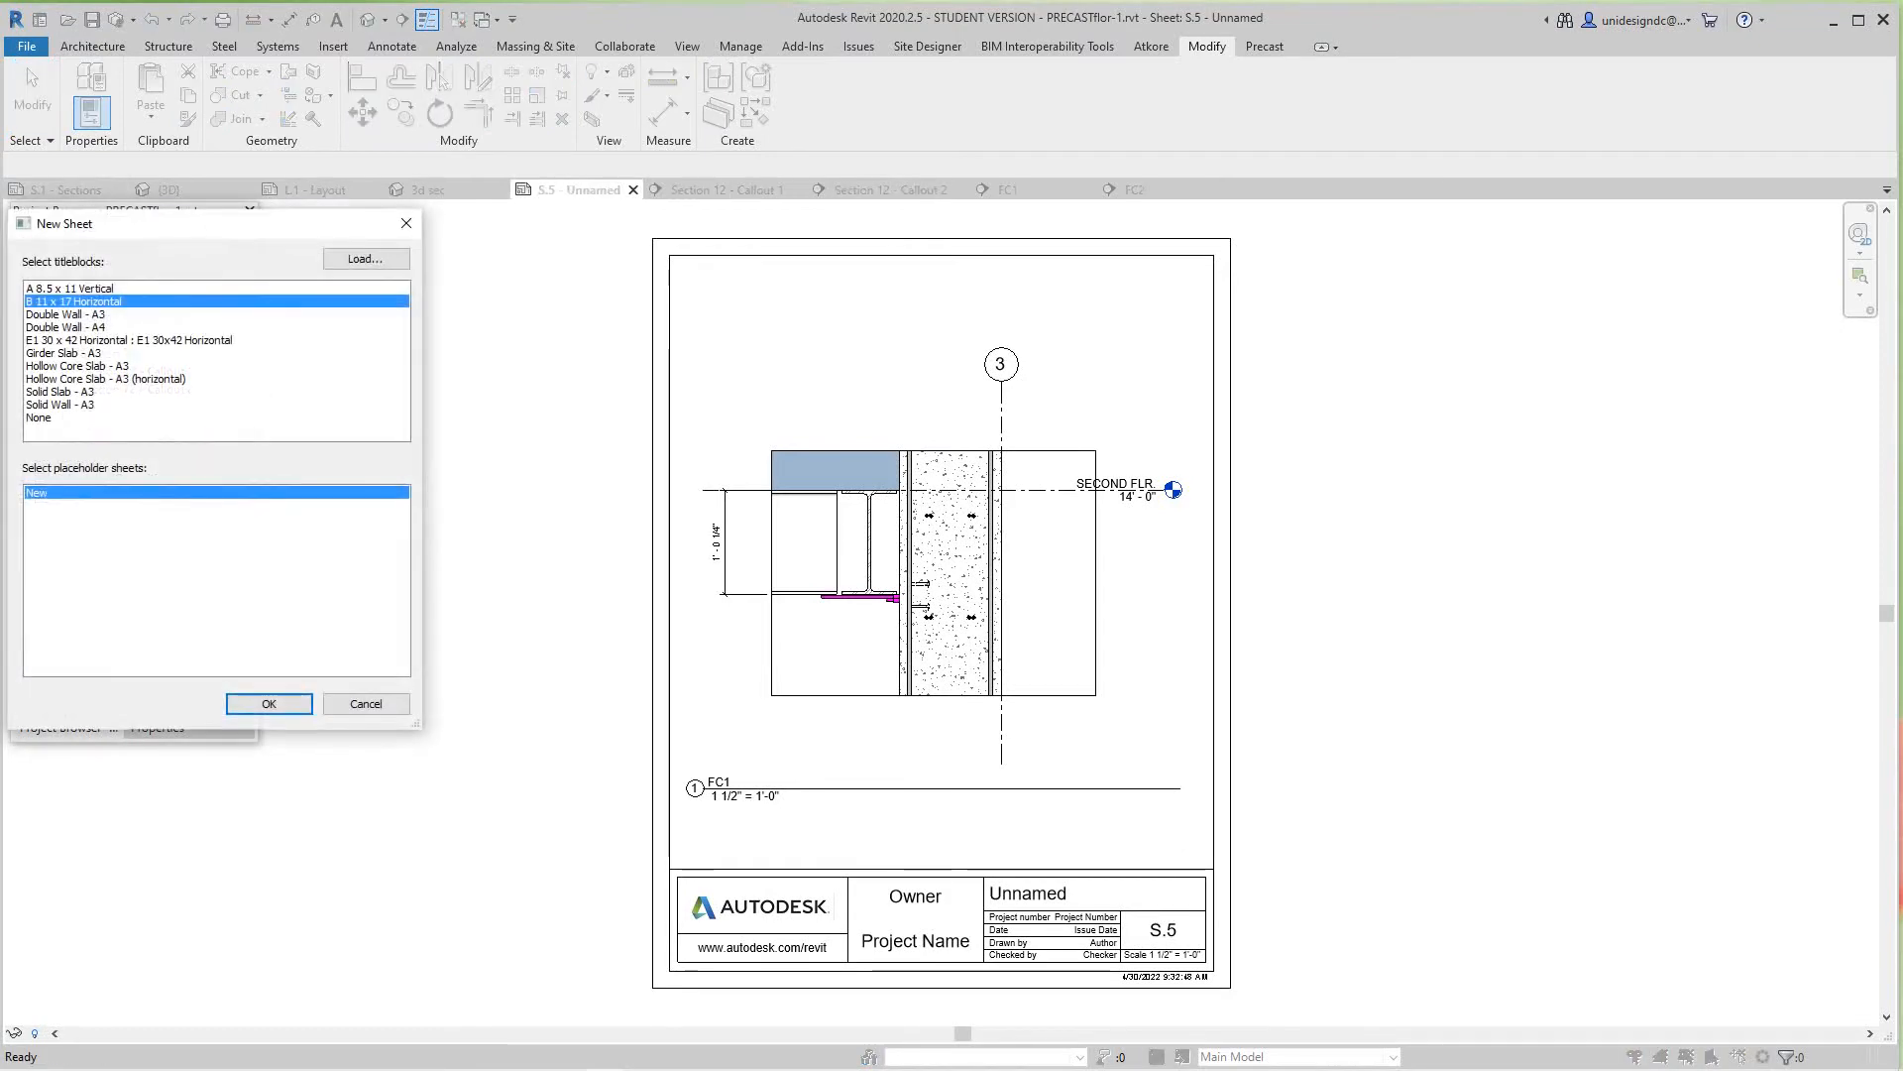
left_click(70, 288)
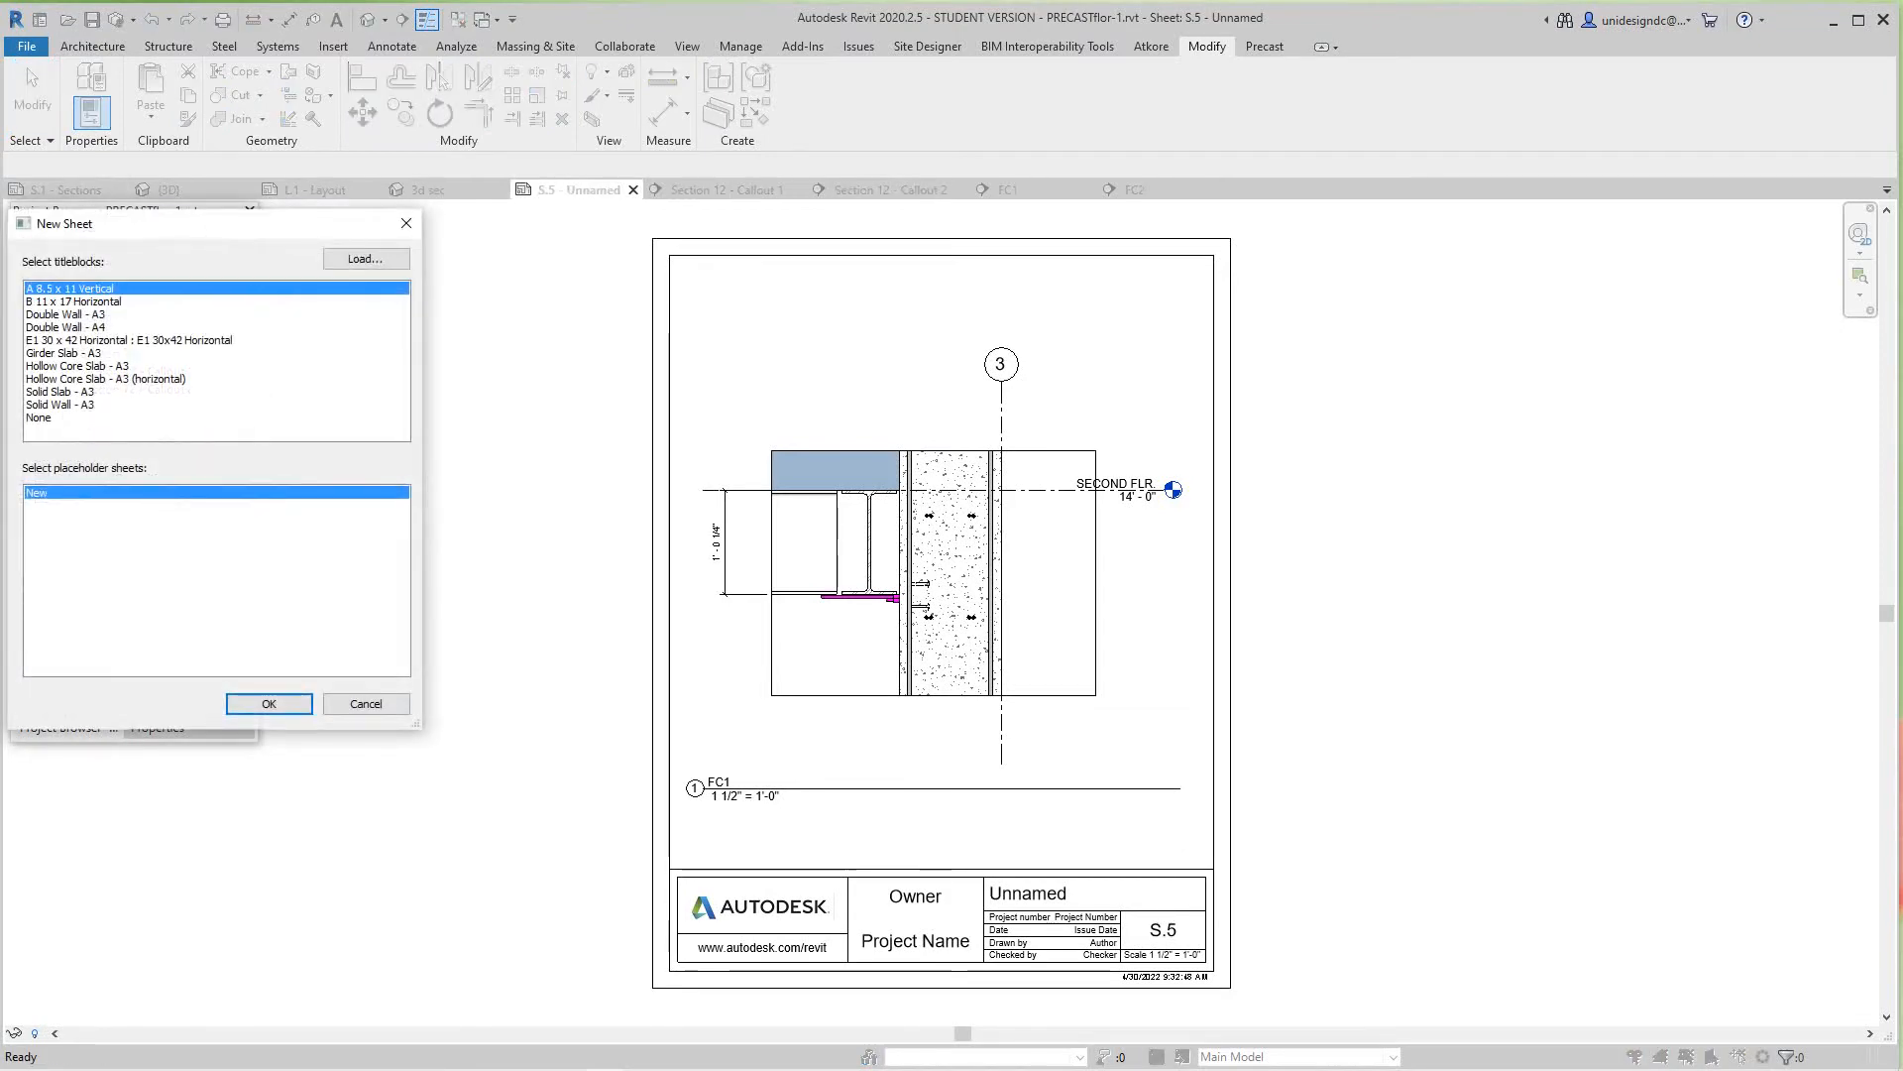
left_click(268, 703)
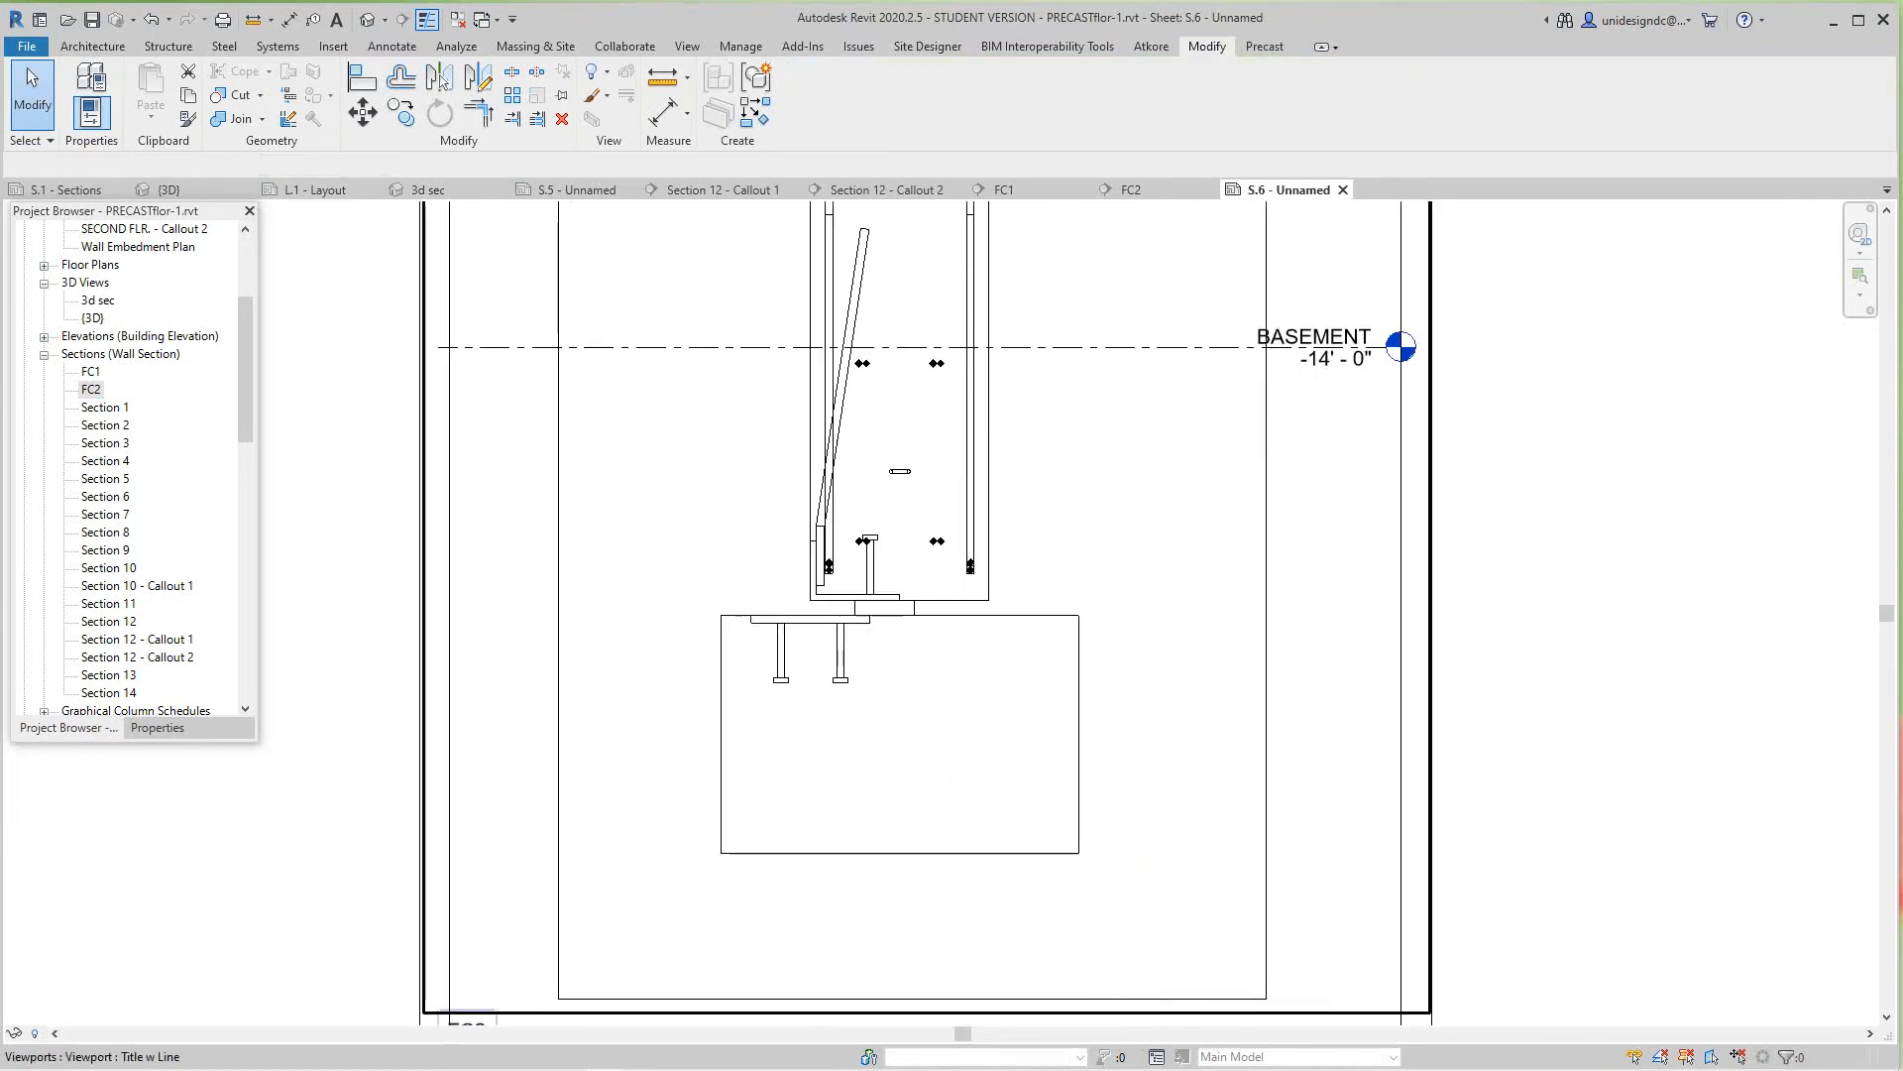
scroll("down", 3)
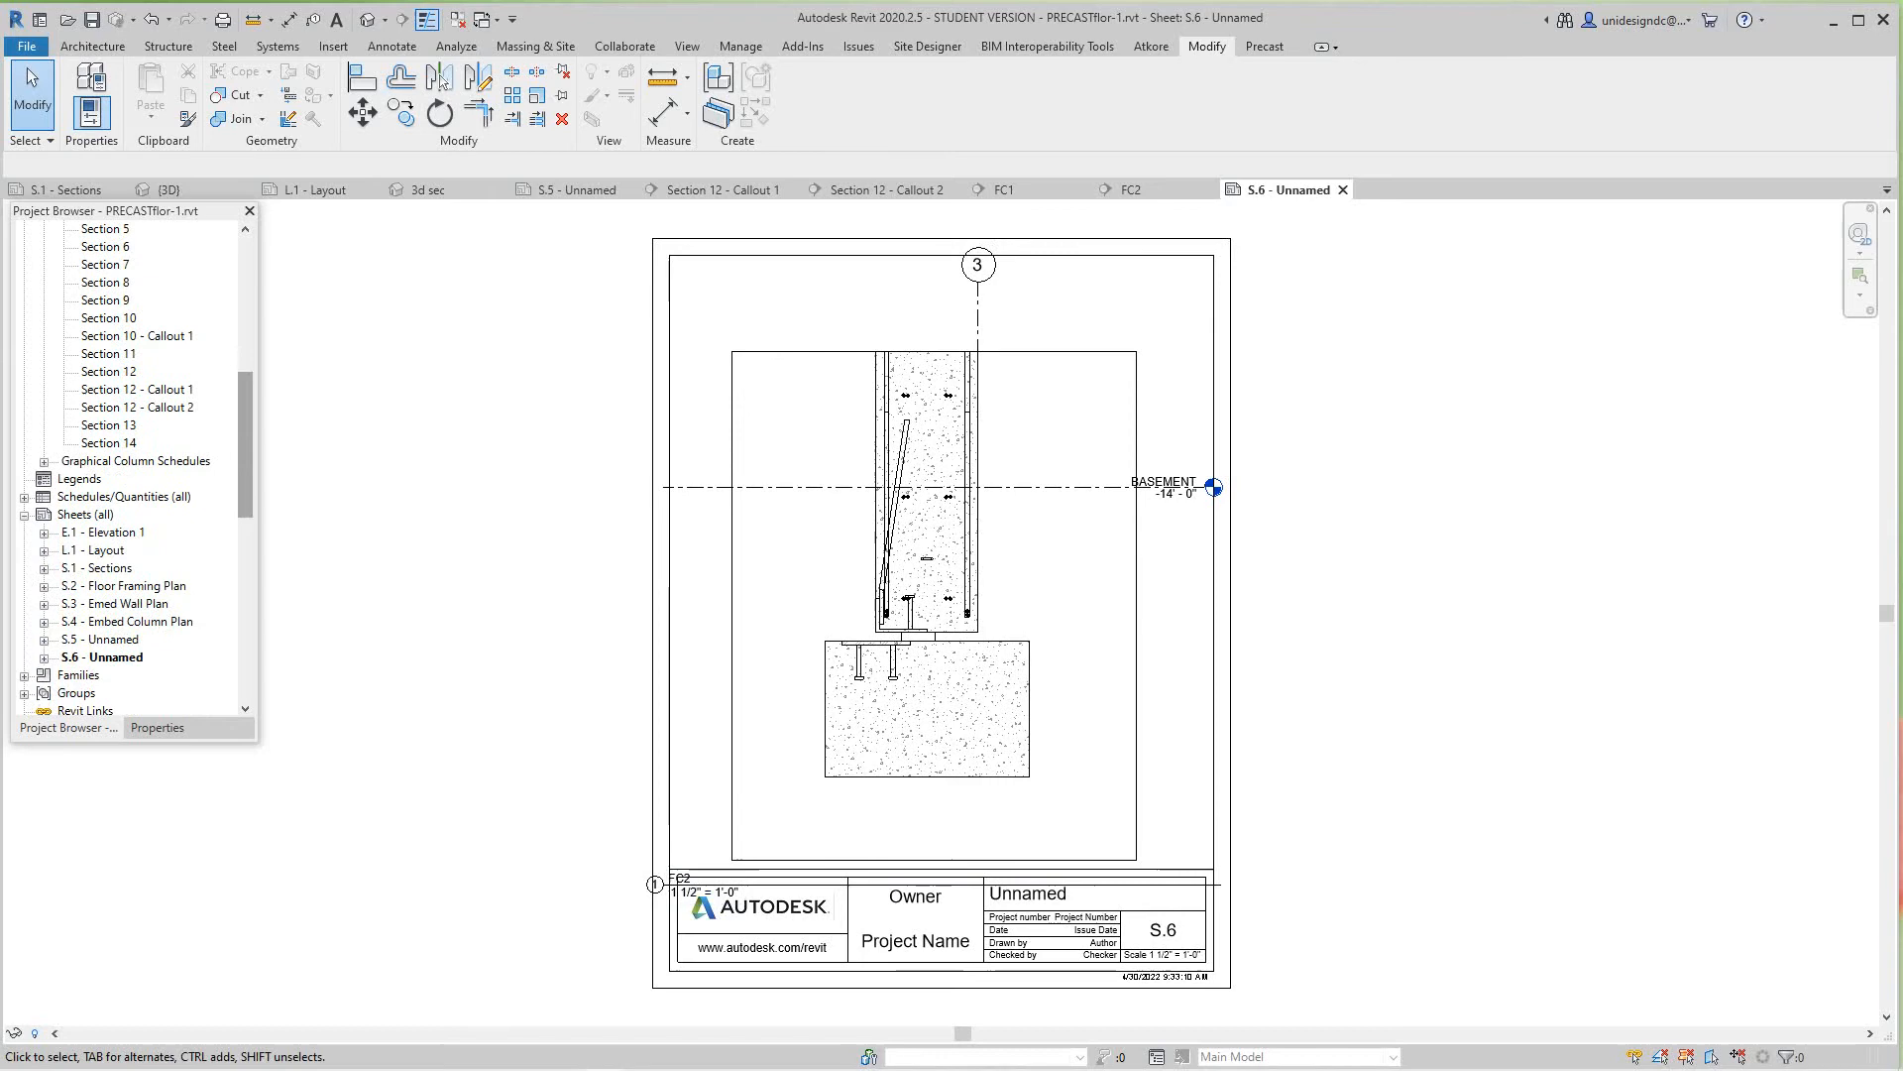
scroll("down", 3)
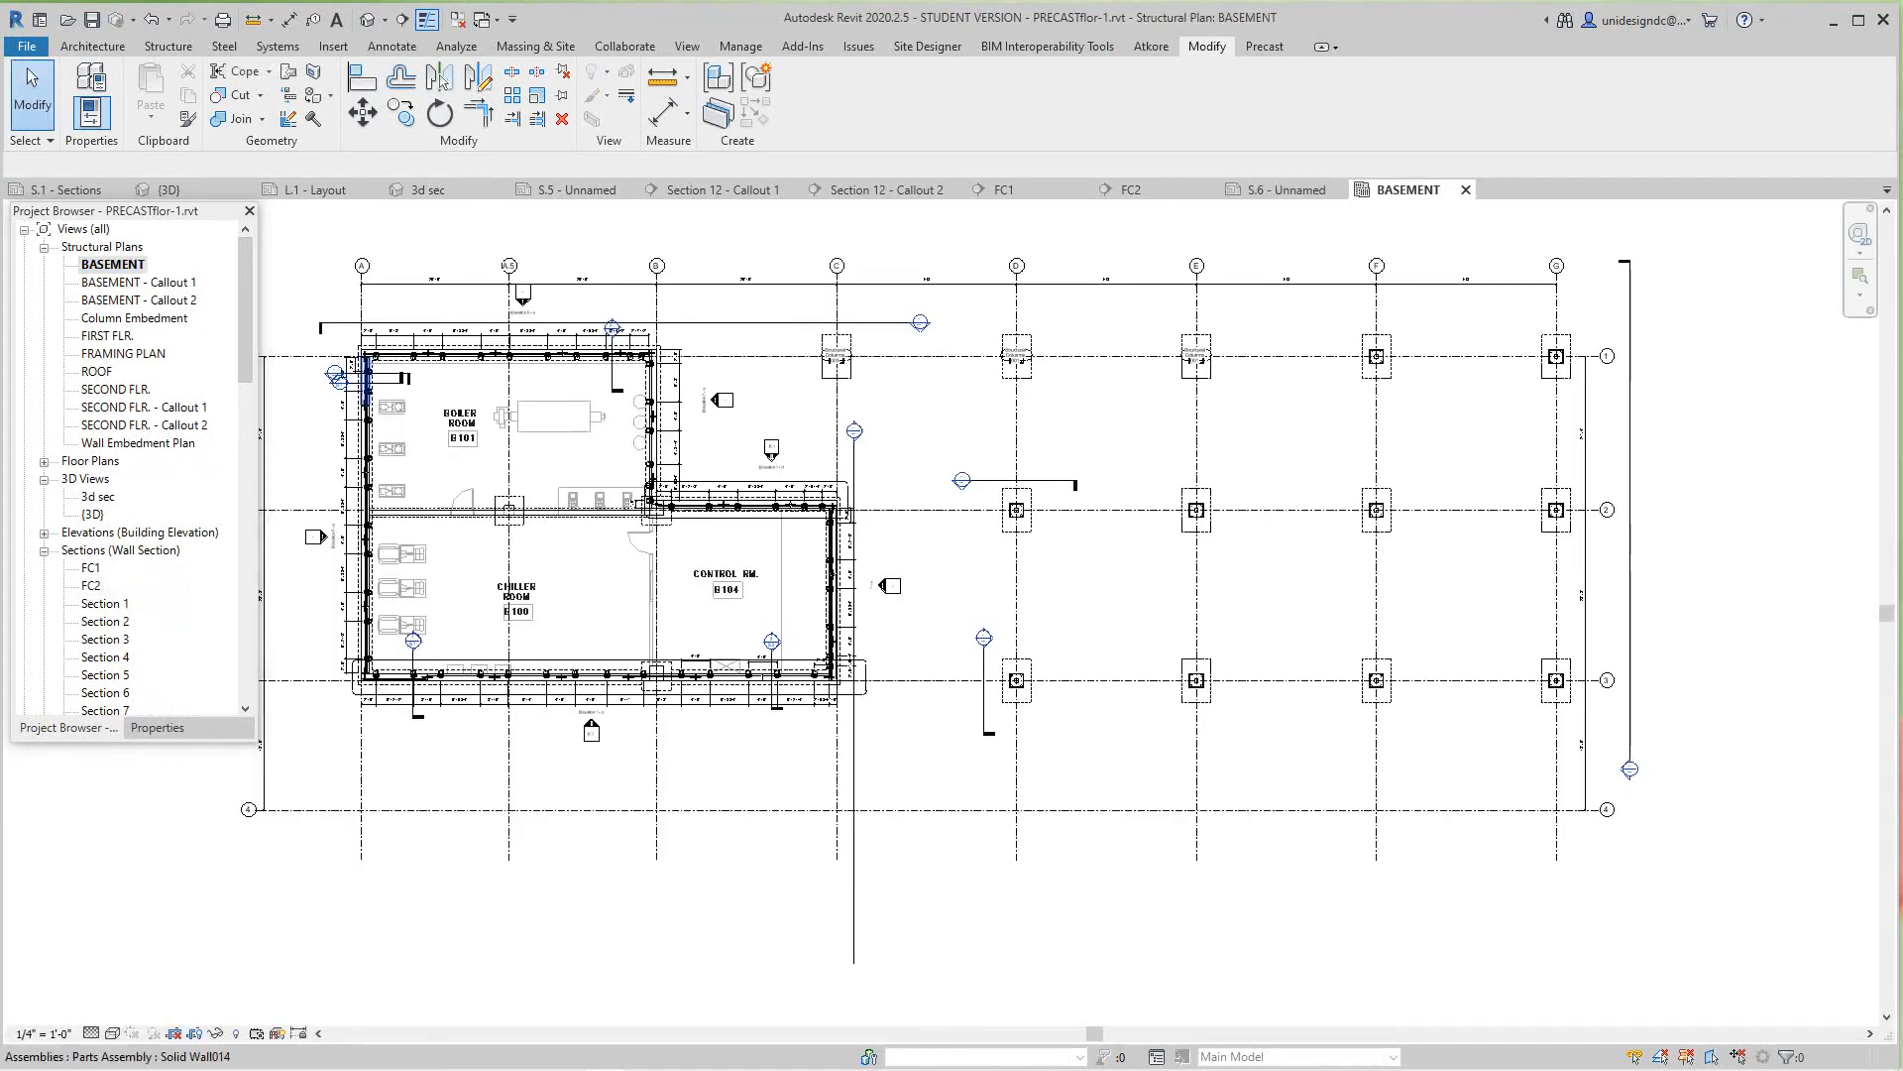
Step: From the BASEMENT plan, open Section 13 via its section head to see the FIRST FLR. connection
double_click(143, 282)
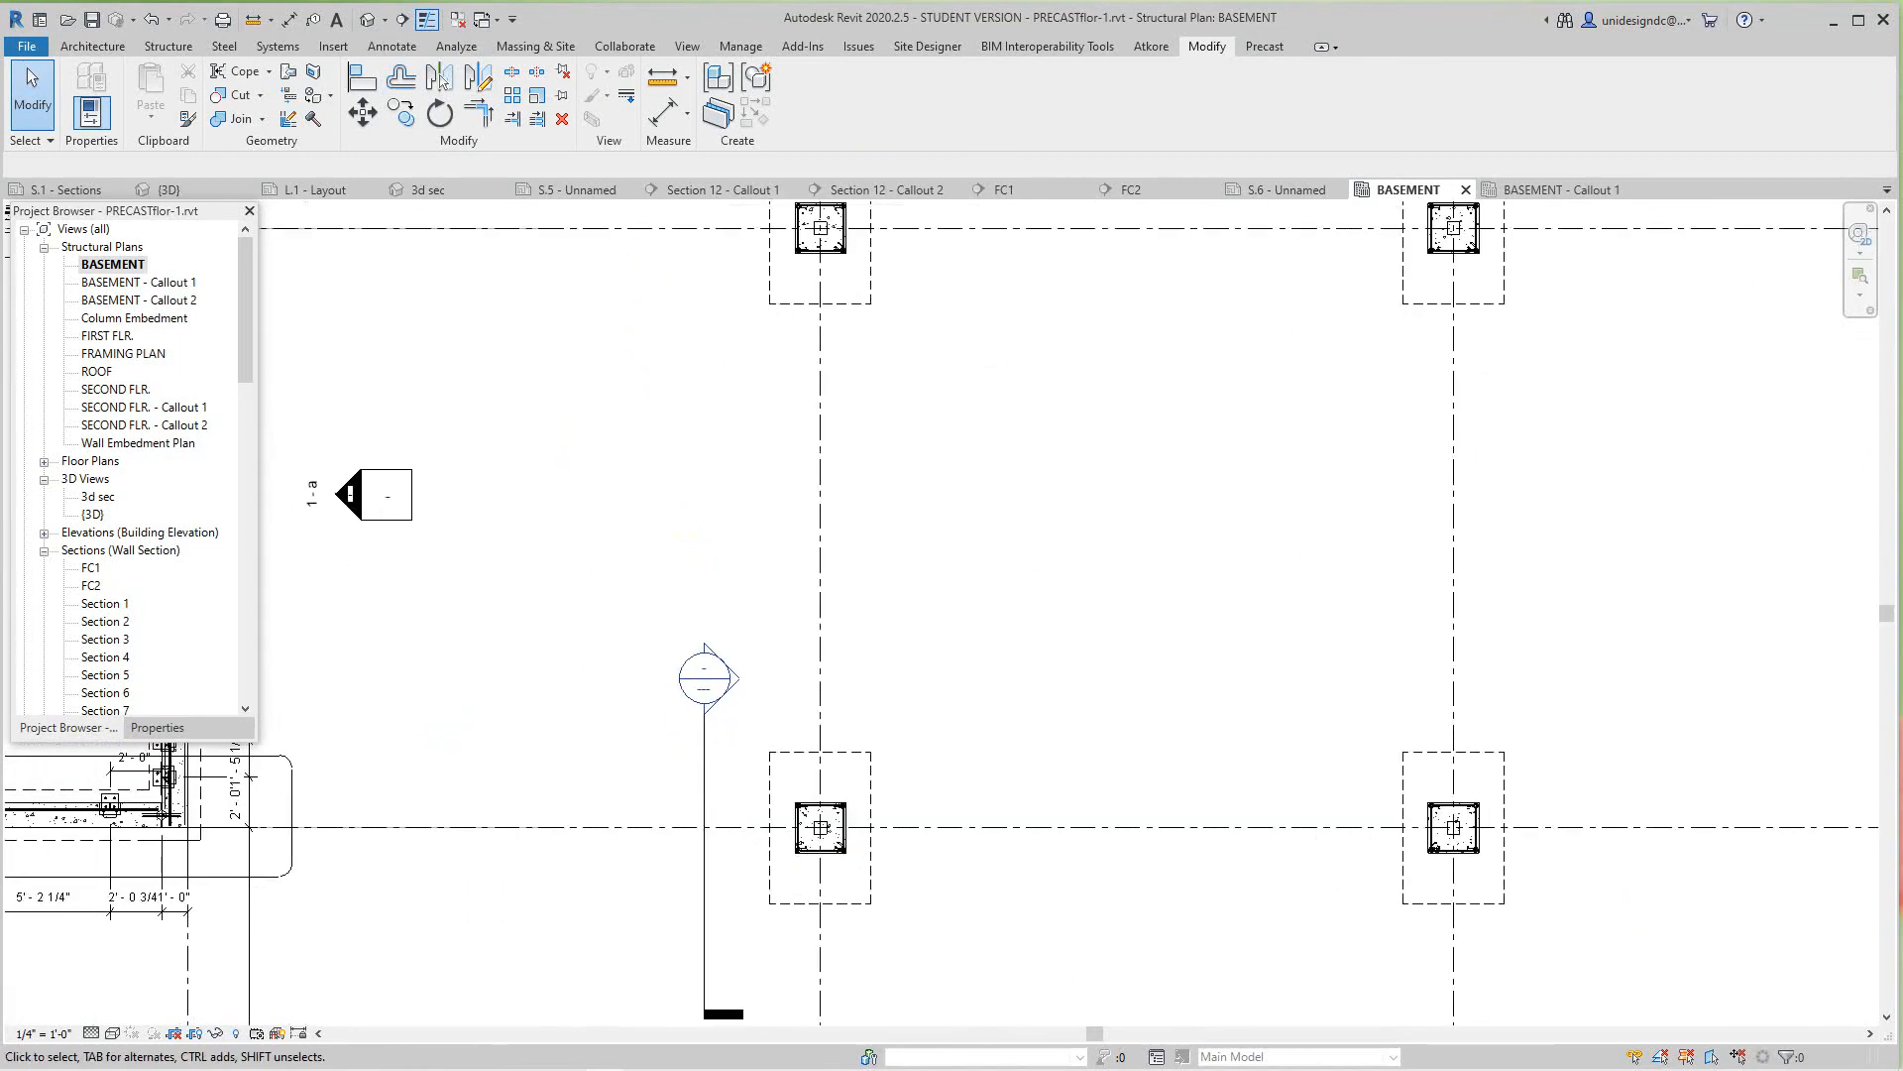
left_click(706, 678)
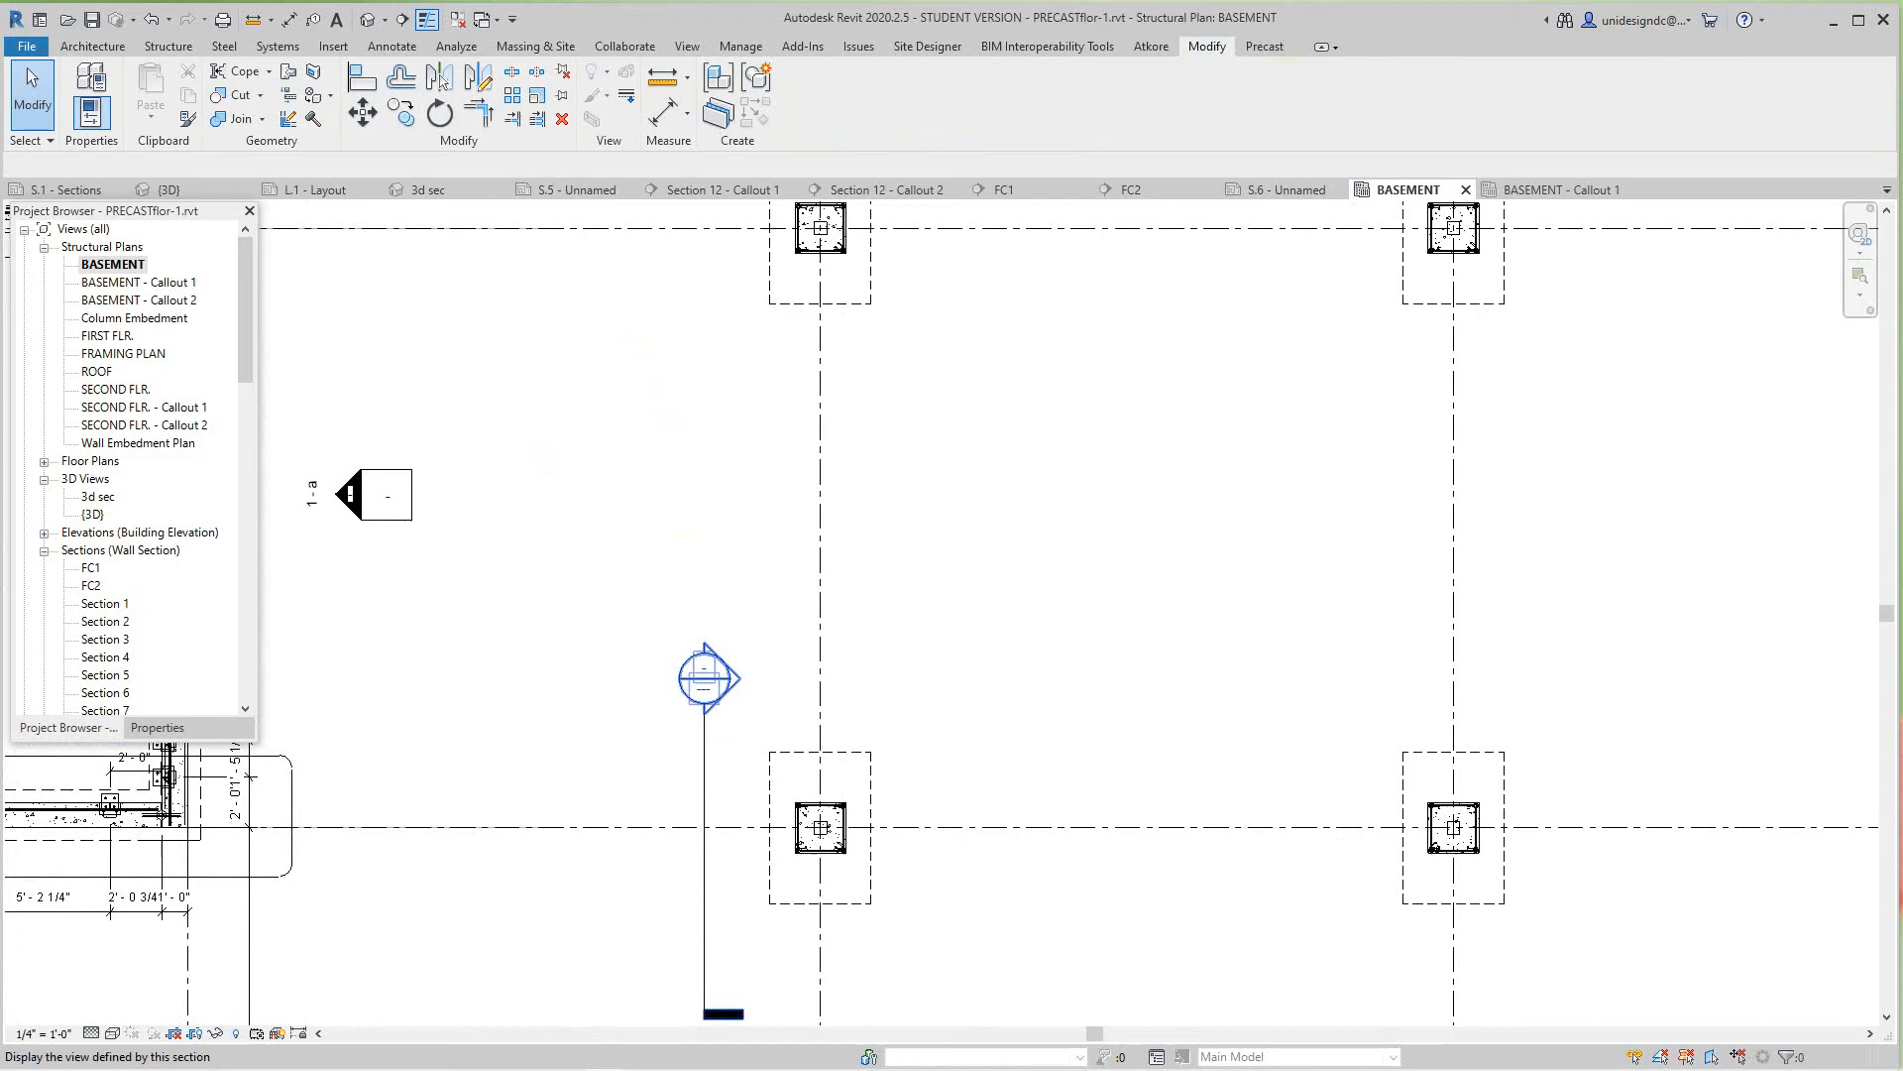
double_click(706, 678)
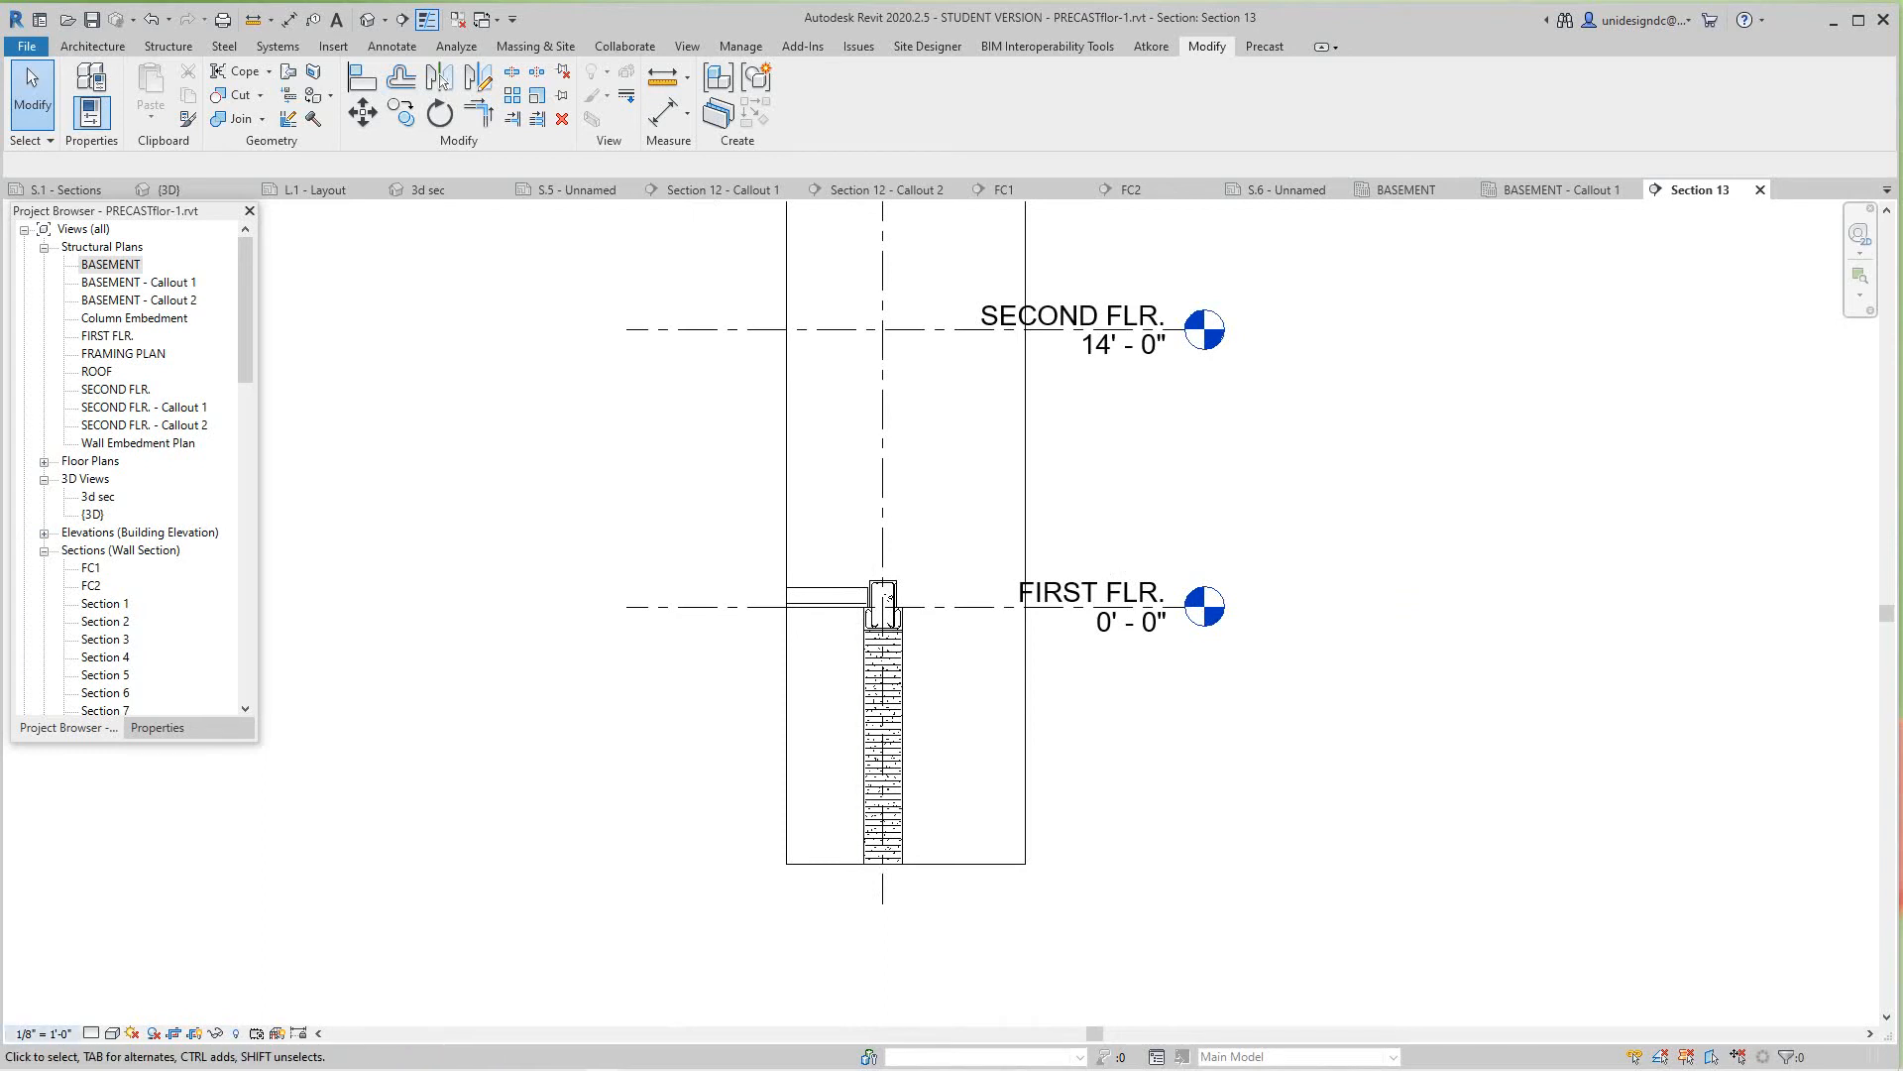
left_click(91, 1033)
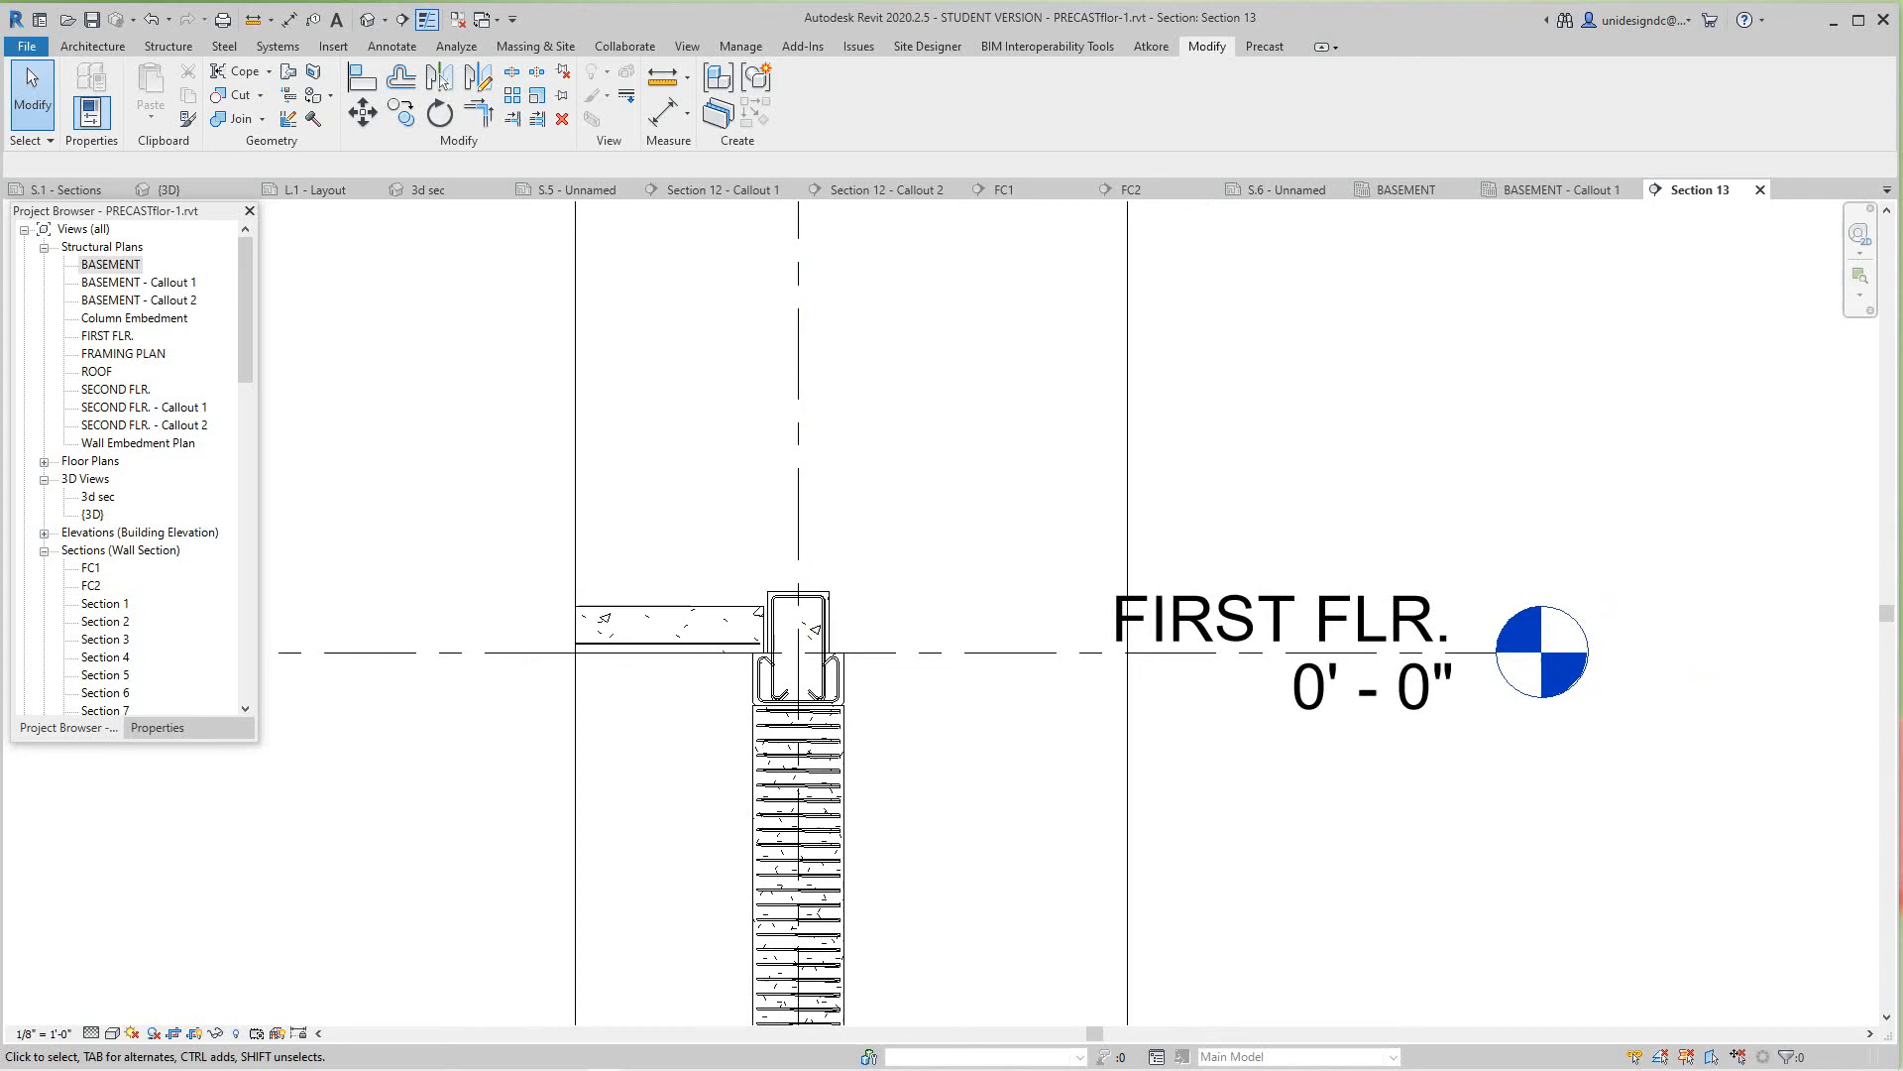
left_click(686, 46)
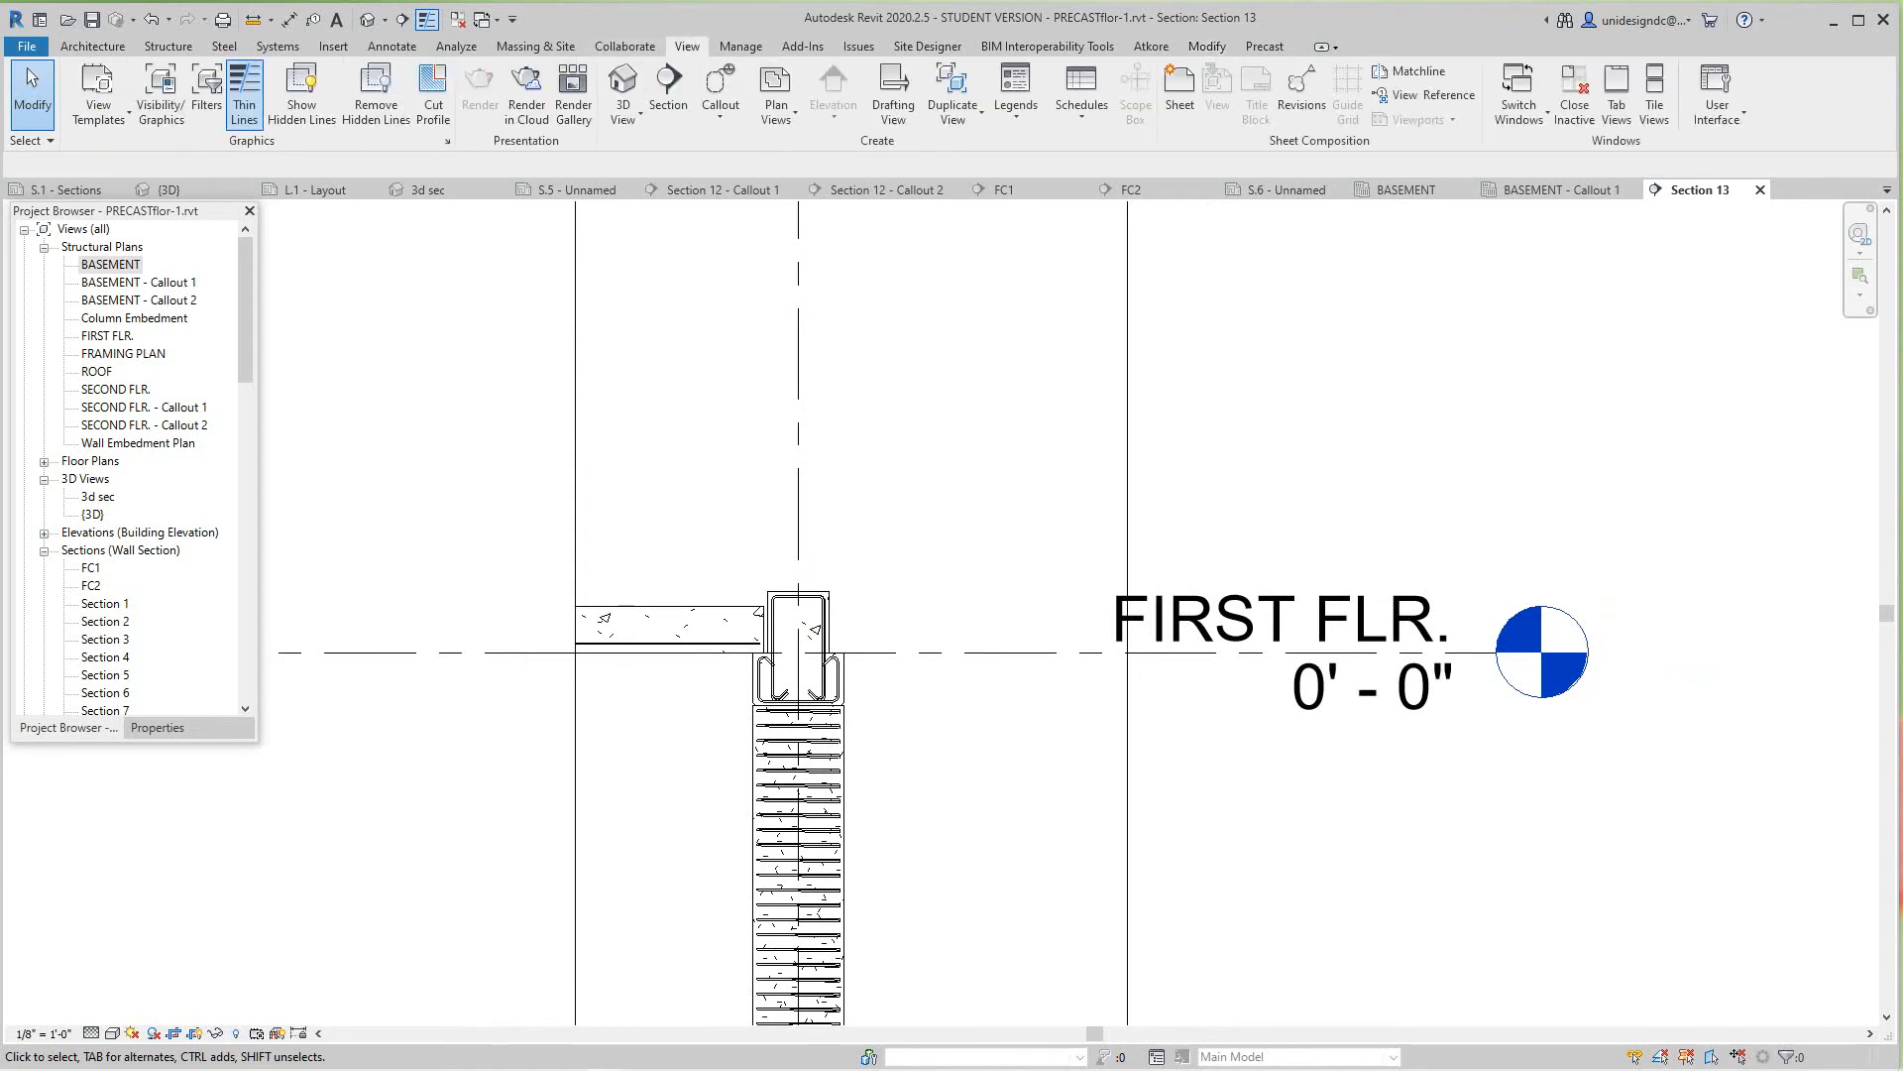
Step: Draw a callout around the slab-to-wall connection at FIRST FLR. and move its head above the level
left_click(718, 88)
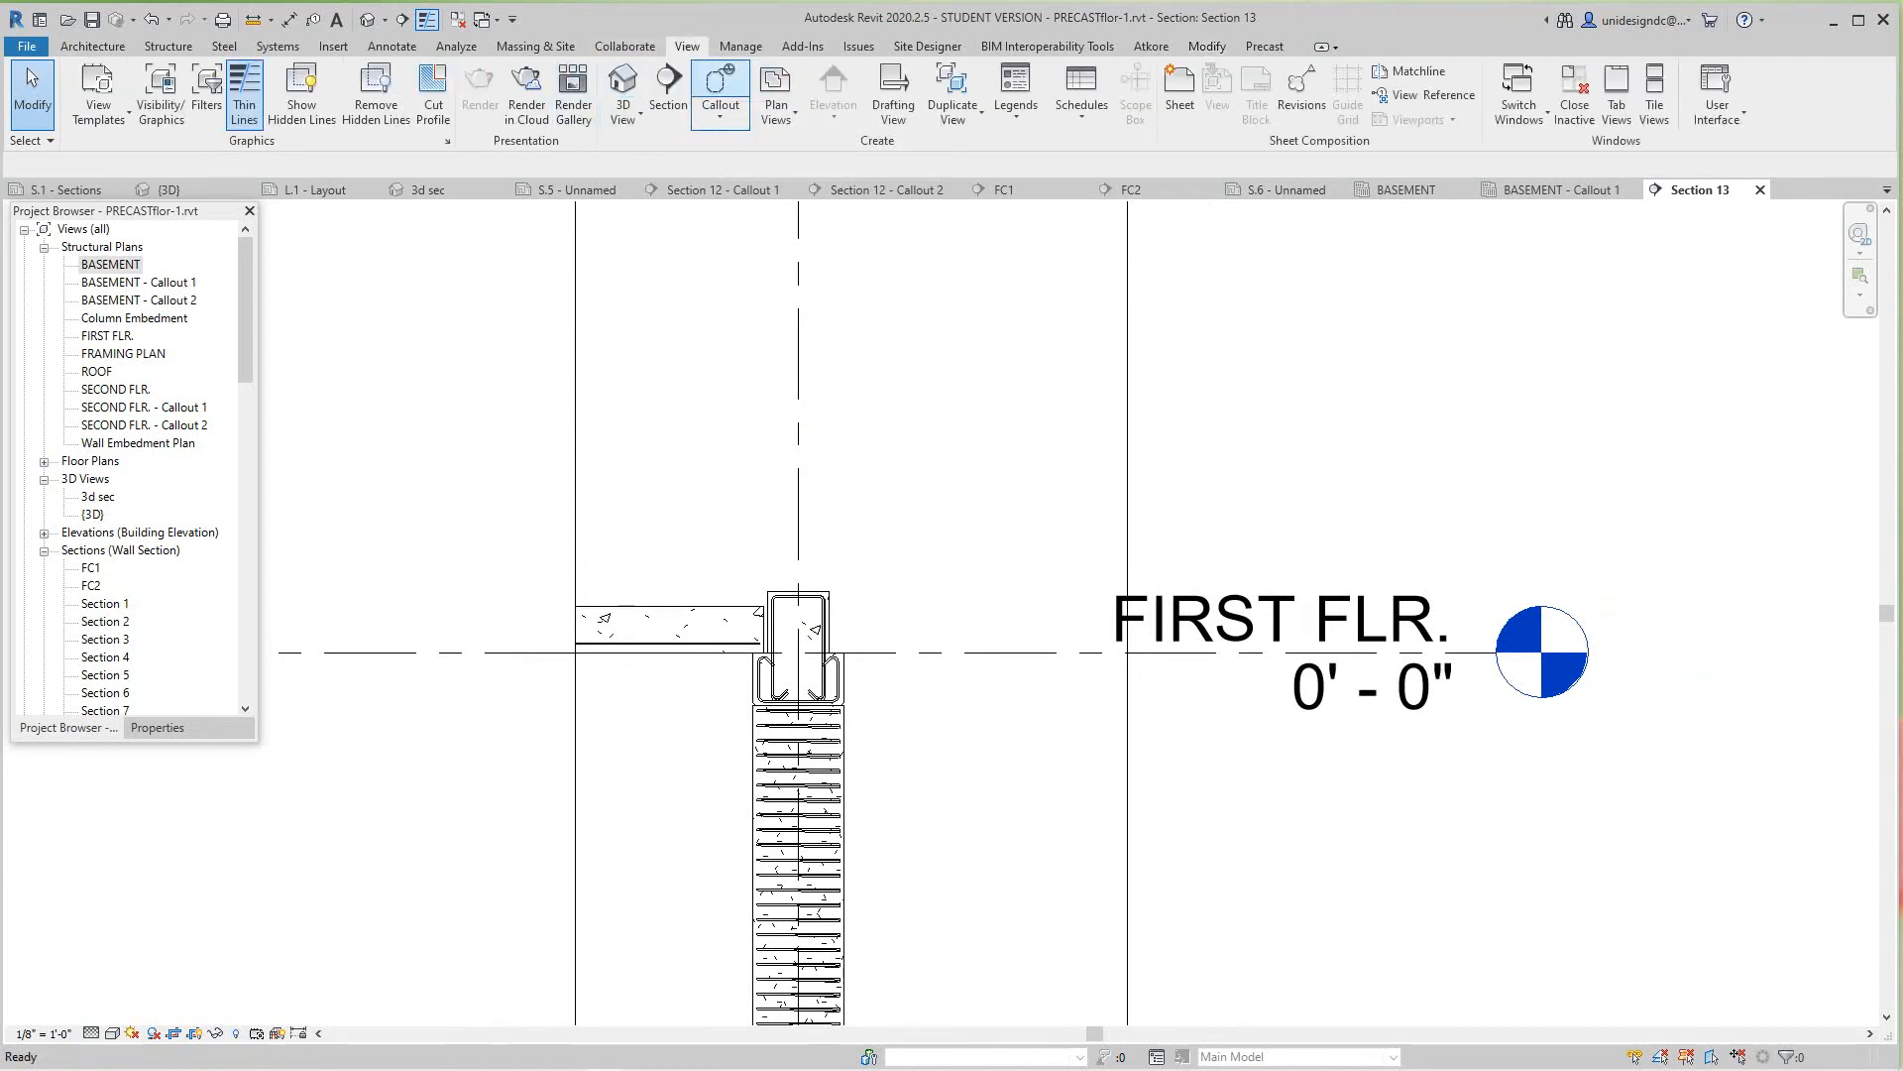
left_click(720, 91)
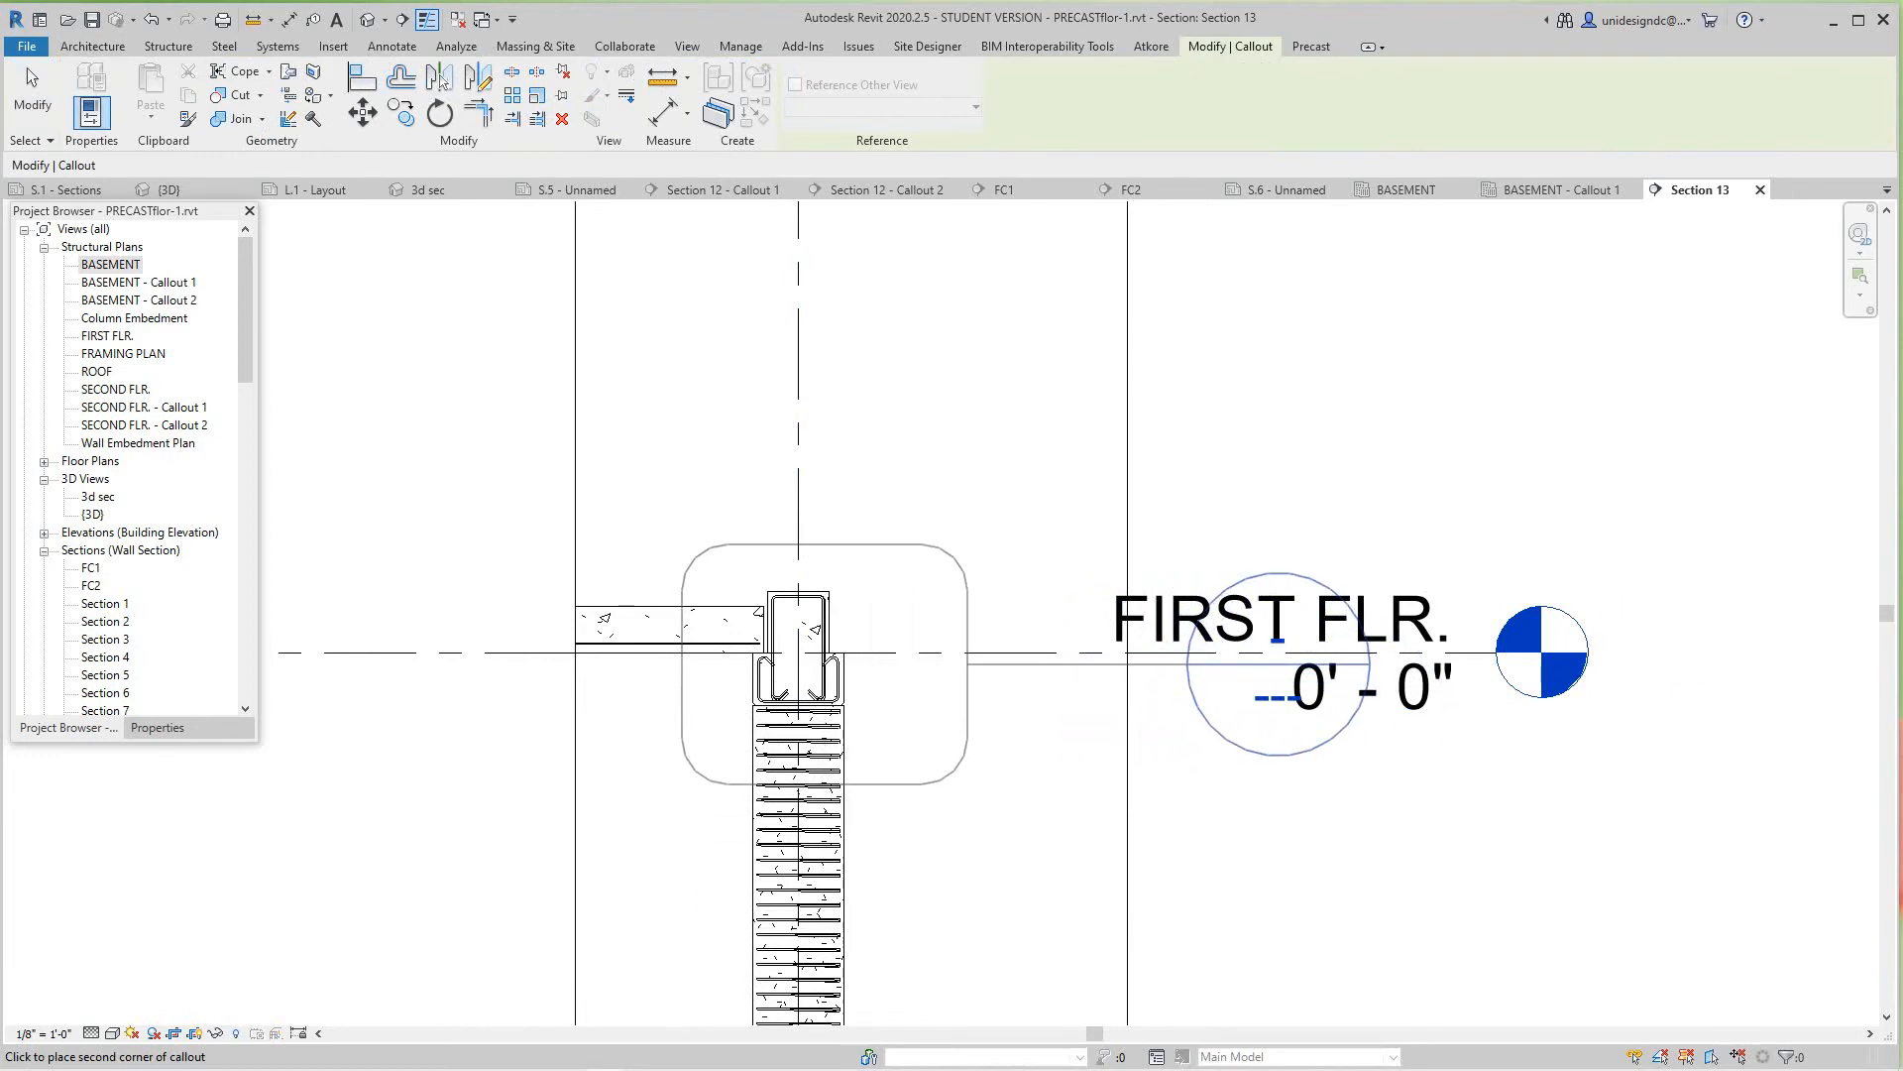
left_click(686, 45)
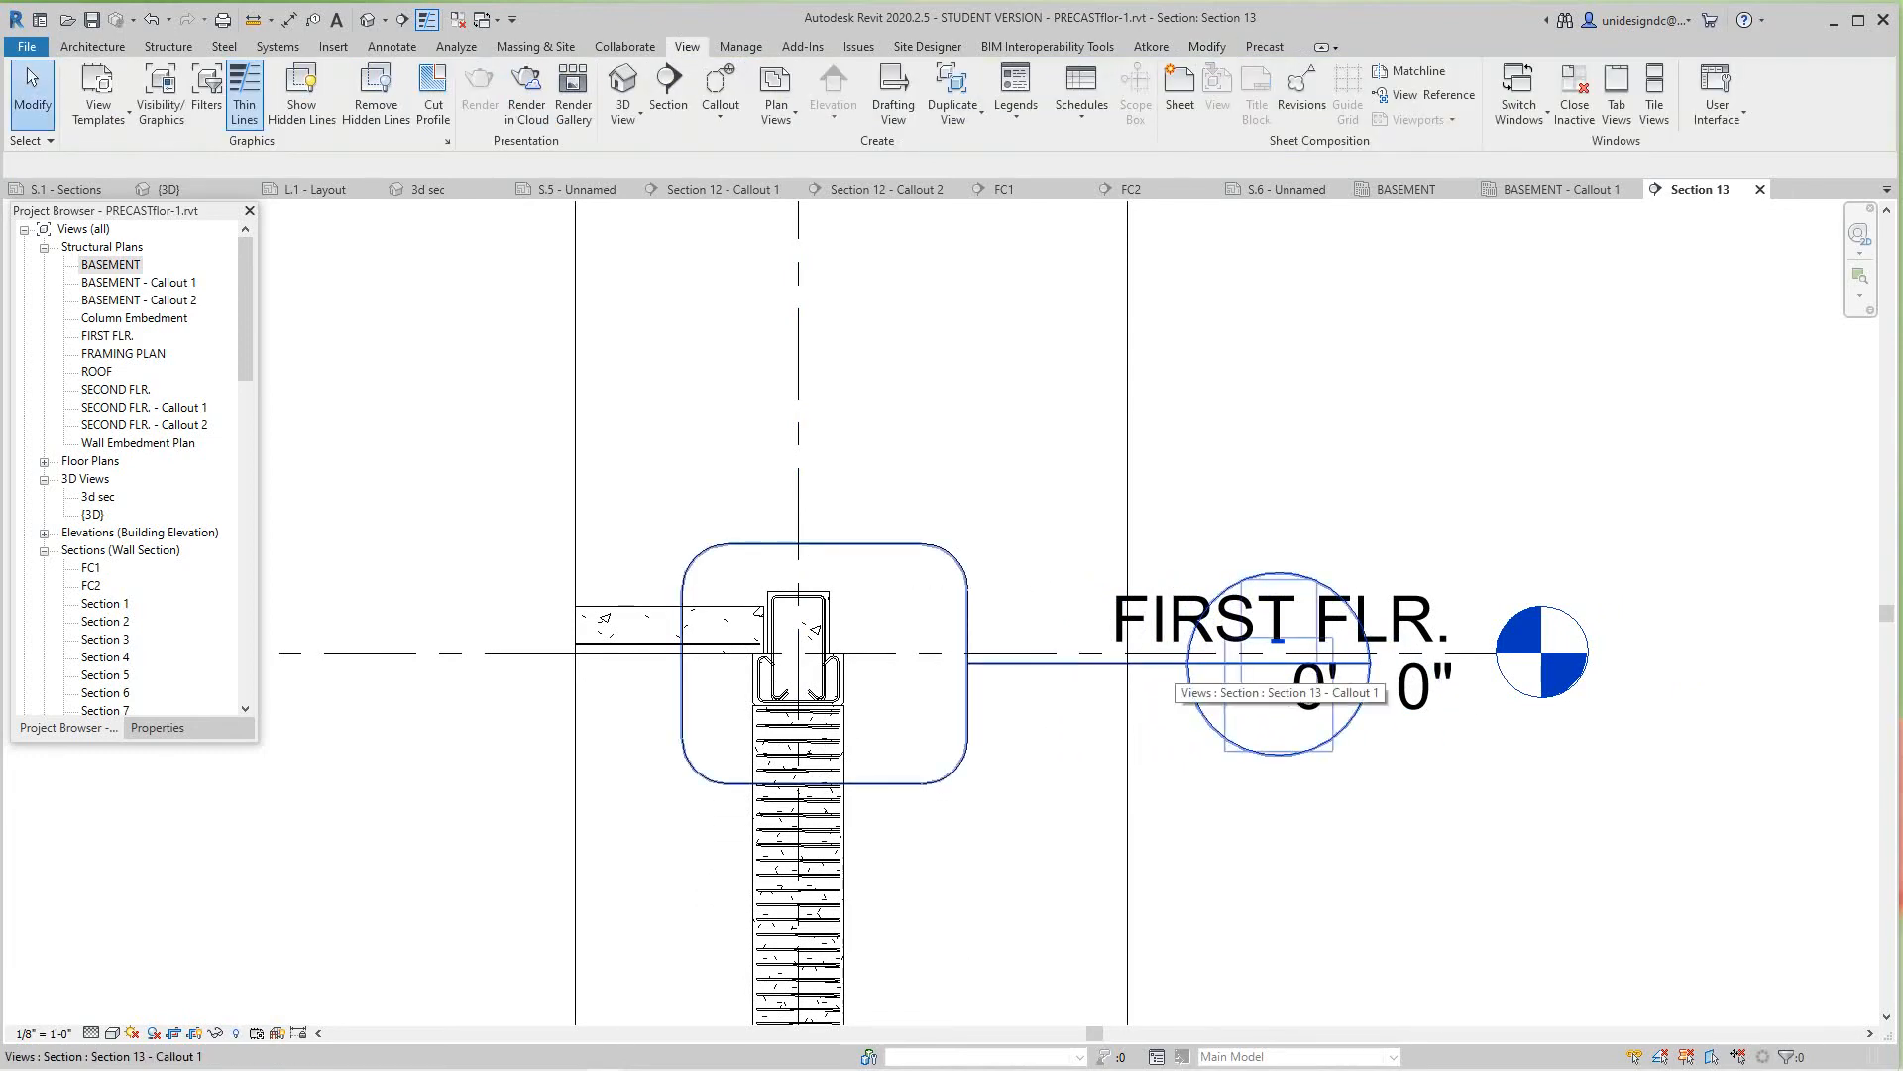
left_click(1275, 658)
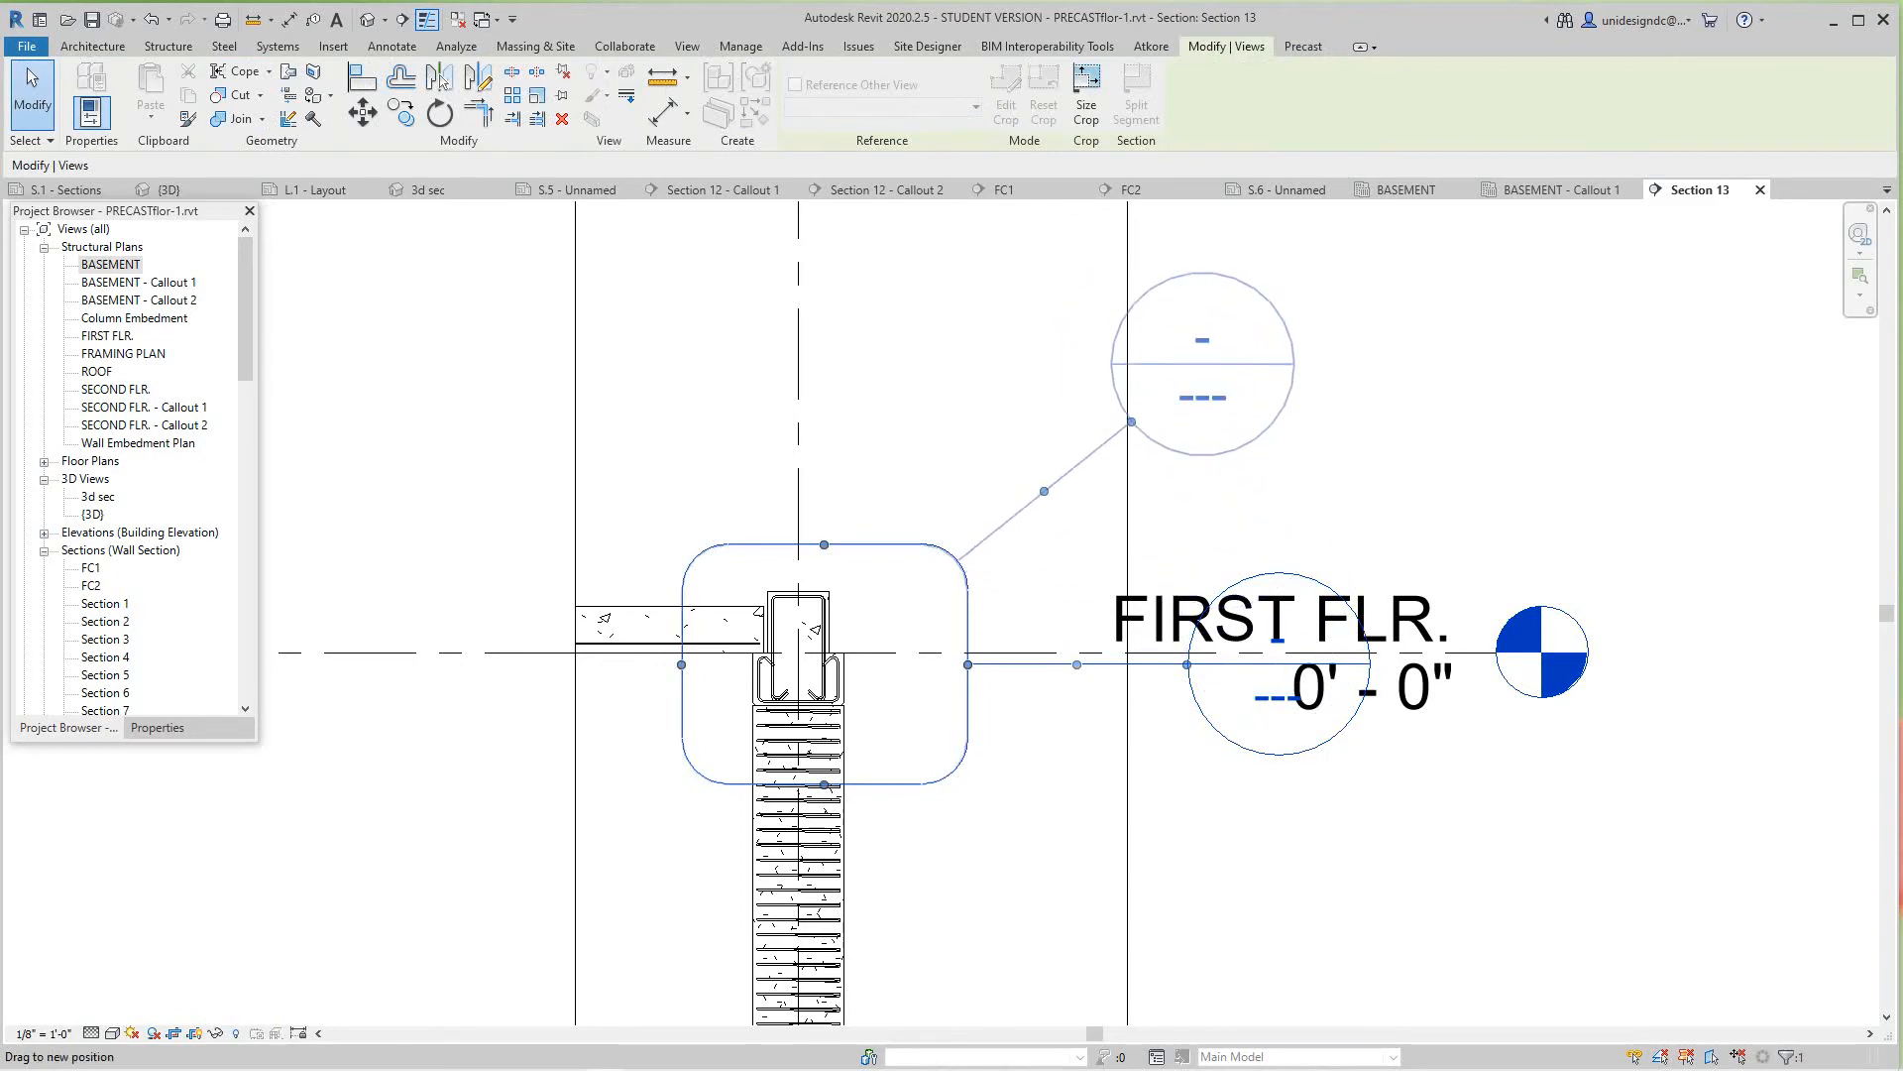
left_click(686, 46)
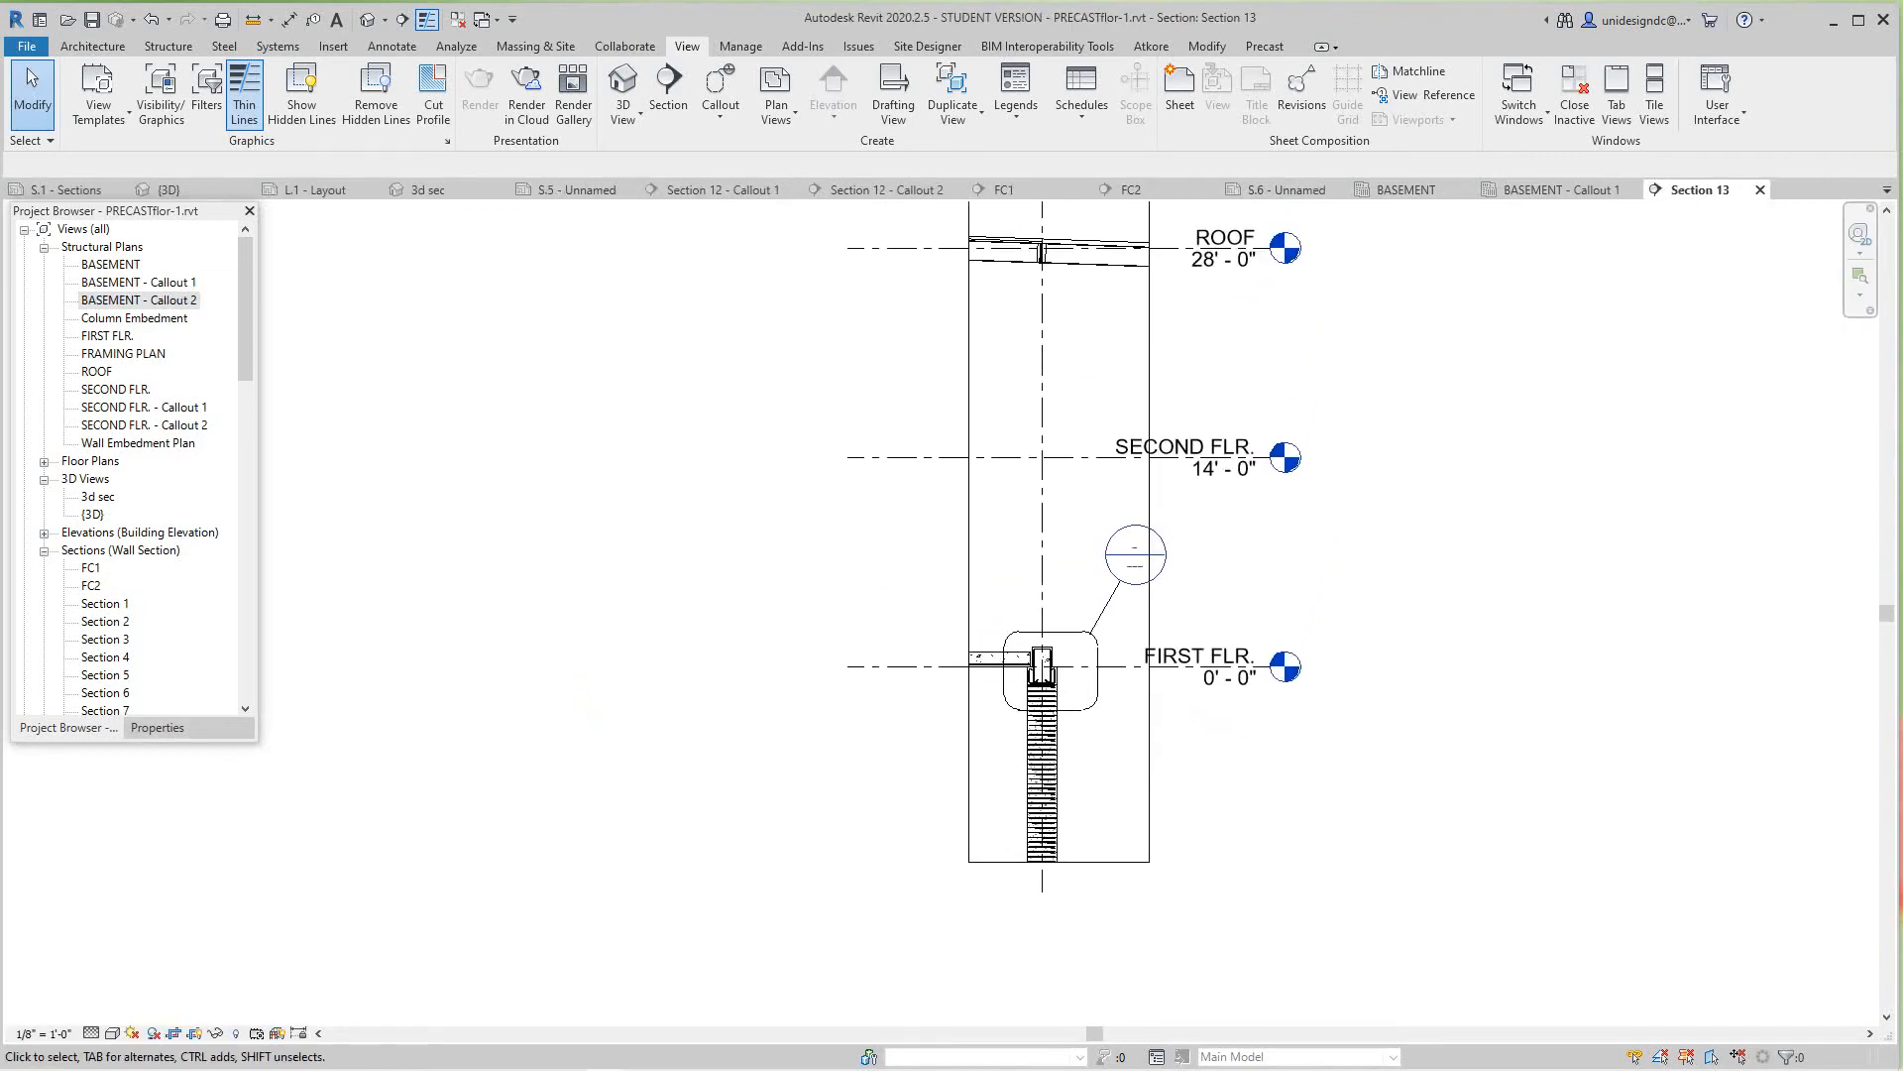
Step: Rename the Section 13 - Callout 1 view to FC3 from the Project Browser
scroll("down", 3)
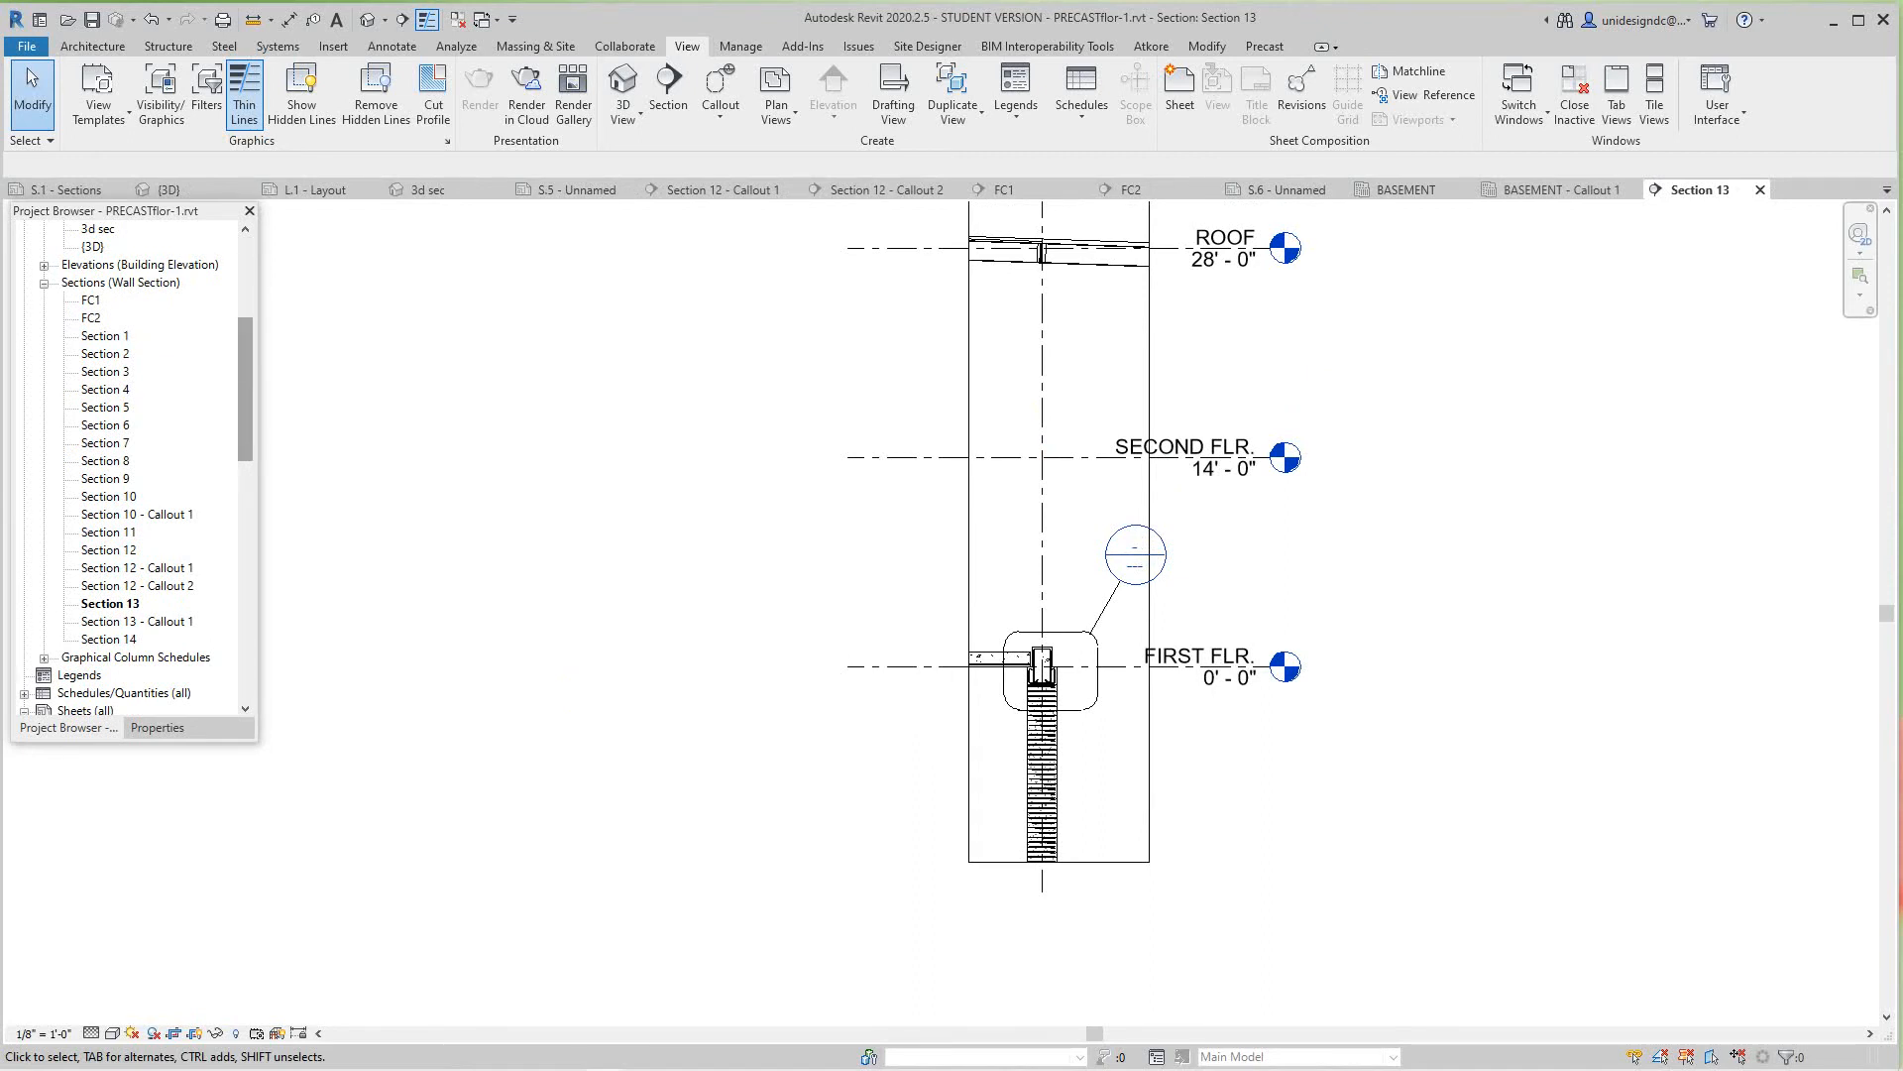
left_click(135, 621)
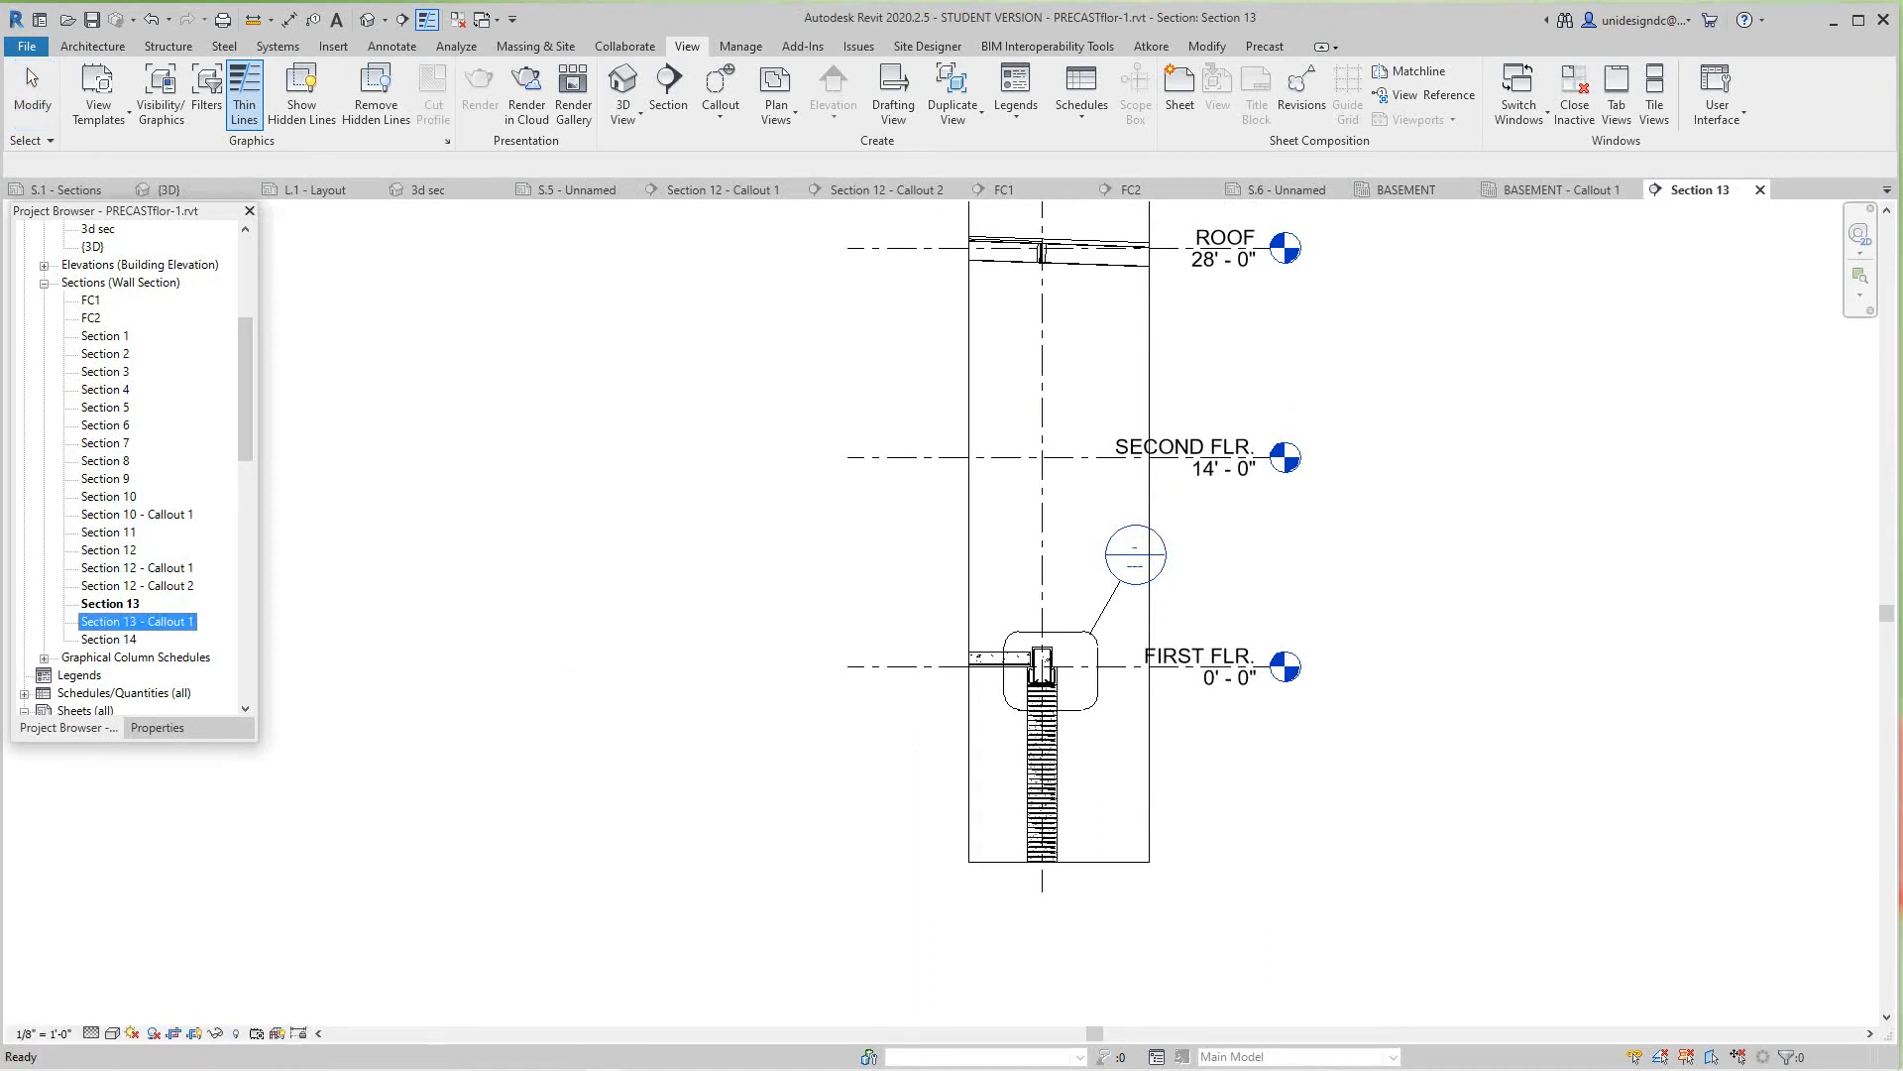
right_click(137, 621)
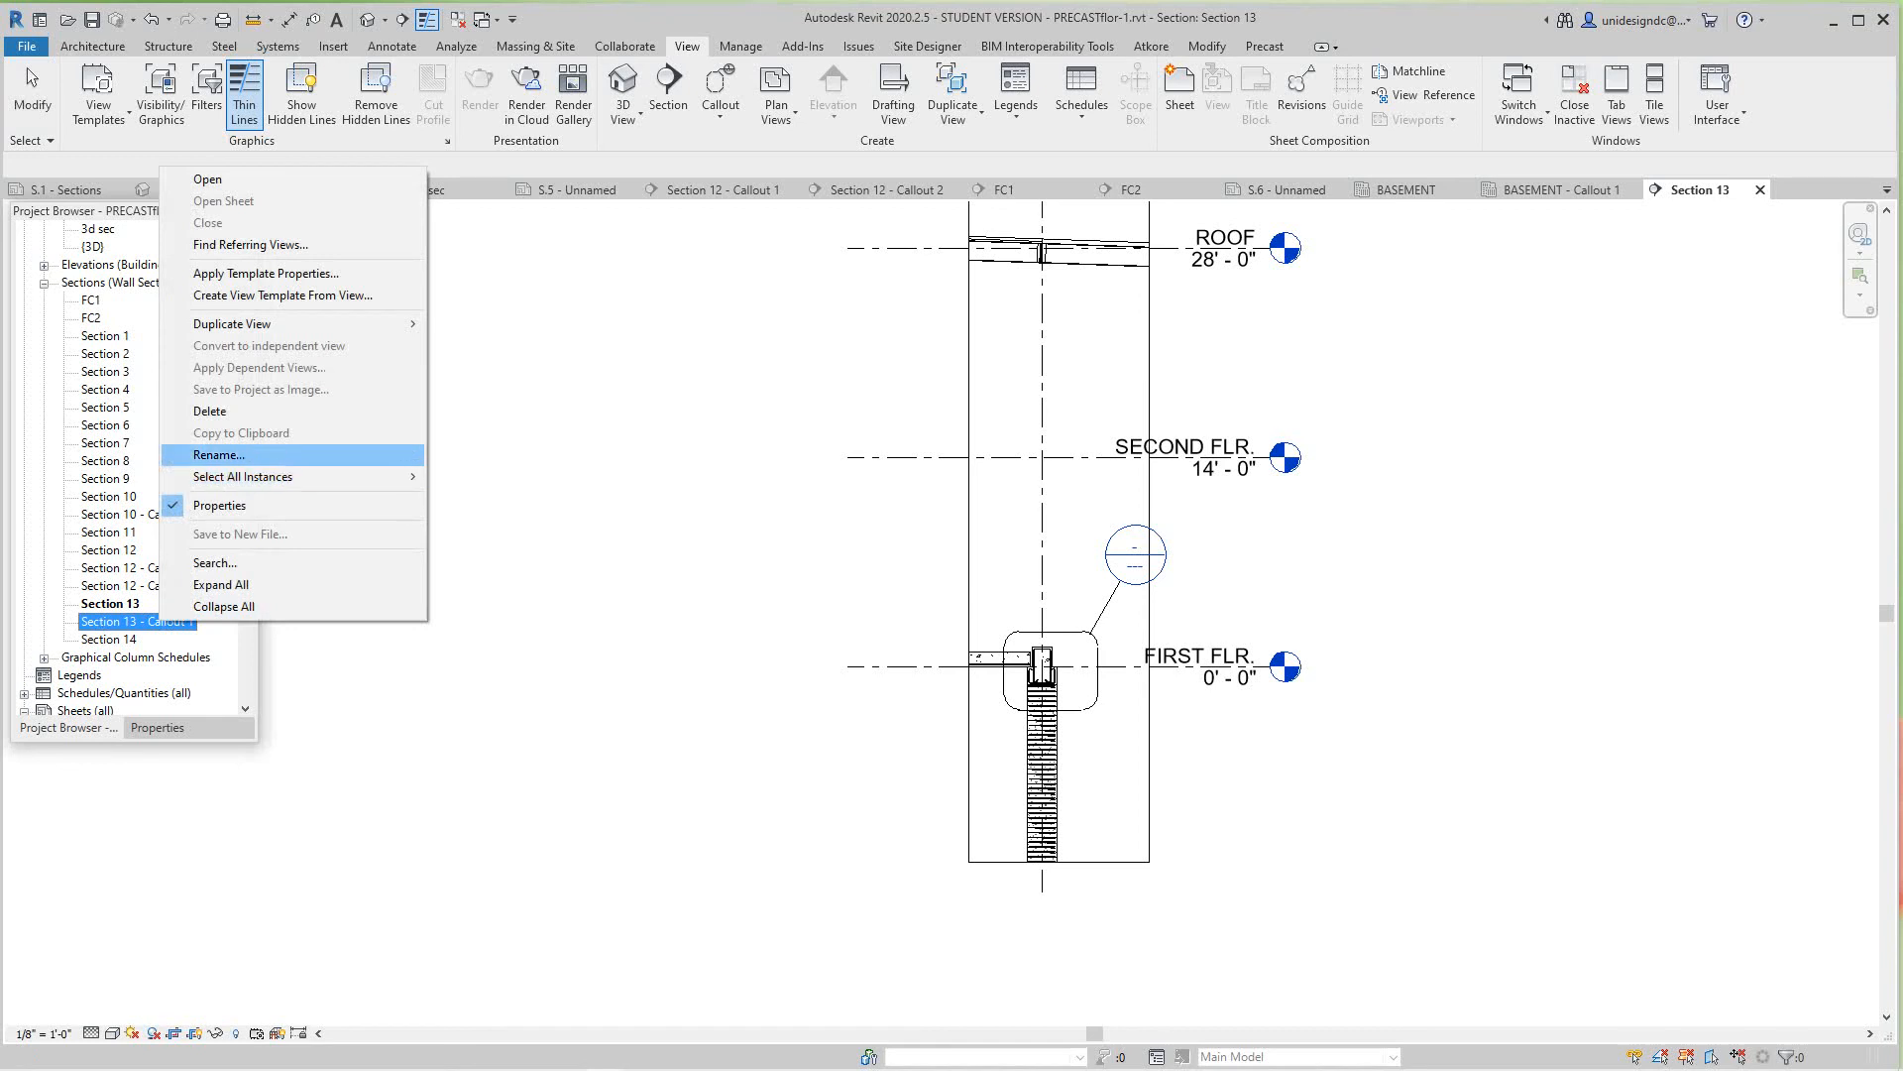
left_click(217, 454)
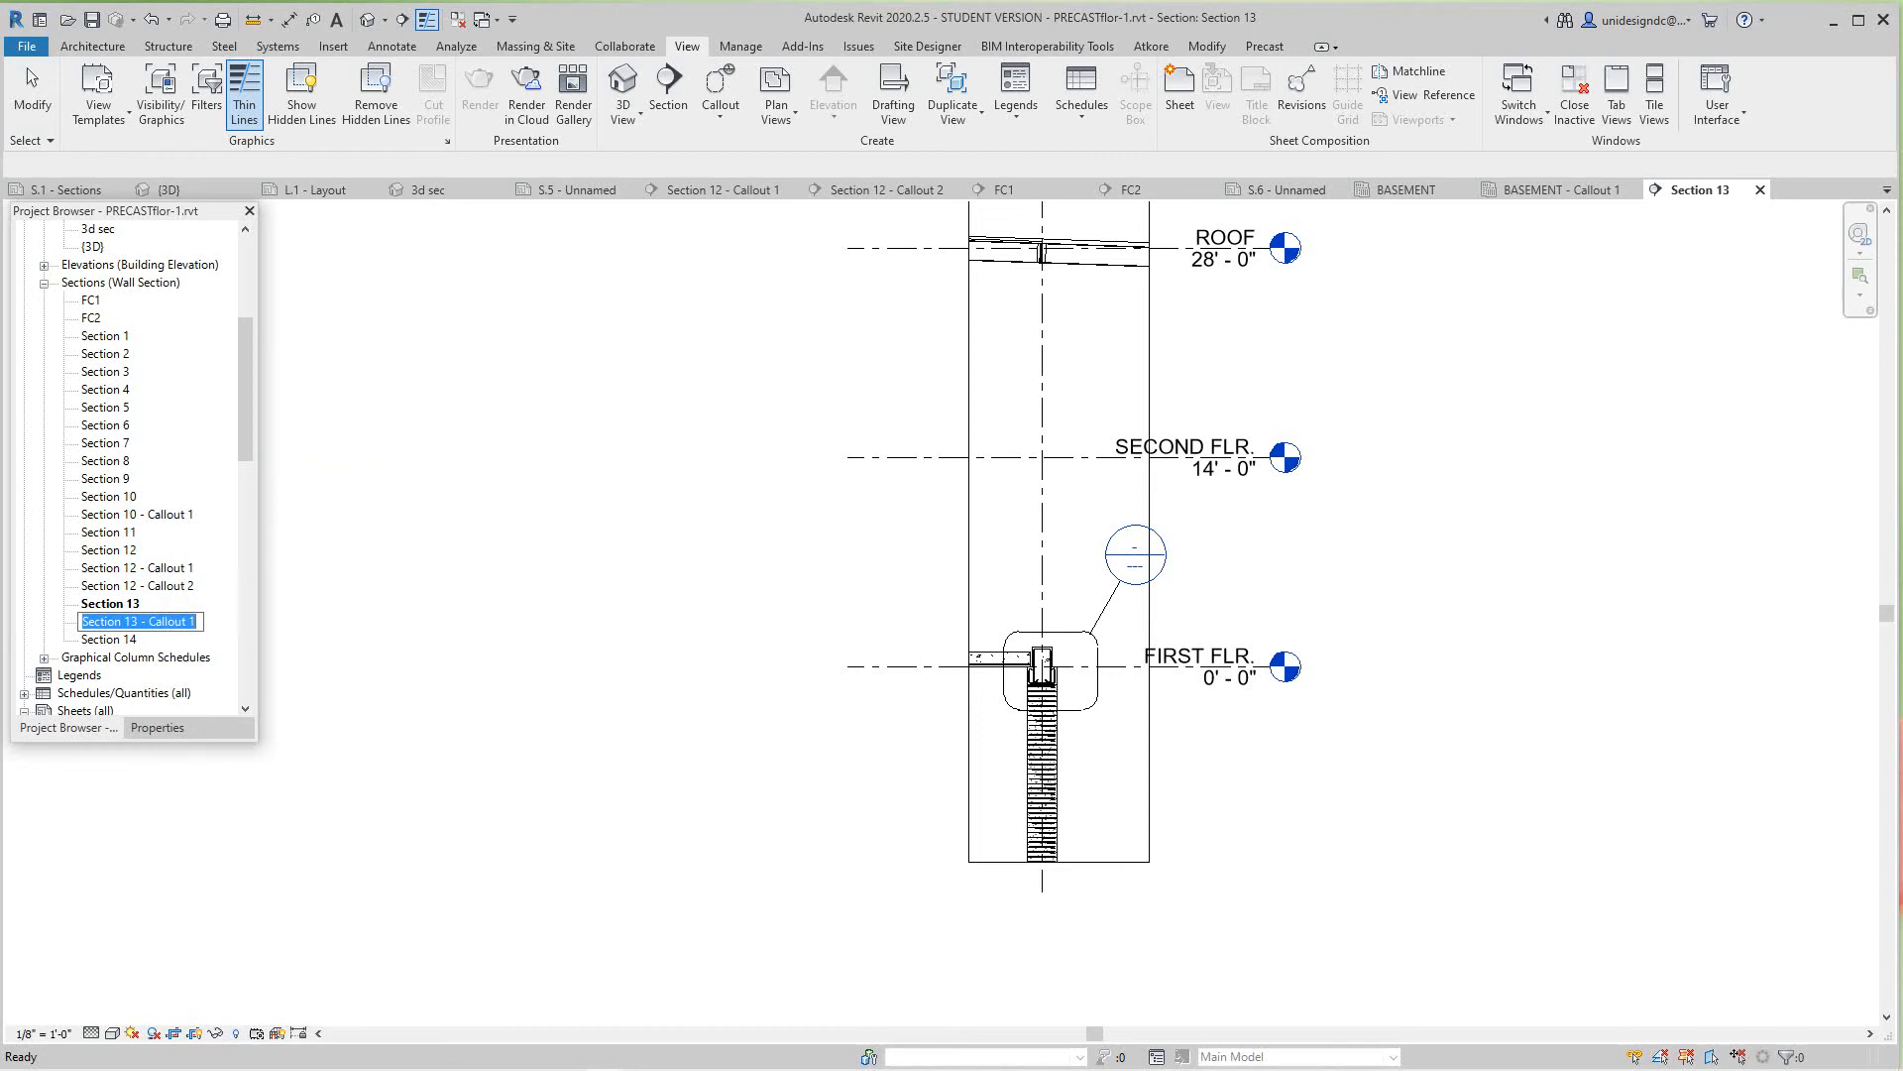
type("Fc")
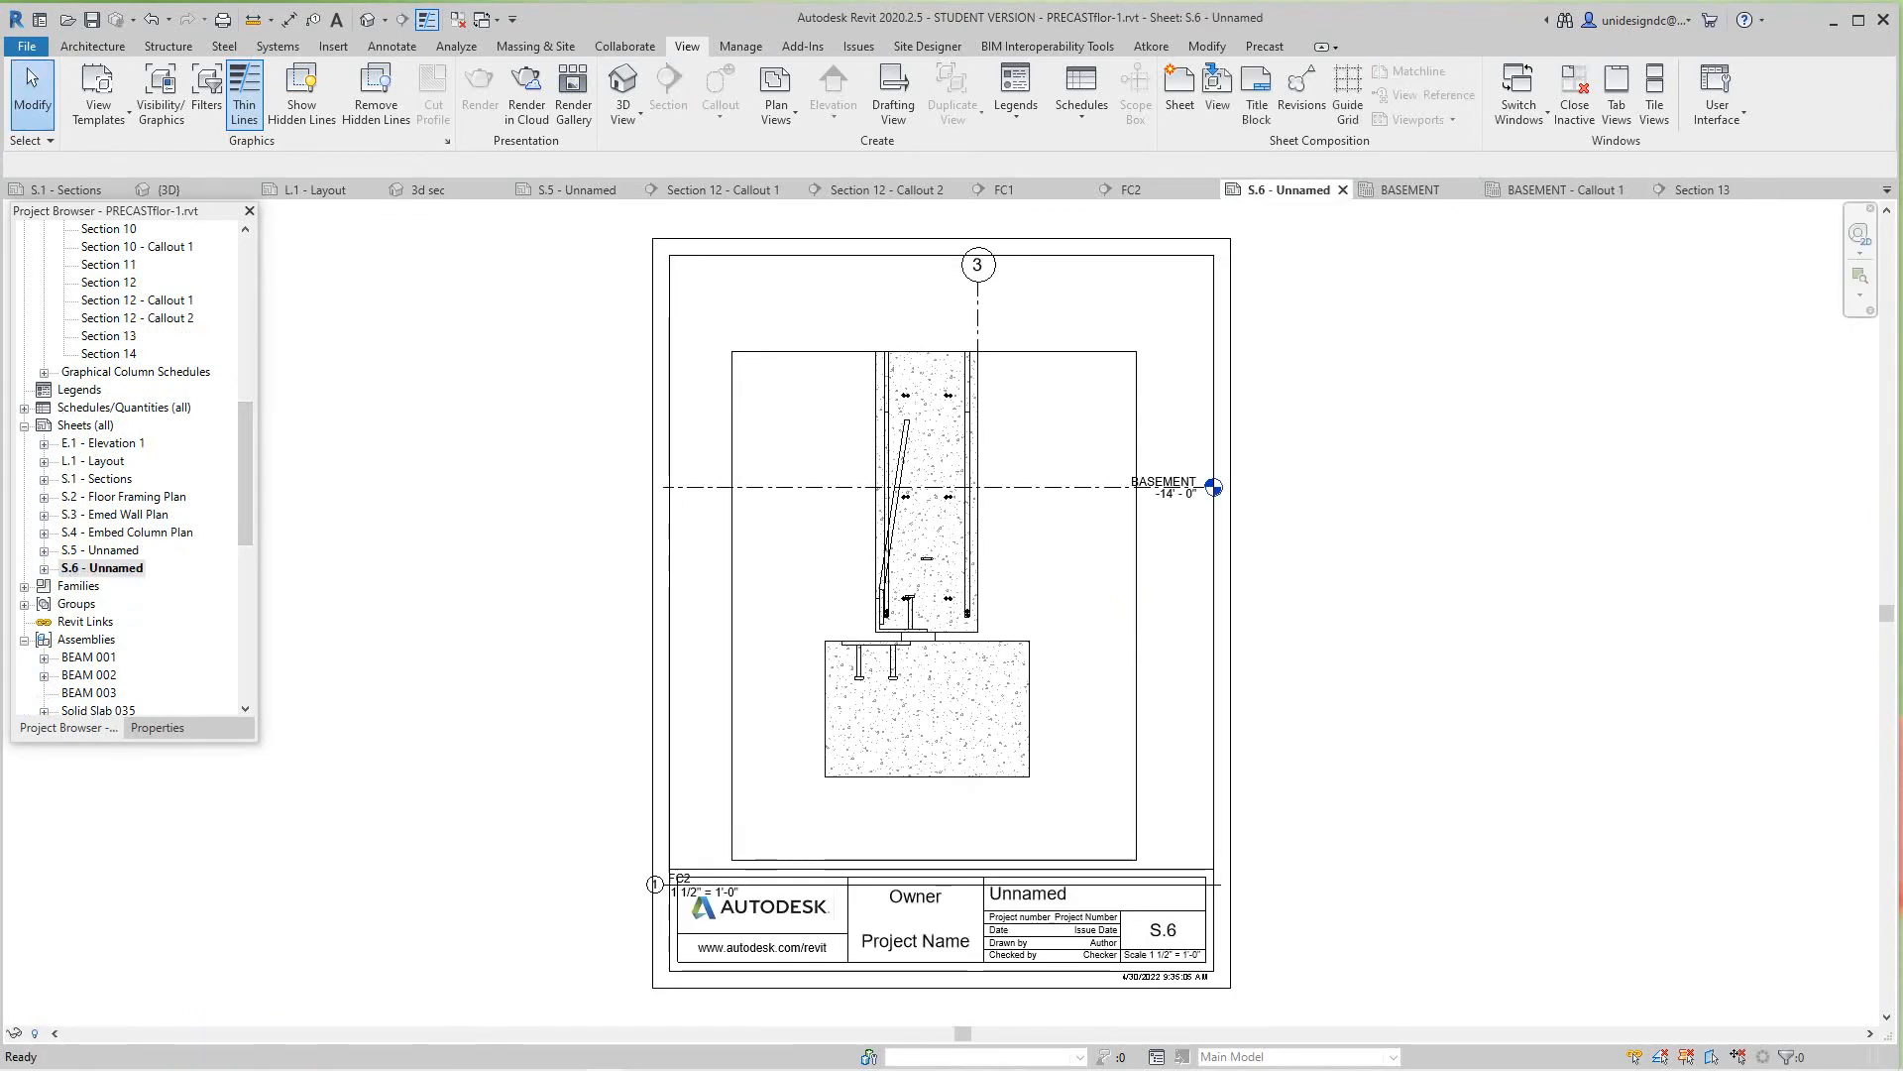
Step: Create new sheet S.7 using the A 8.5 x 11 Vertical titleblock
right_click(85, 424)
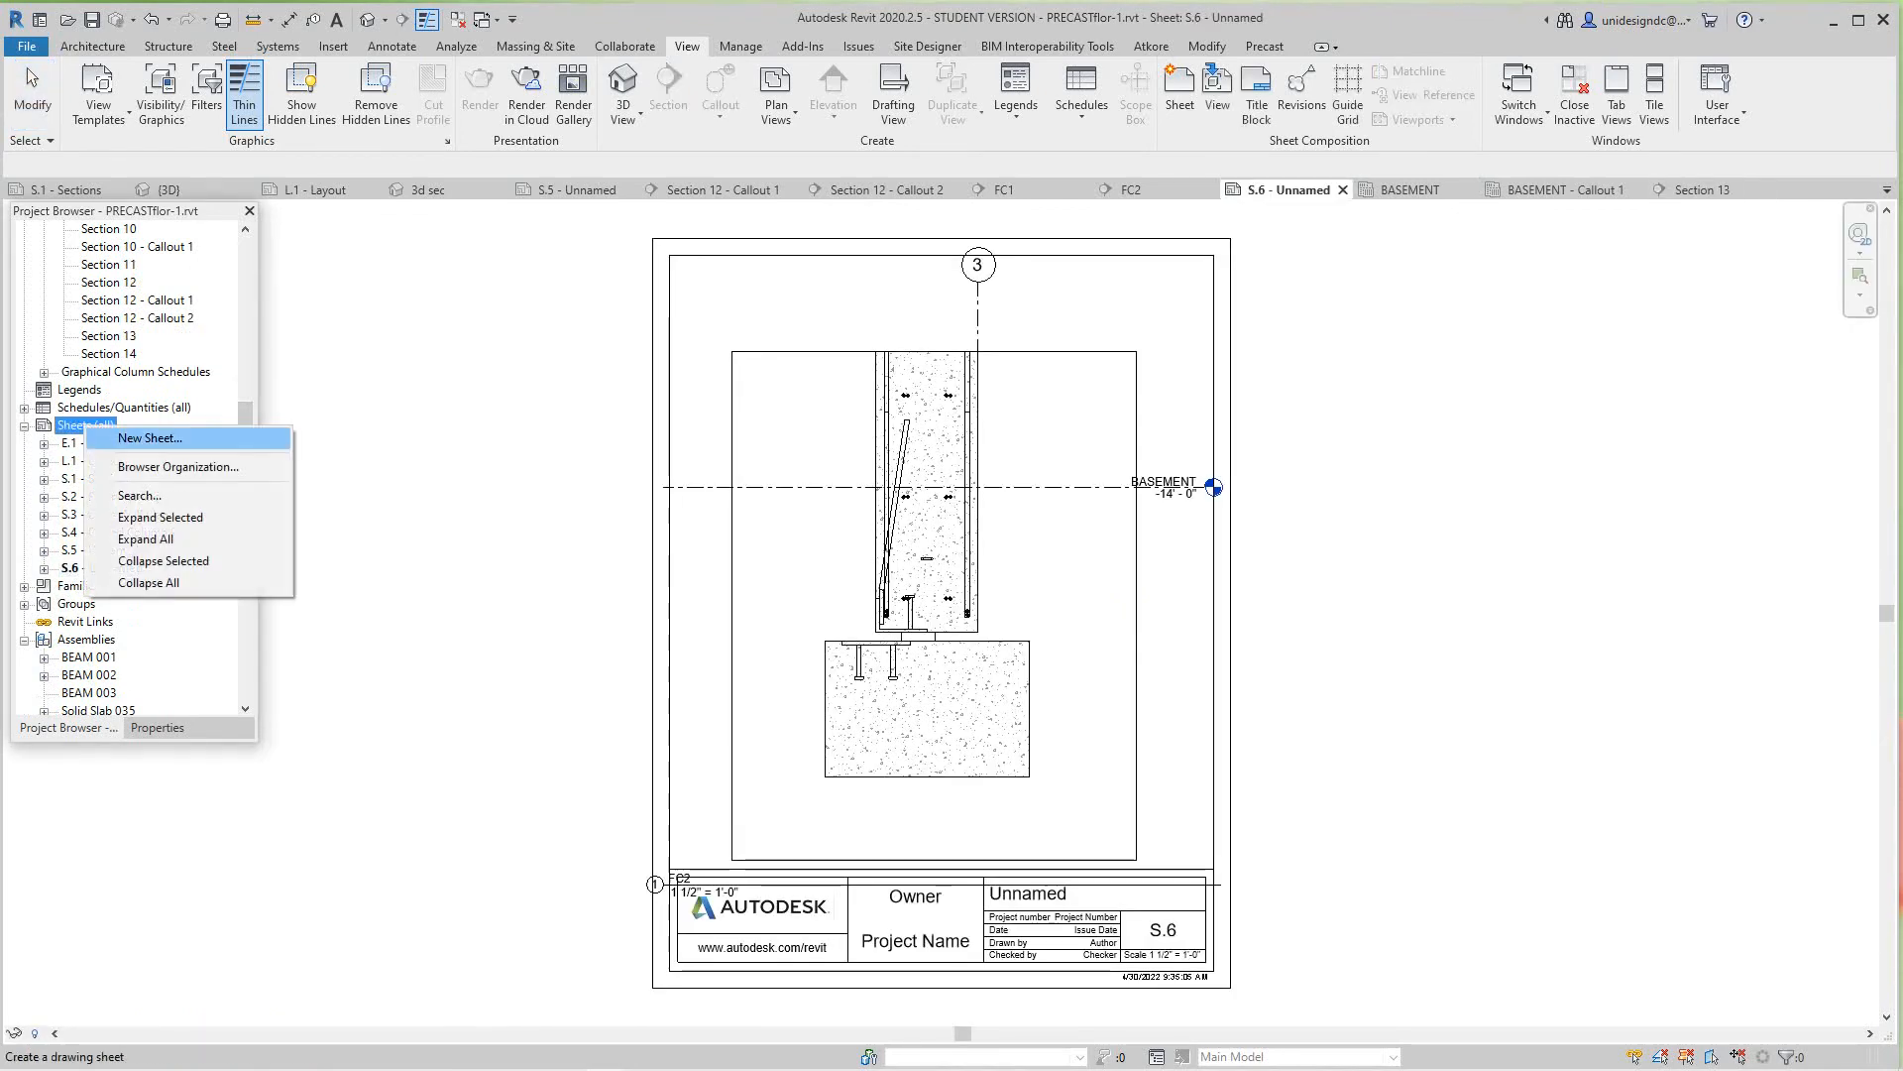
left_click(149, 438)
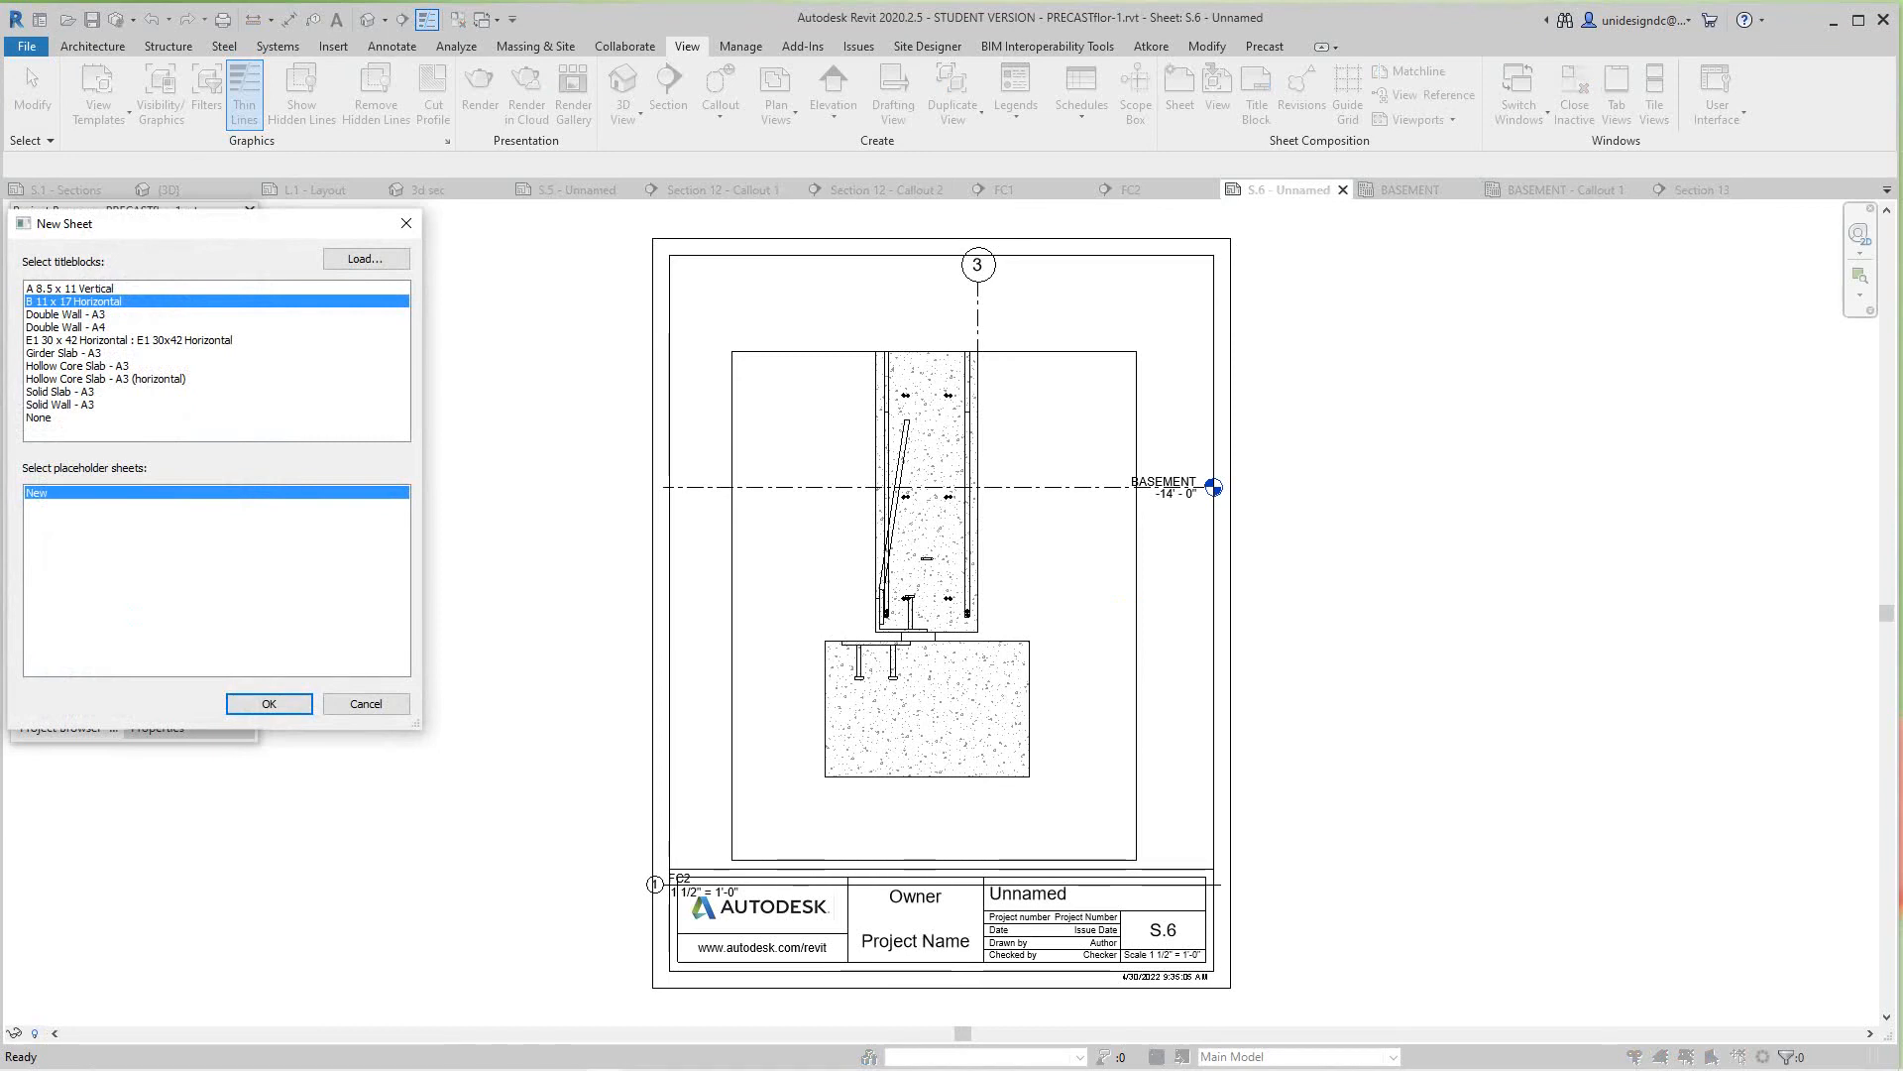
left_click(71, 287)
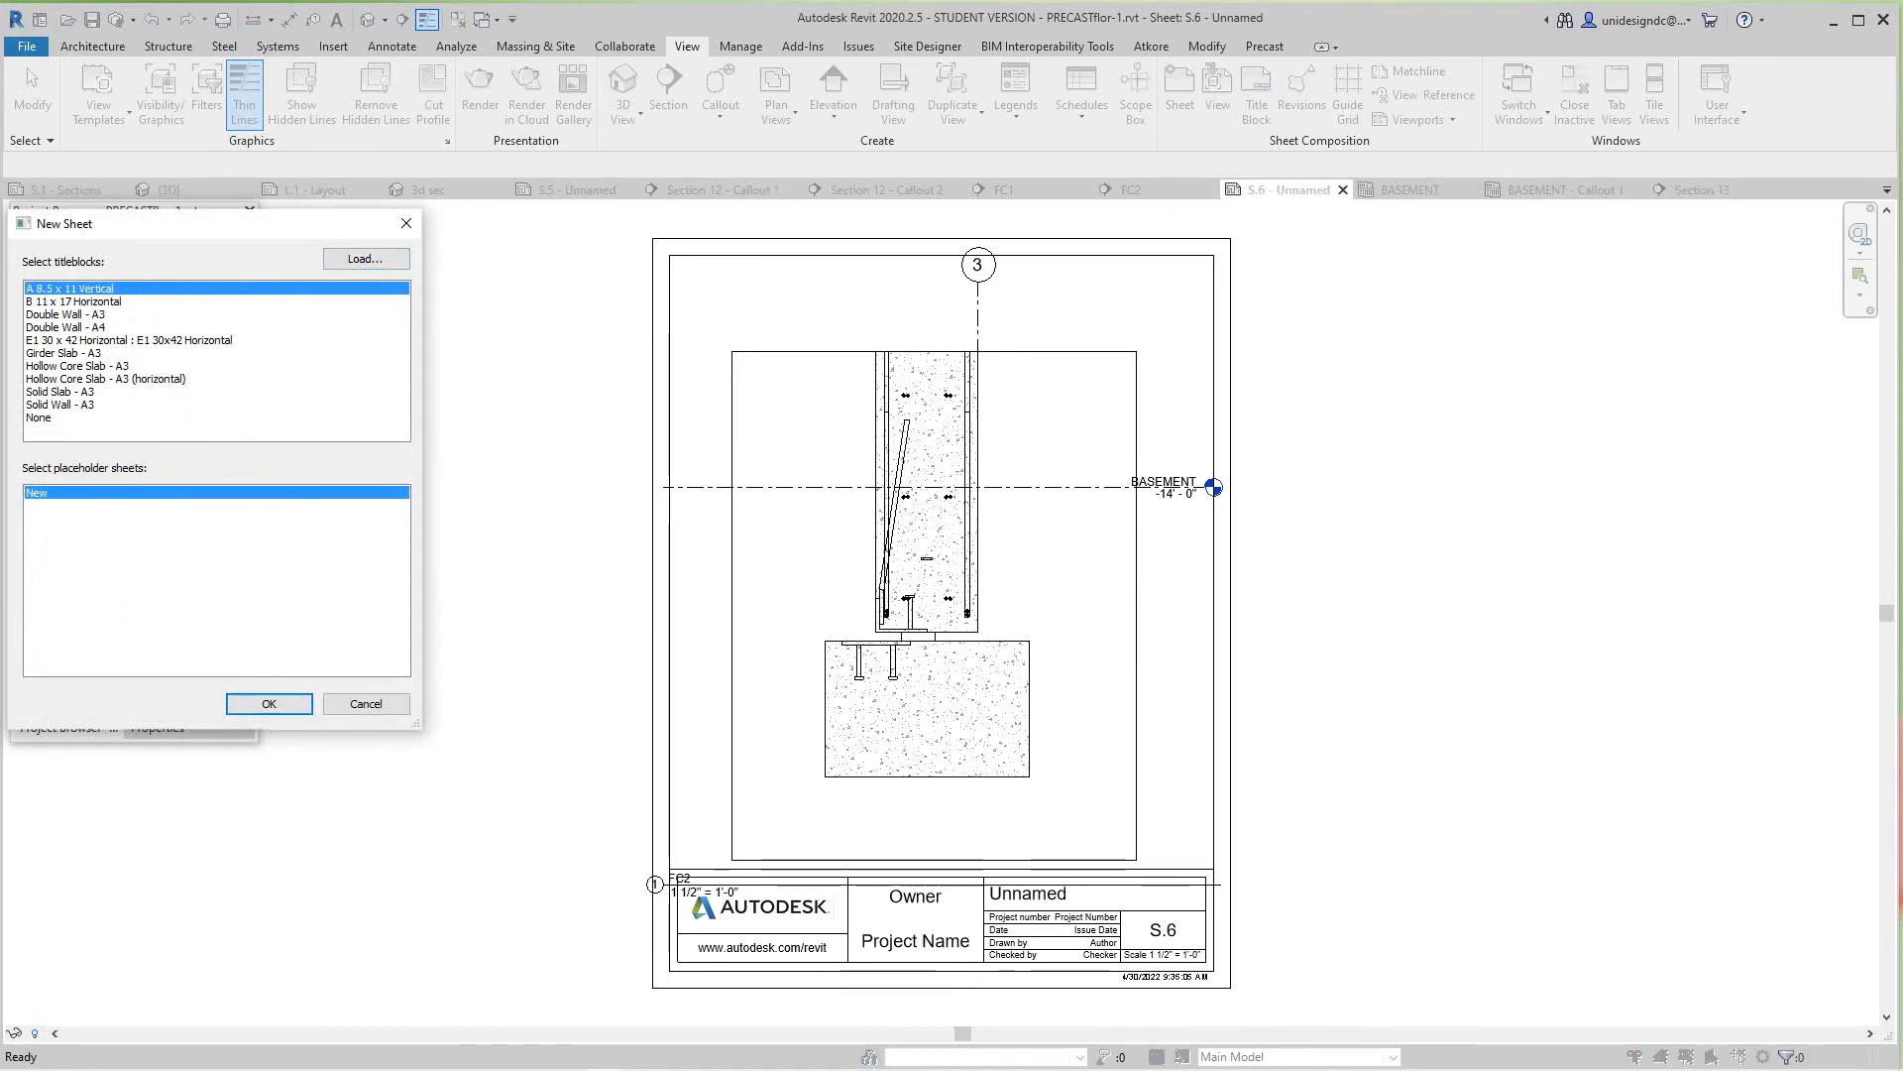
left_click(267, 701)
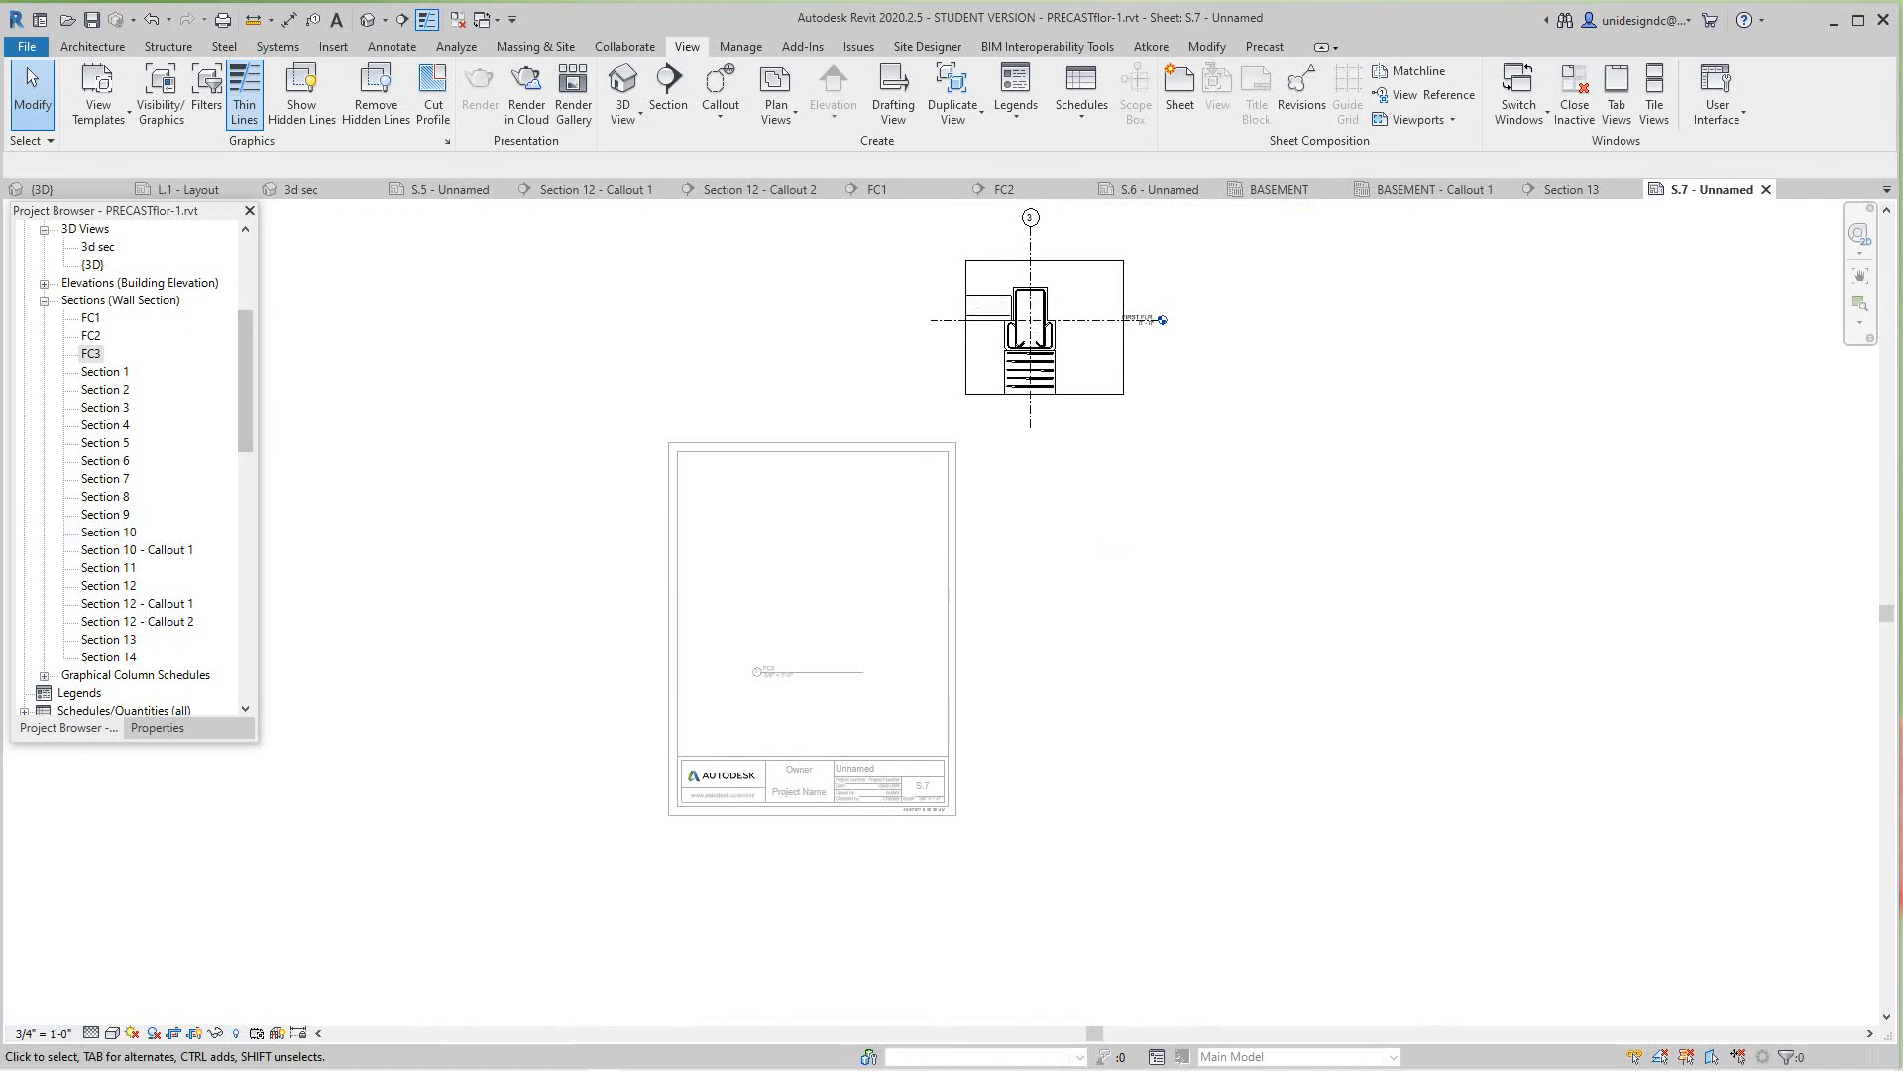
Step: Change the FC3 detail's view scale to 1" = 1'-0" from the status bar
left_click(46, 1033)
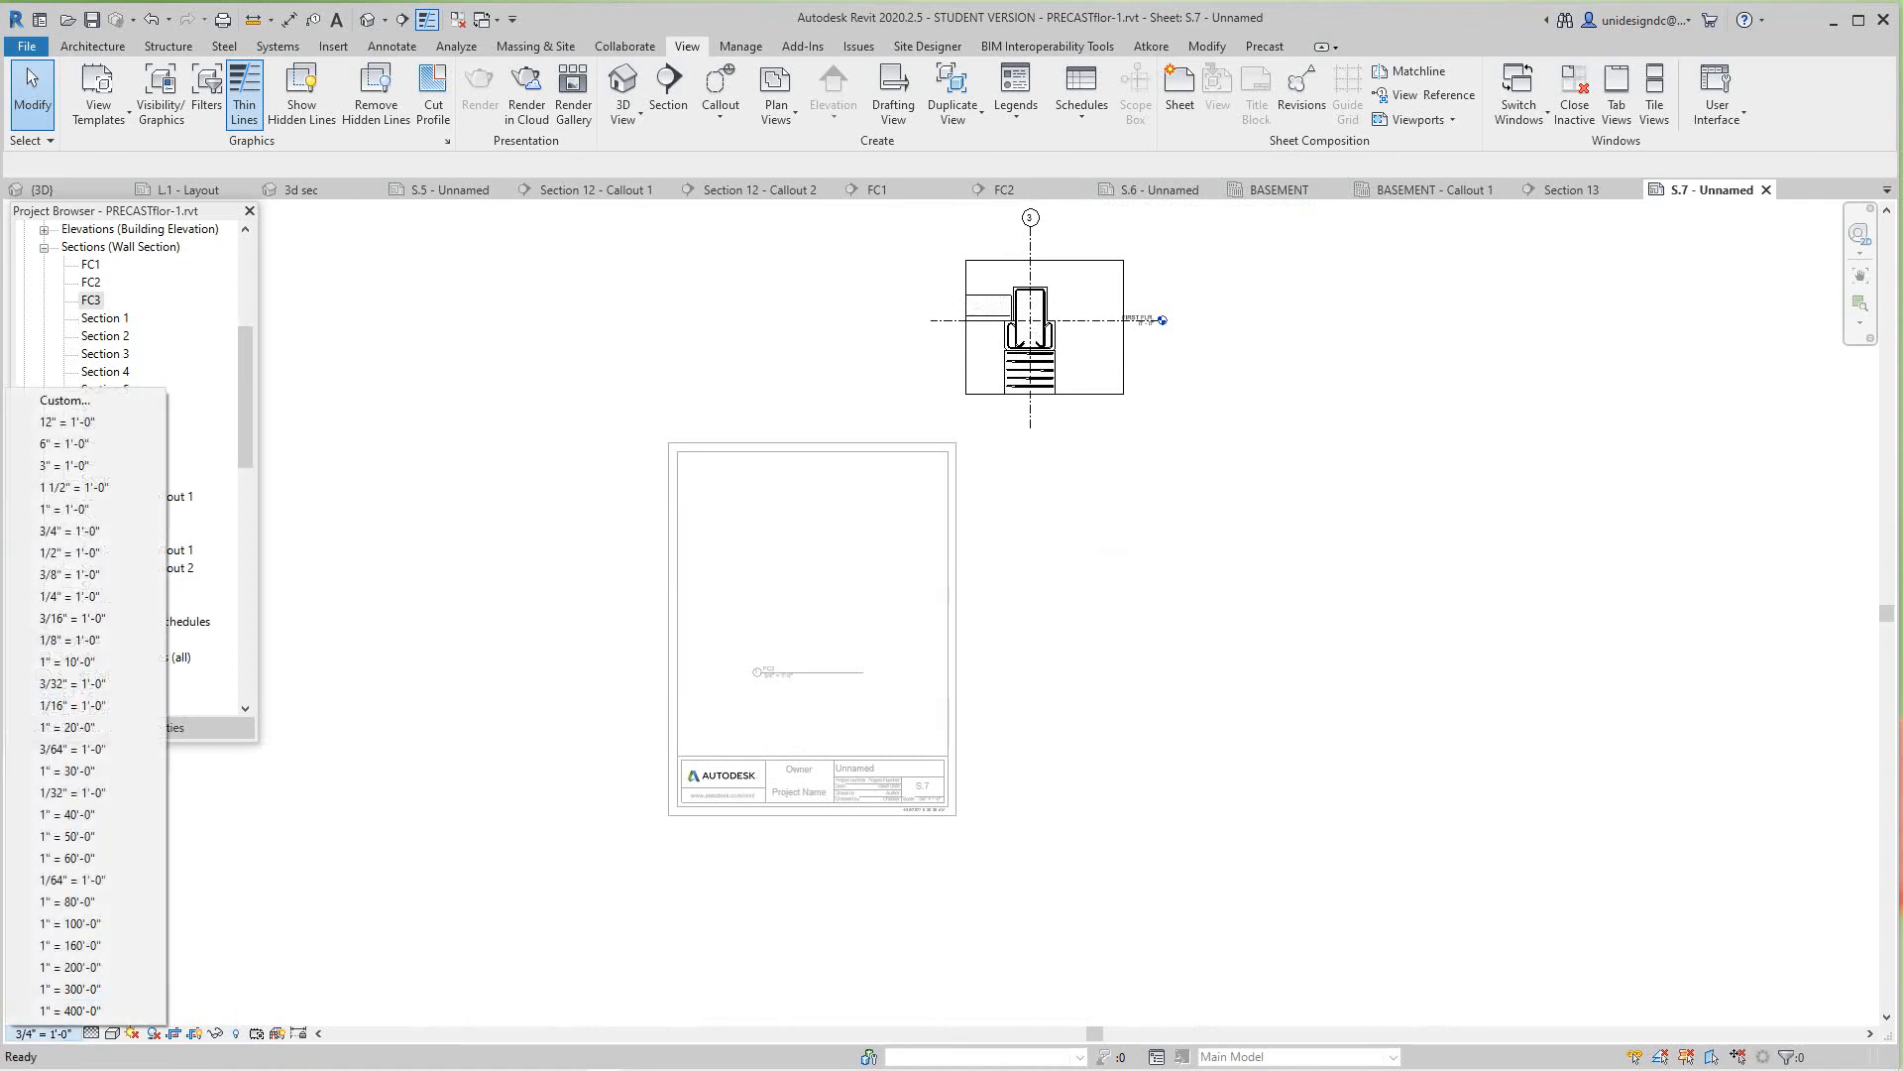
mouse_move(63, 510)
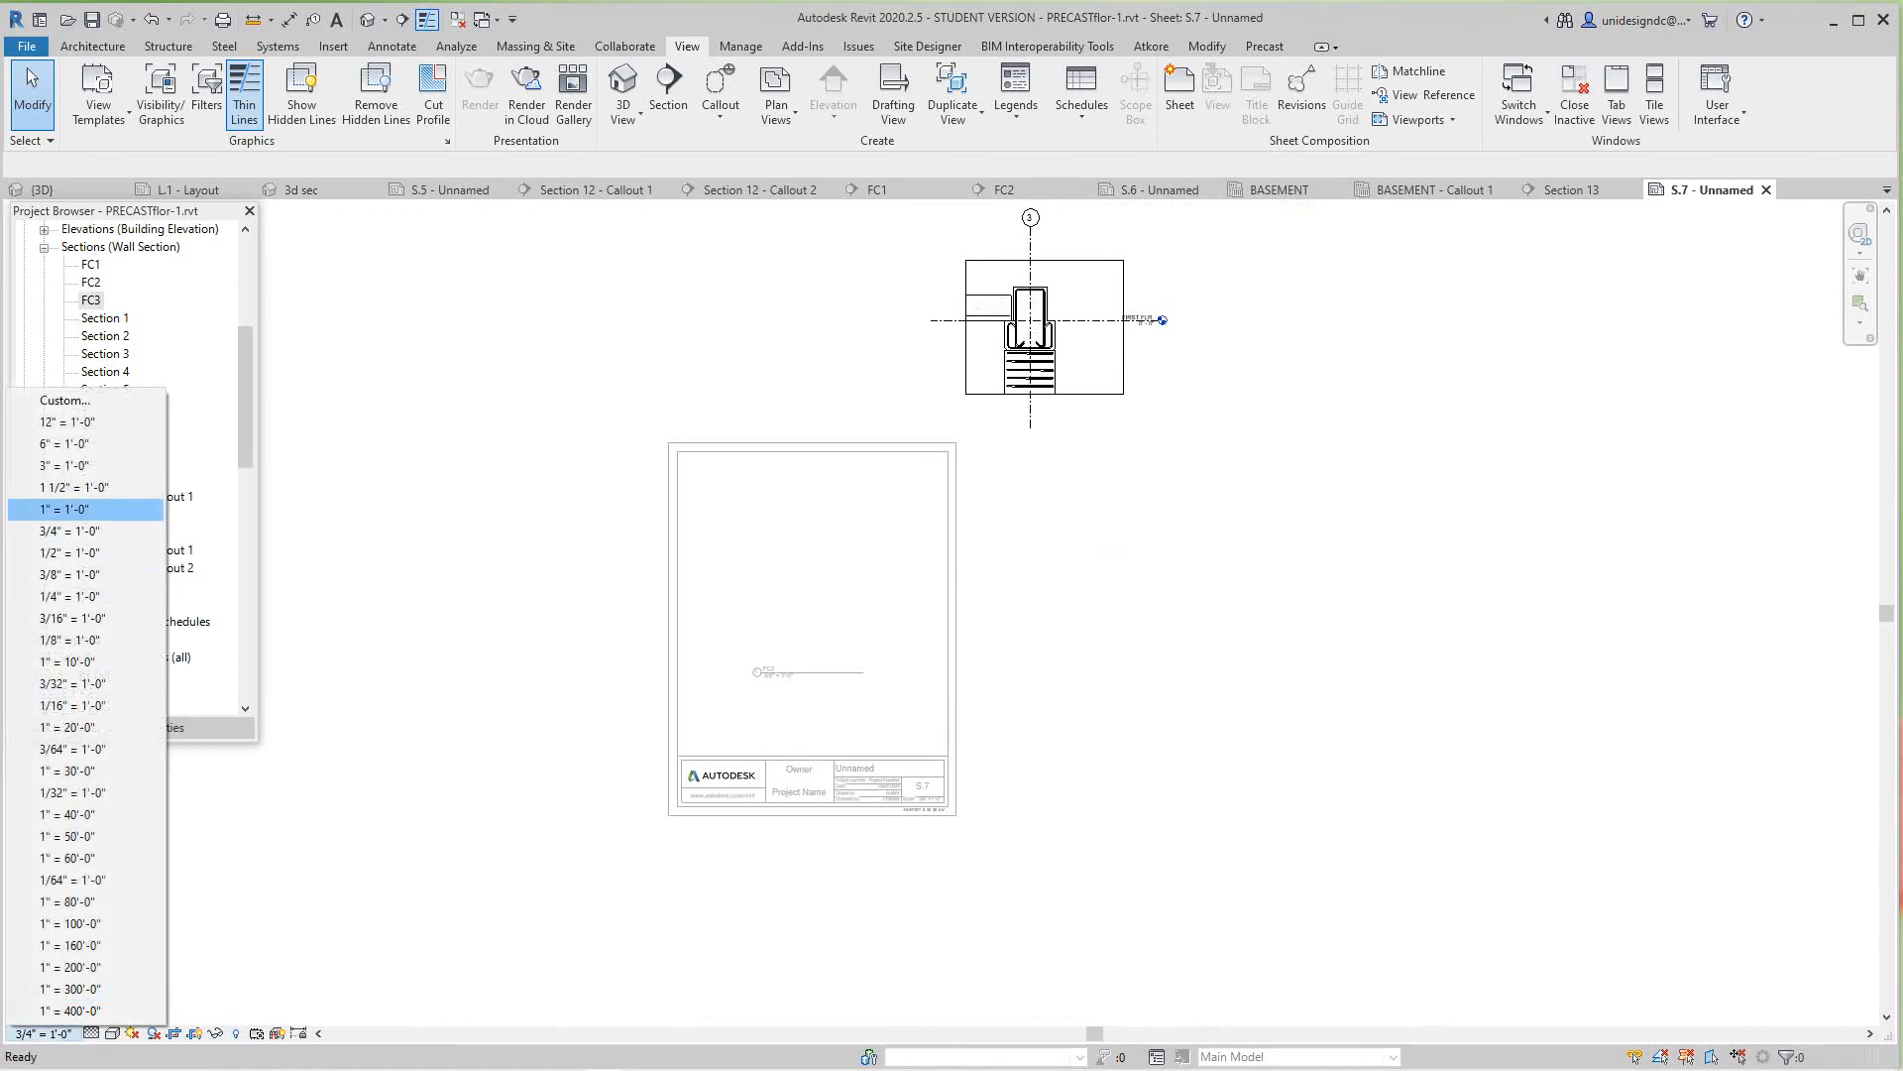
left_click(63, 509)
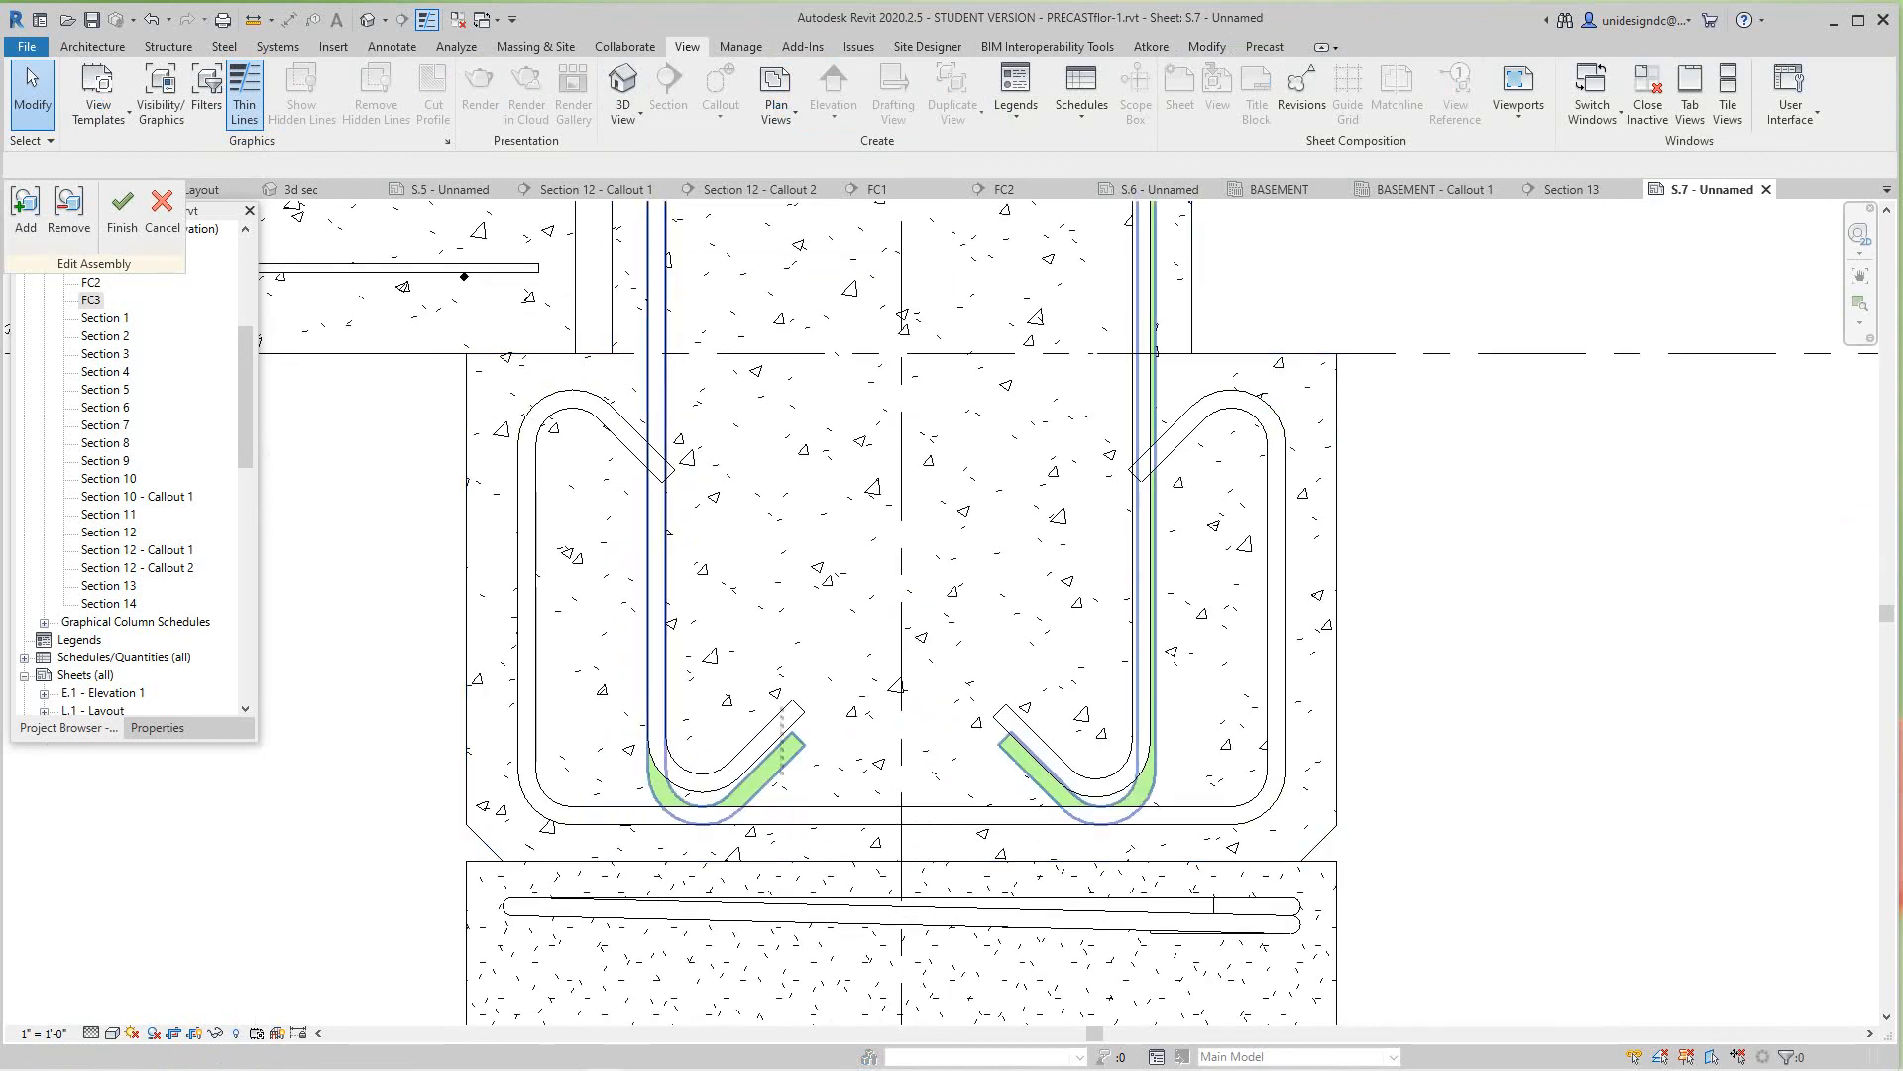
left_click(727, 789)
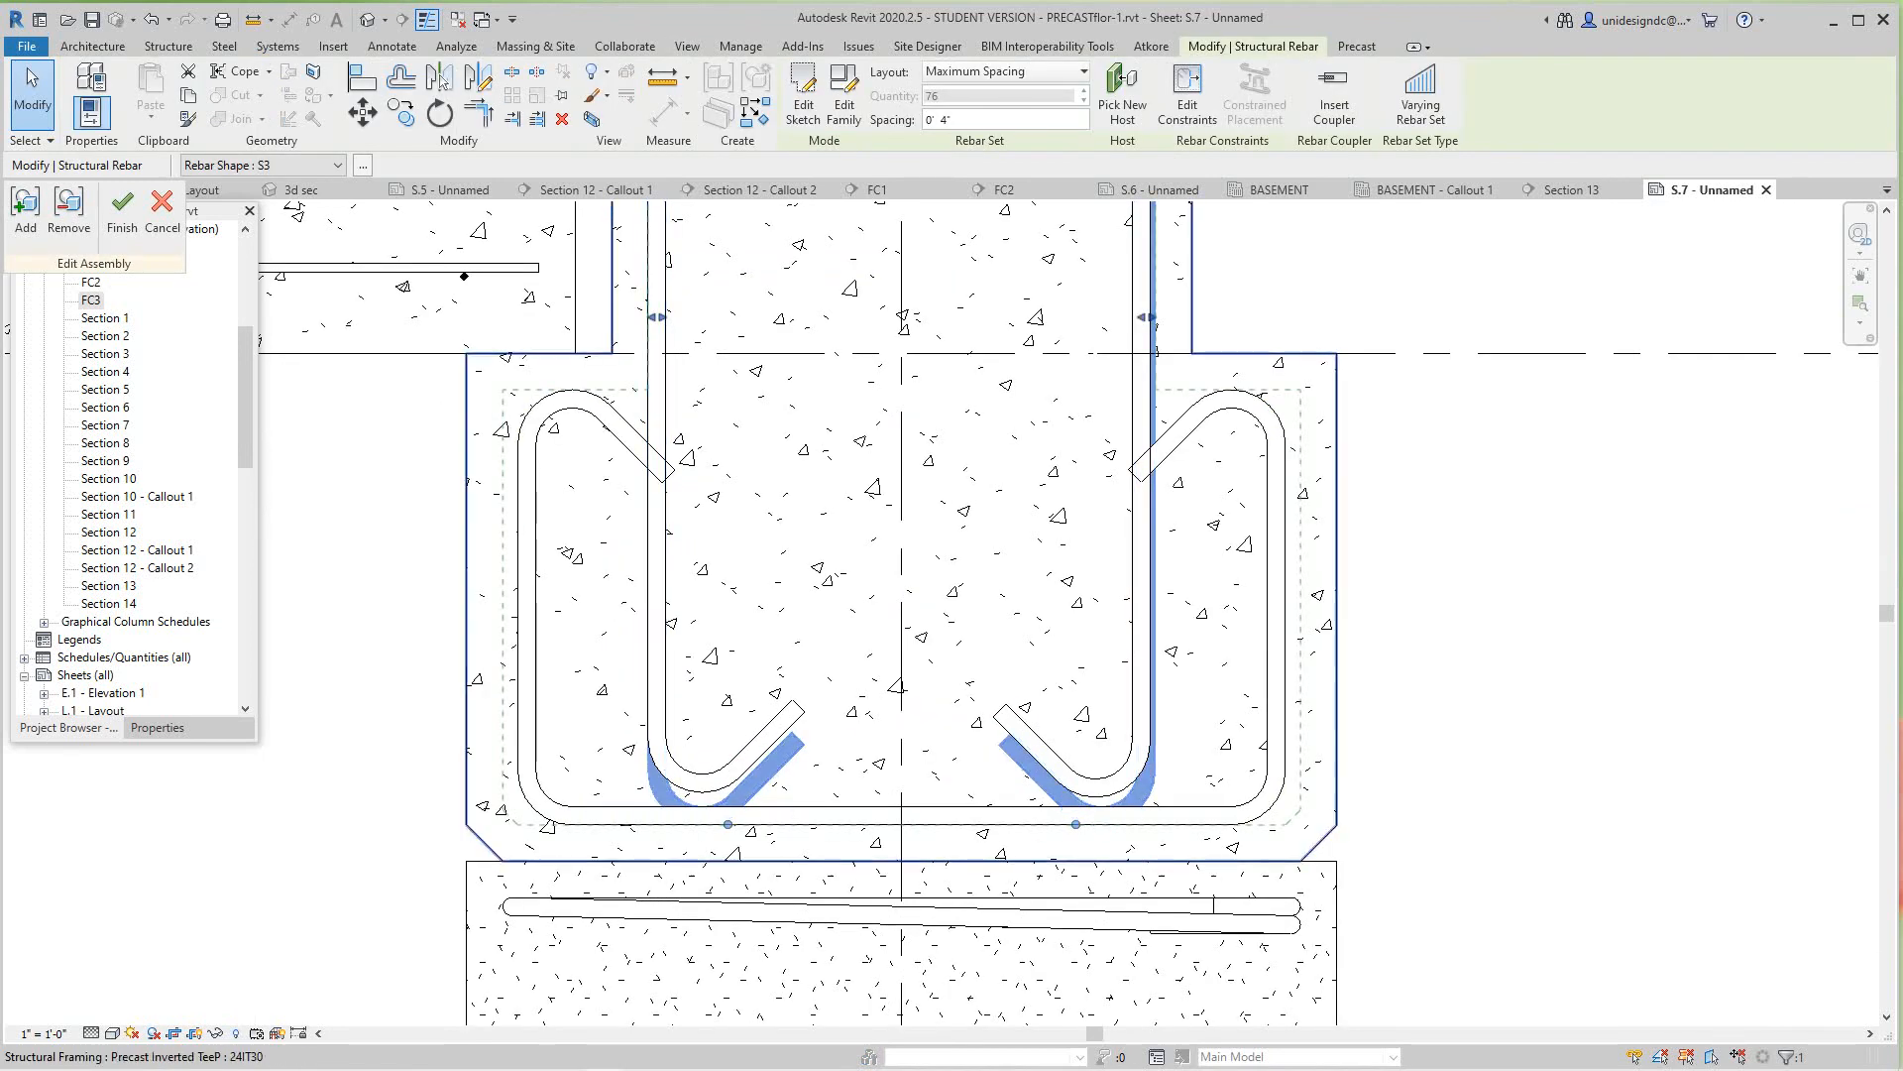